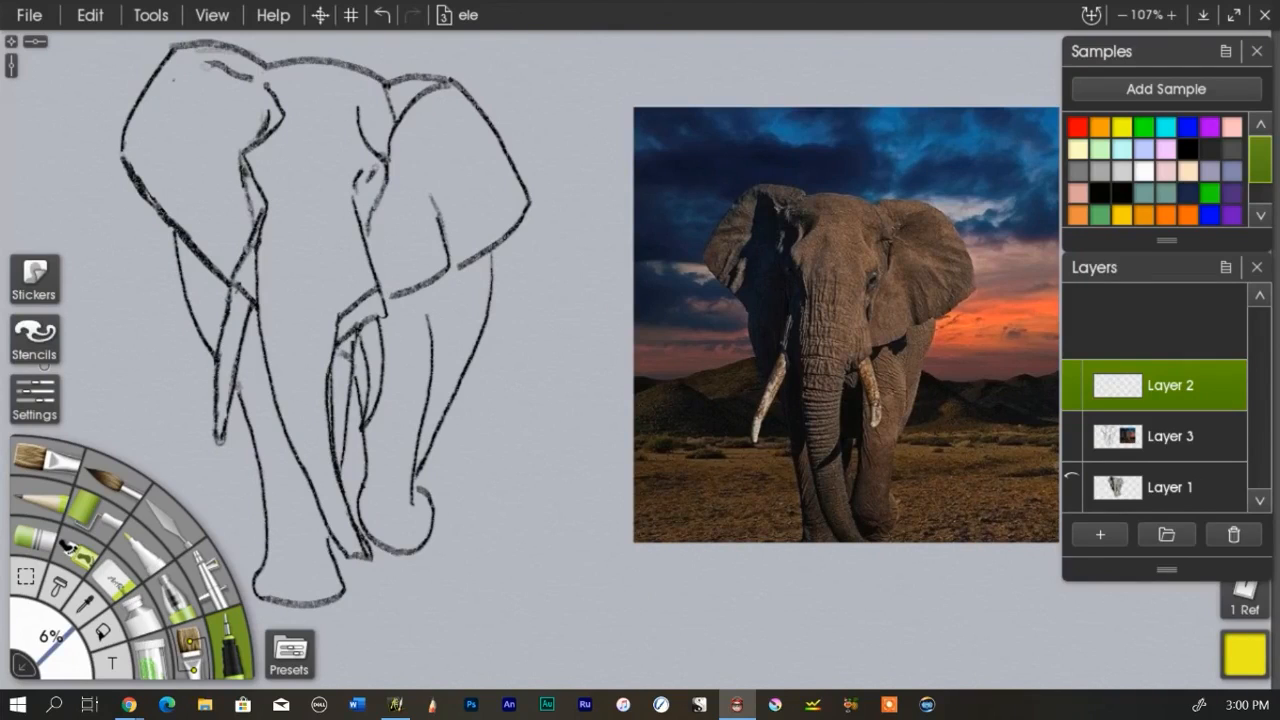
mouse_move(483, 91)
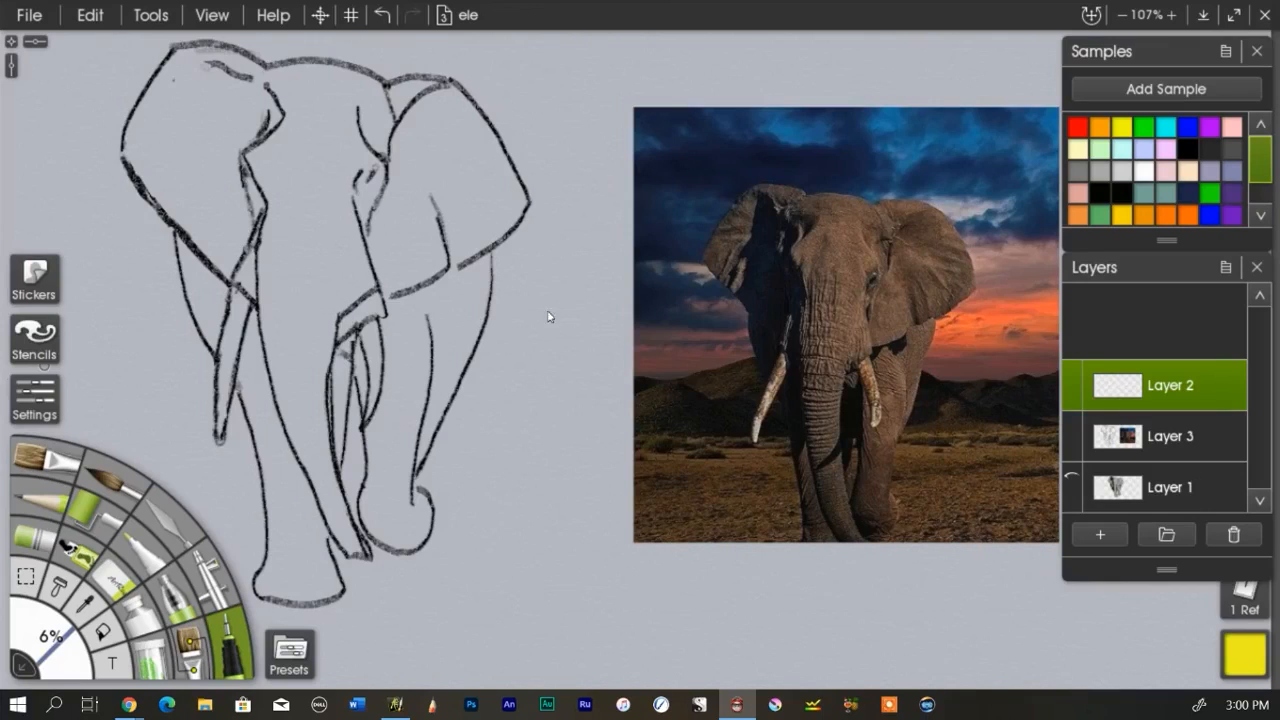
mouse_move(778, 448)
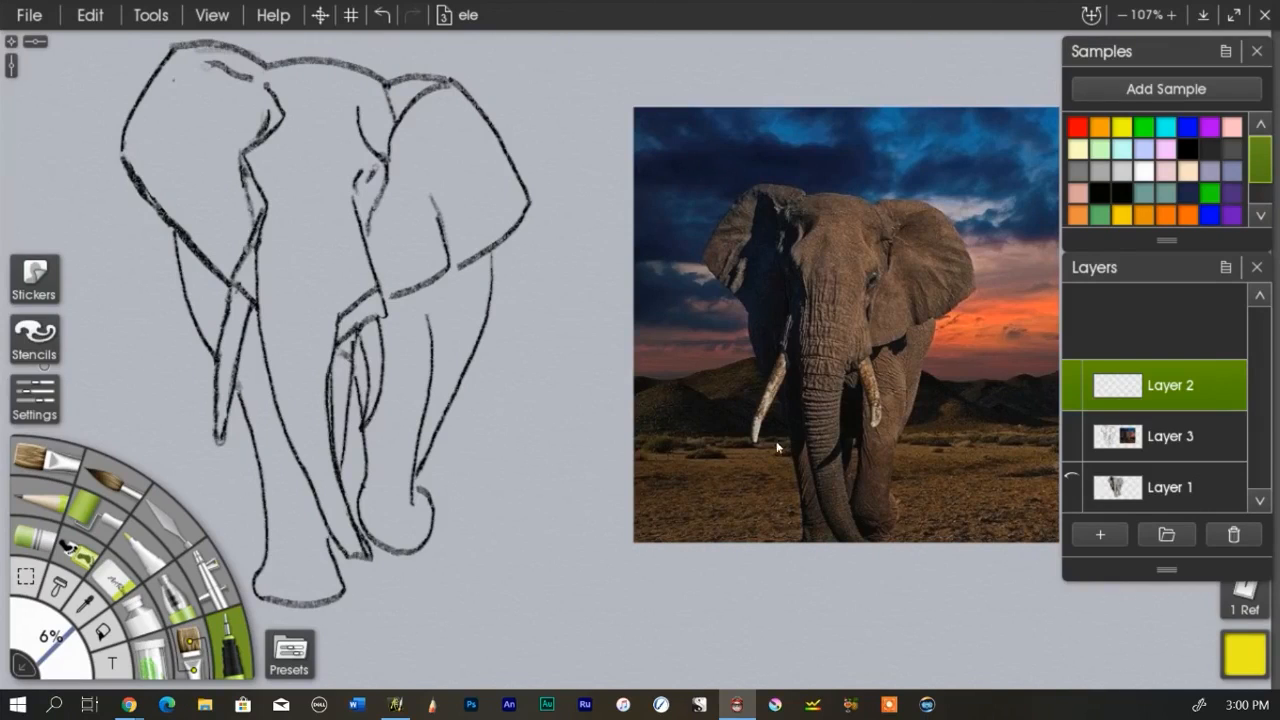
mouse_move(547, 405)
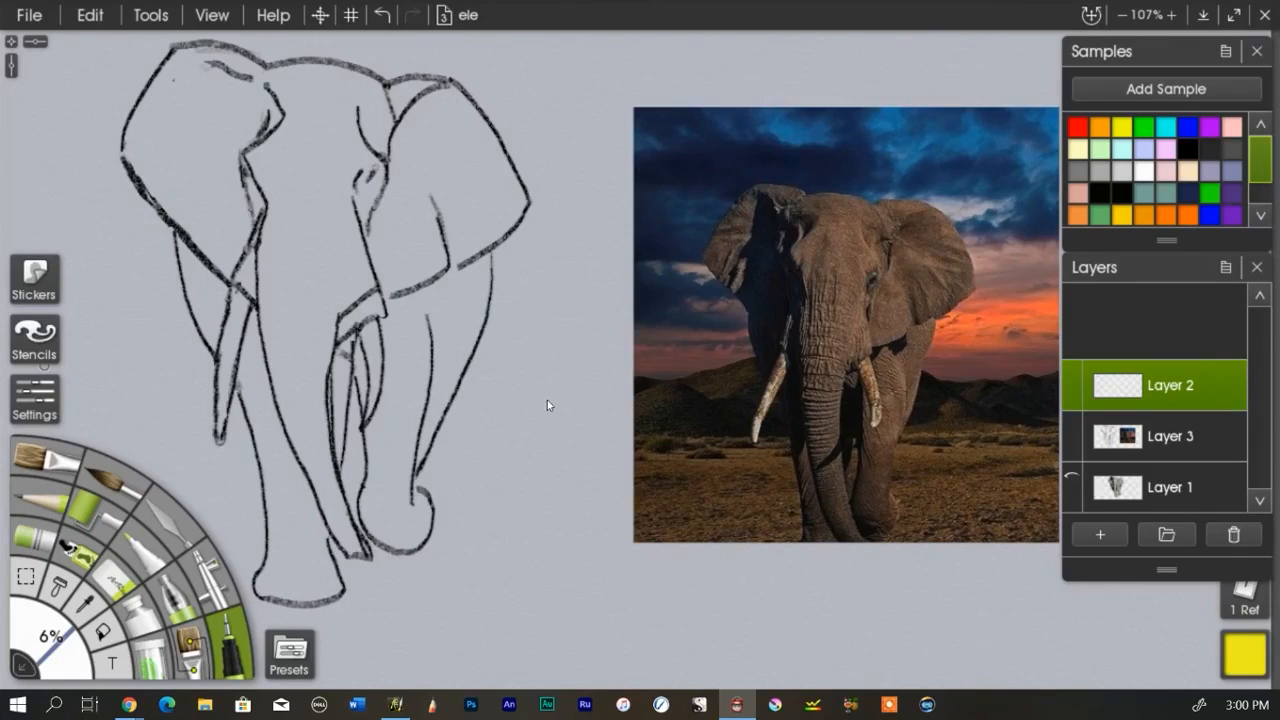
mouse_move(152, 38)
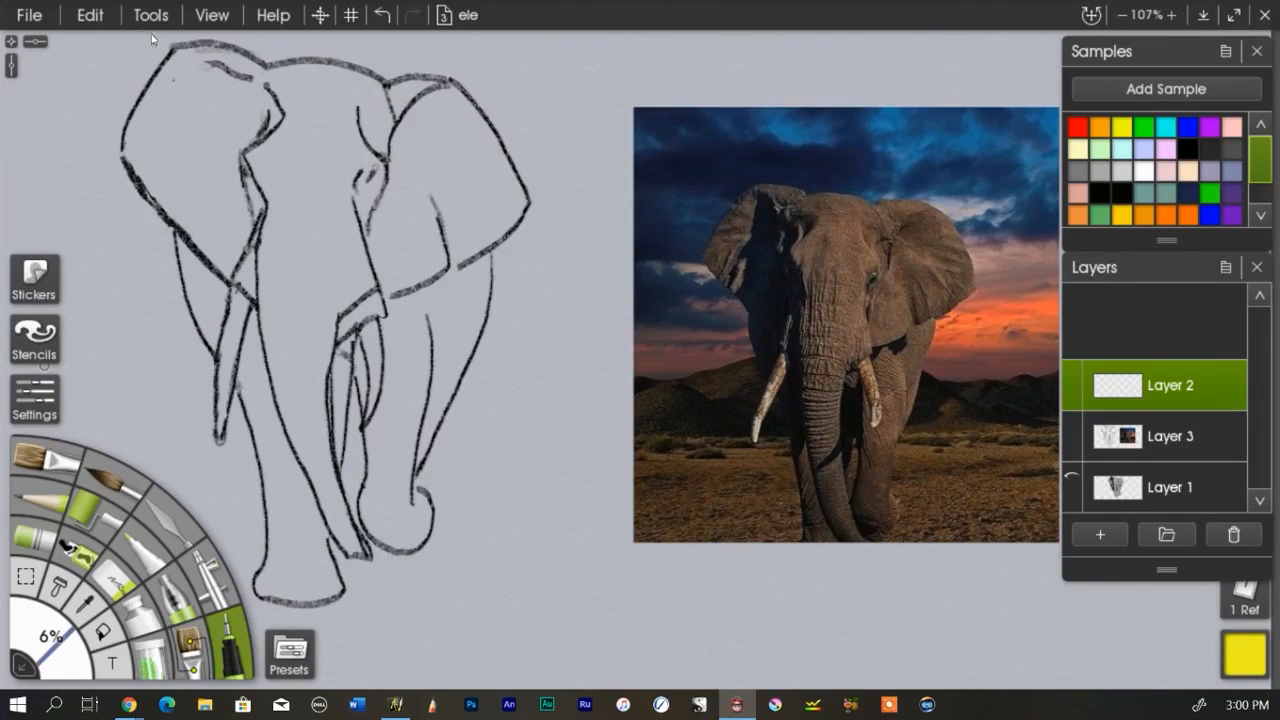
mouse_move(163, 340)
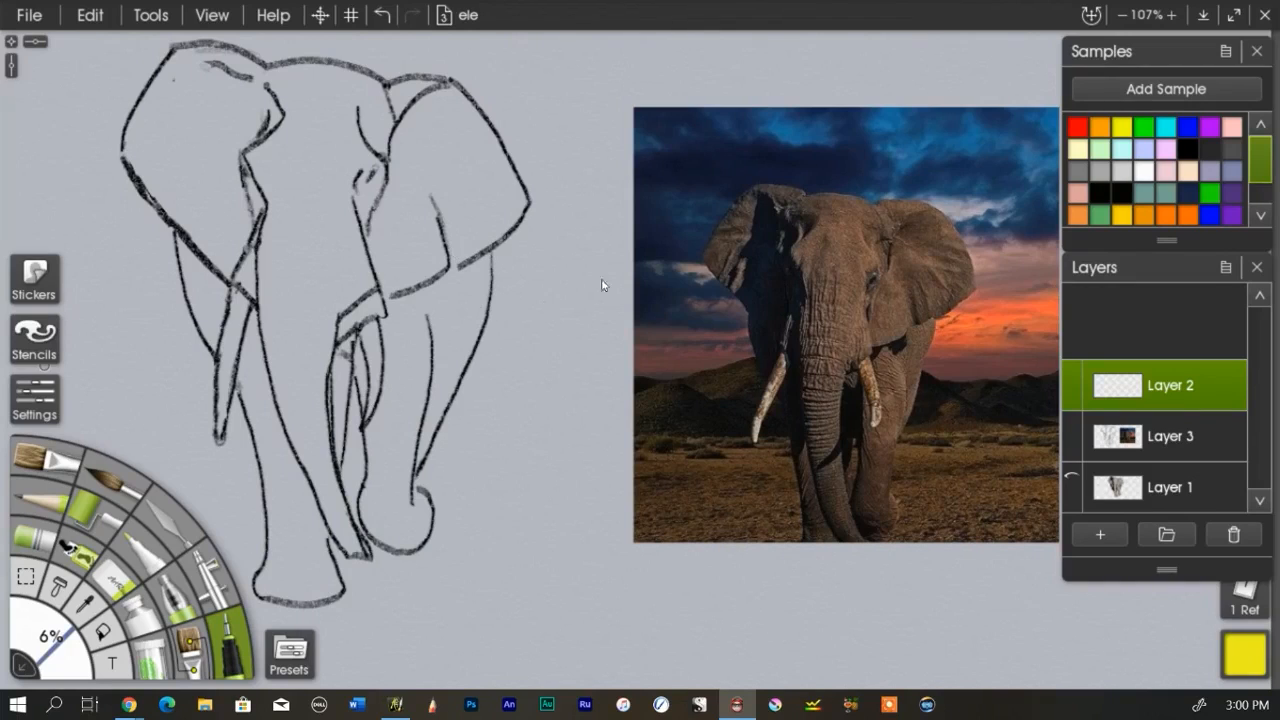
mouse_move(309, 280)
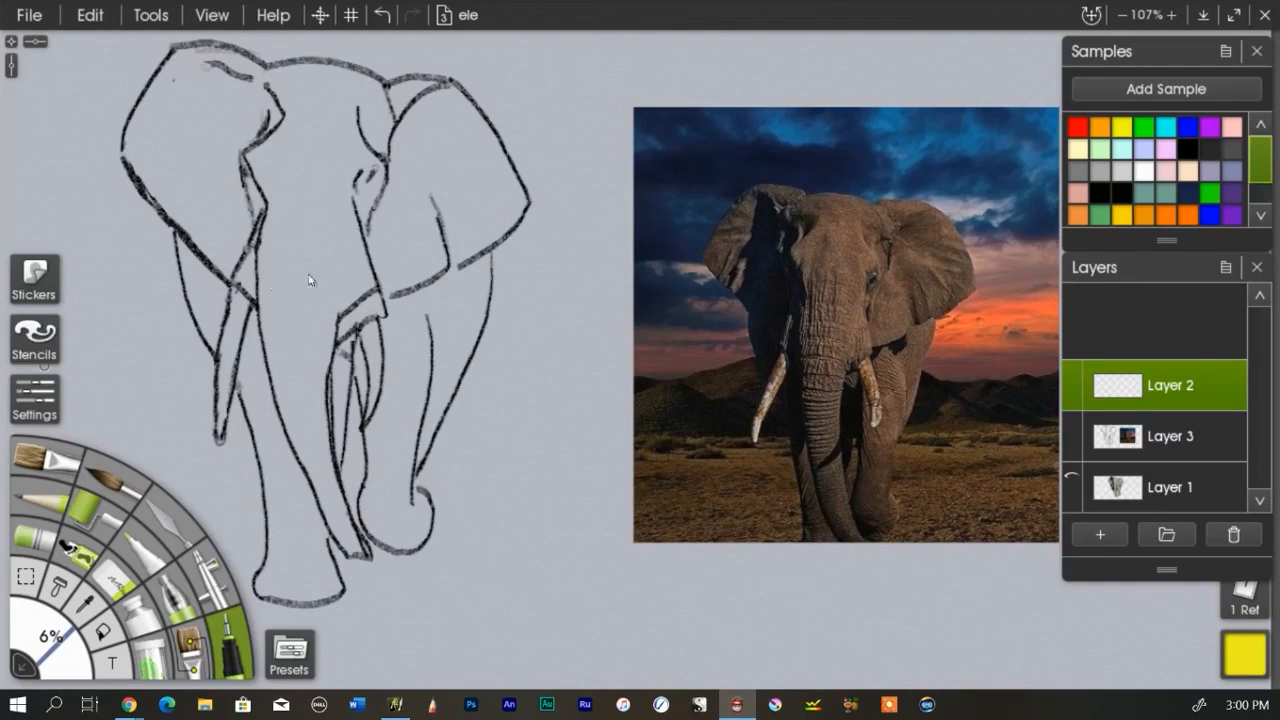
mouse_move(408, 335)
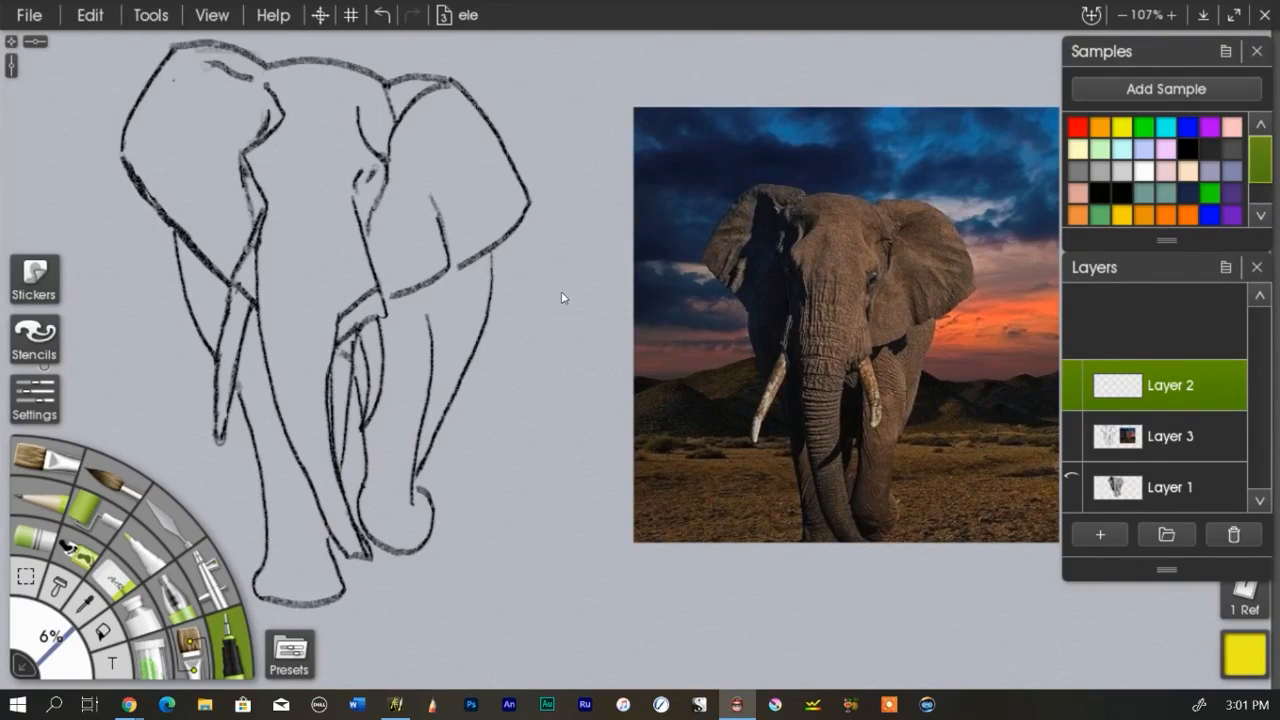
mouse_move(580, 105)
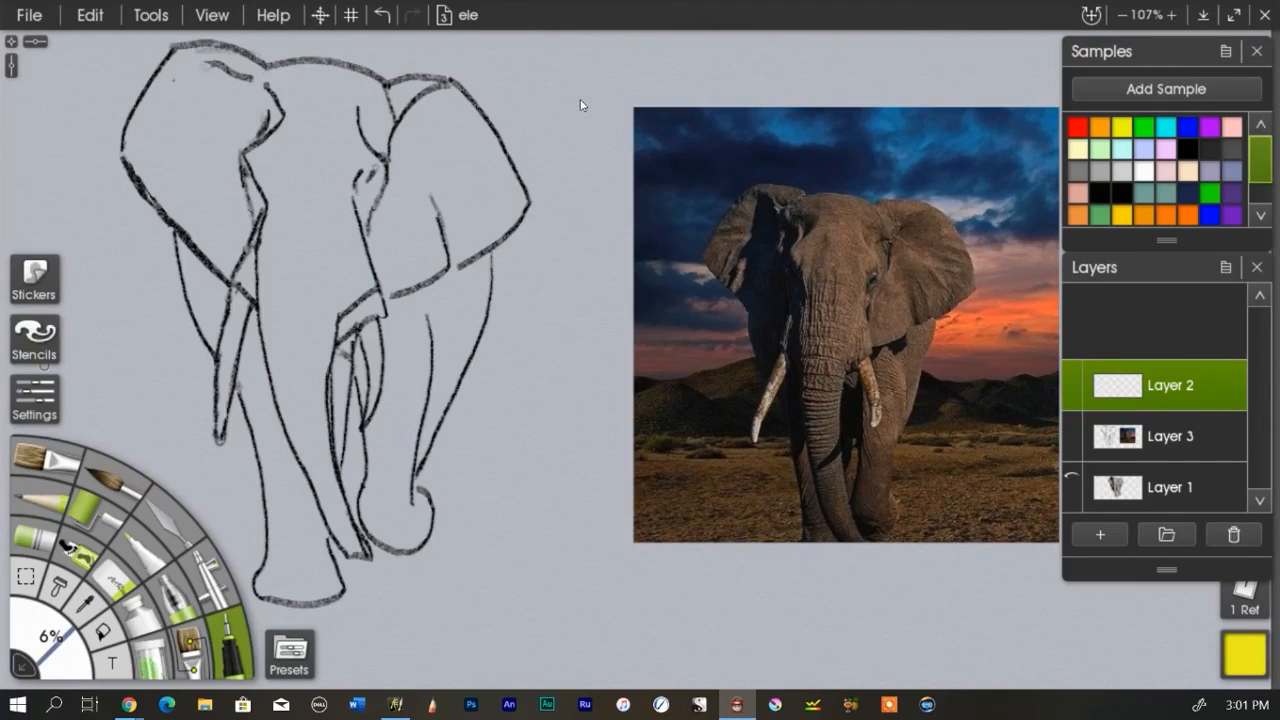
mouse_move(553, 80)
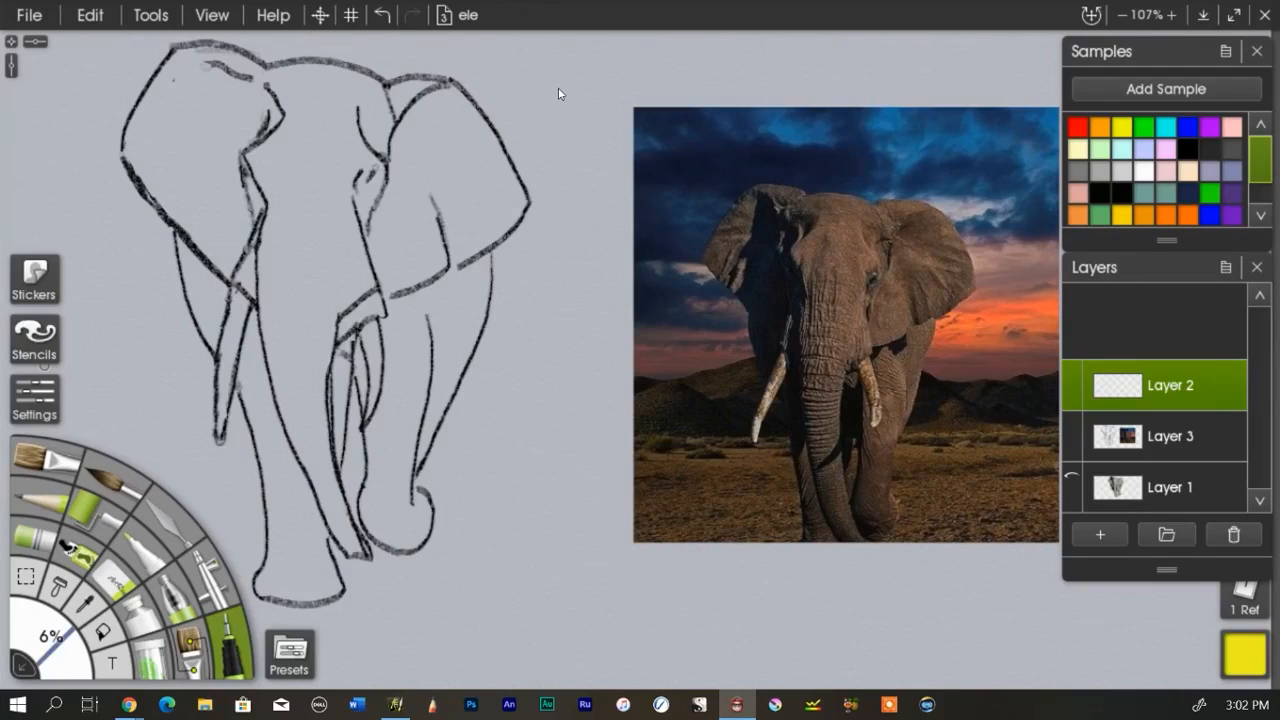
mouse_move(677, 566)
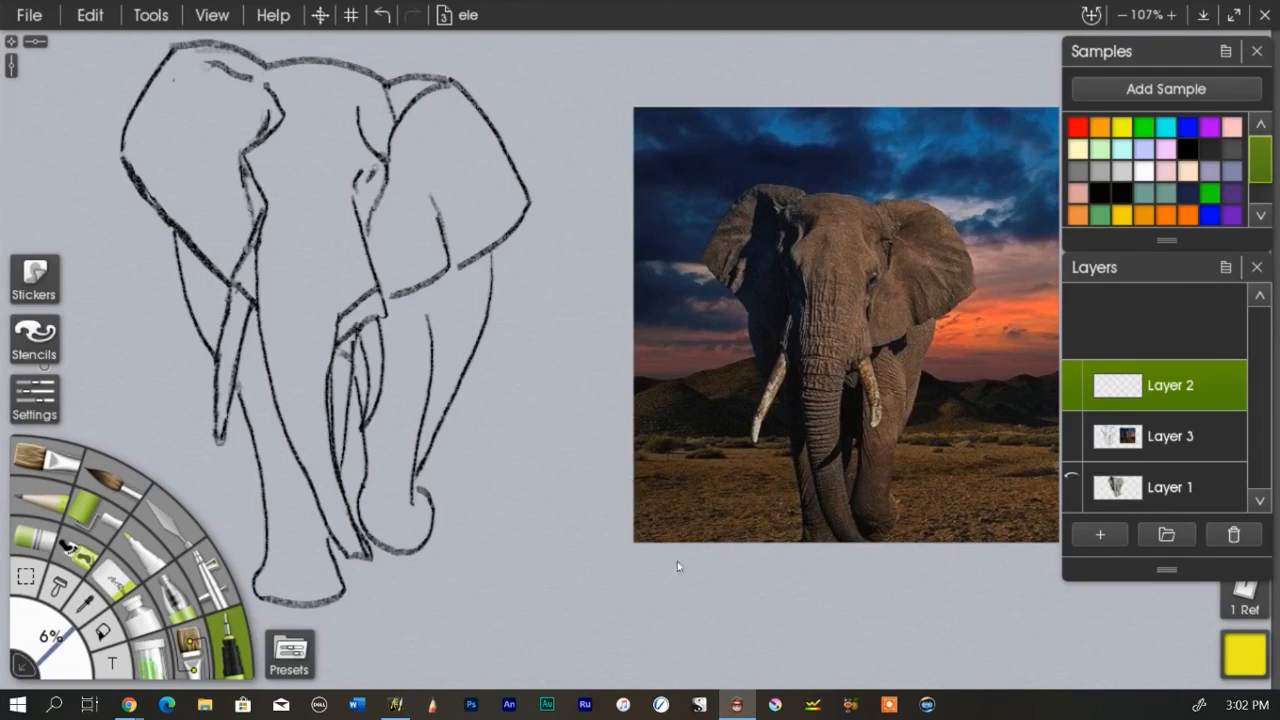
mouse_move(570, 443)
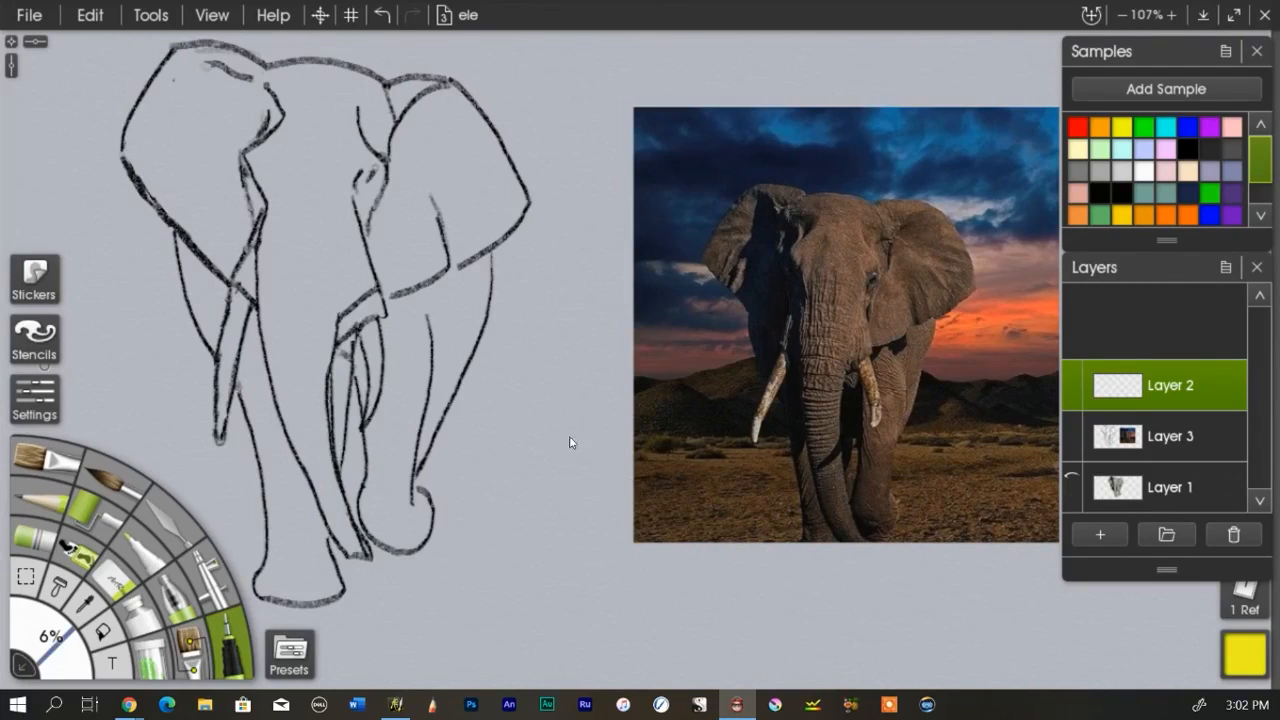
mouse_move(980, 444)
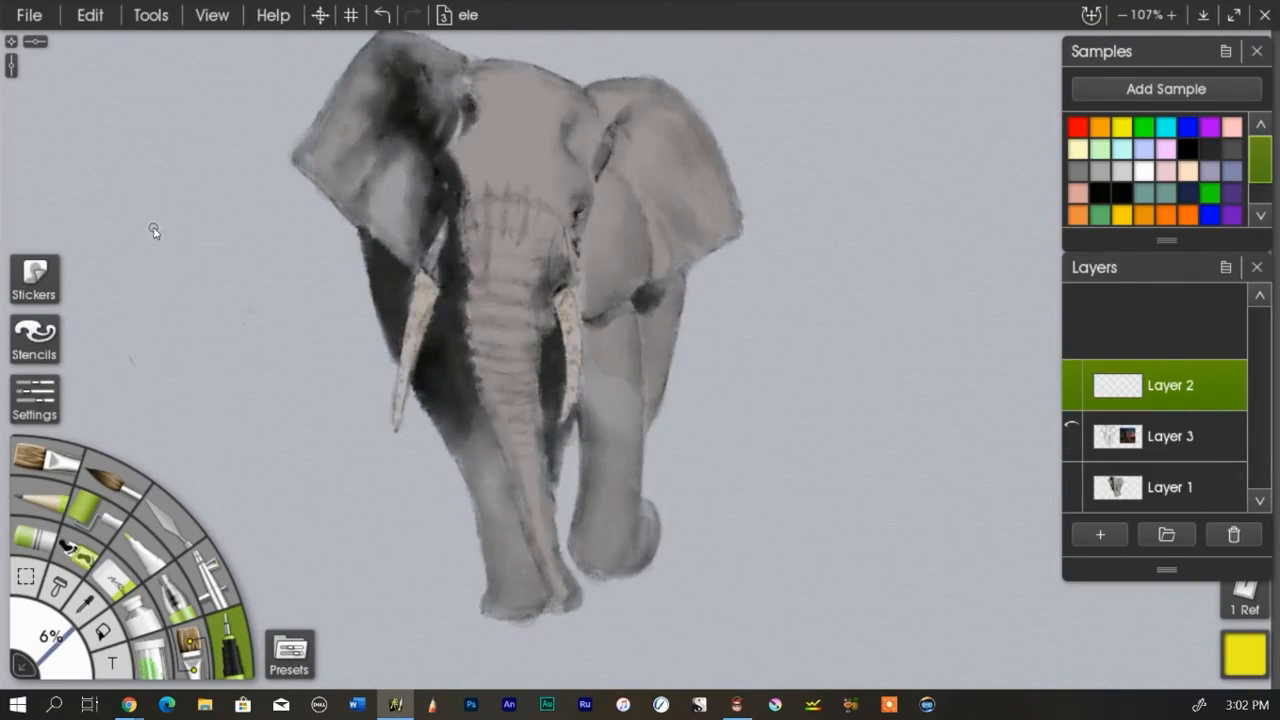
mouse_move(227, 264)
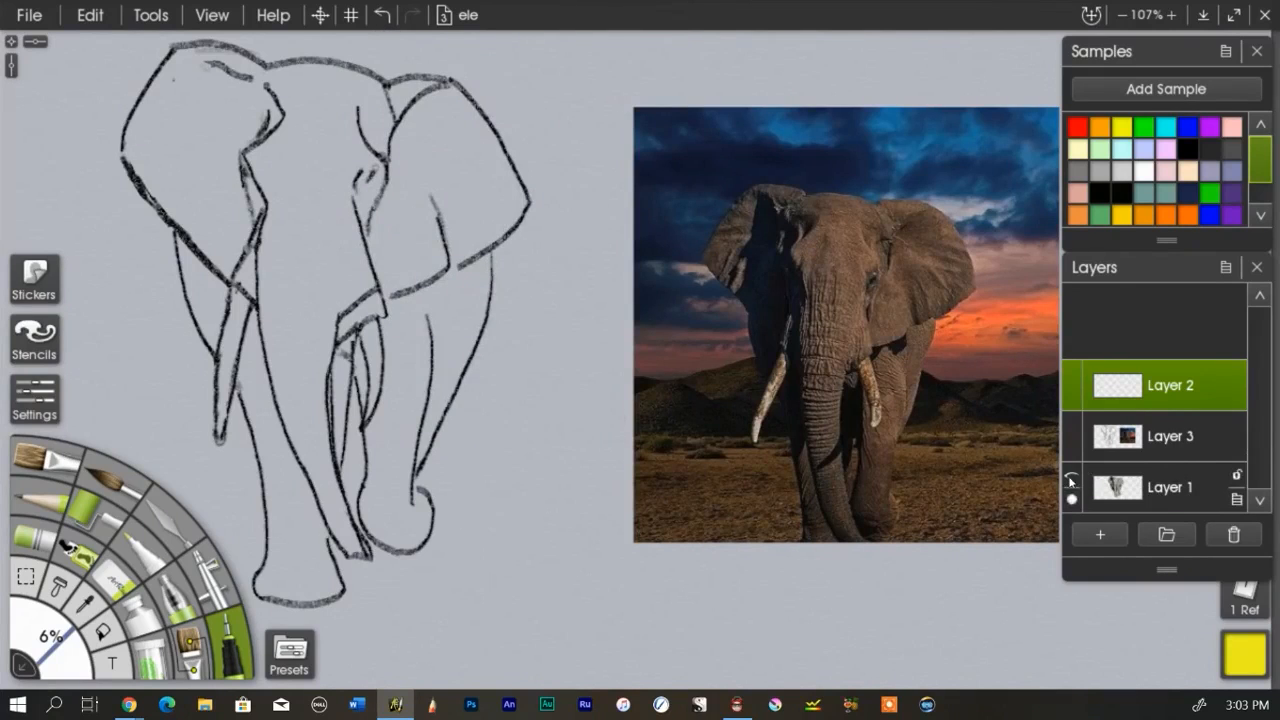
- Write 'Contour' over the photo's sky and trace the ears and head in yellow
left_click(1071, 427)
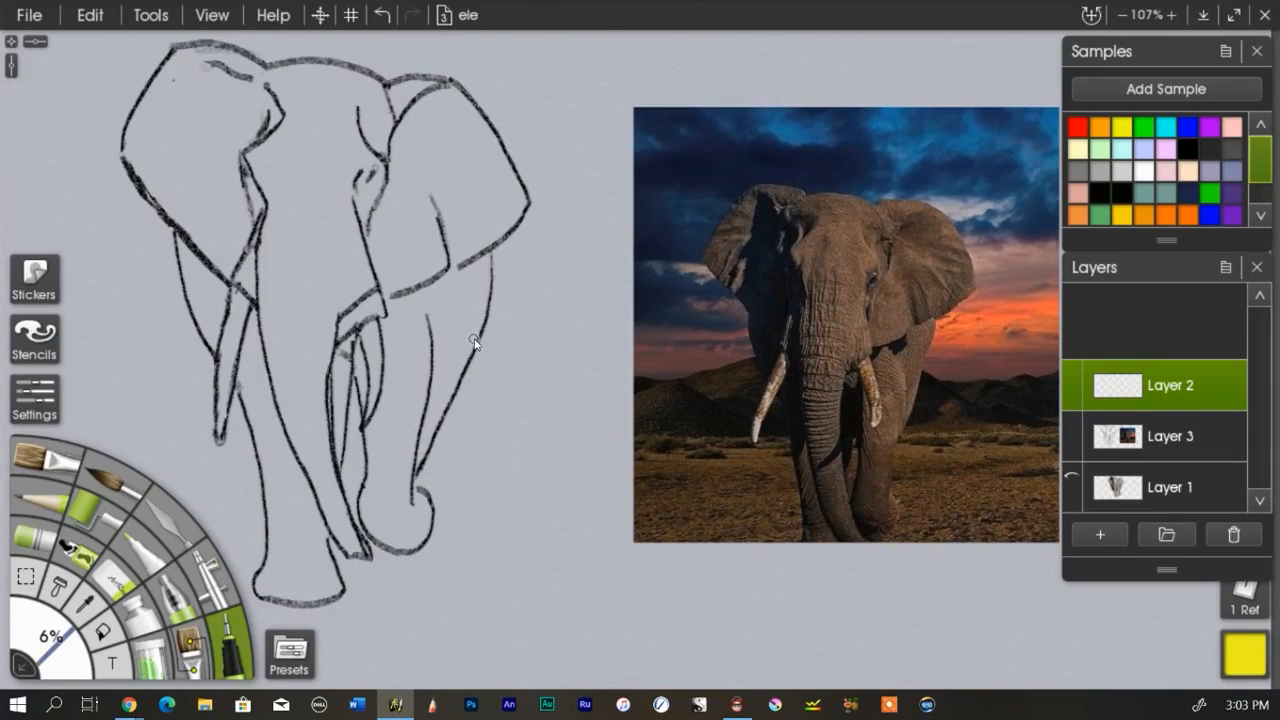
mouse_move(473, 317)
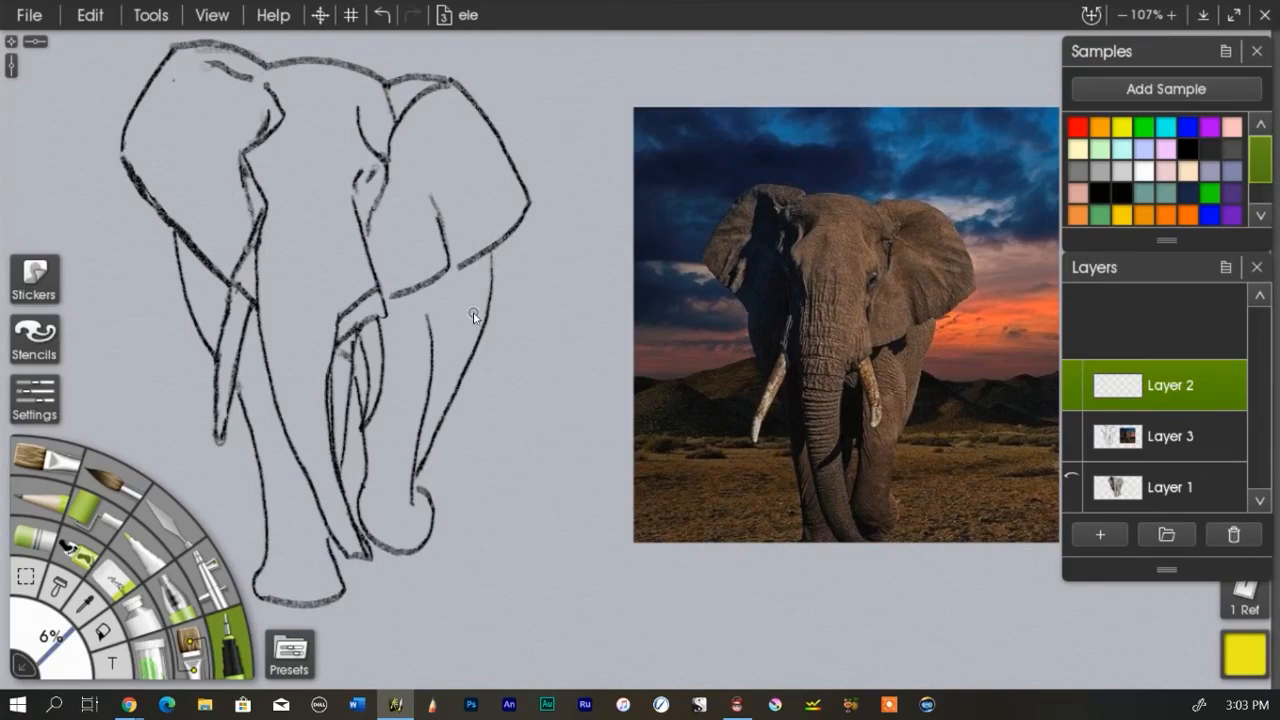
mouse_move(490, 320)
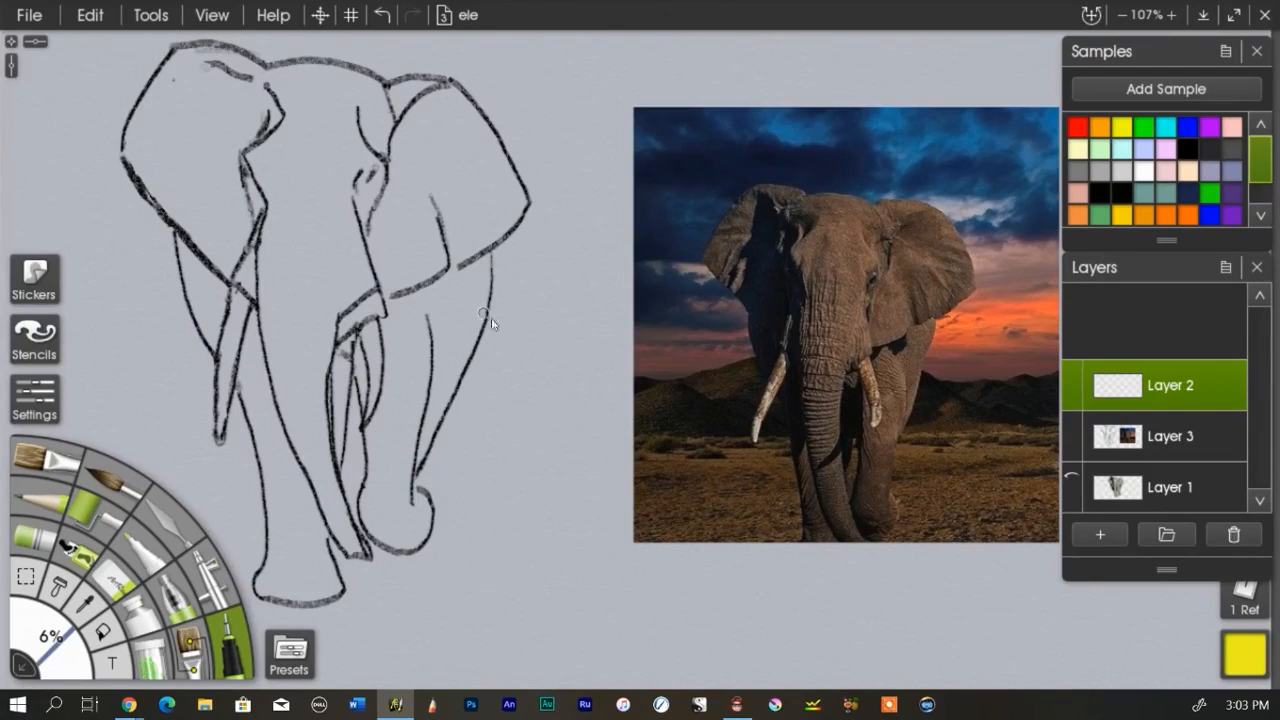
mouse_move(520, 358)
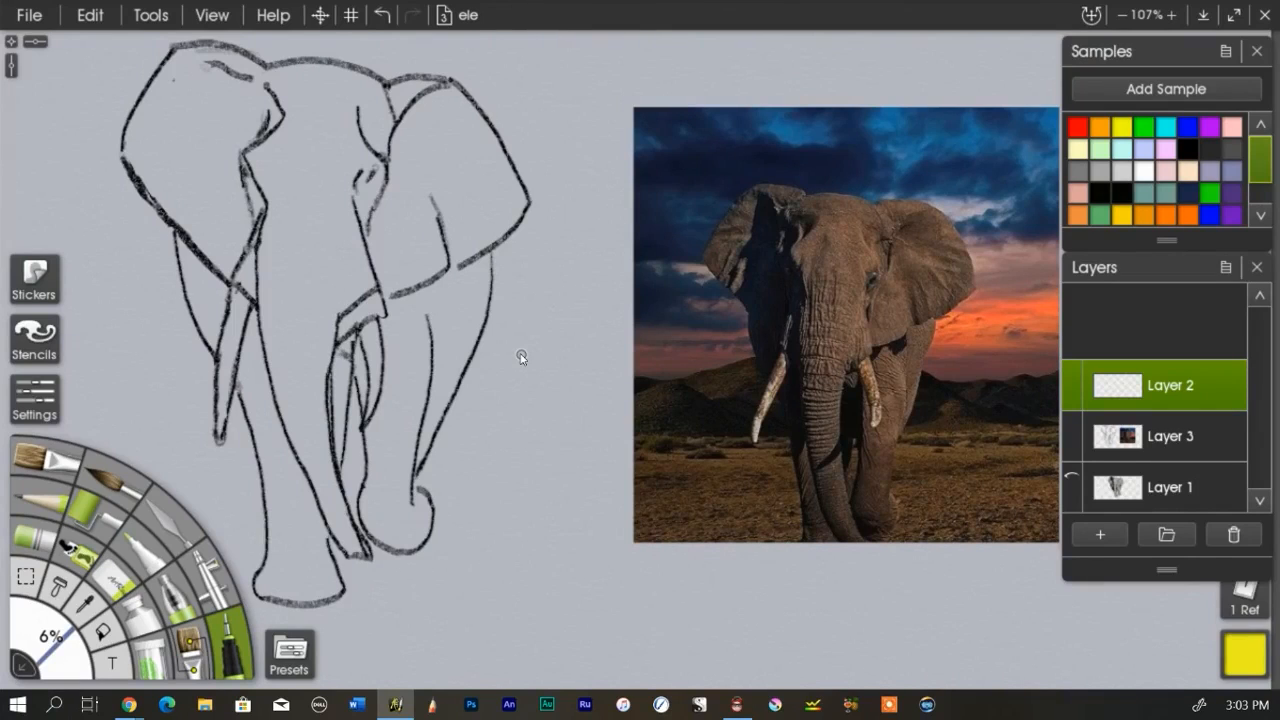
mouse_move(556, 264)
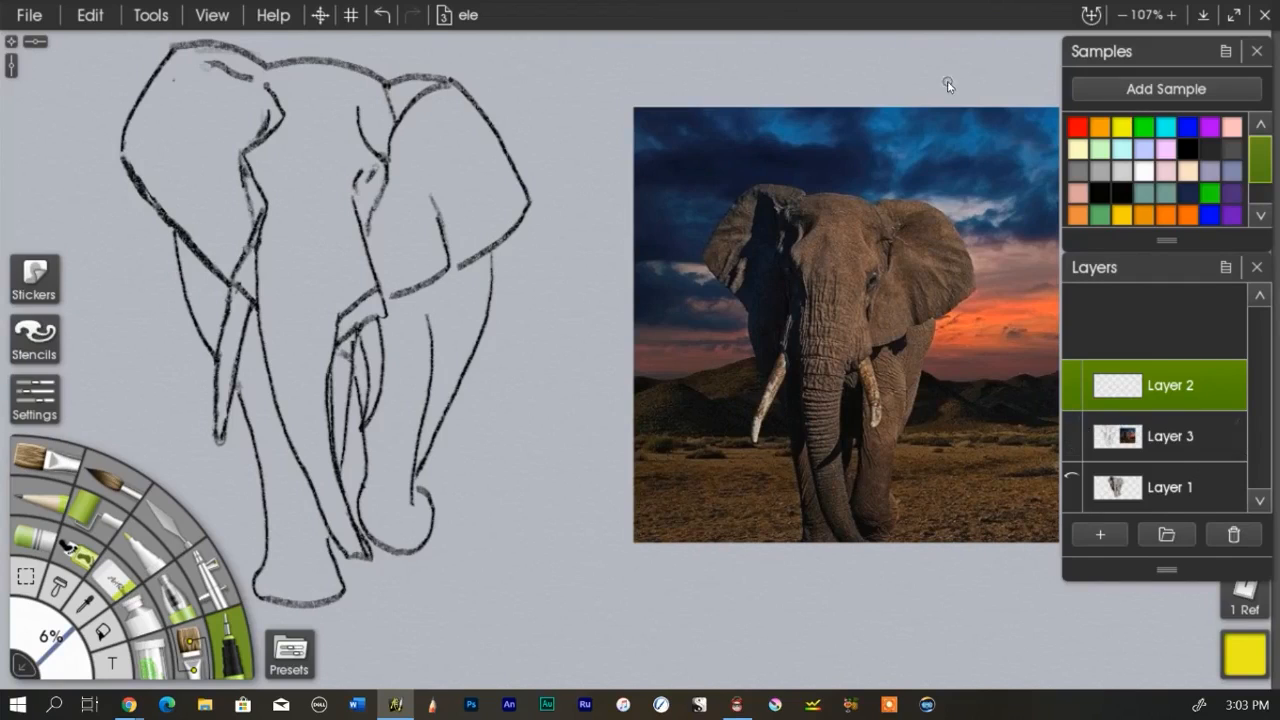
mouse_move(1114, 270)
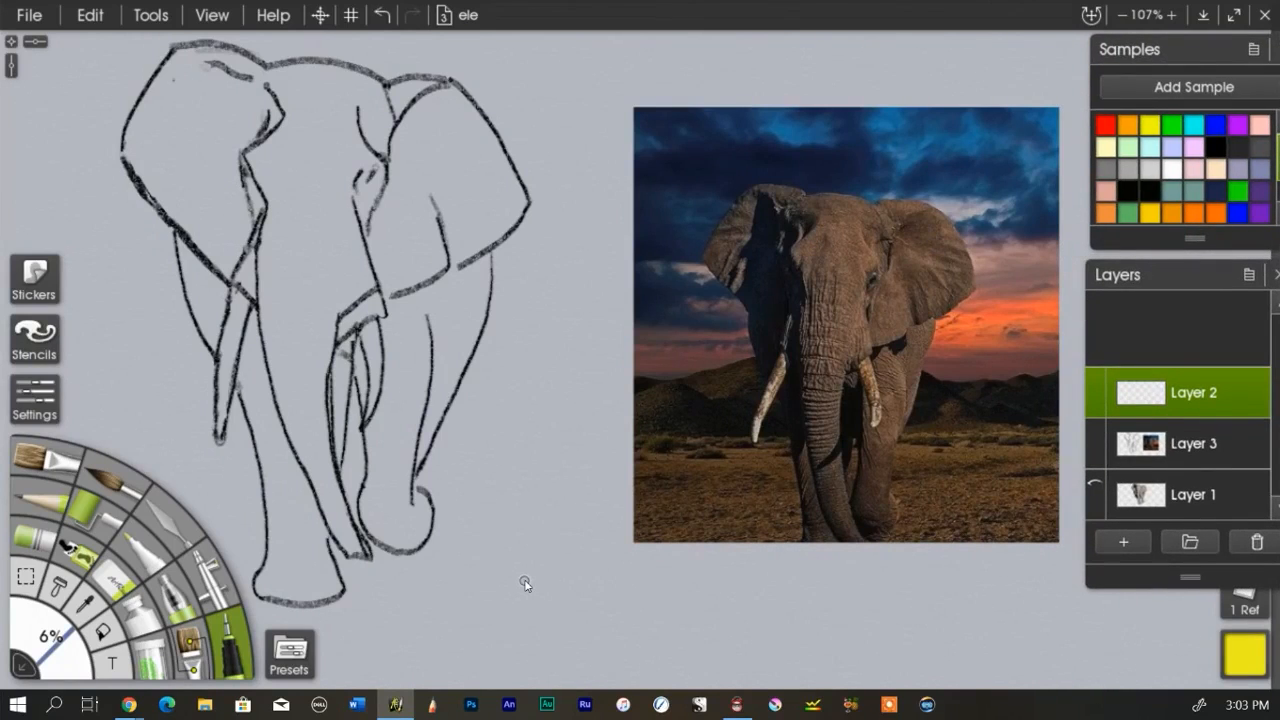
mouse_move(795, 242)
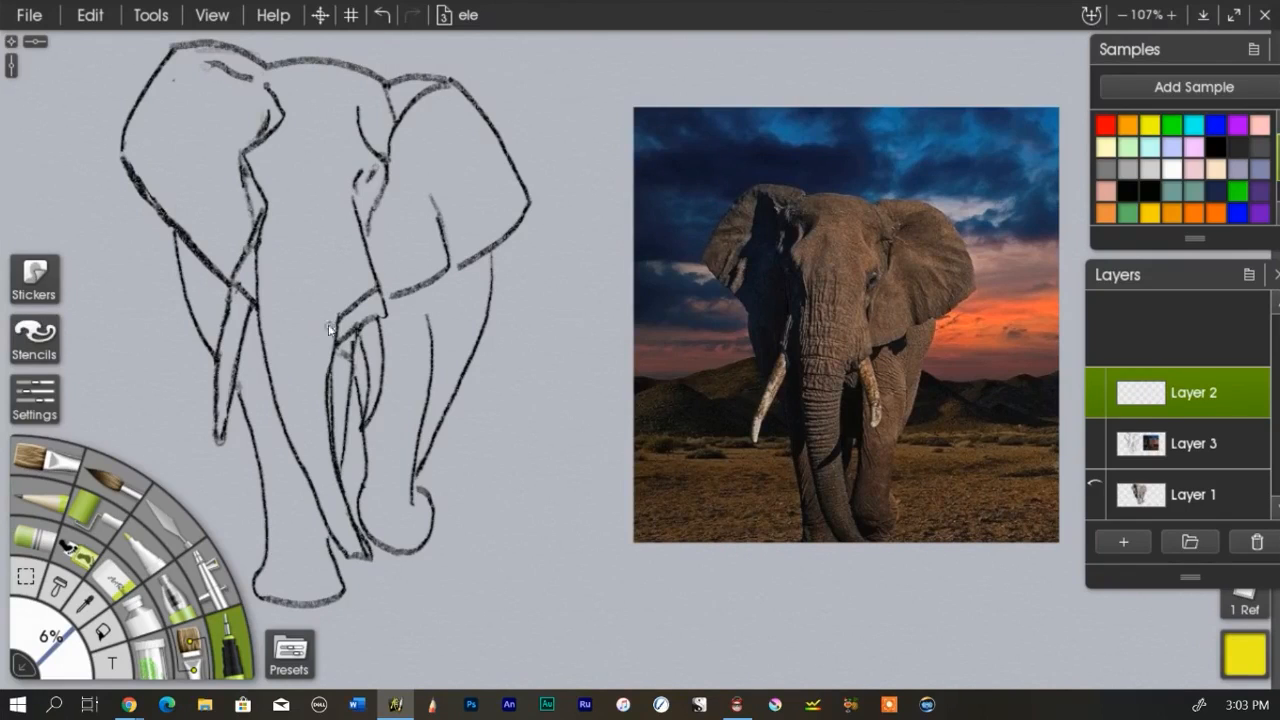
mouse_move(540, 348)
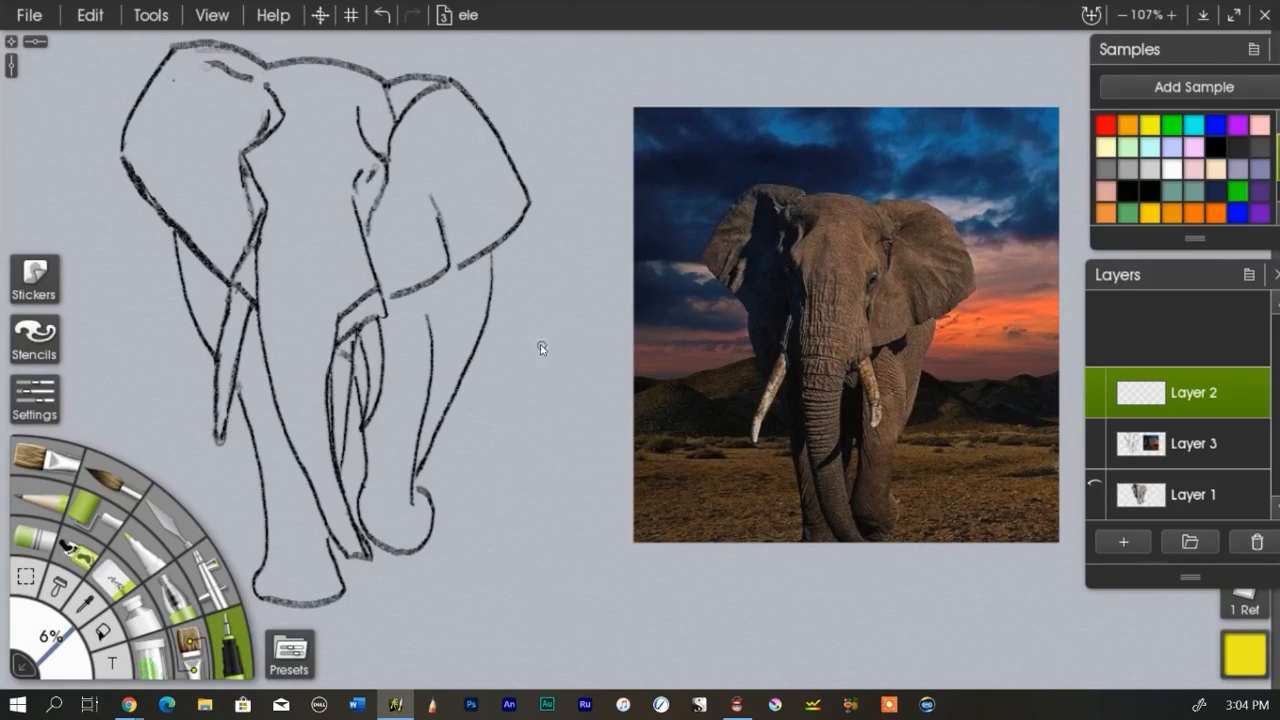
mouse_move(585, 333)
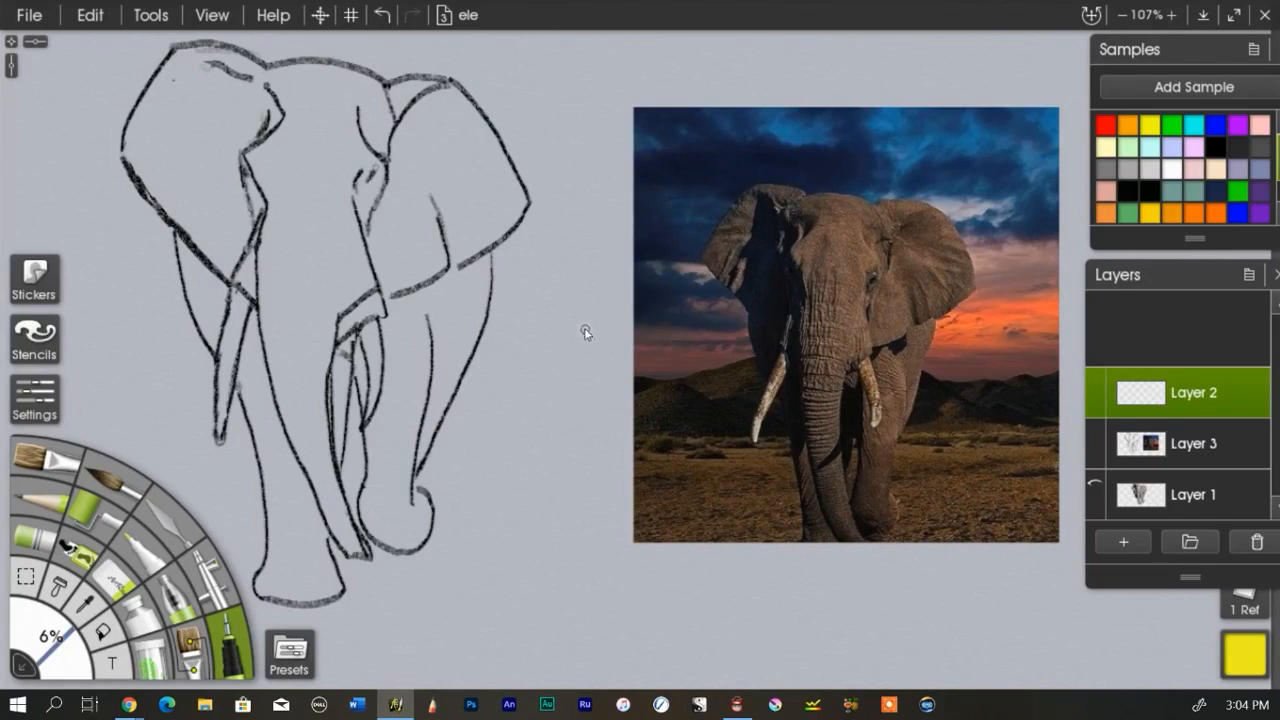
mouse_move(617, 207)
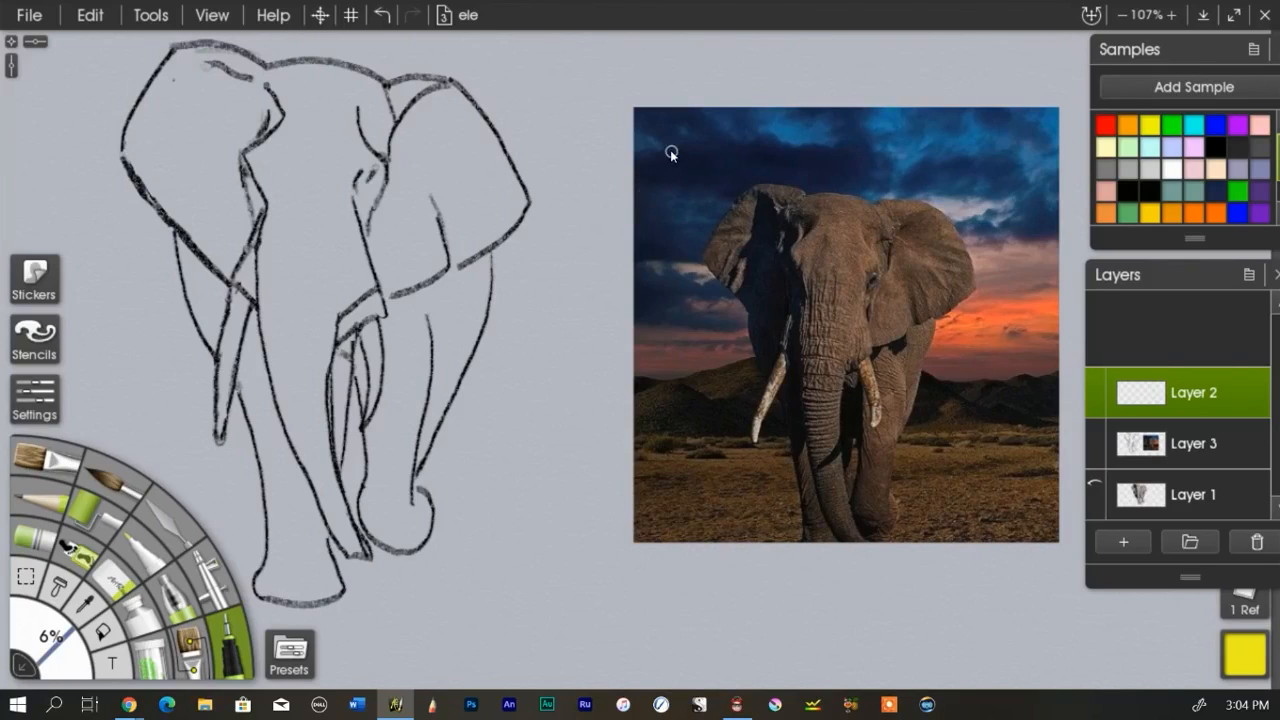
mouse_move(681, 137)
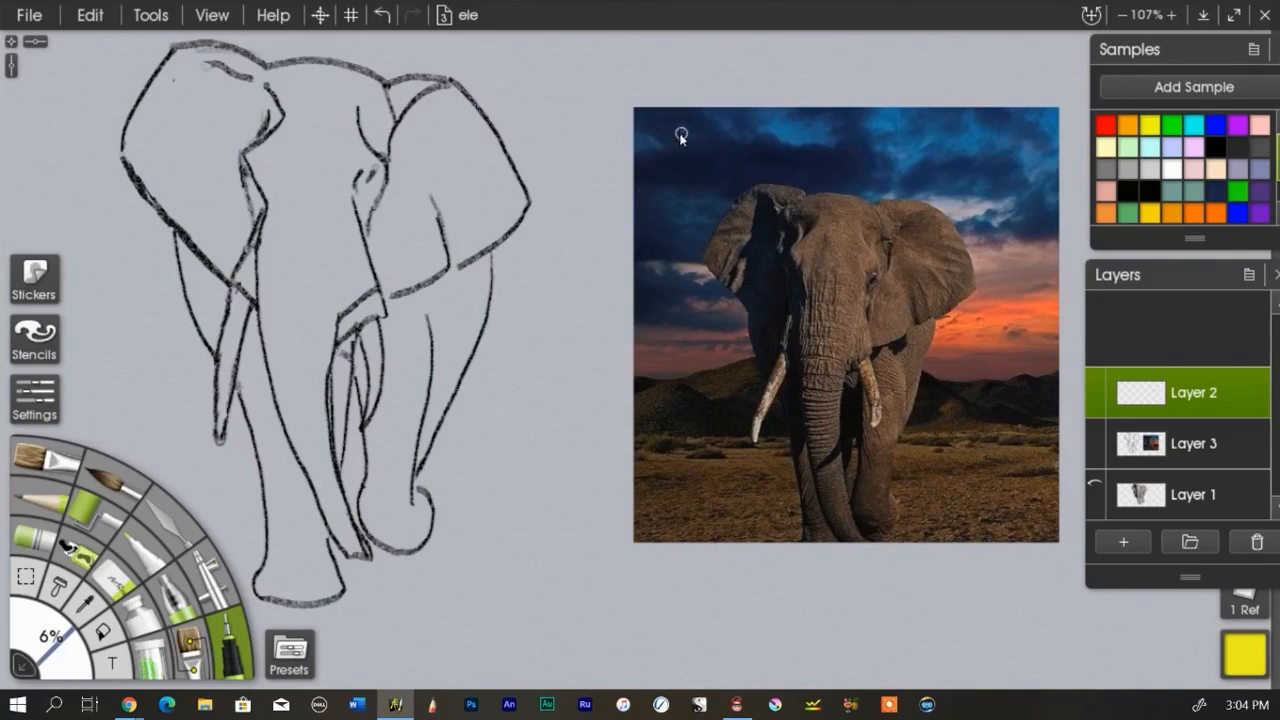
left_click_drag(660, 150, 665, 210)
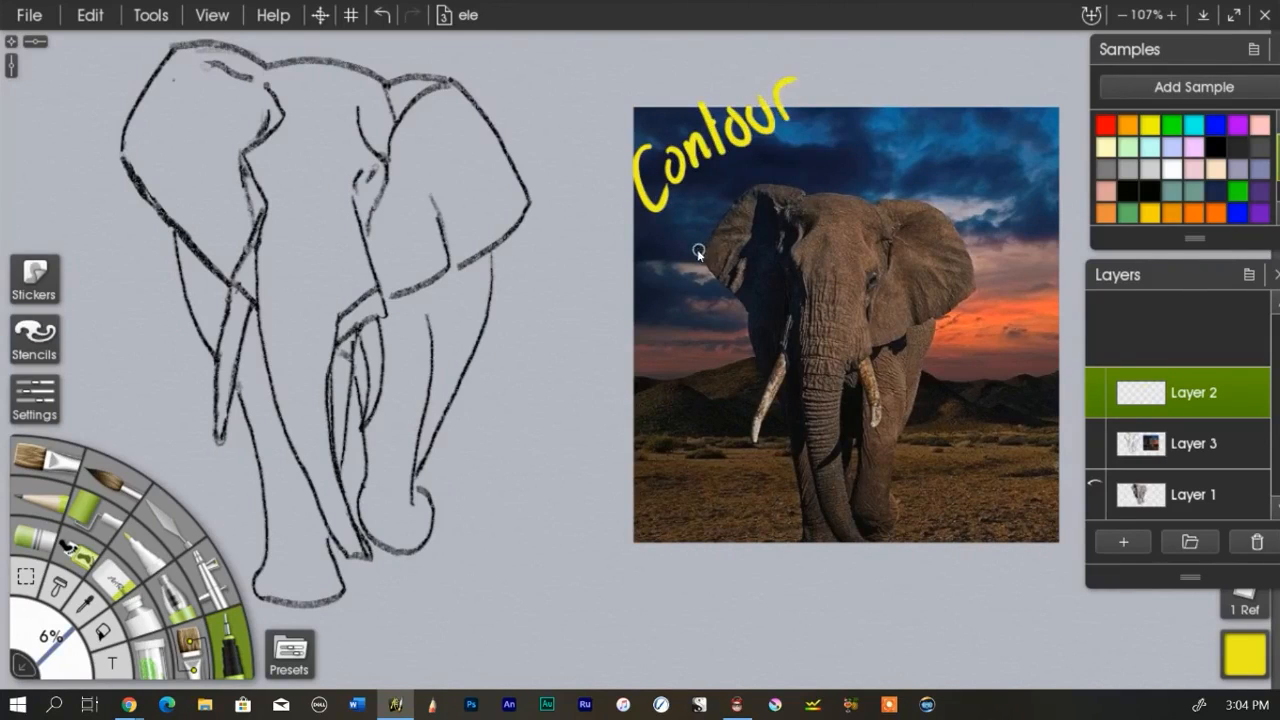
left_click_drag(695, 248, 795, 182)
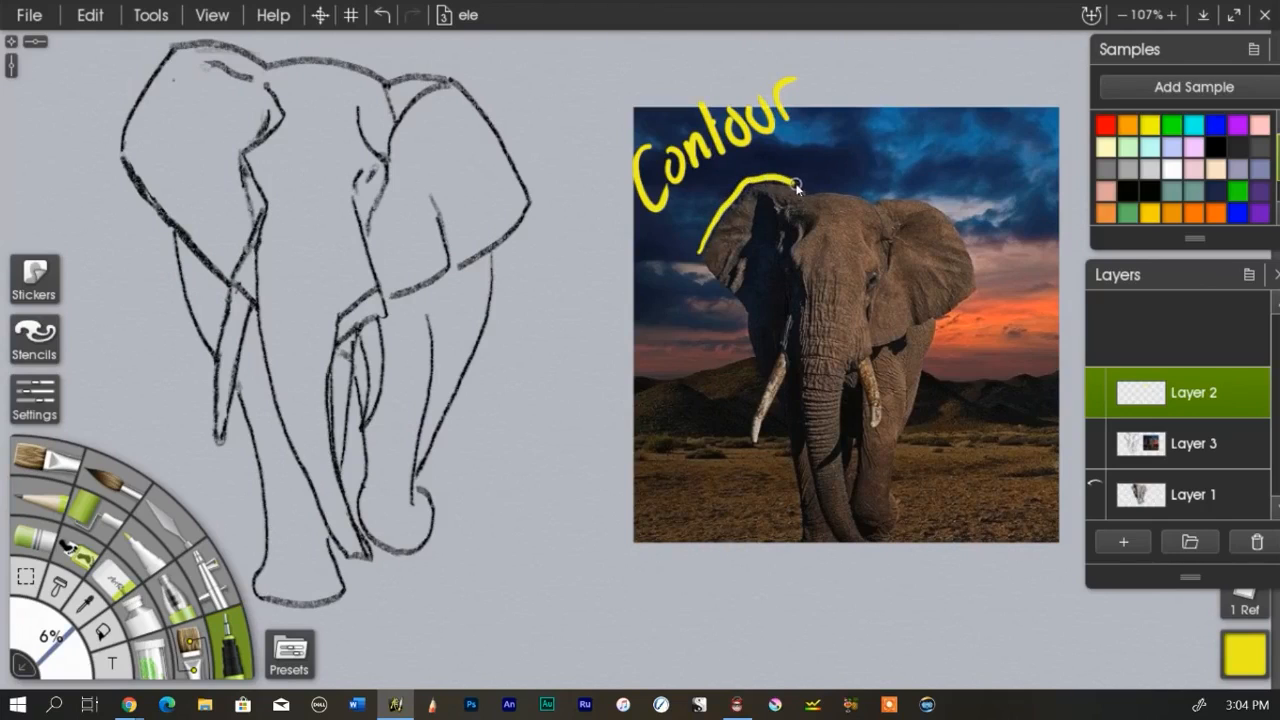
left_click_drag(795, 185, 885, 192)
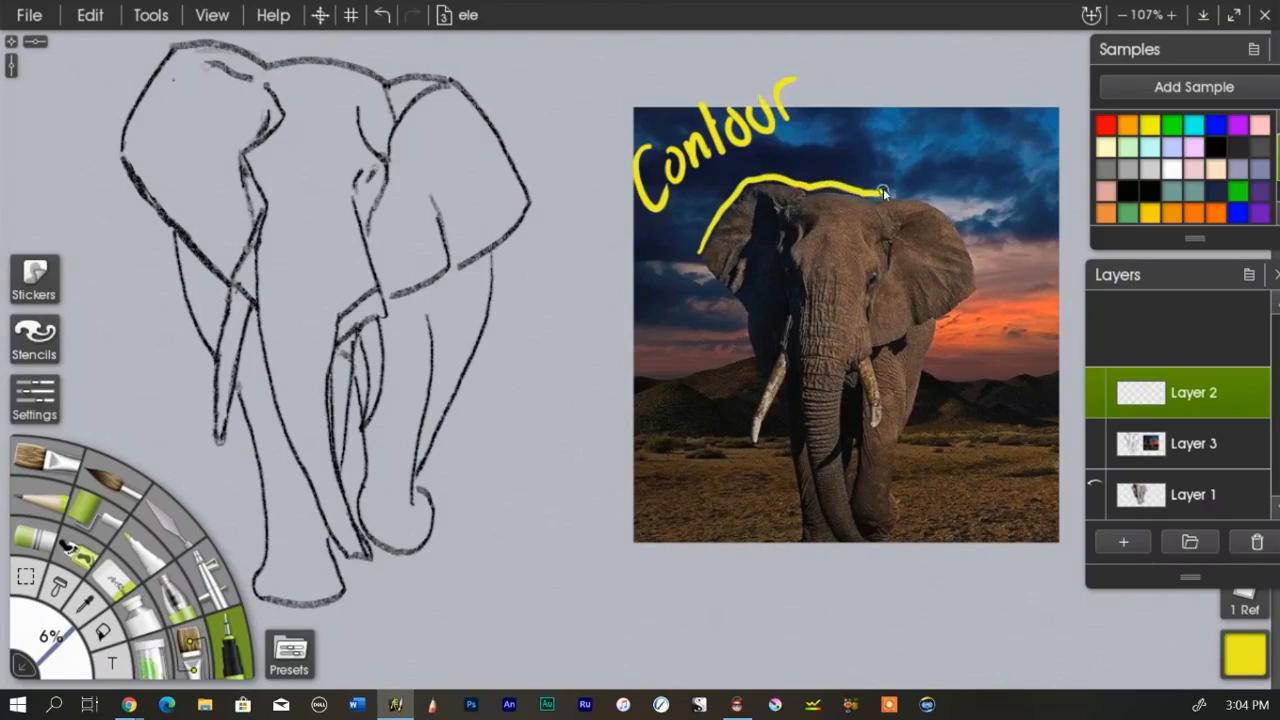
left_click_drag(880, 192, 988, 290)
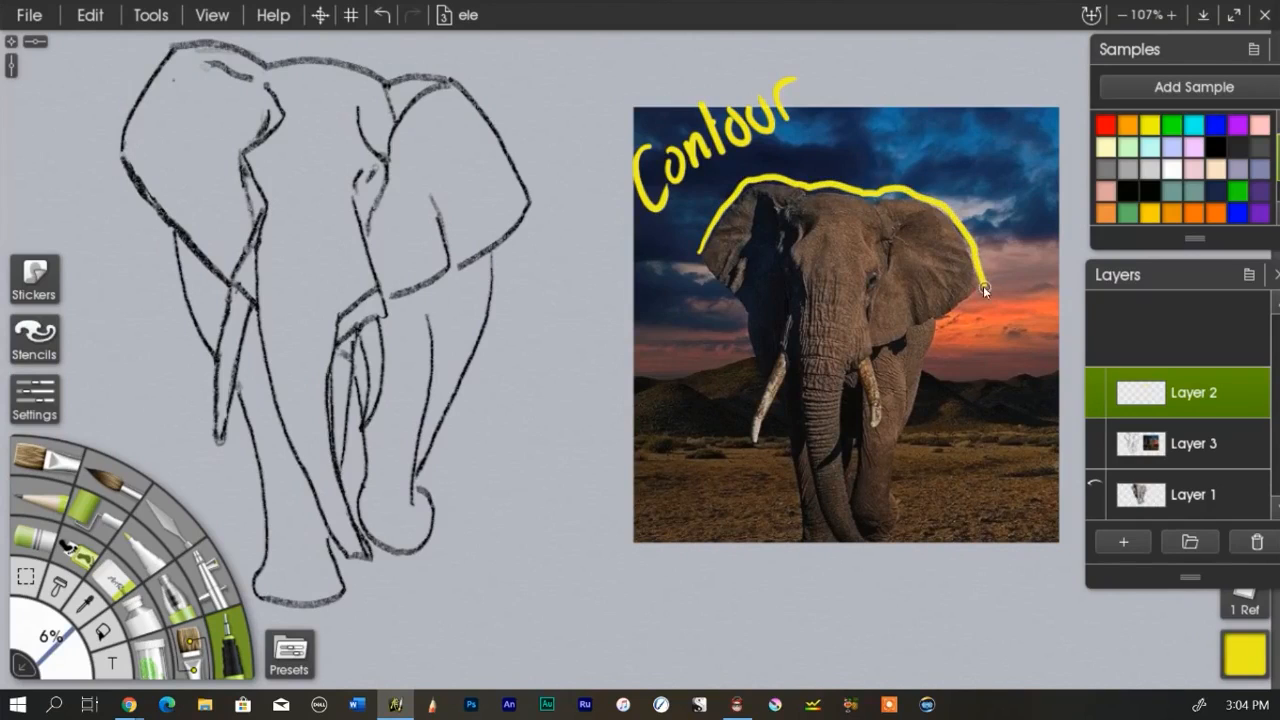
left_click_drag(985, 288, 932, 378)
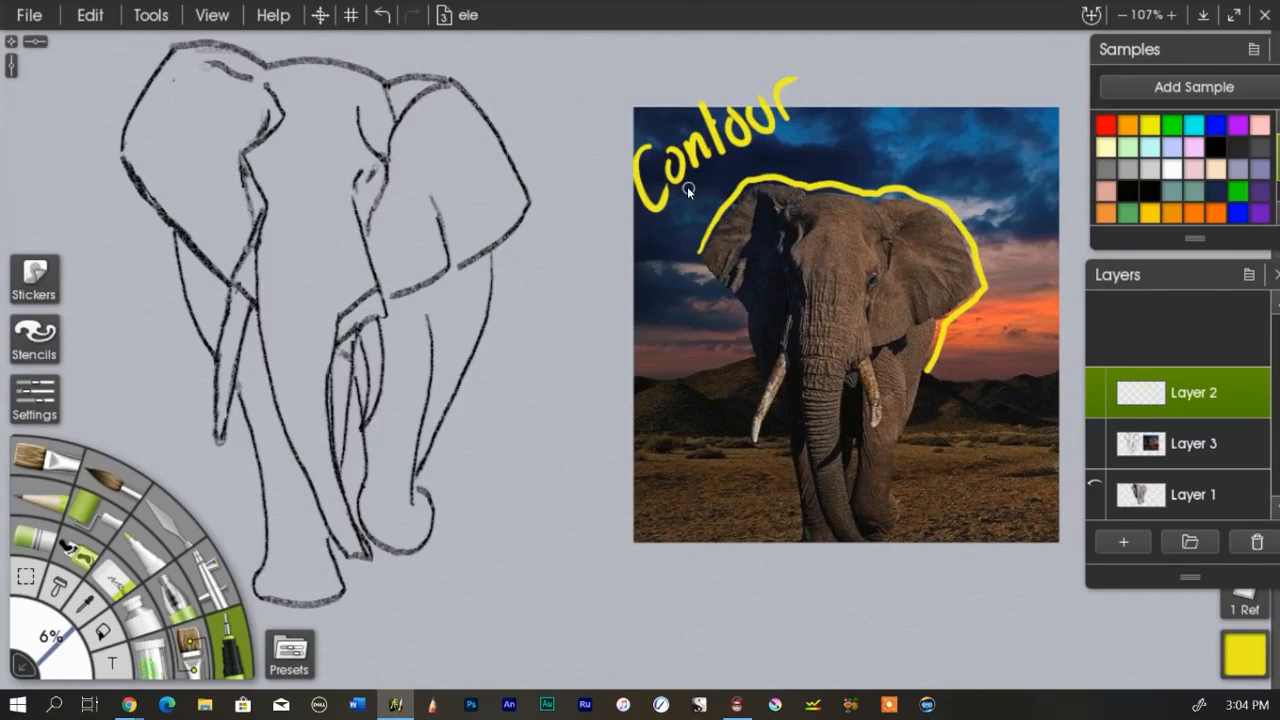
mouse_move(700, 265)
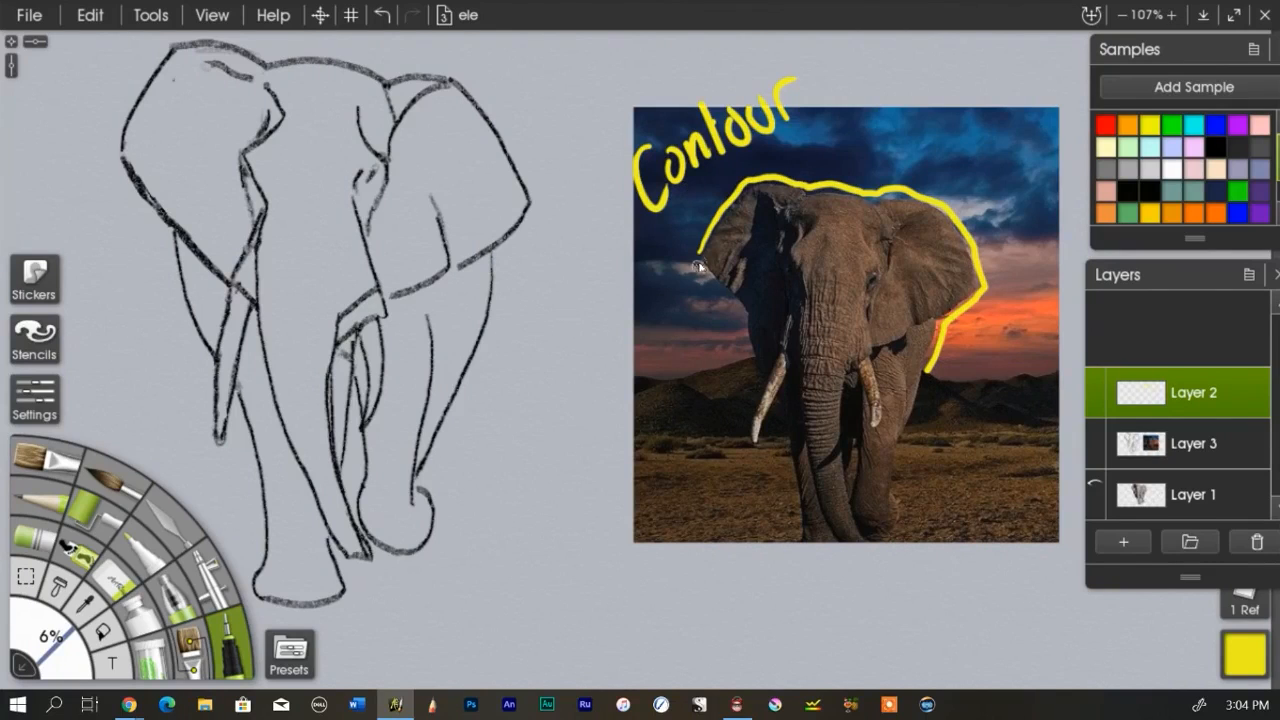
mouse_move(880, 210)
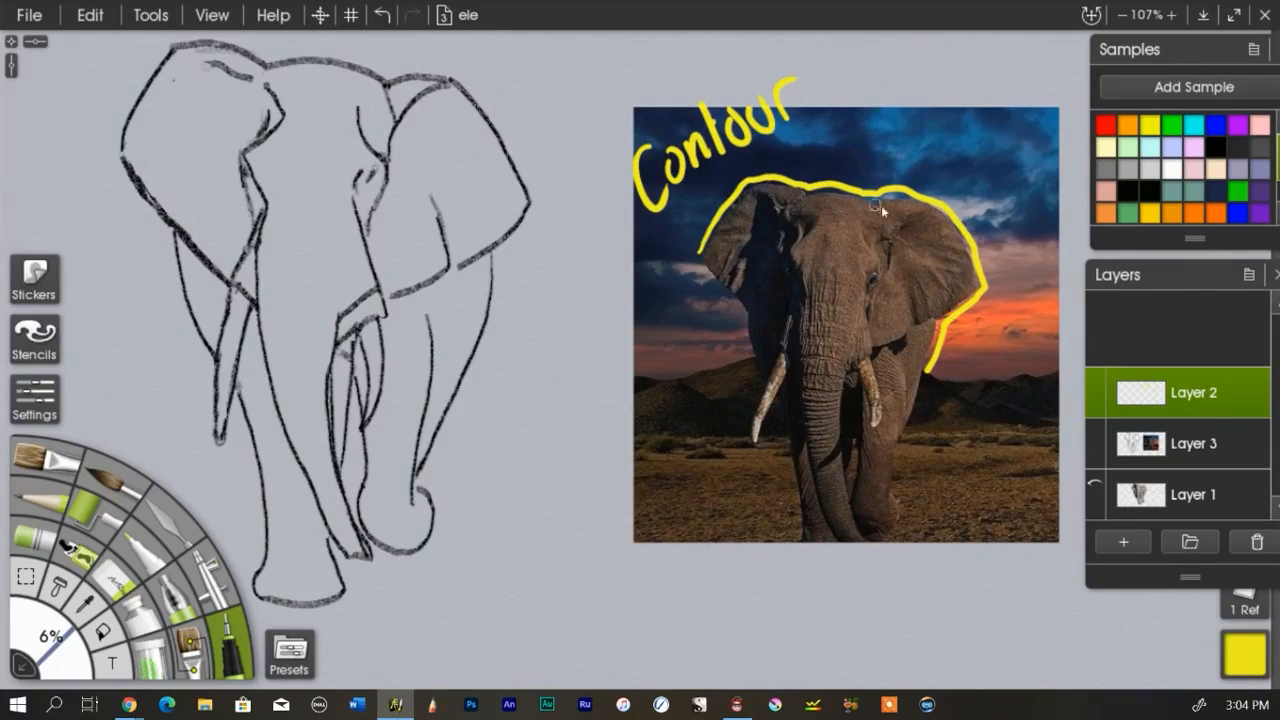
mouse_move(848, 498)
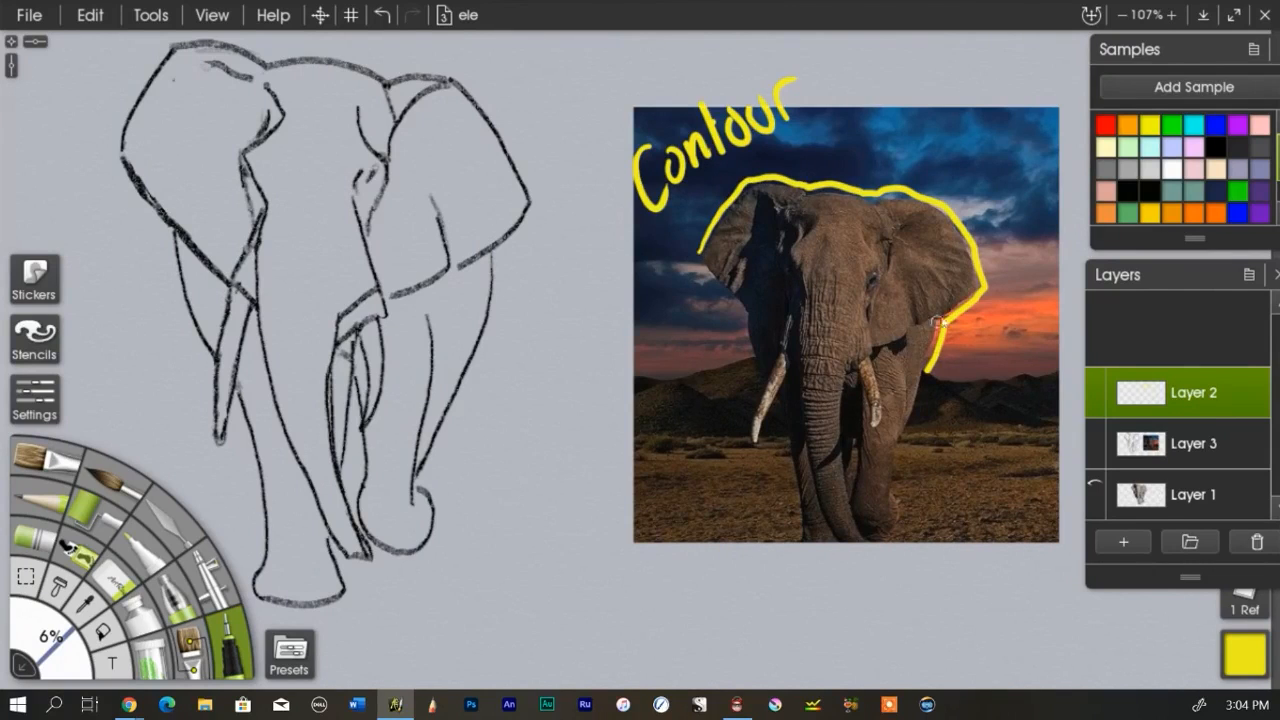
mouse_move(630, 222)
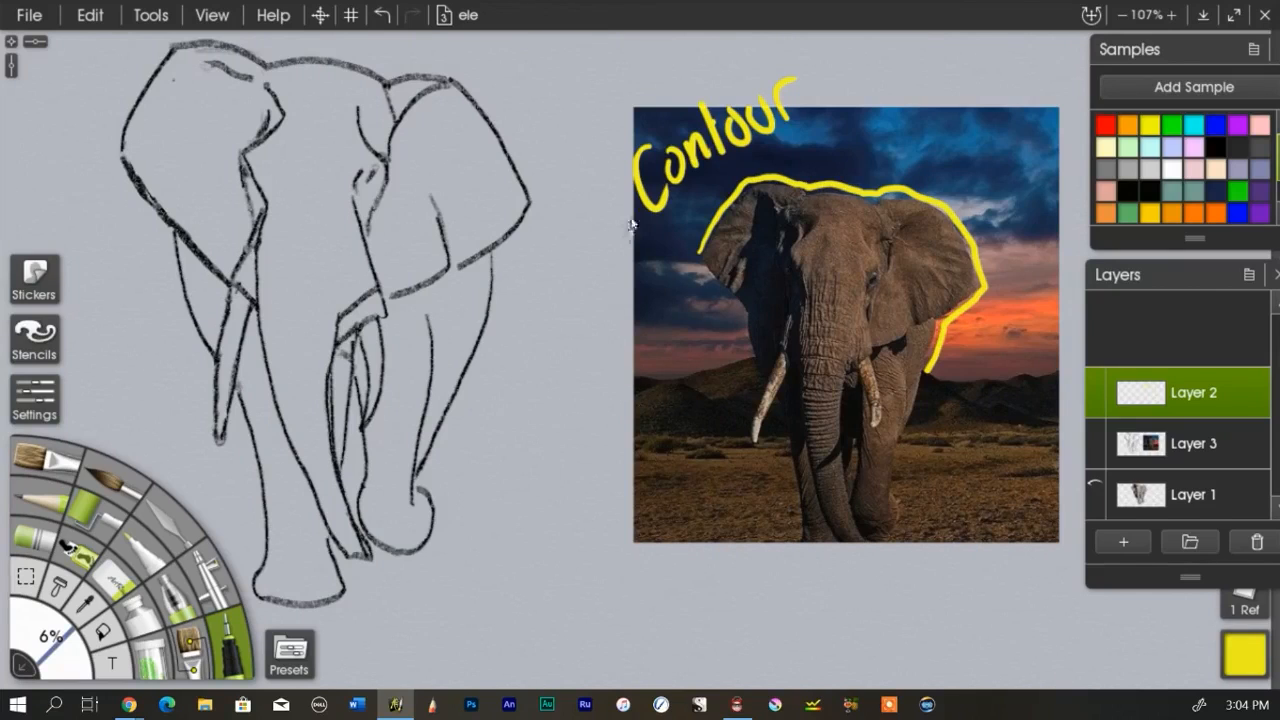
mouse_move(640, 307)
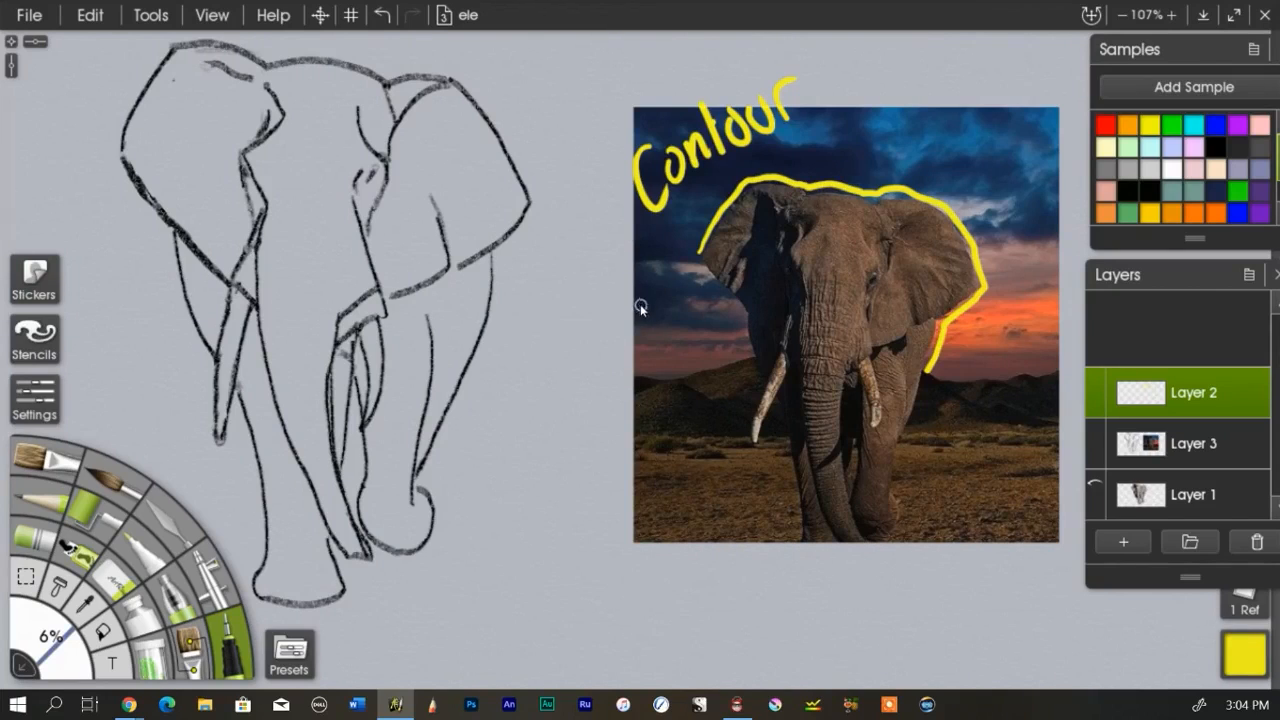
mouse_move(627, 279)
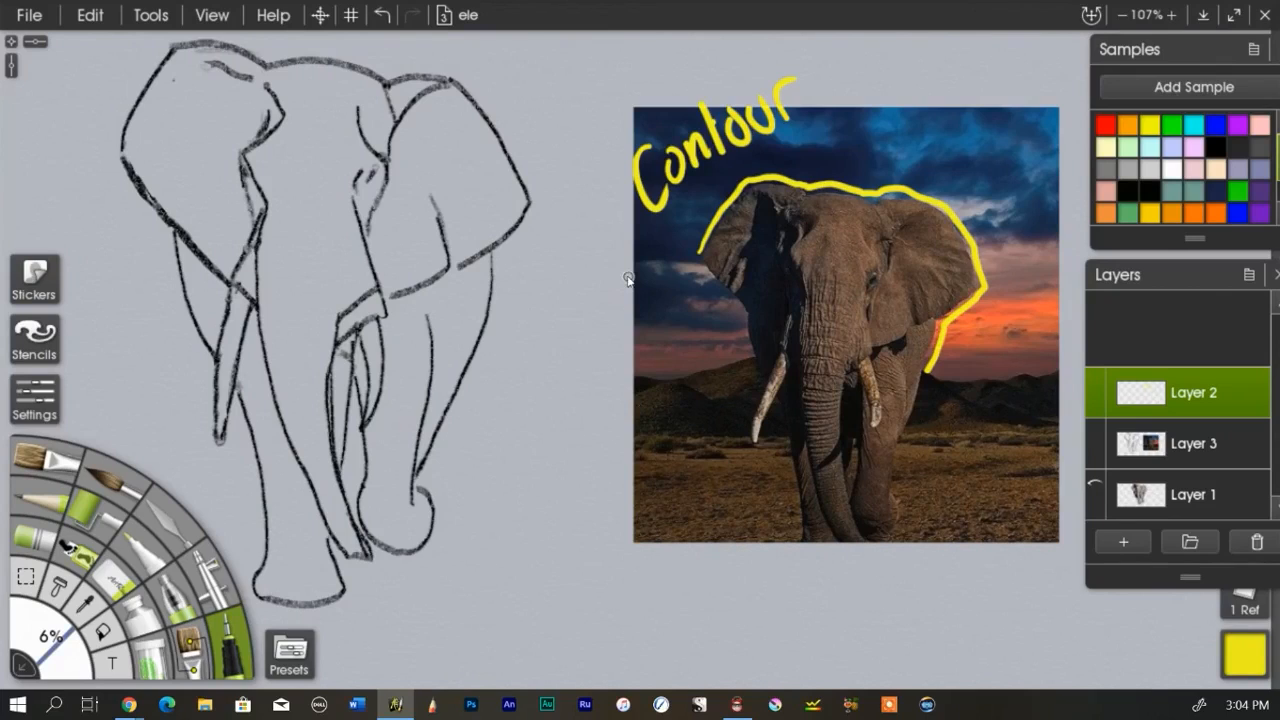
mouse_move(692, 360)
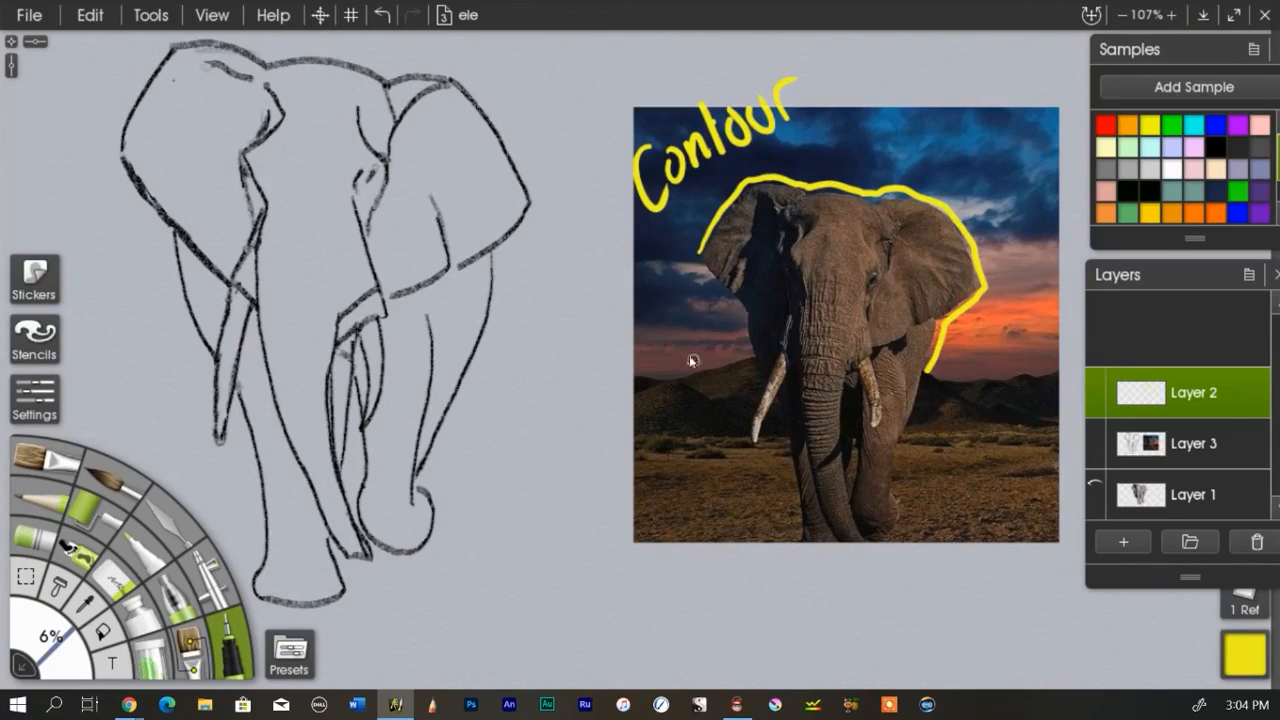
mouse_move(673, 294)
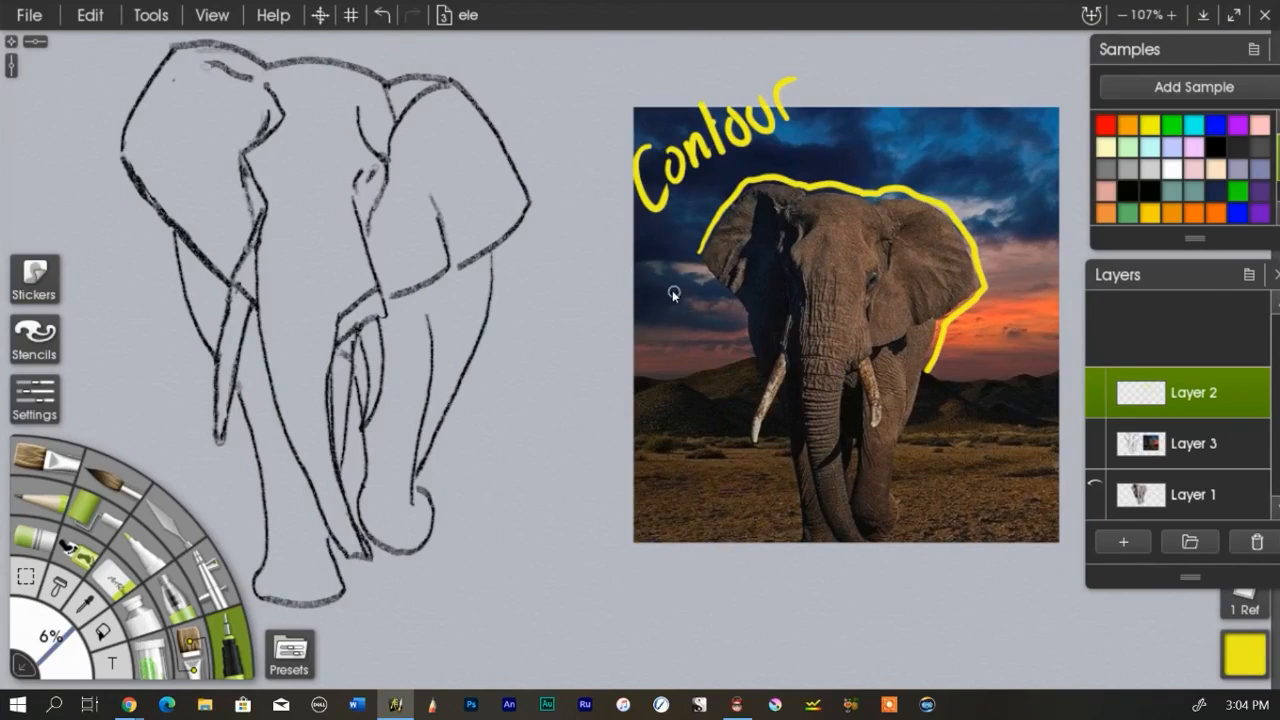
mouse_move(808, 195)
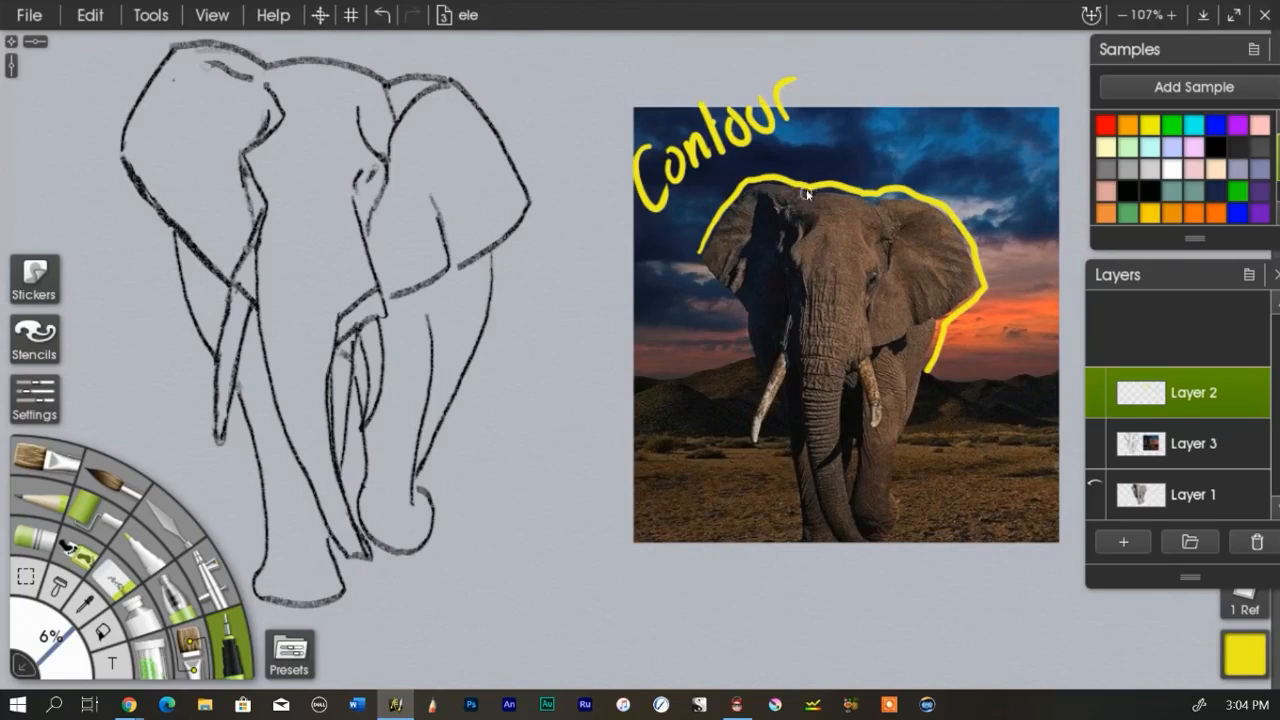
mouse_move(718, 299)
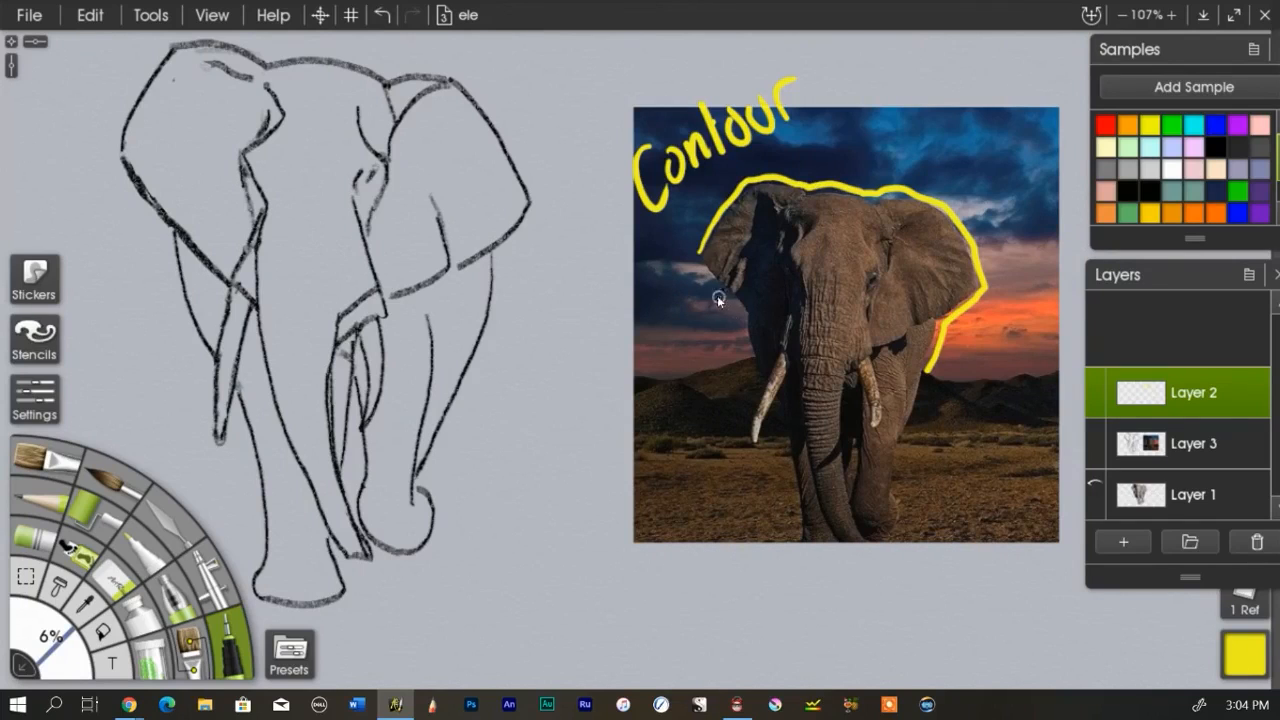
mouse_move(718, 430)
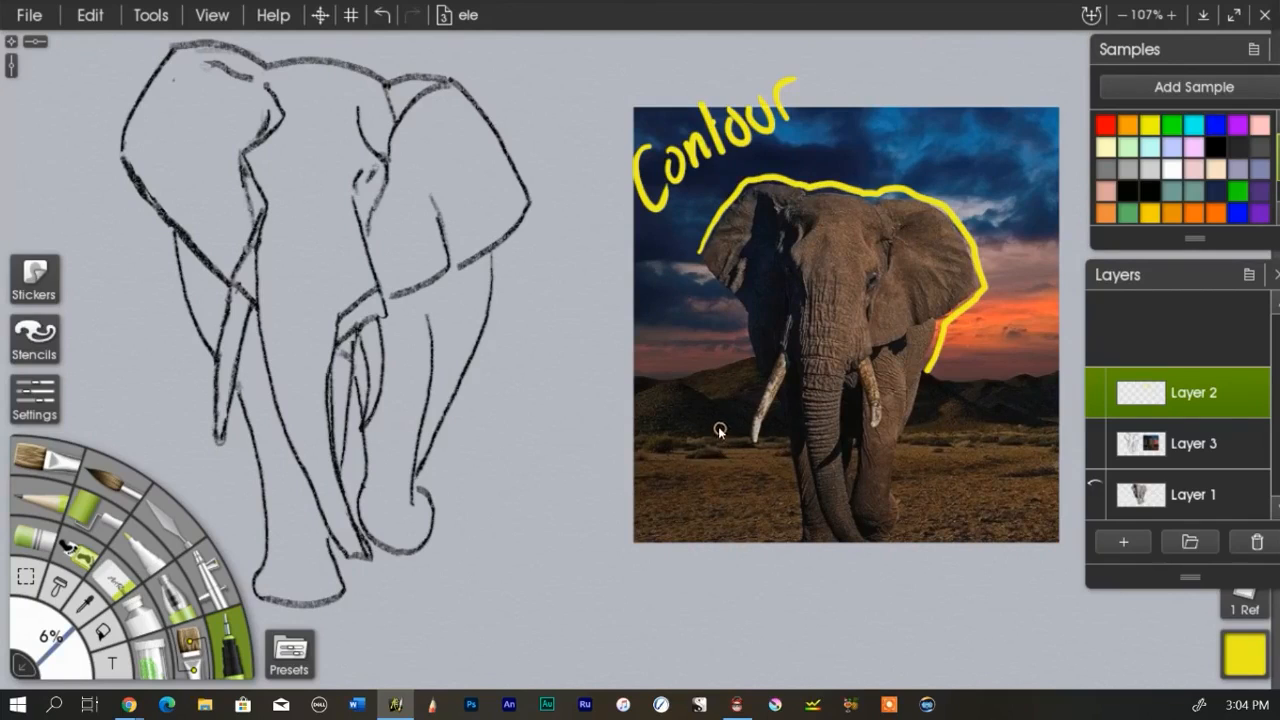
mouse_move(713, 380)
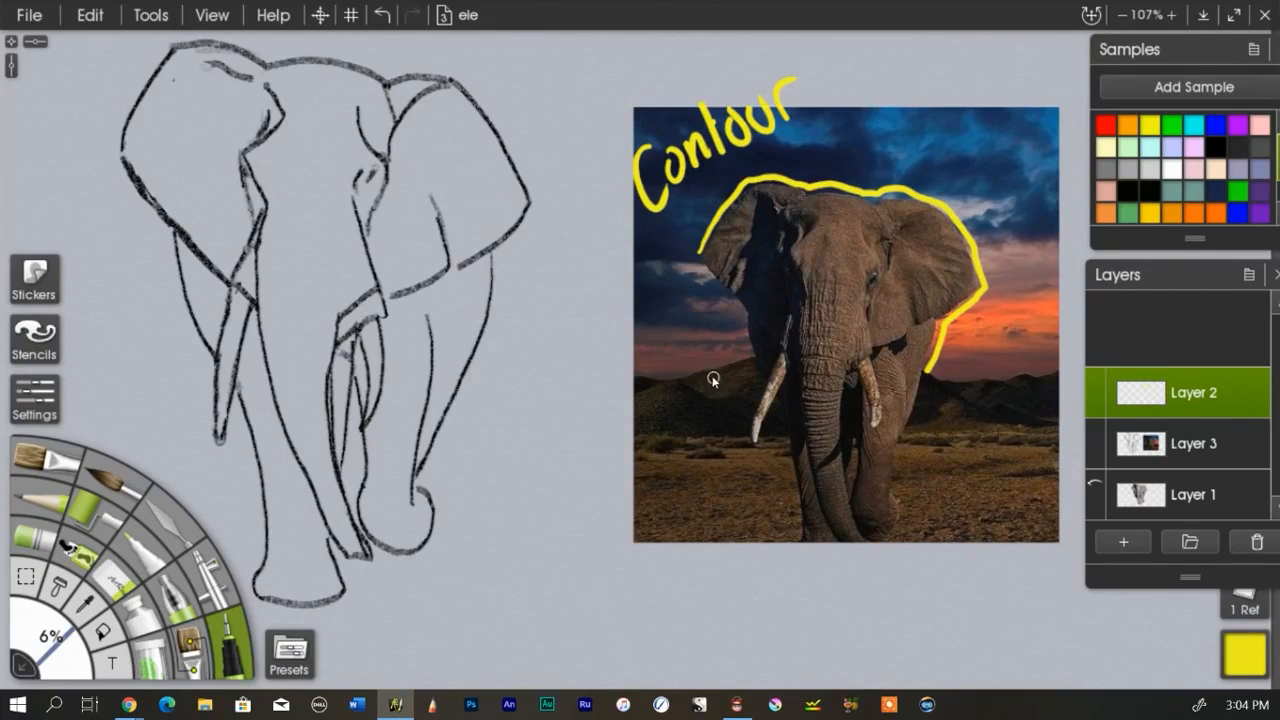
mouse_move(732, 310)
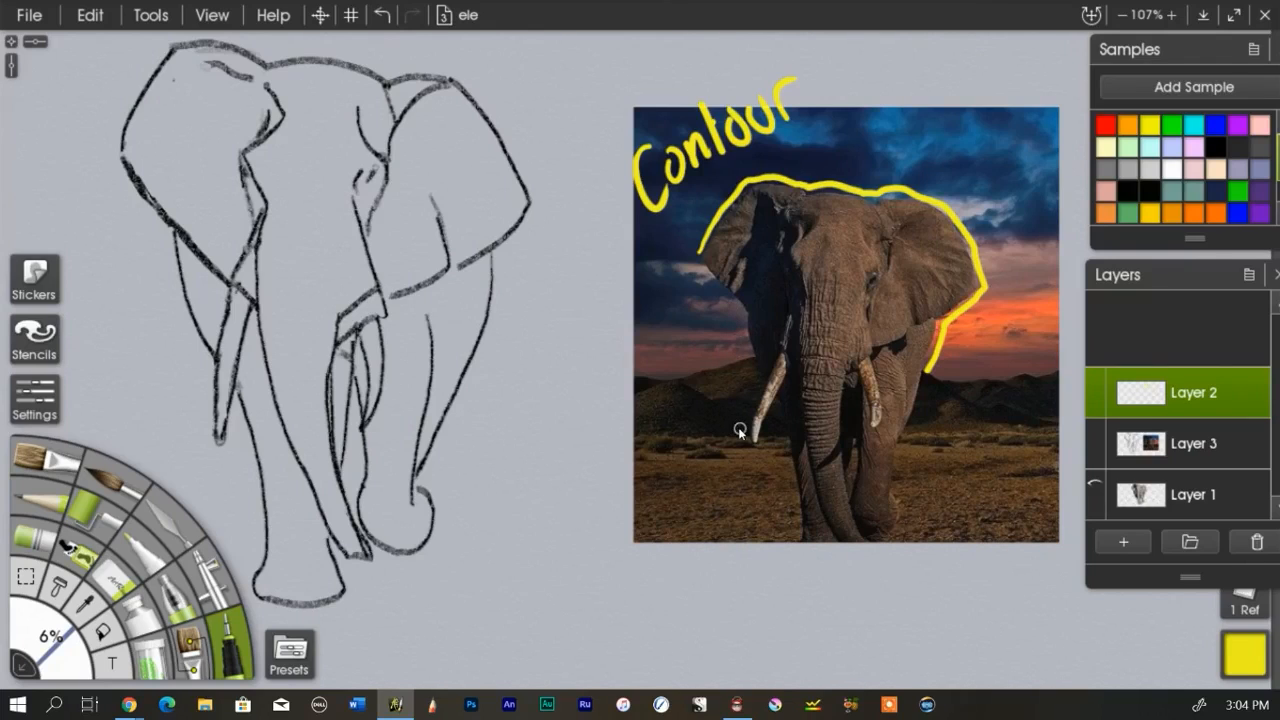
mouse_move(678, 405)
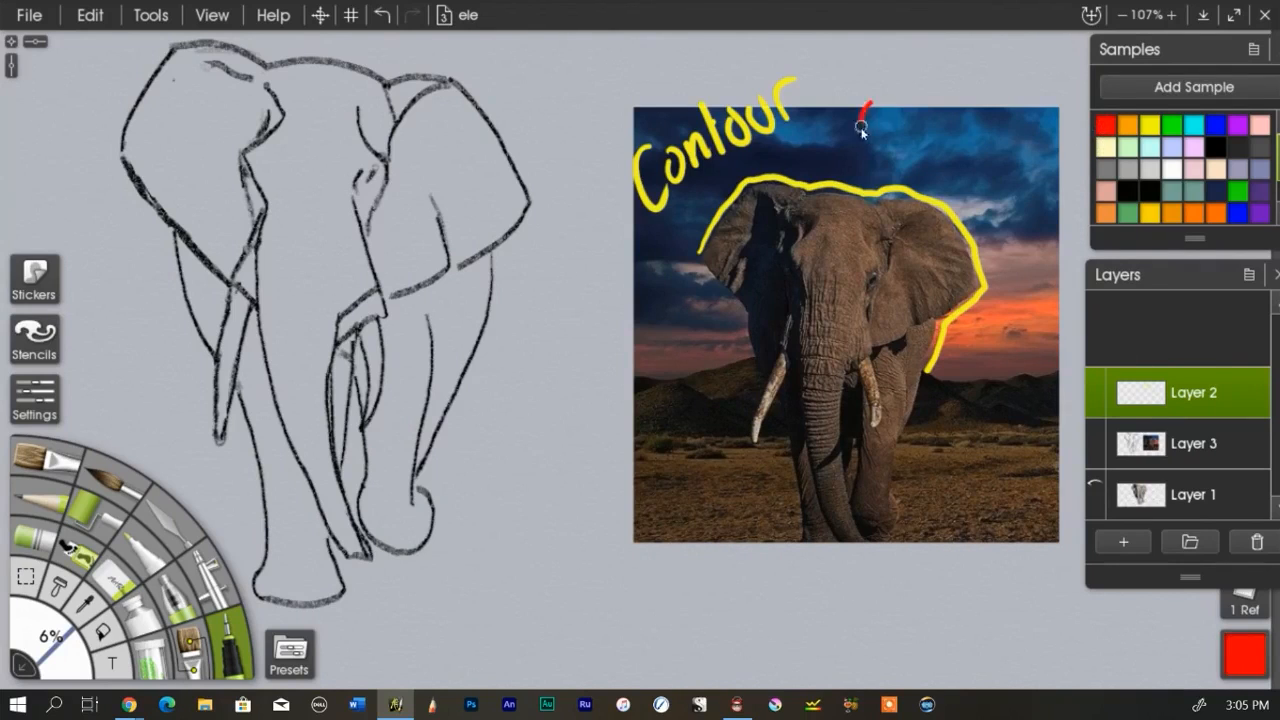
- Write 'Shapes' in red and block the head, ears and body into angular red lines
left_click_drag(865, 110, 965, 130)
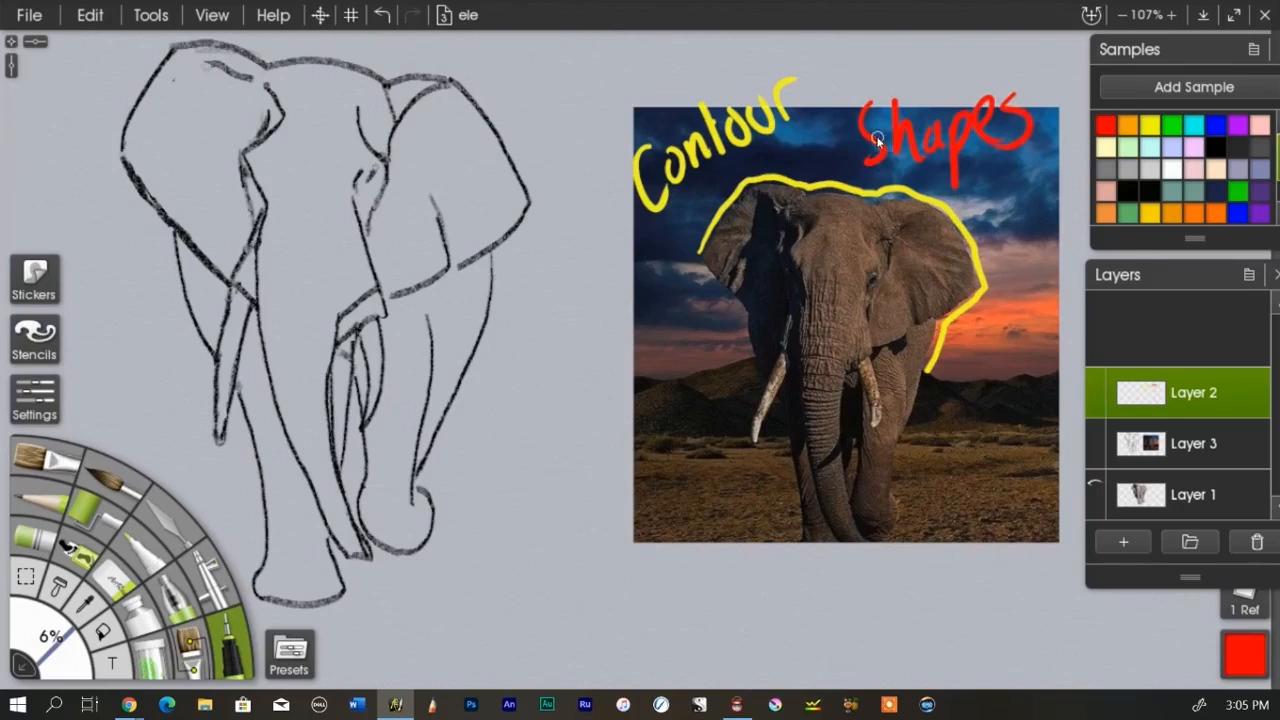
mouse_move(707, 312)
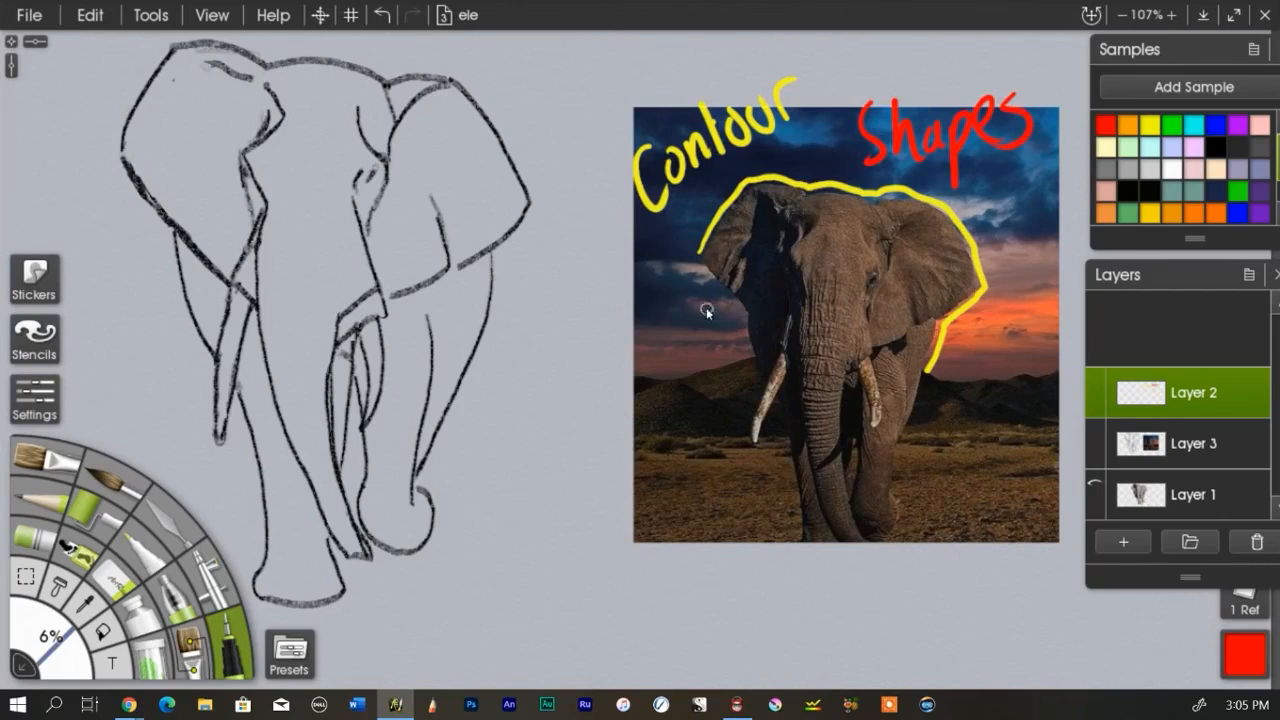
mouse_move(700, 260)
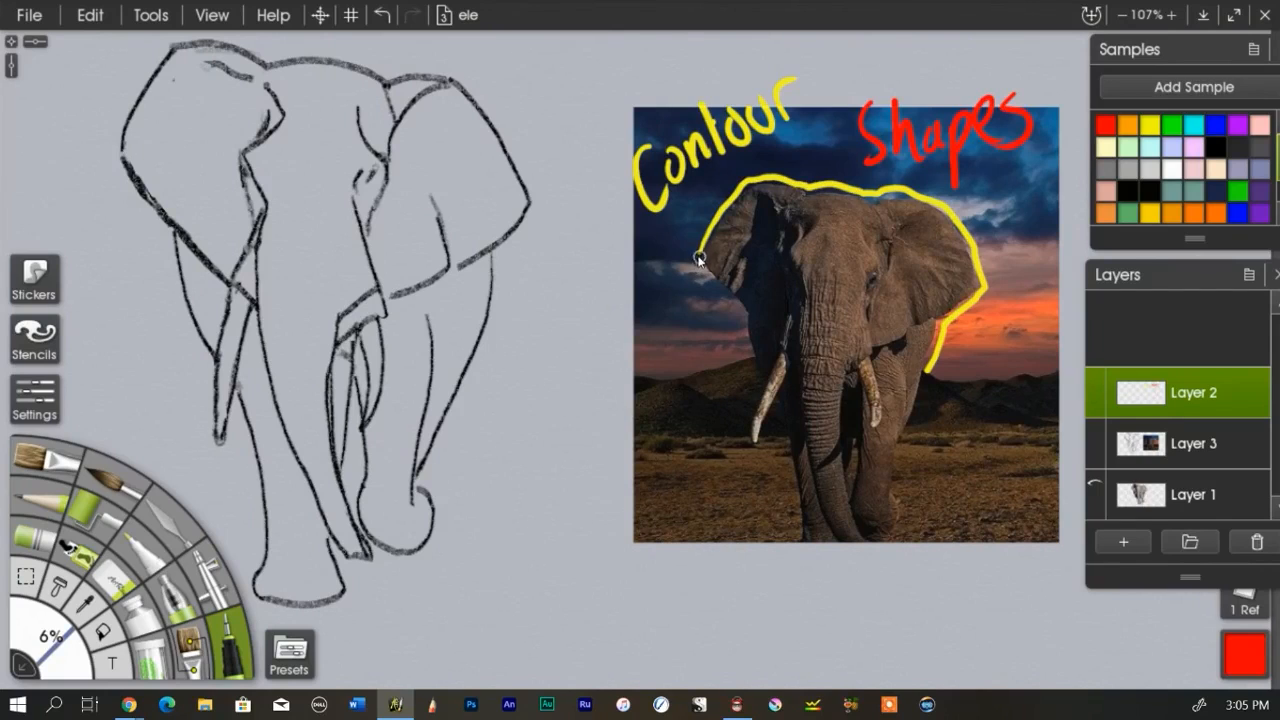
left_click_drag(700, 258, 745, 325)
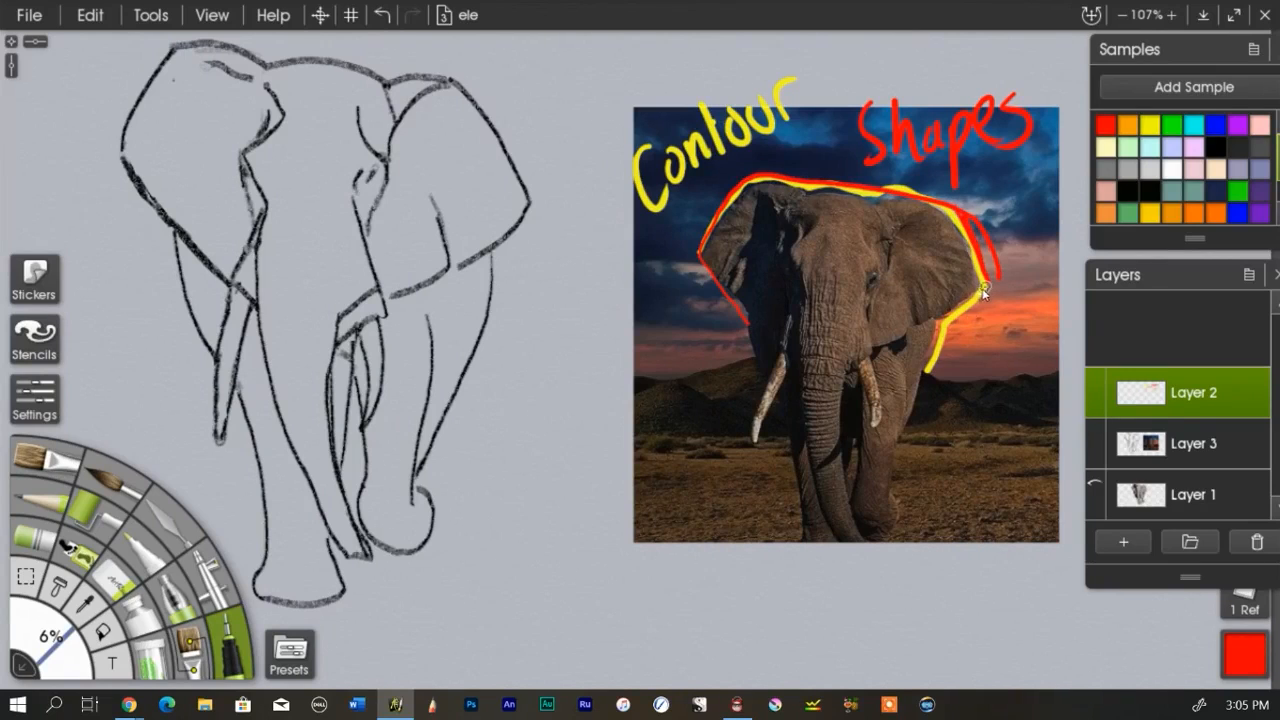
left_click_drag(985, 290, 855, 550)
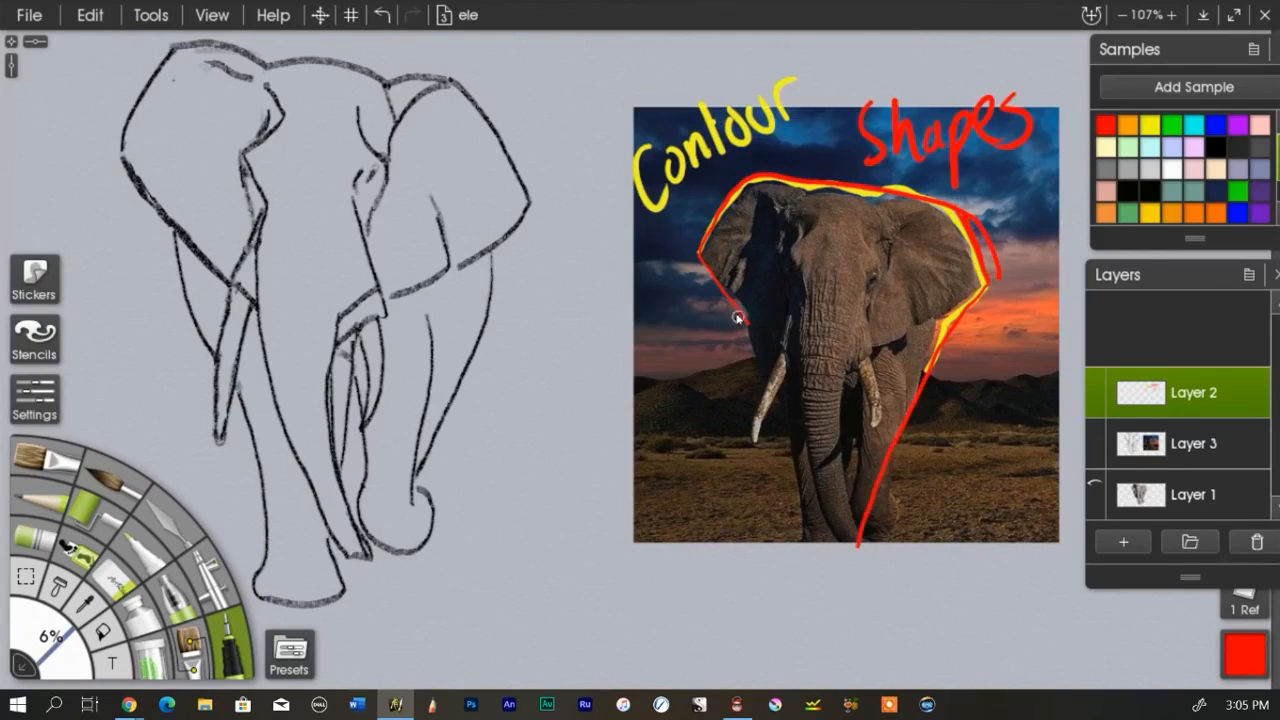
left_click_drag(737, 317, 835, 537)
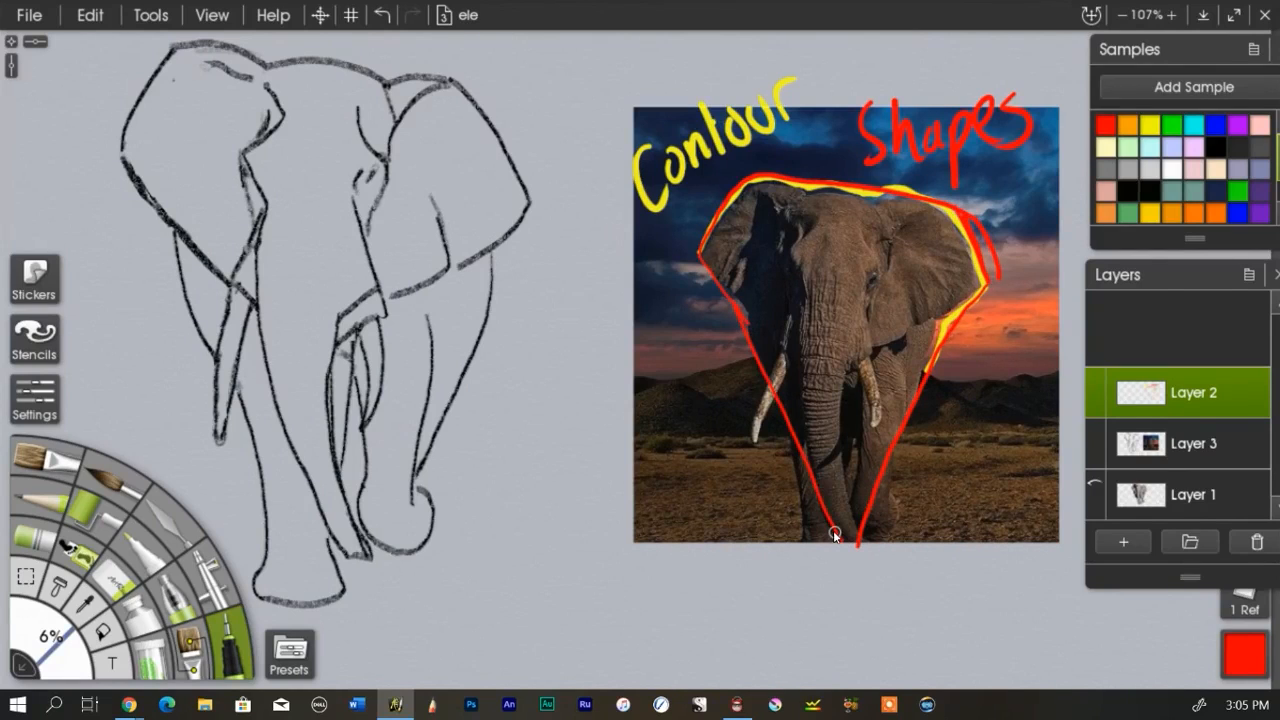
mouse_move(705, 255)
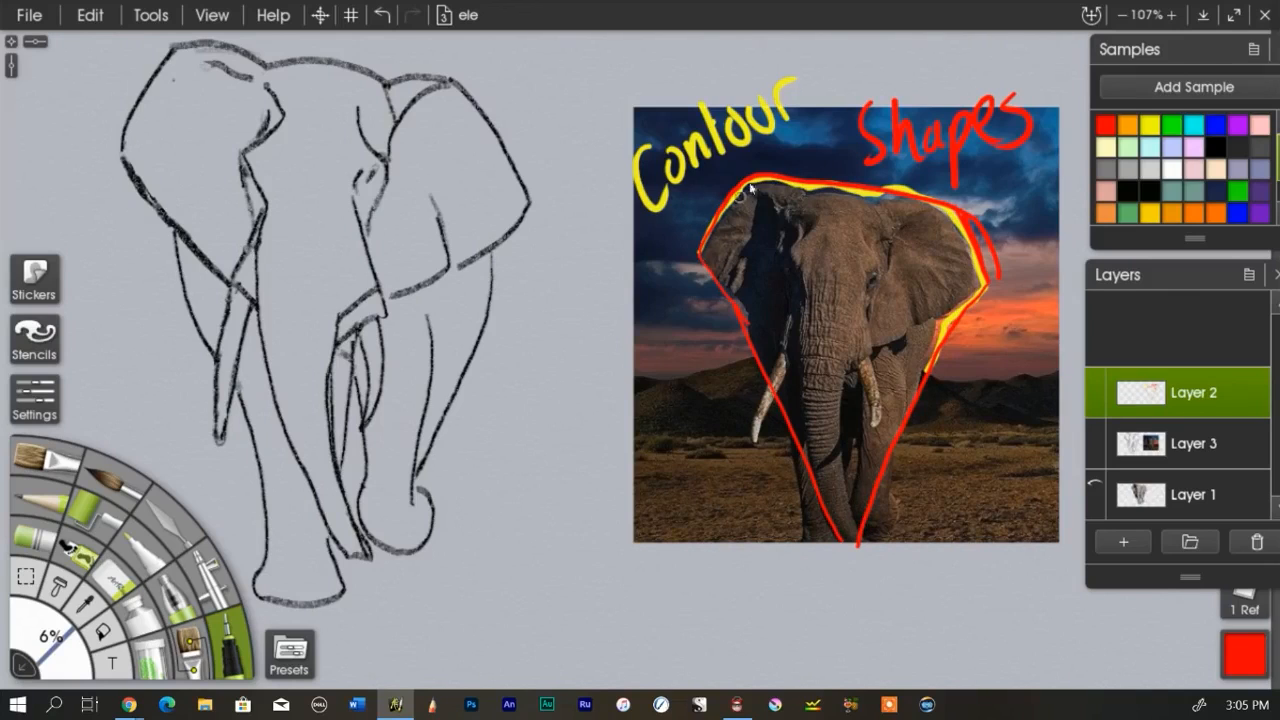
mouse_move(705, 232)
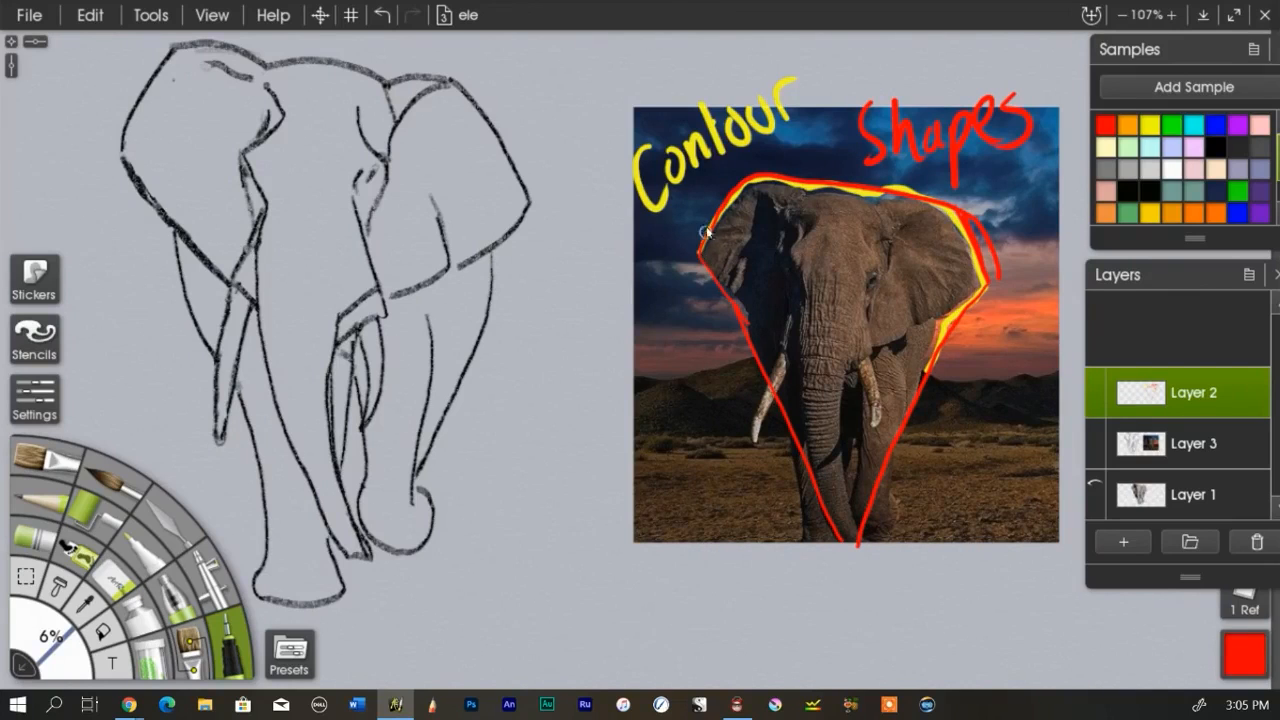
mouse_move(792, 510)
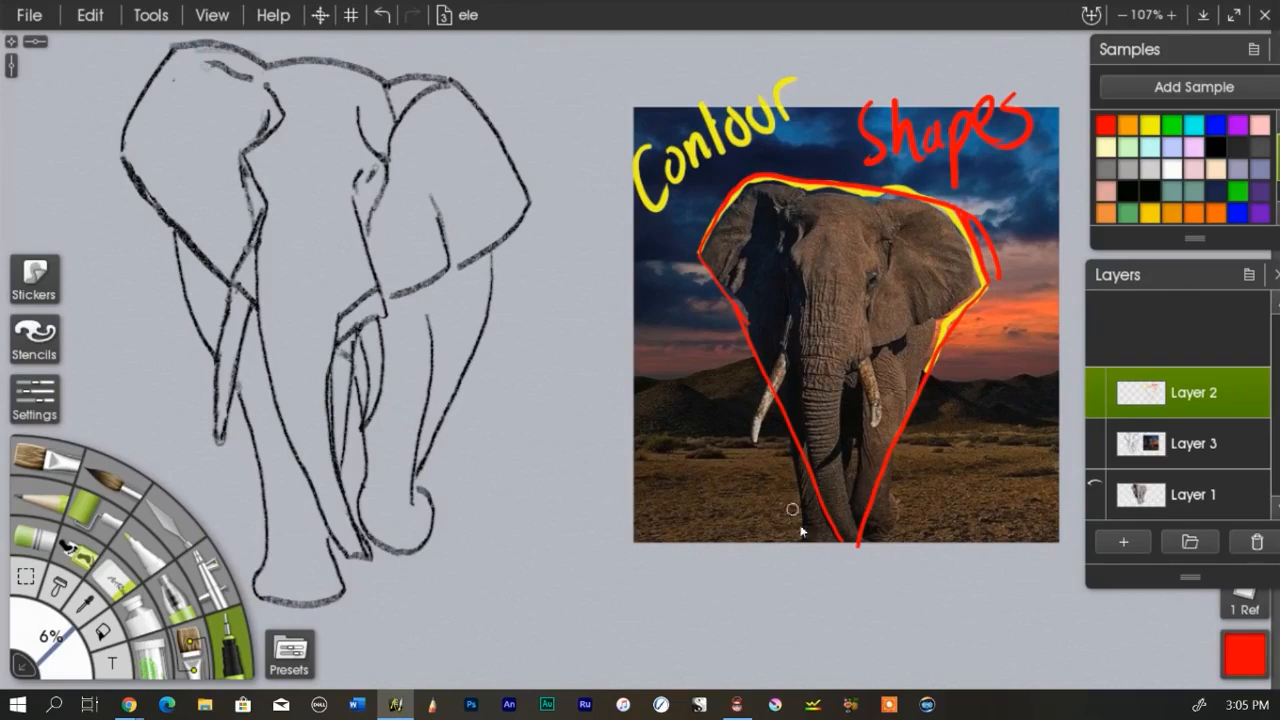
mouse_move(763, 423)
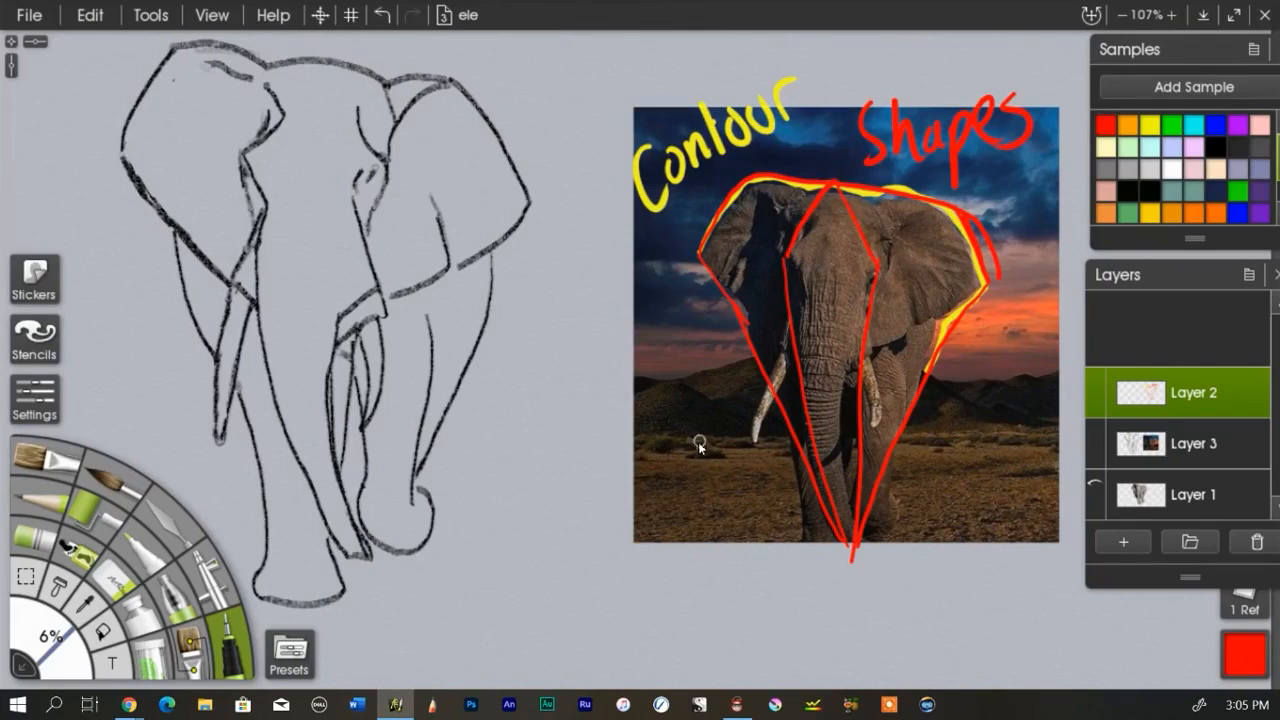
mouse_move(729, 418)
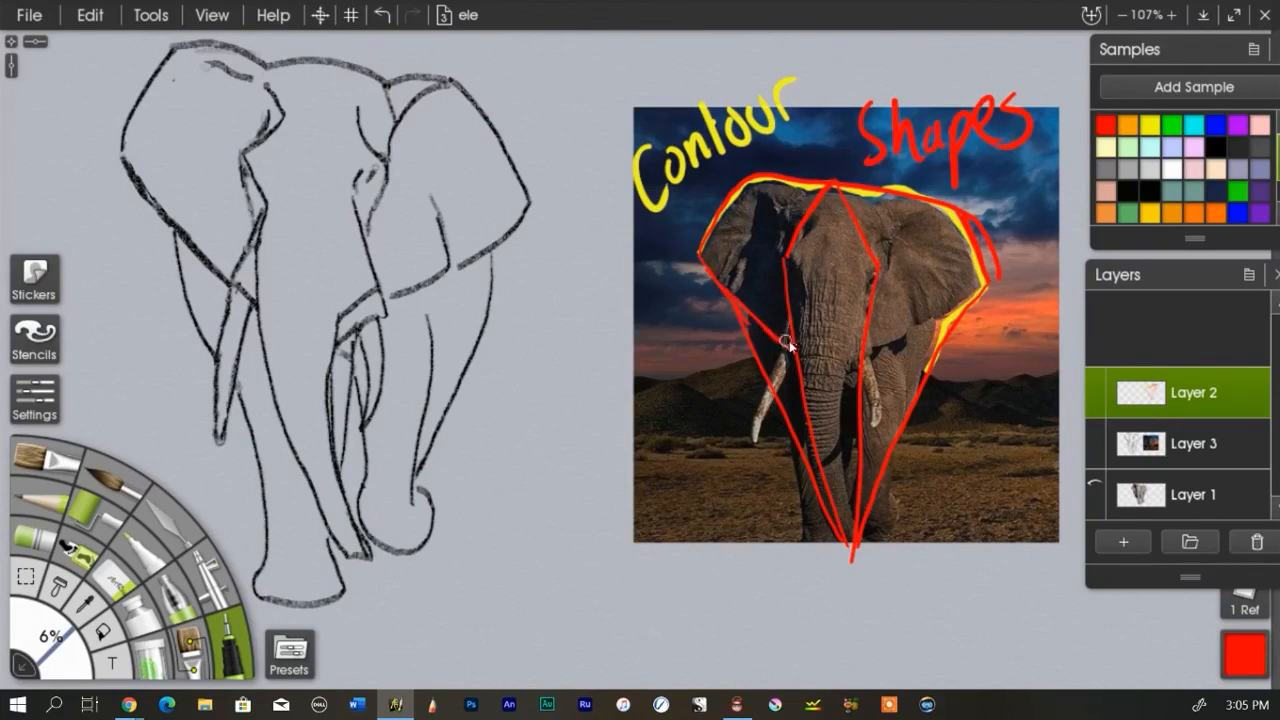
left_click_drag(790, 350, 915, 335)
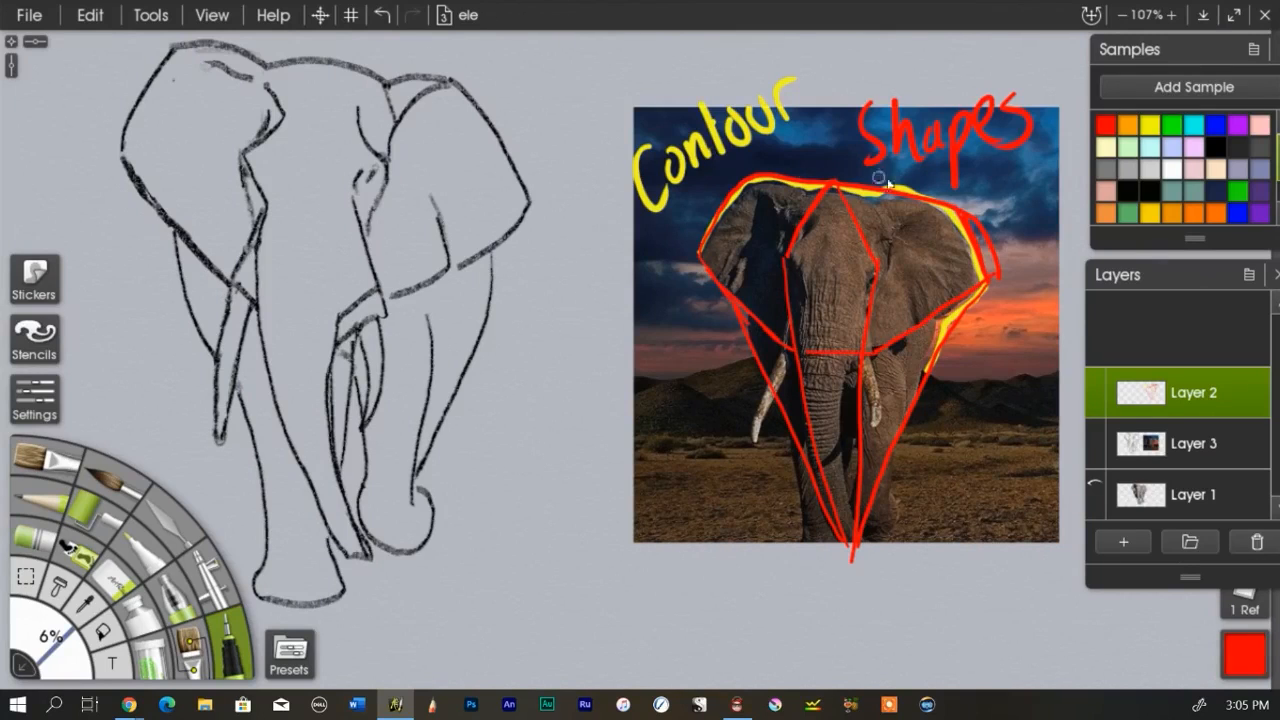
mouse_move(748, 388)
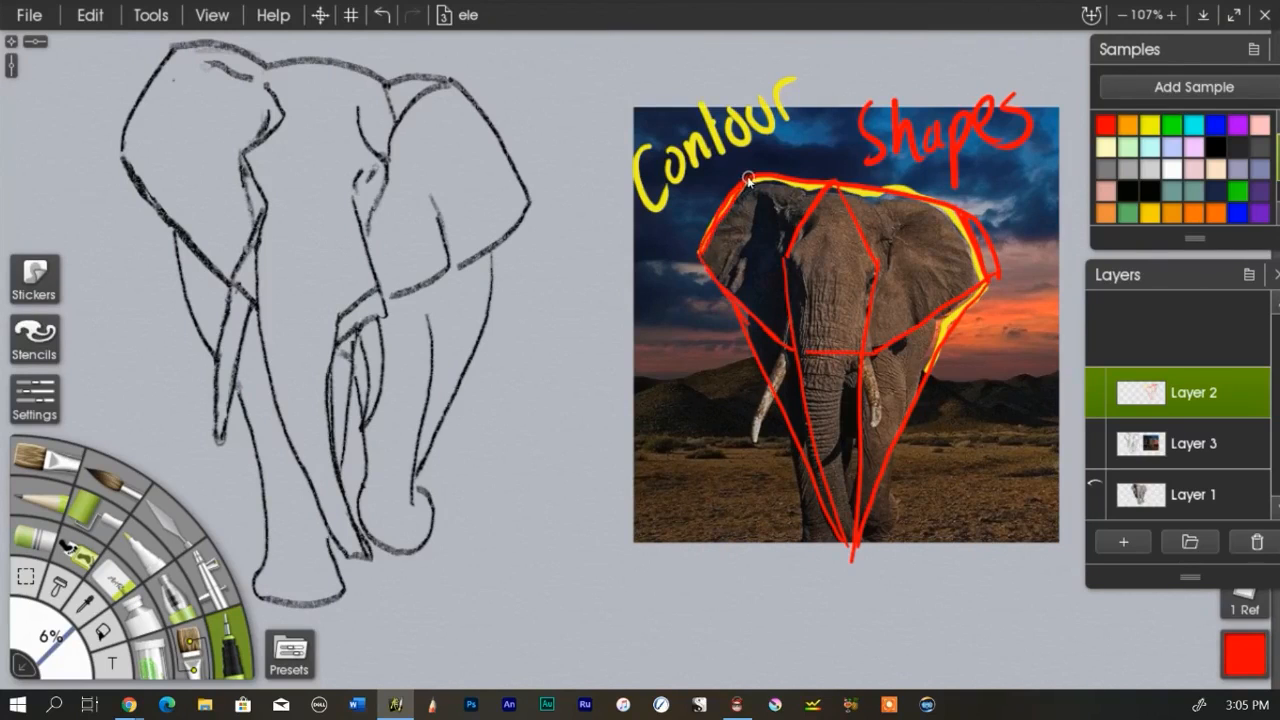
left_click_drag(745, 180, 925, 195)
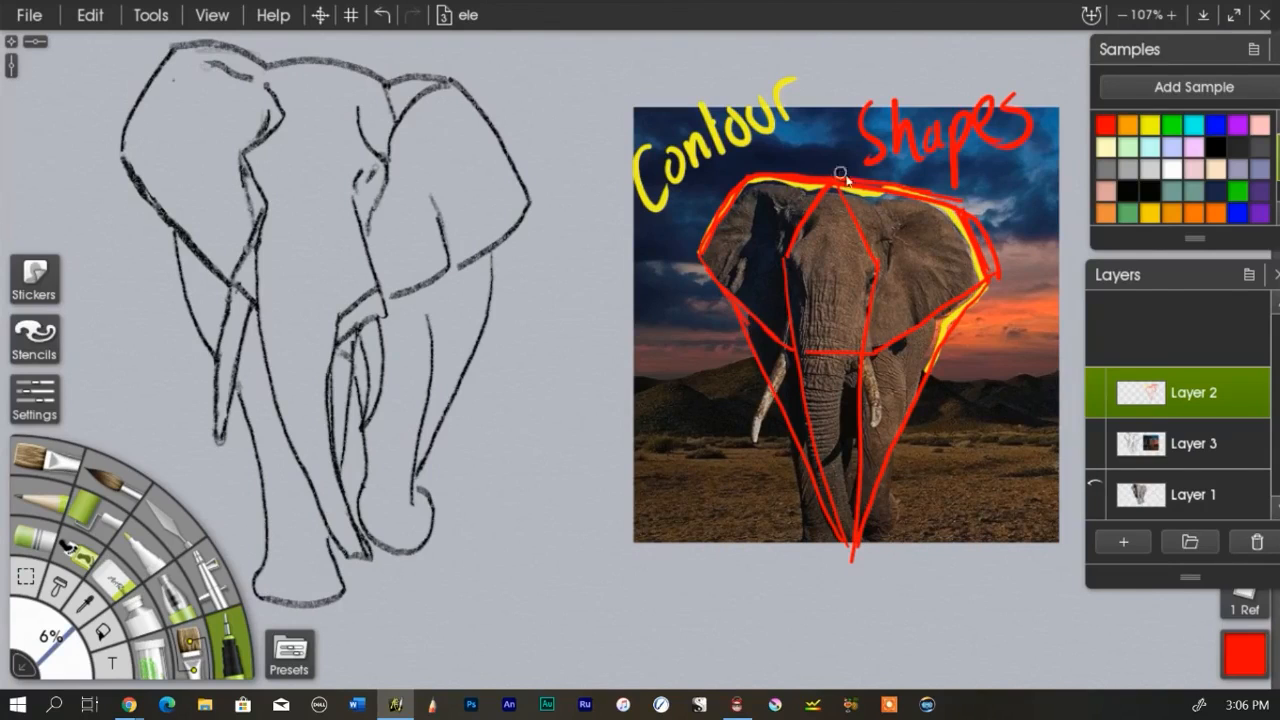
mouse_move(730, 240)
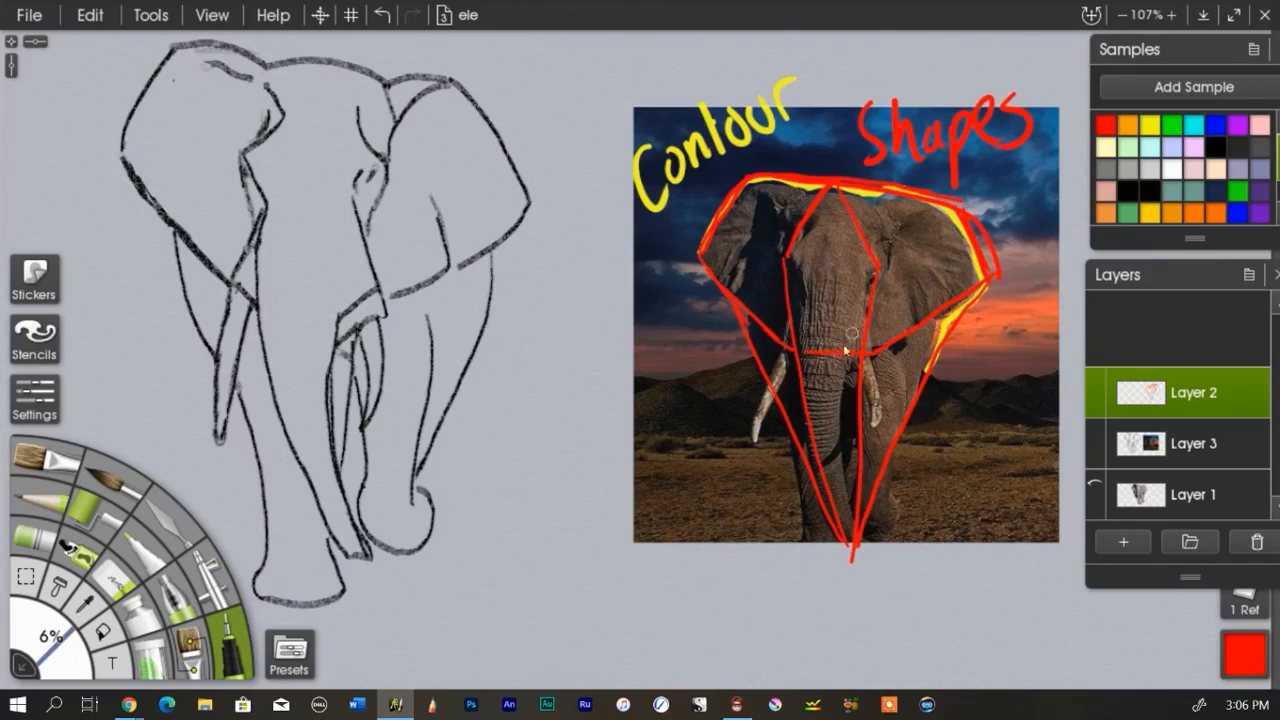
mouse_move(910, 247)
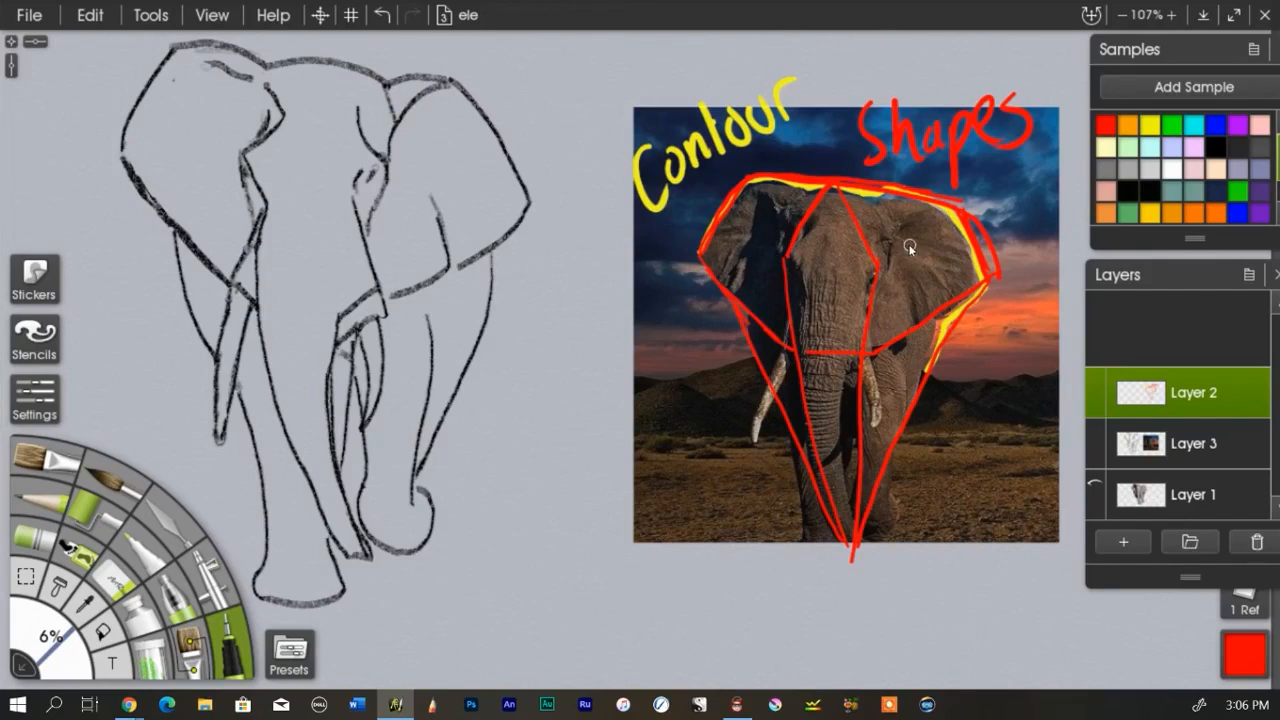
mouse_move(787, 315)
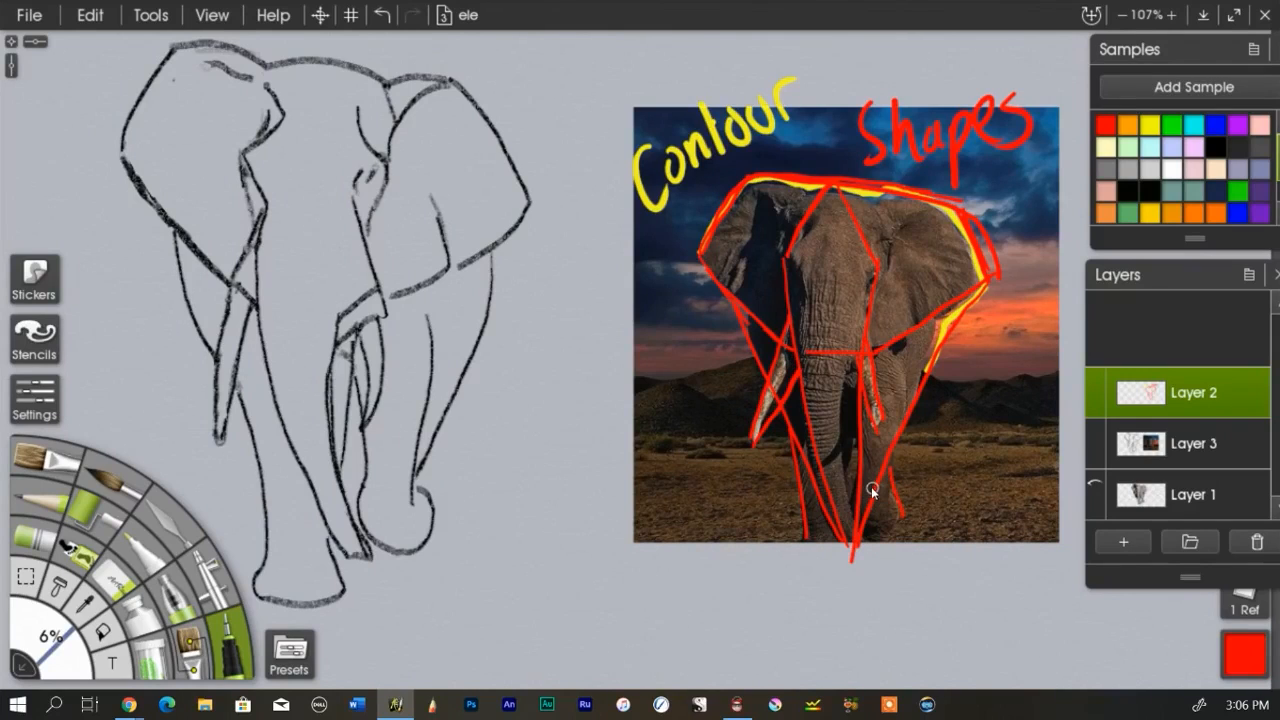
mouse_move(1153, 133)
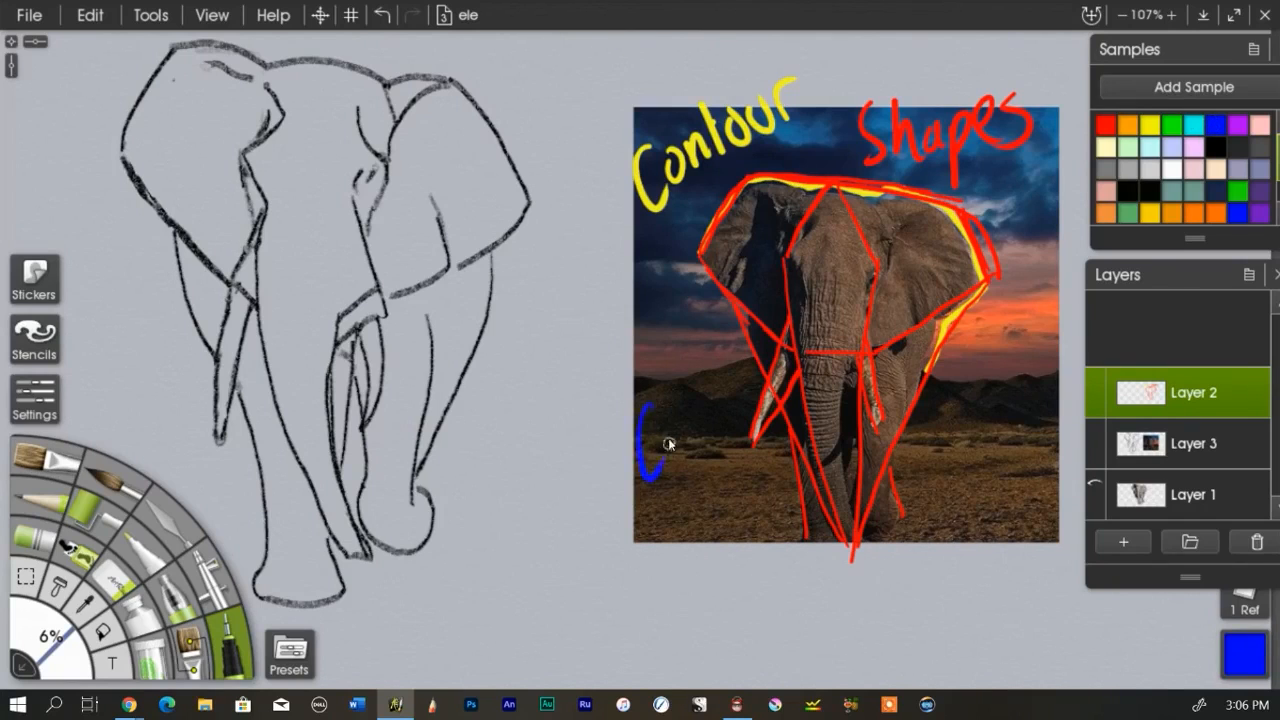
- Draw blue contour strokes along the elephant's left side, trunk, legs and right ear edge
left_click_drag(650, 430, 720, 410)
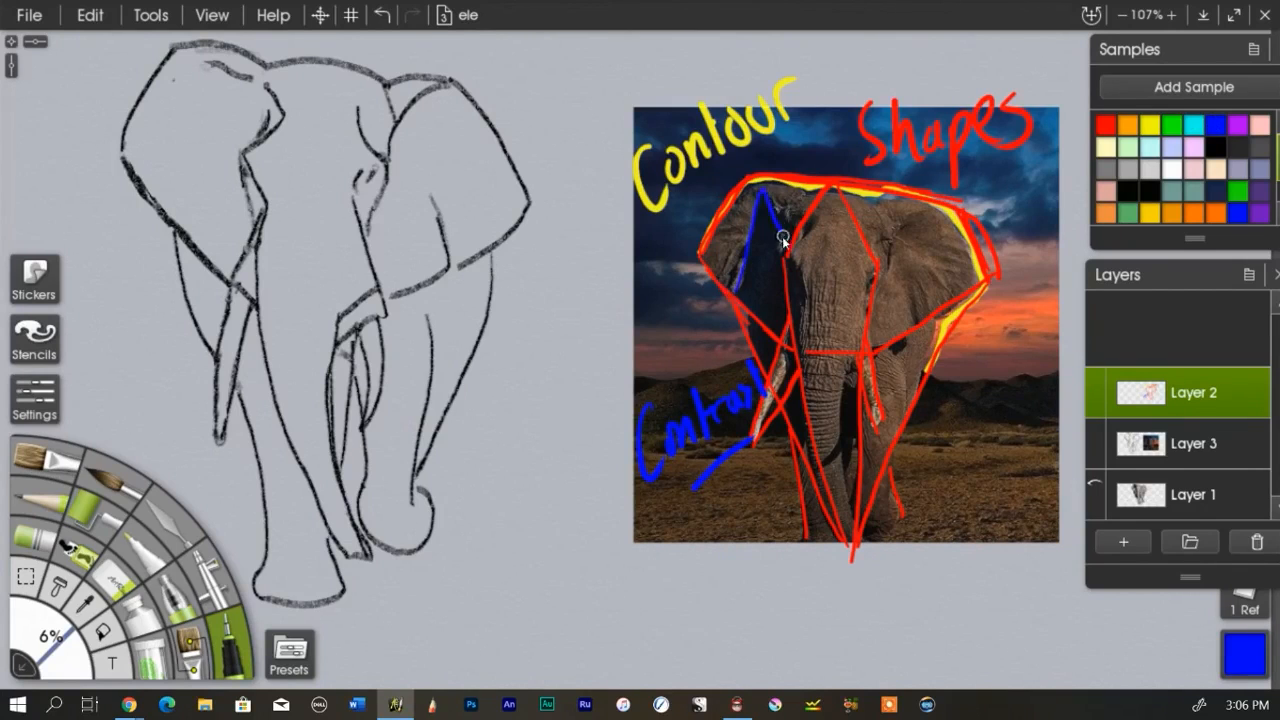
left_click_drag(785, 235, 800, 315)
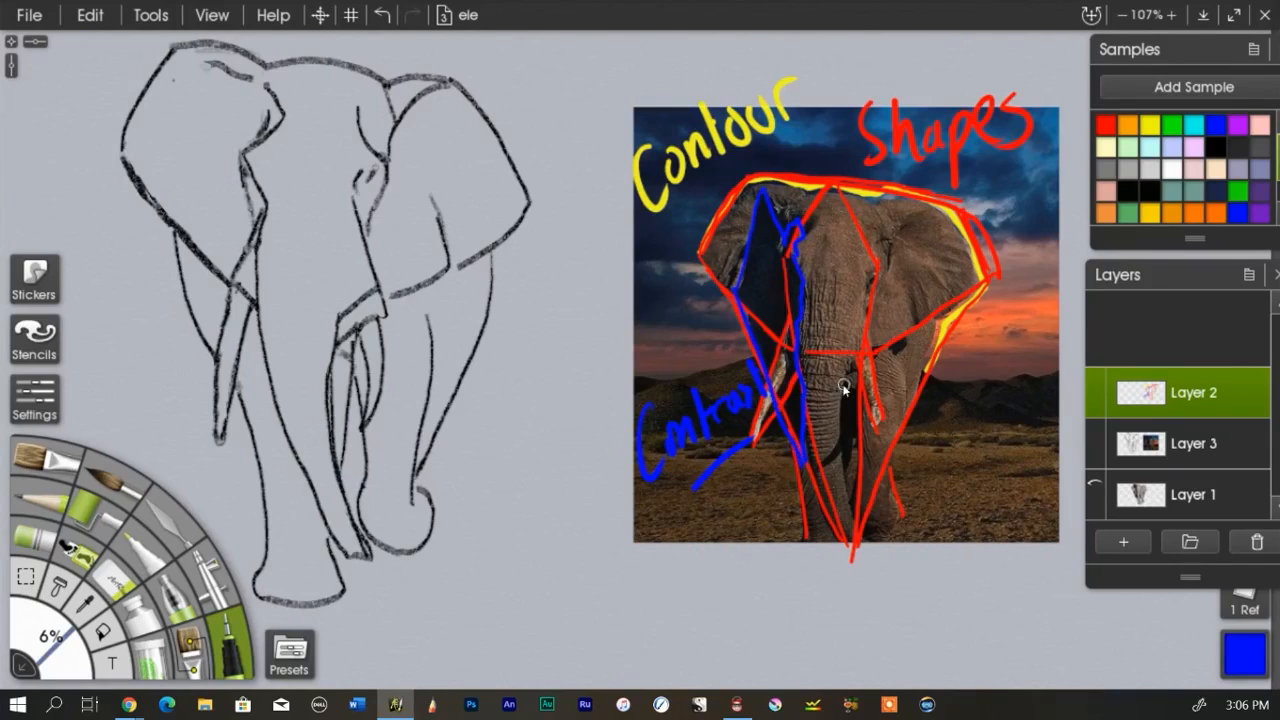
left_click_drag(843, 390, 852, 450)
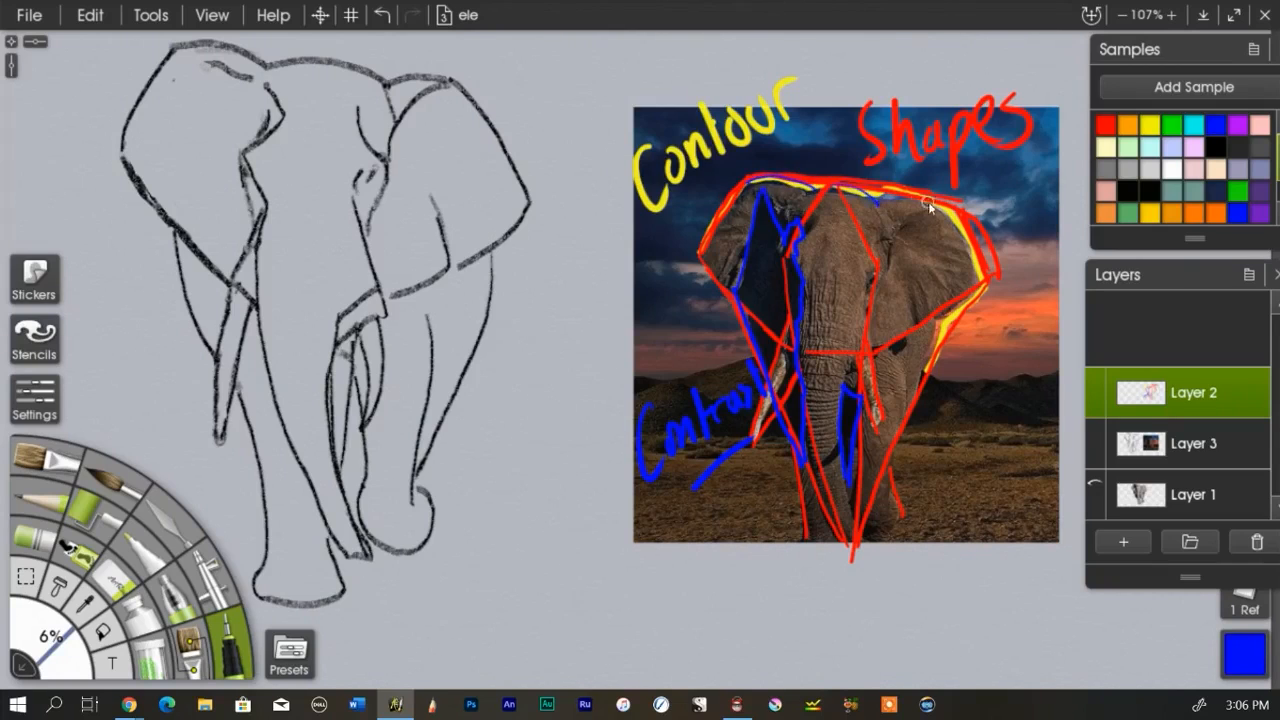
left_click_drag(930, 205, 905, 355)
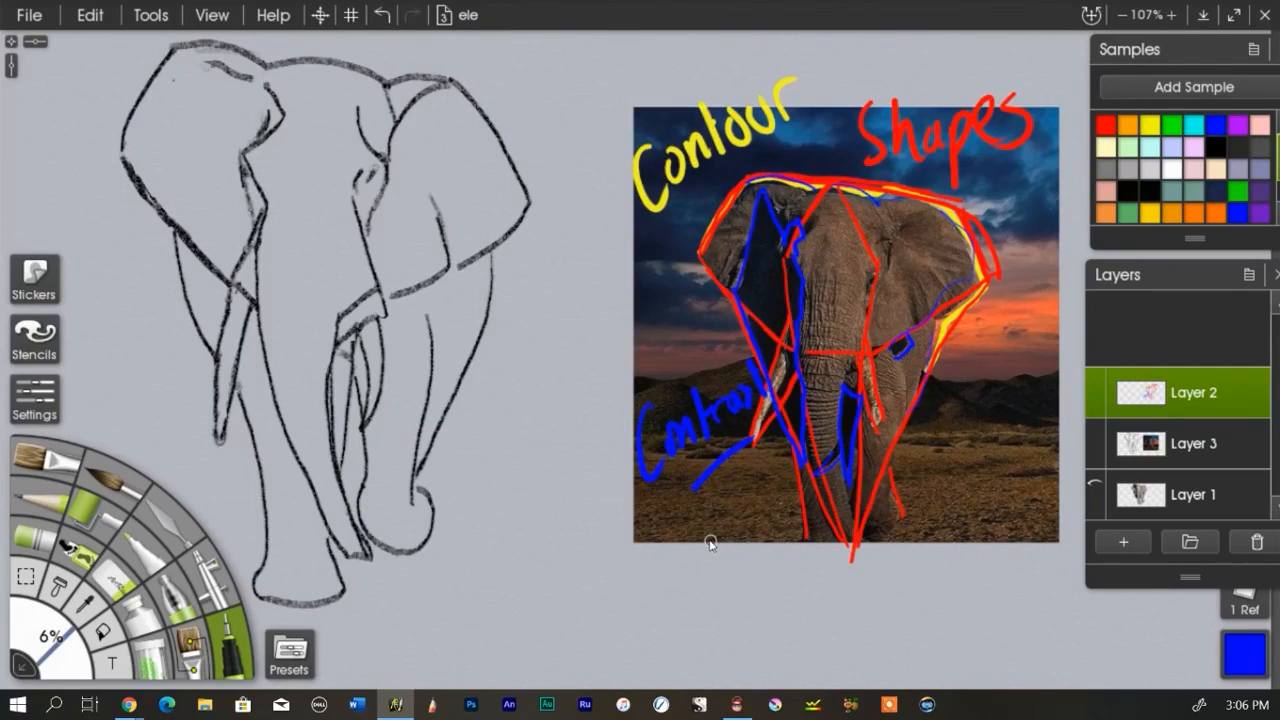
mouse_move(787, 263)
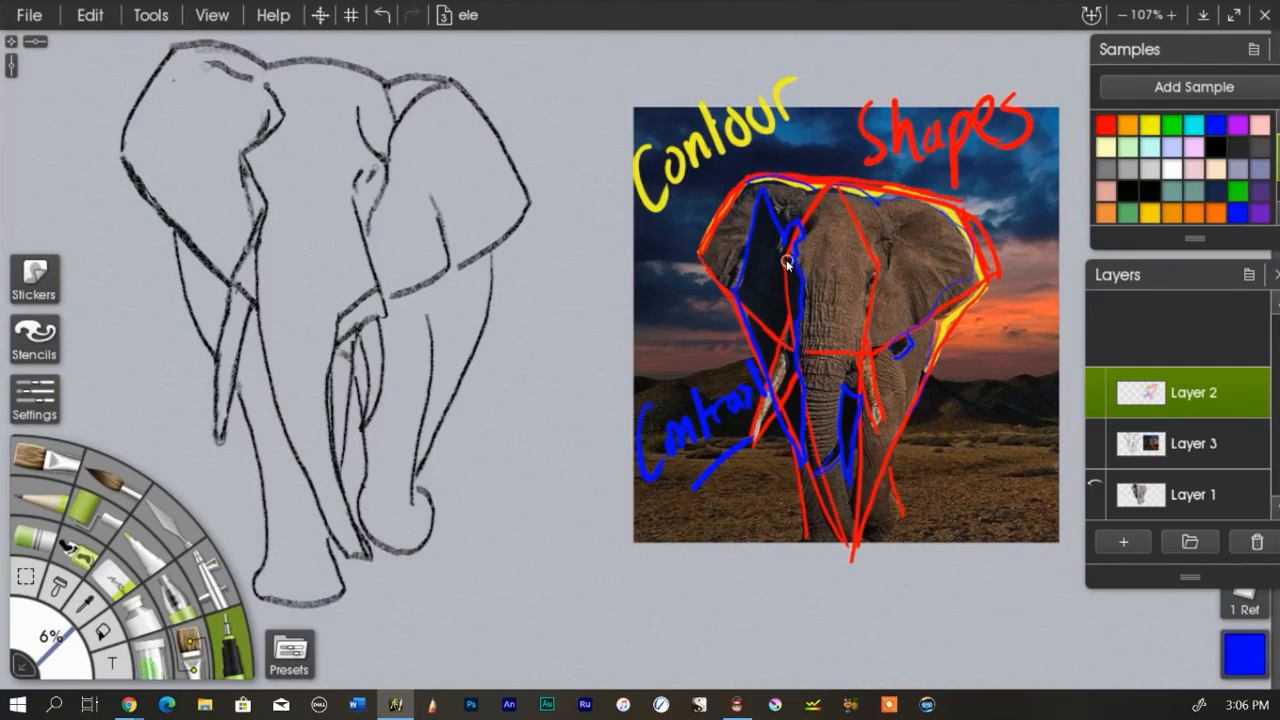
mouse_move(653, 500)
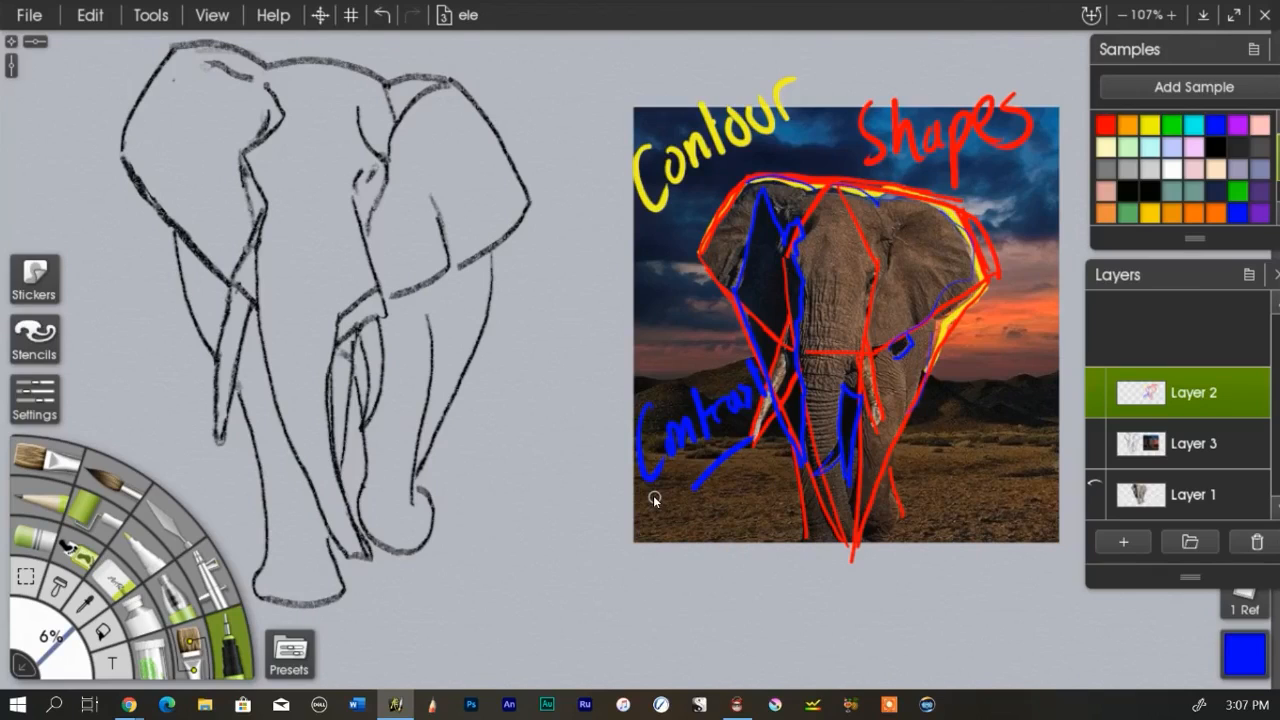
mouse_move(1063, 432)
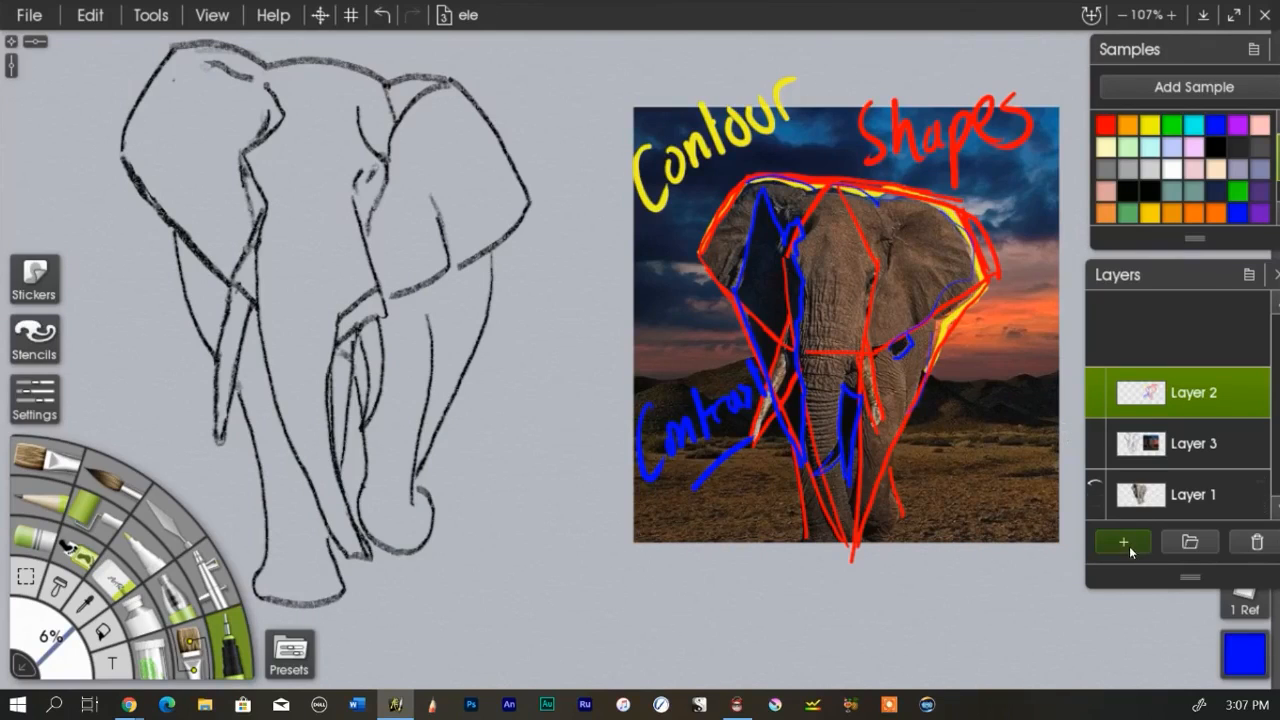
- Add a new empty Layer 4 and hide the annotated contour layer
left_click(1122, 541)
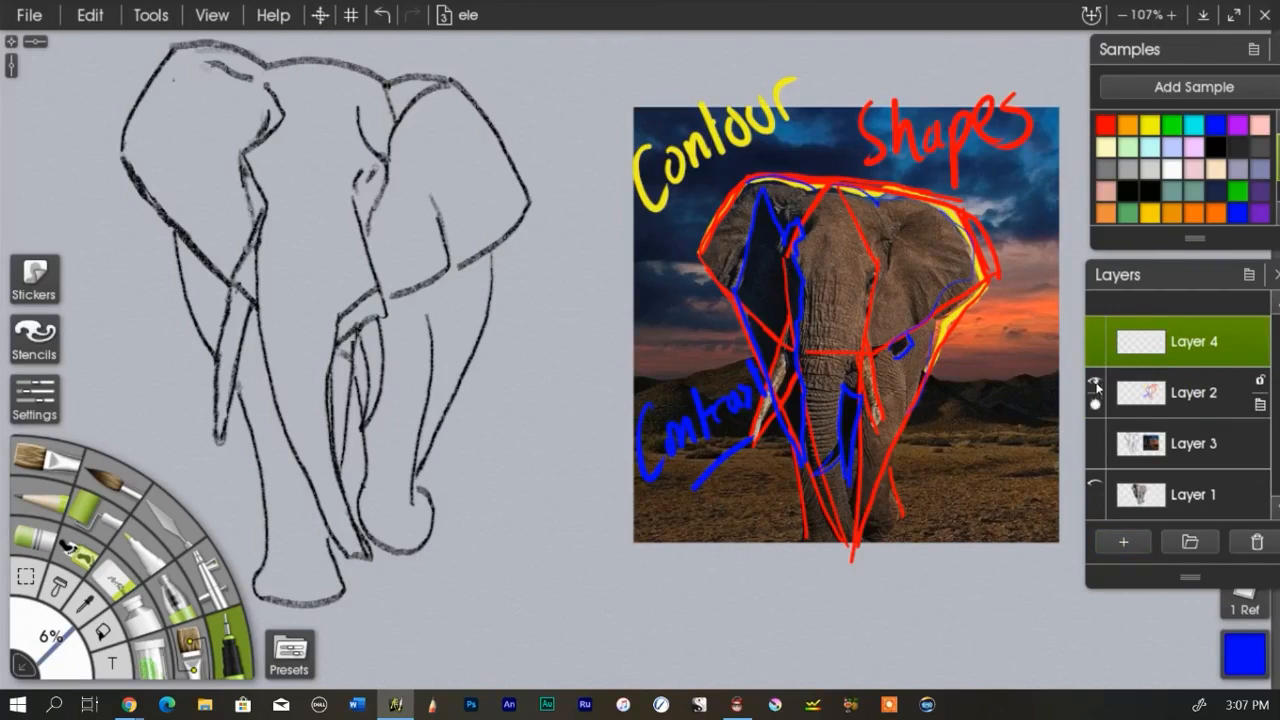
left_click(1096, 405)
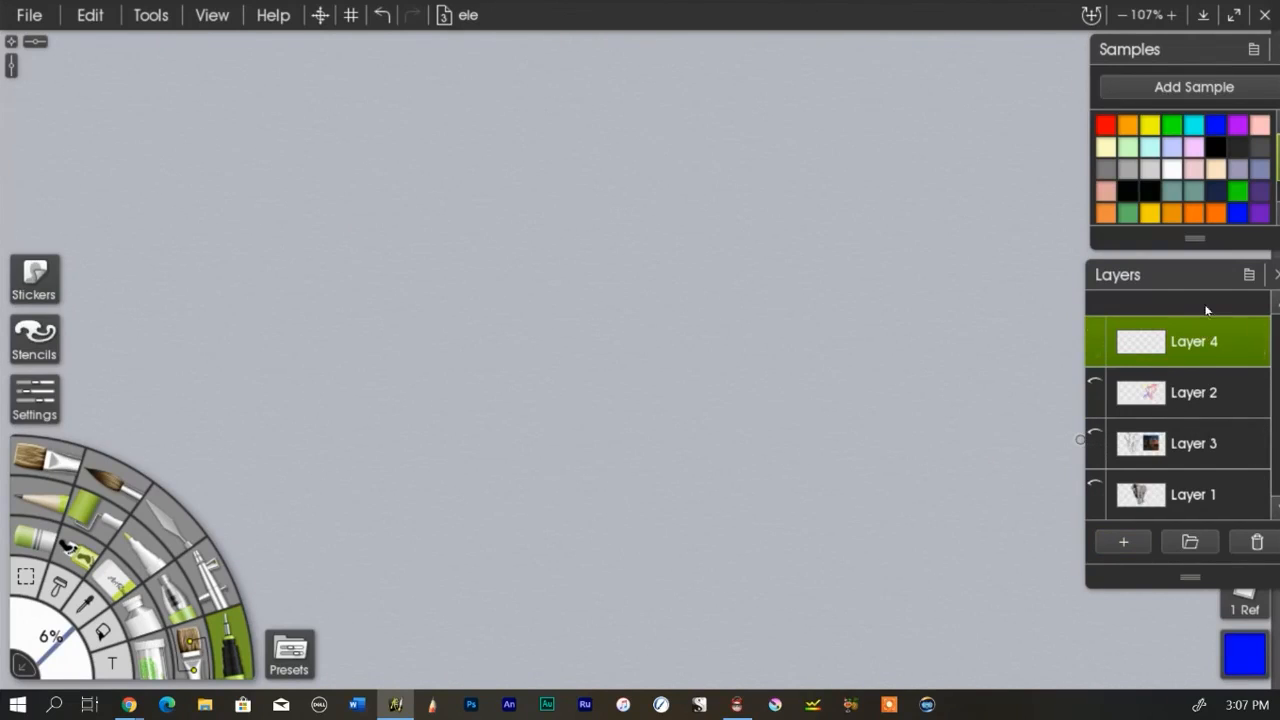
left_click_drag(1180, 275, 1150, 189)
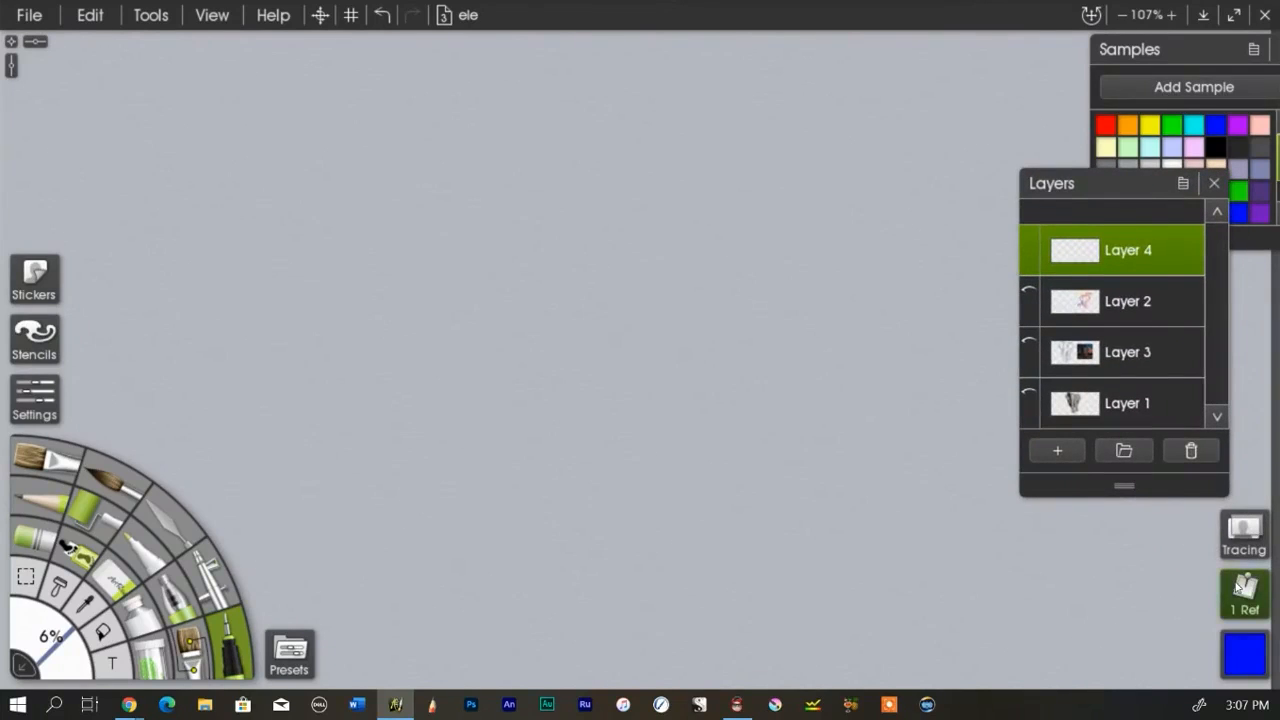
- Pin the elephant reference photo from the Refs list onto the canvas
left_click(1244, 594)
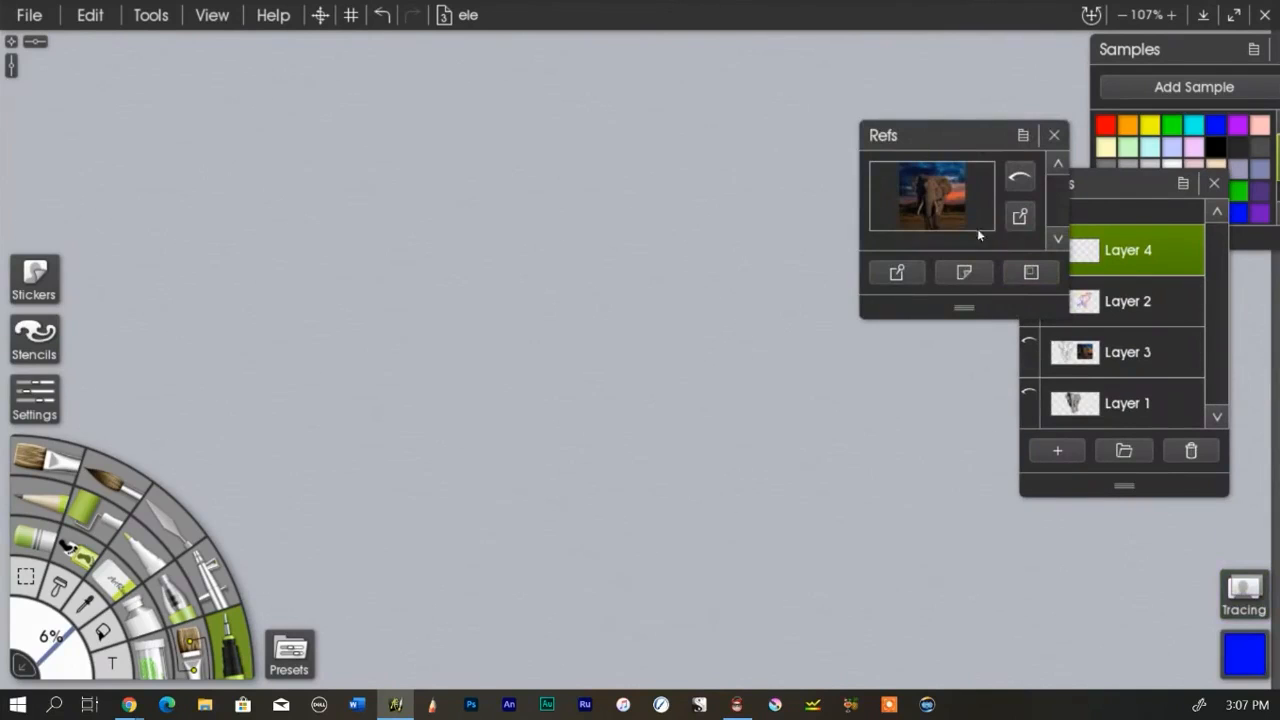
left_click(1020, 177)
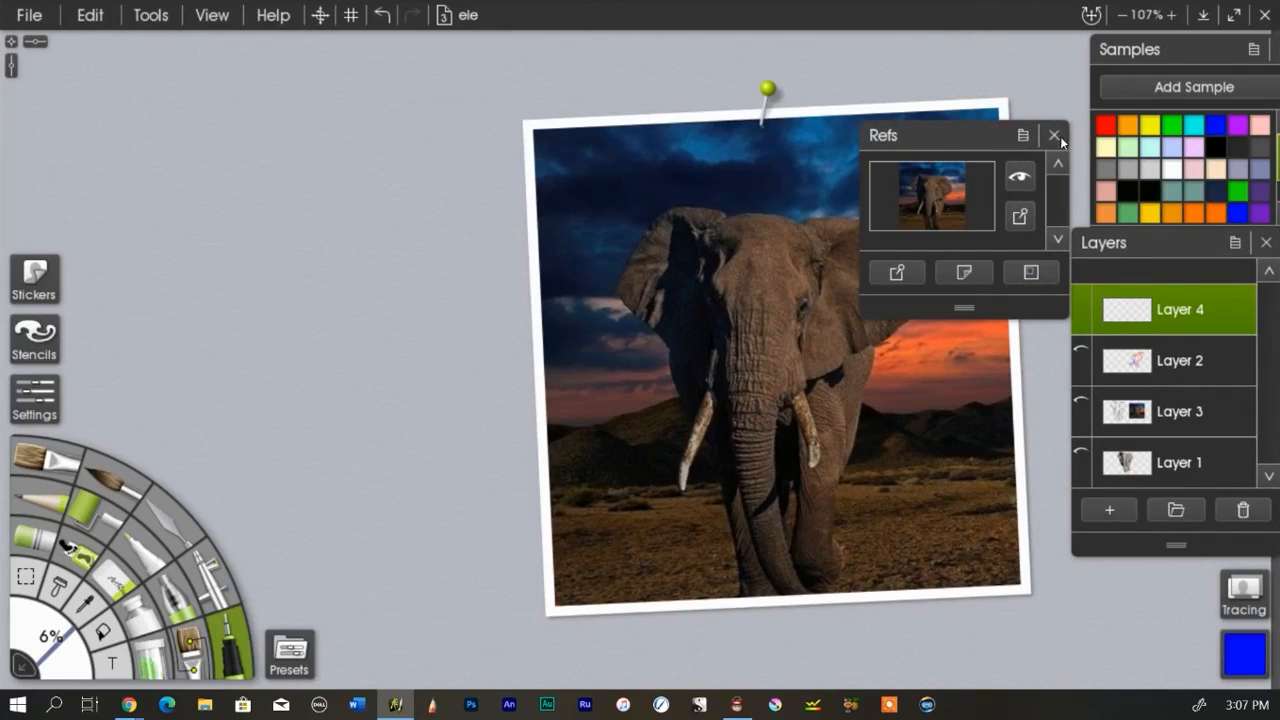
left_click(1054, 135)
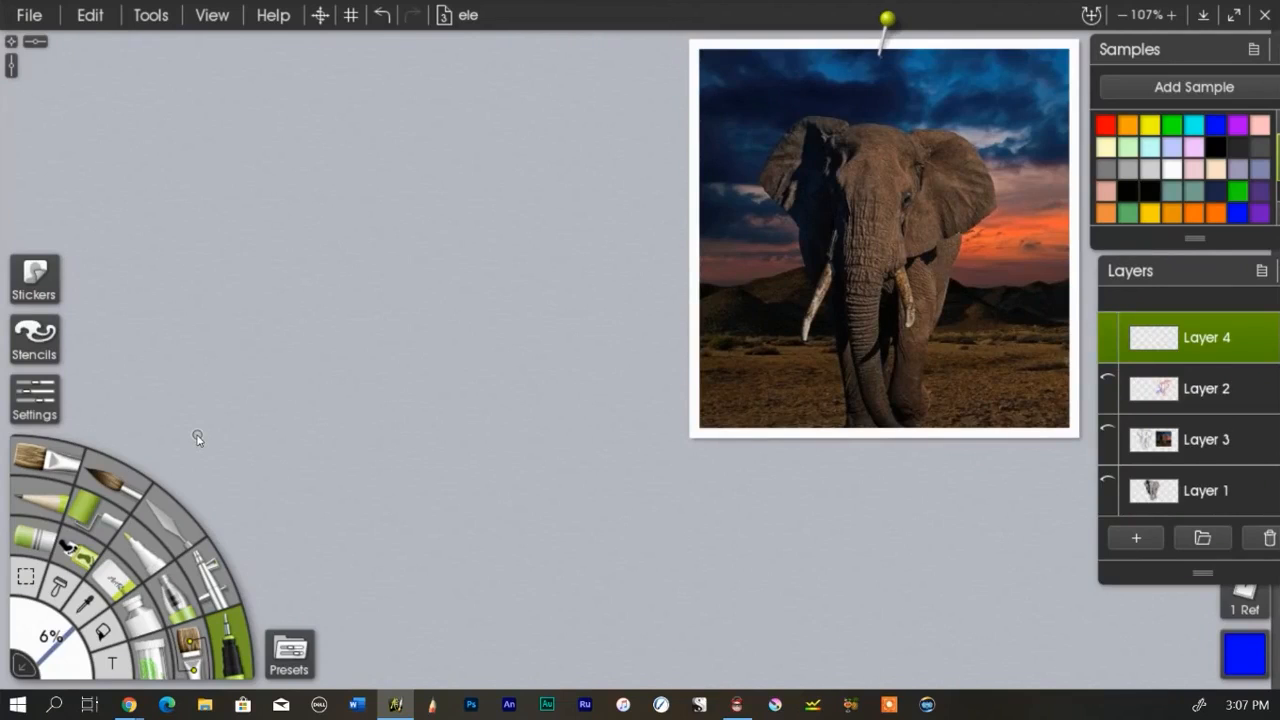
mouse_move(760, 200)
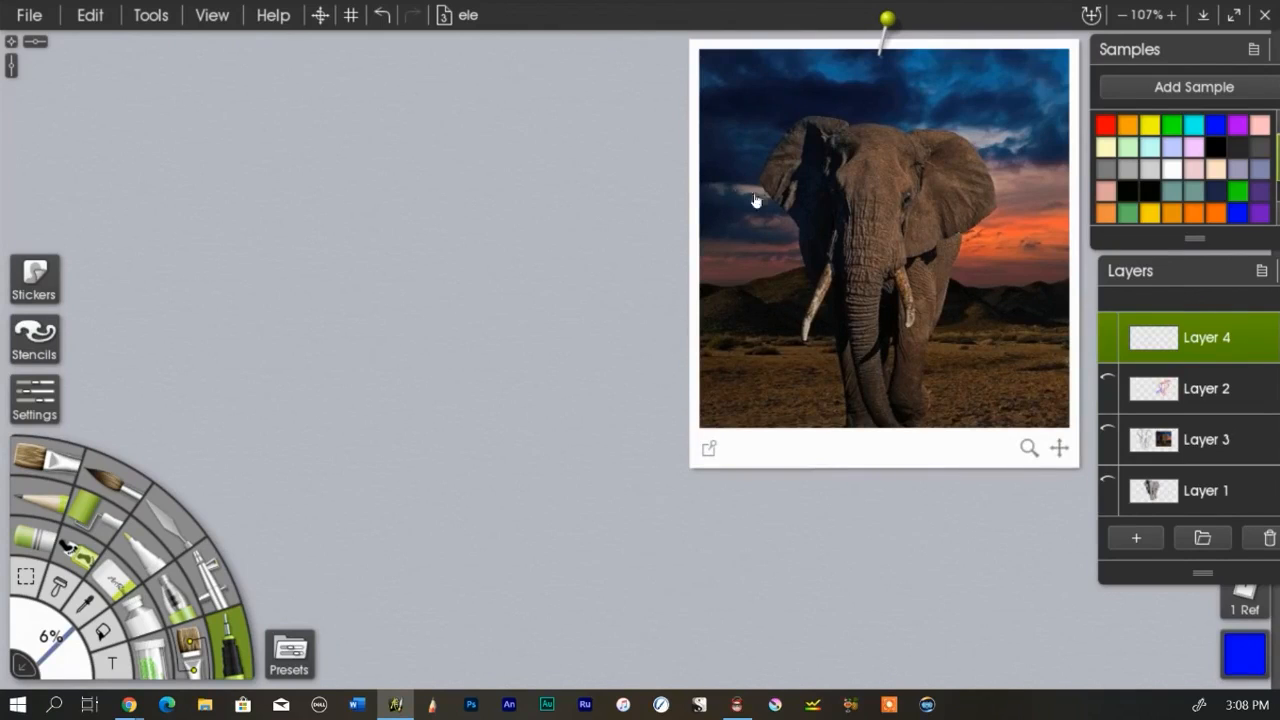
mouse_move(772, 247)
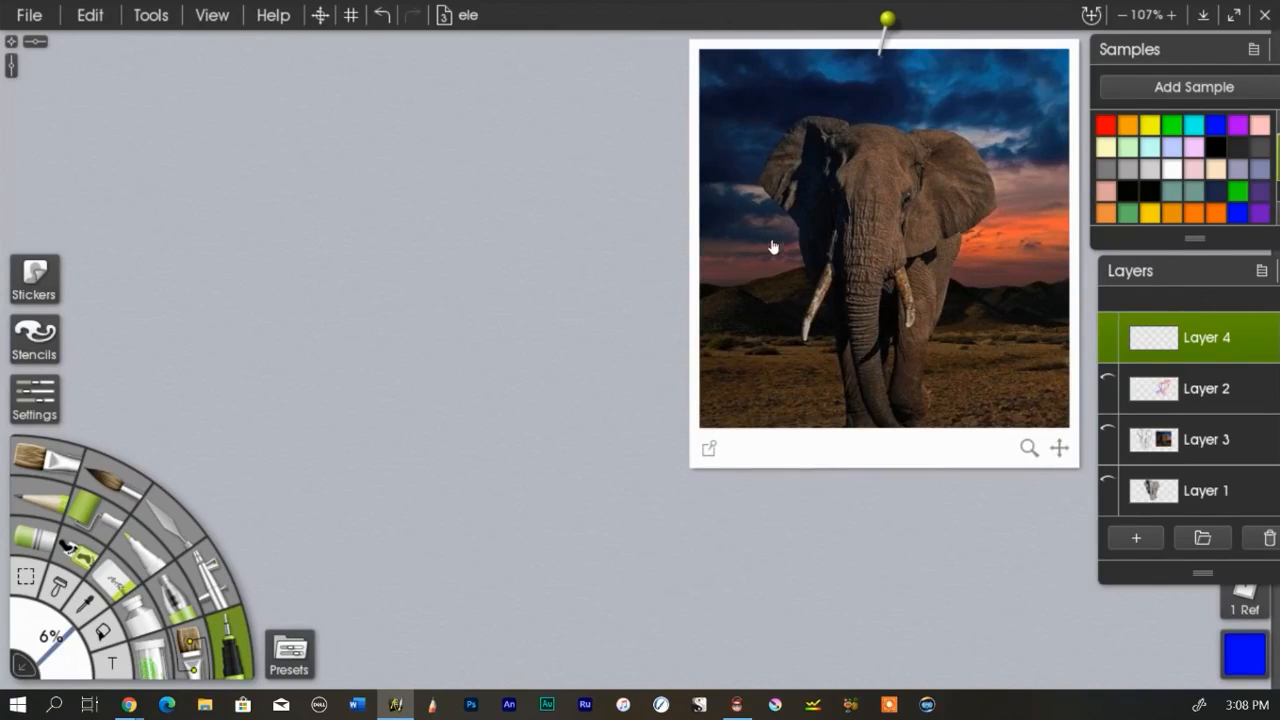
mouse_move(765, 196)
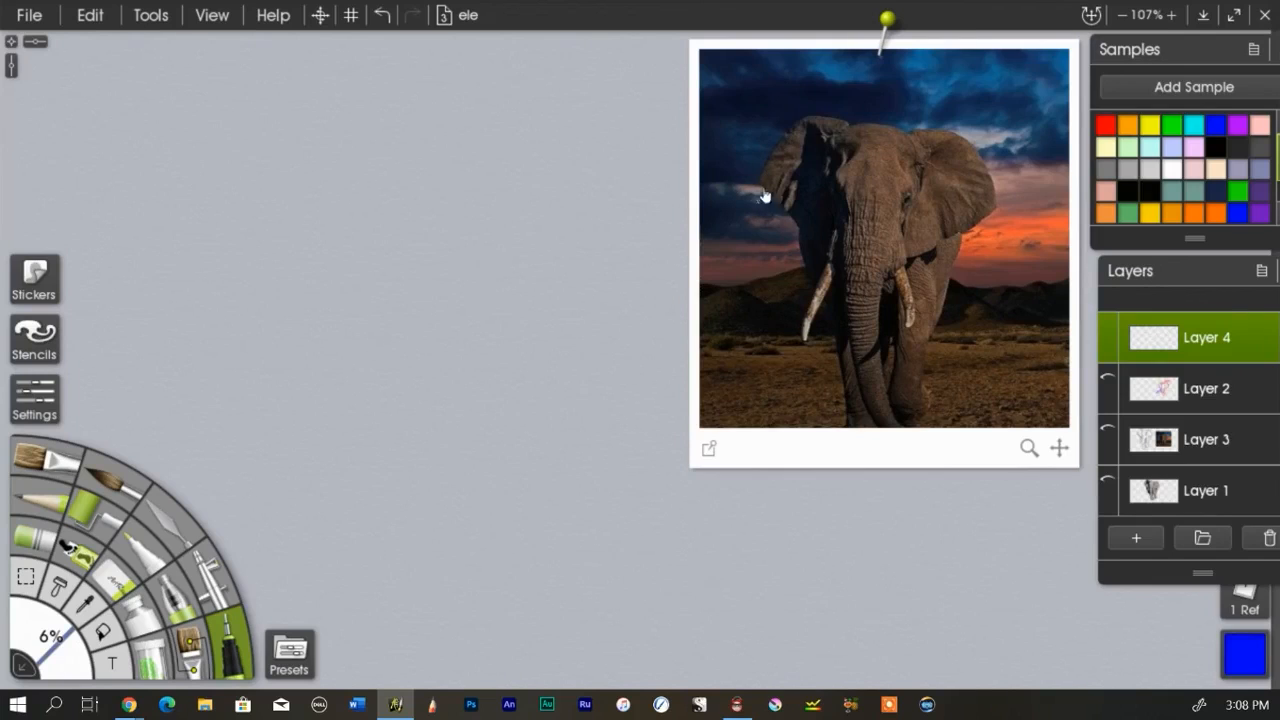
mouse_move(765, 181)
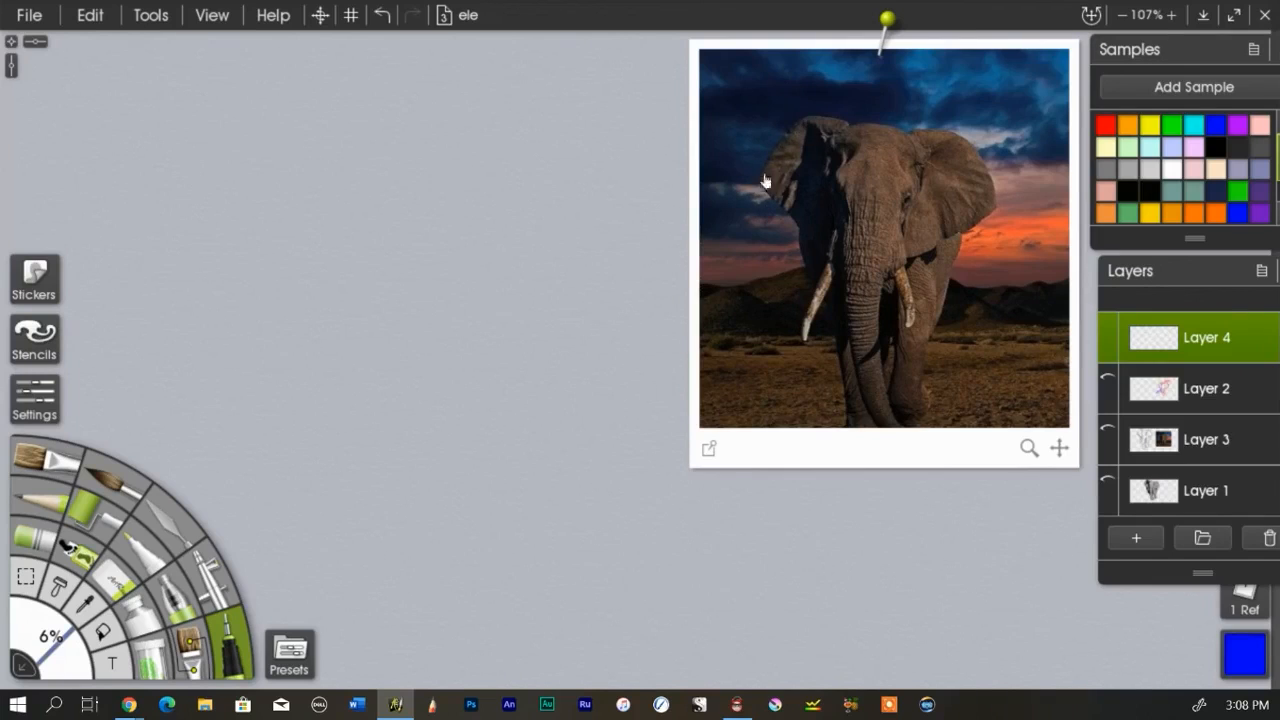
mouse_move(800, 125)
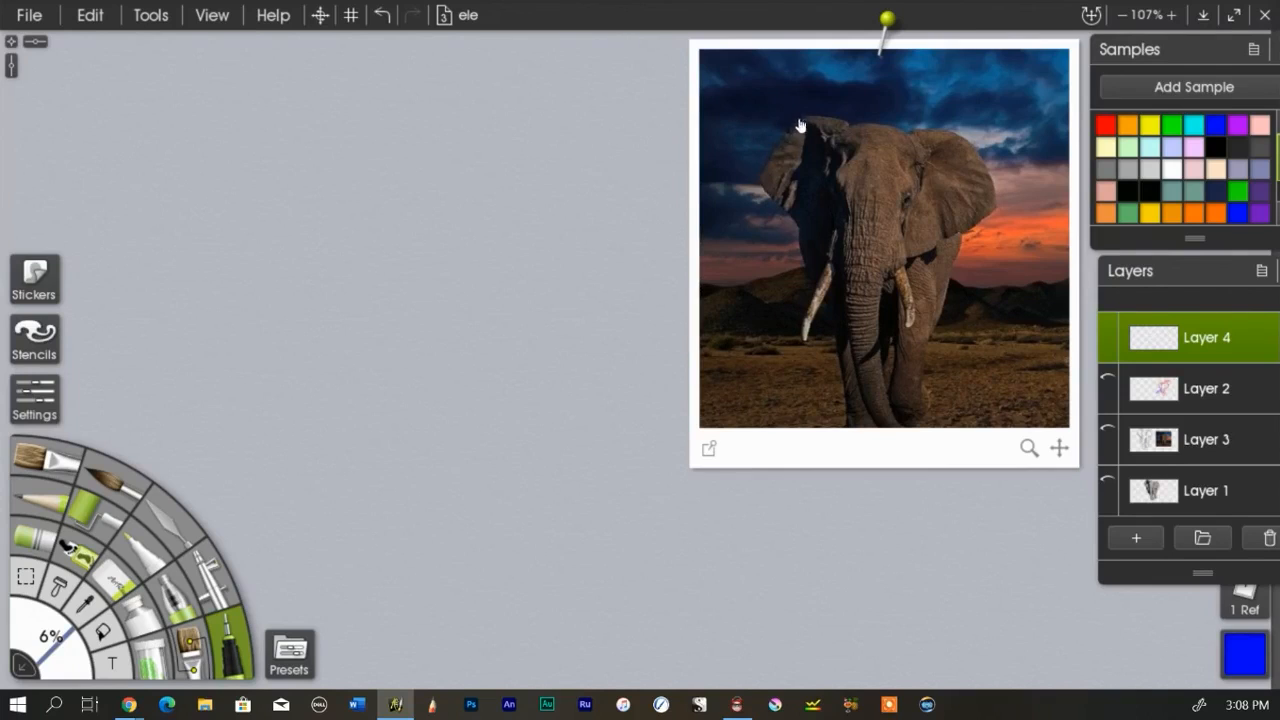
mouse_move(775, 185)
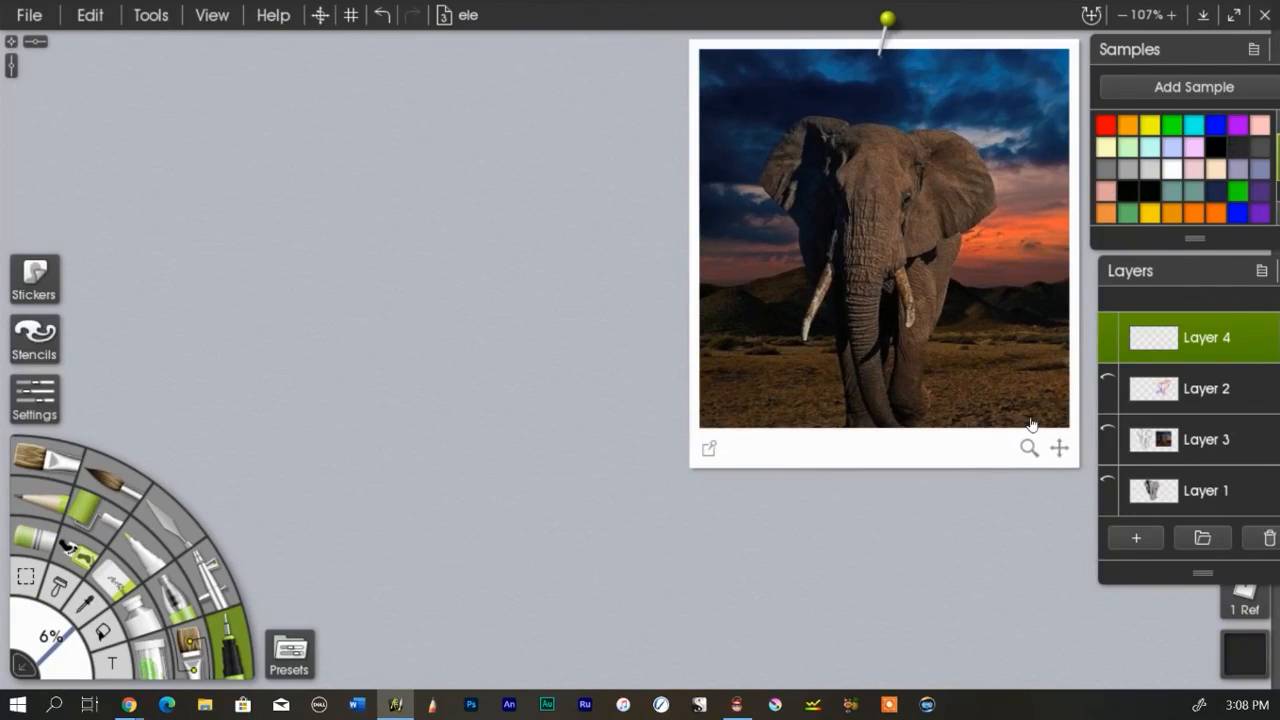
- Pencil the left ear edge, the top of the head, and the right ear's outer and lower edges
left_click_drag(100, 185, 130, 280)
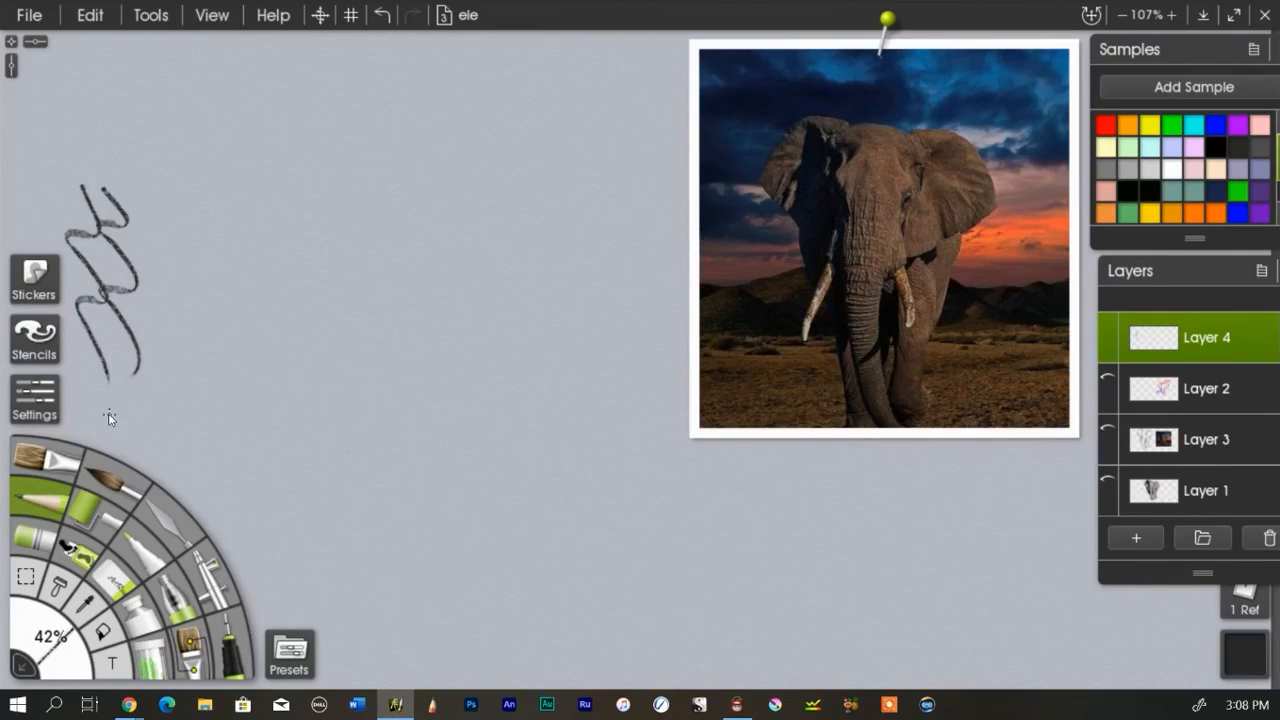
left_click(381, 14)
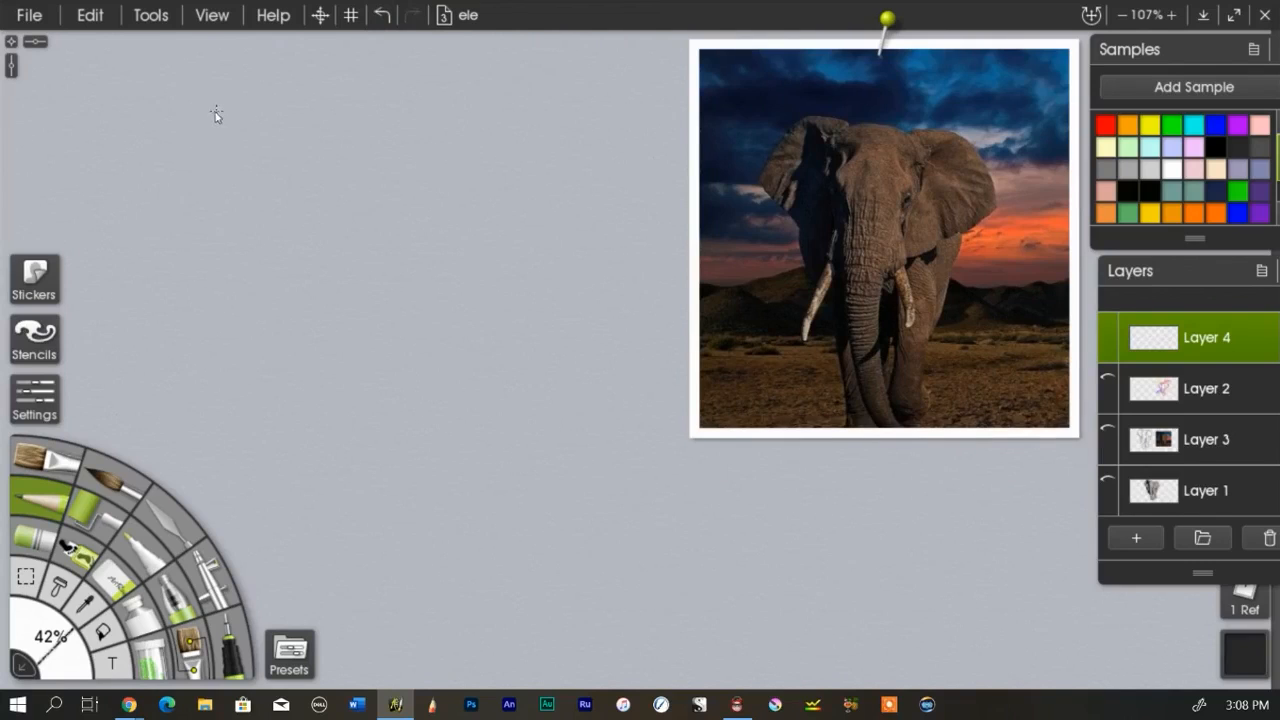
left_click_drag(210, 110, 180, 220)
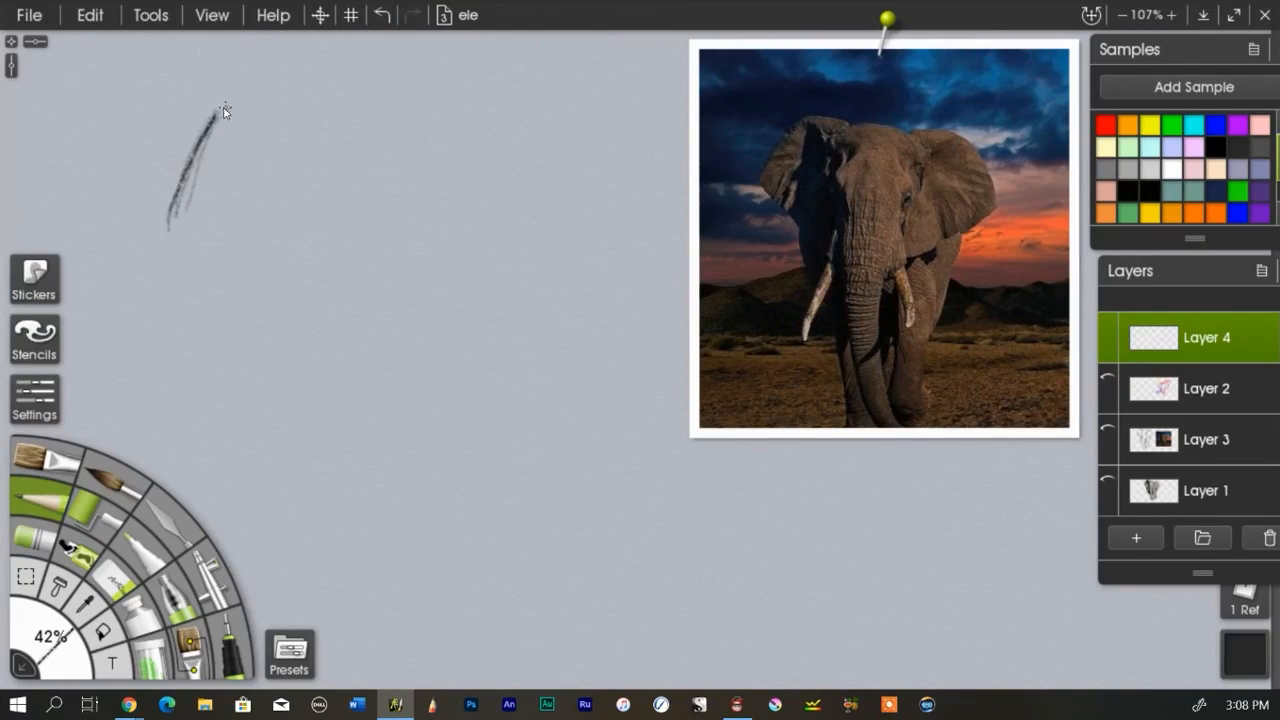
left_click_drag(215, 120, 325, 135)
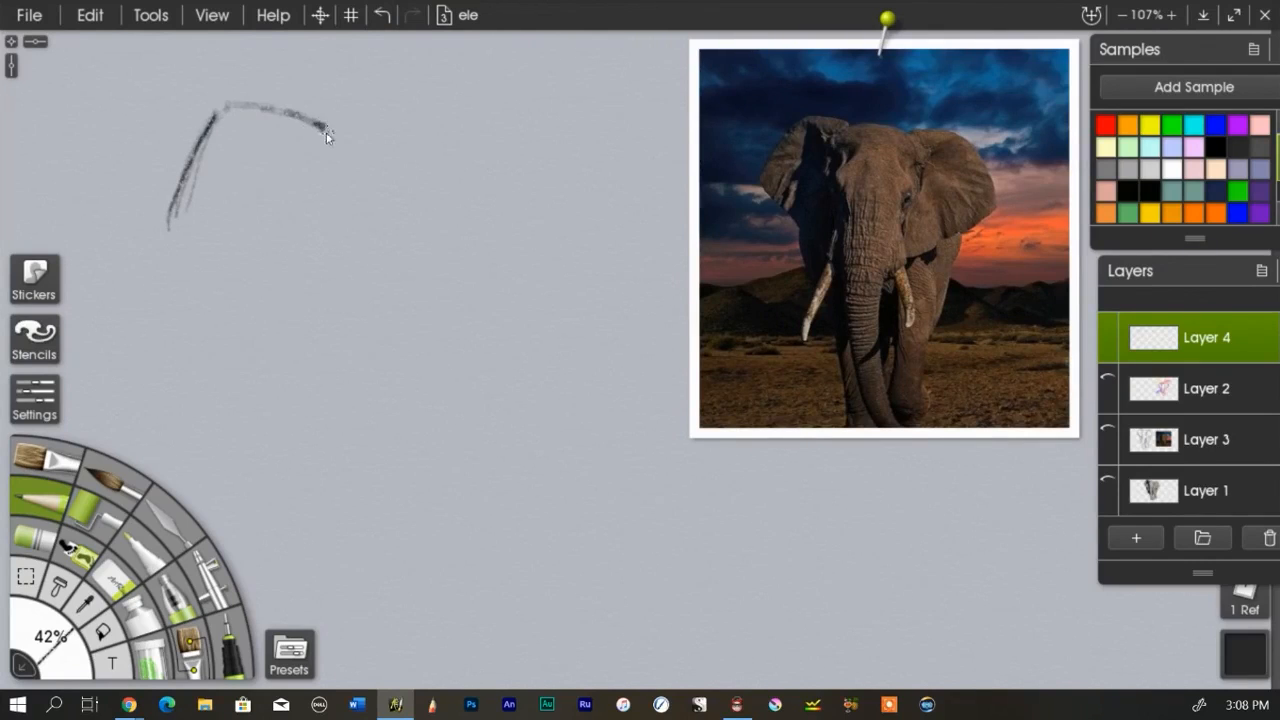
left_click_drag(320, 130, 445, 145)
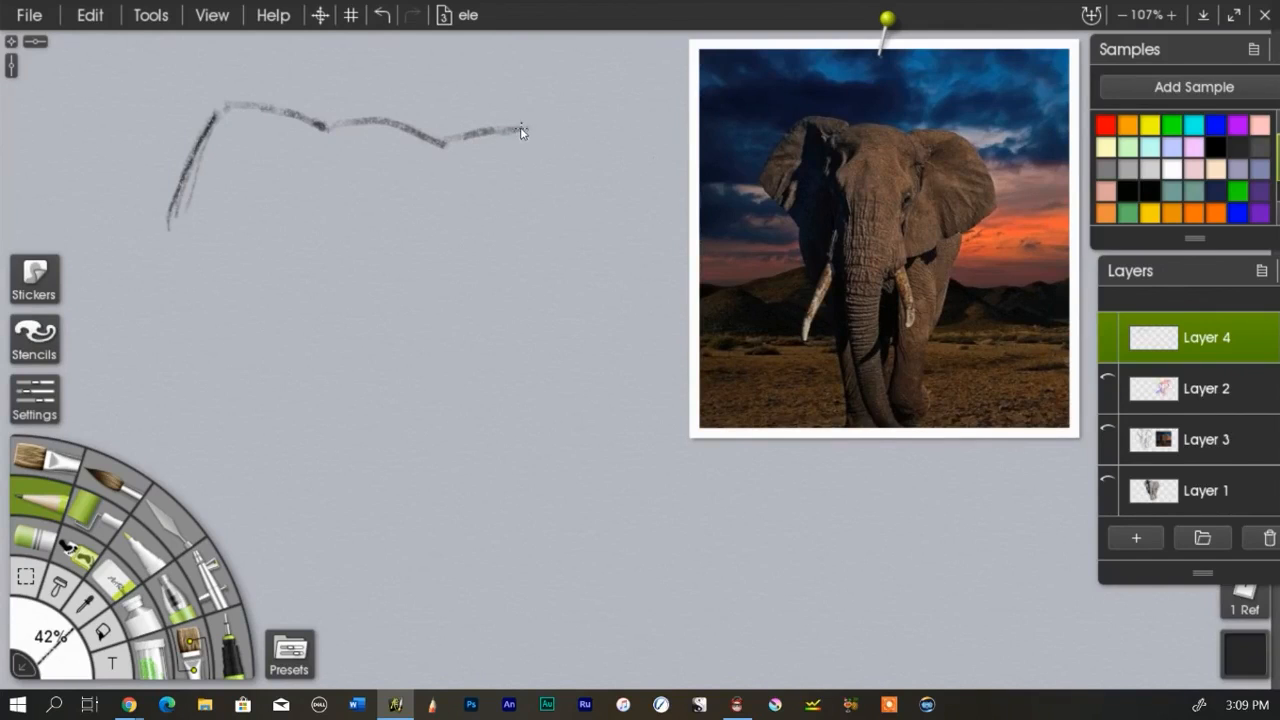
left_click_drag(500, 130, 580, 180)
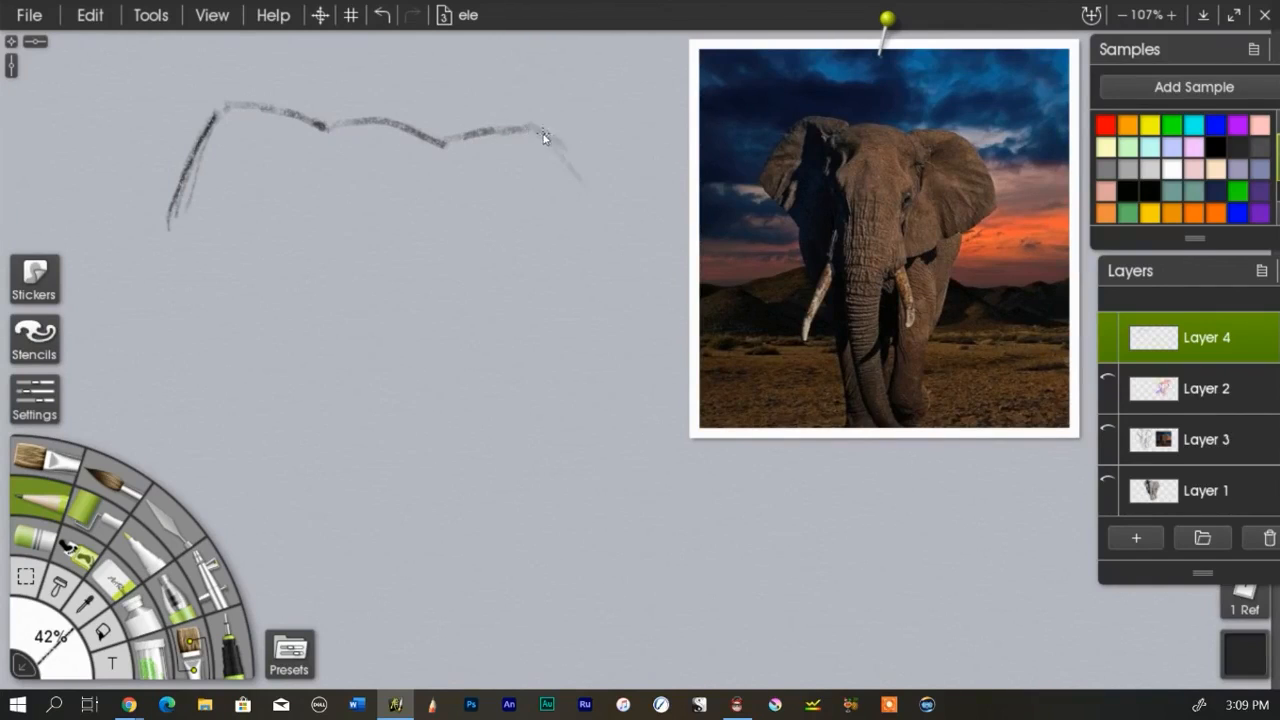
left_click_drag(540, 135, 620, 262)
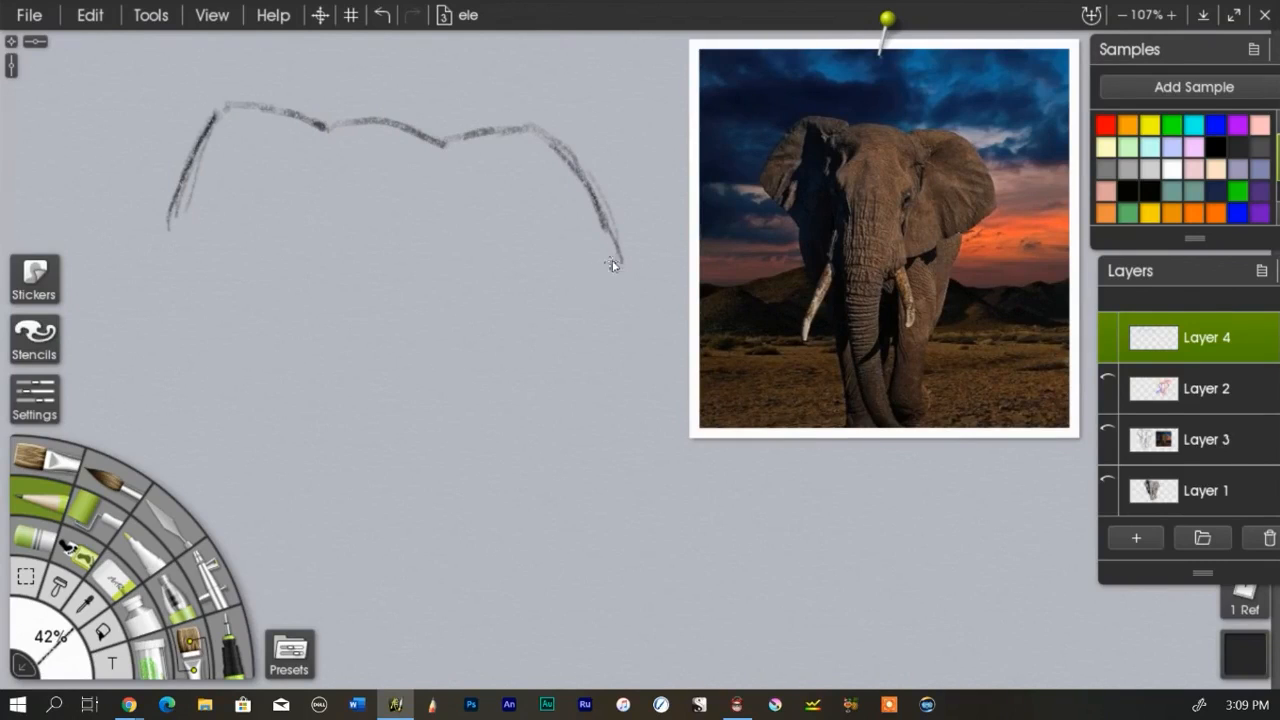
left_click_drag(615, 260, 515, 345)
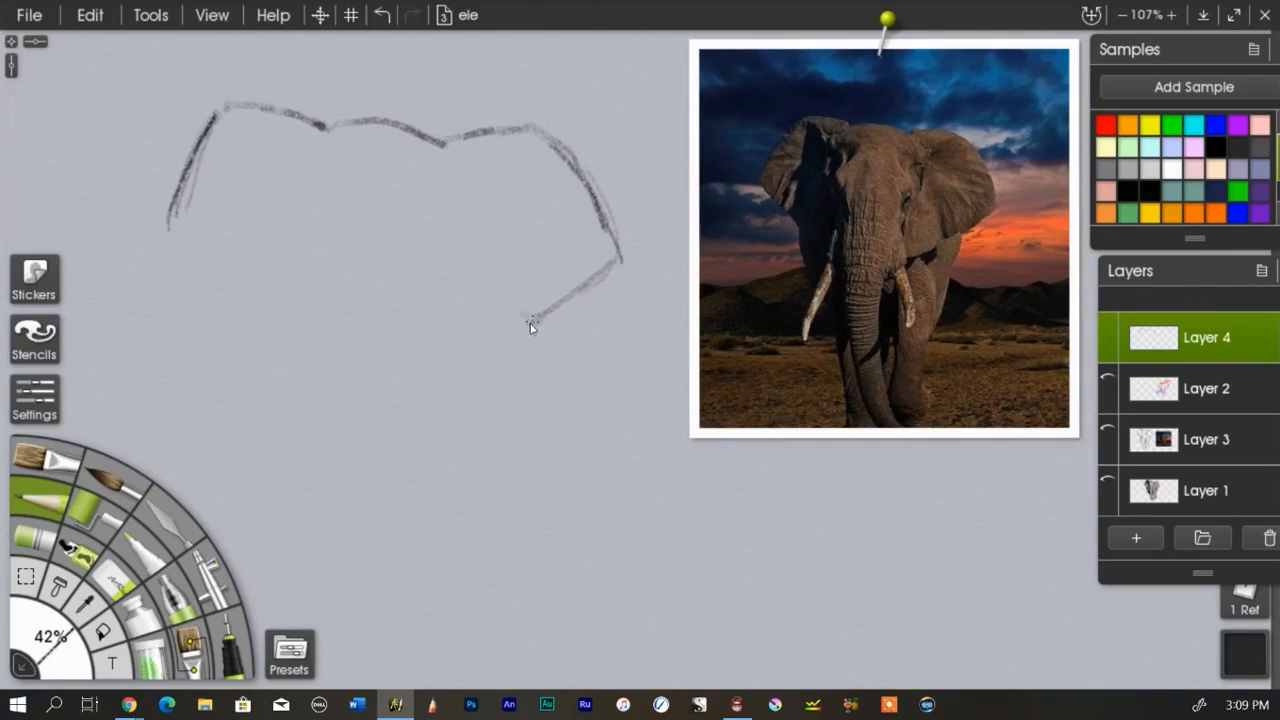
left_click_drag(535, 322, 480, 350)
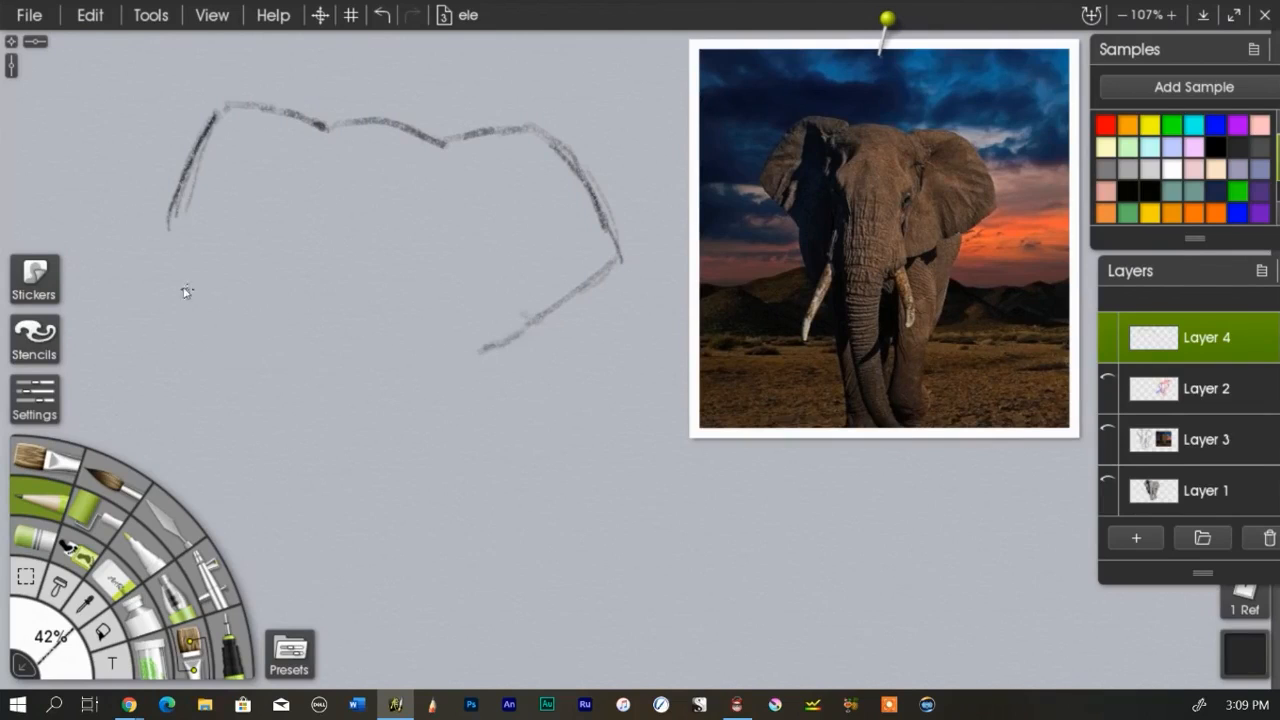
mouse_move(172, 240)
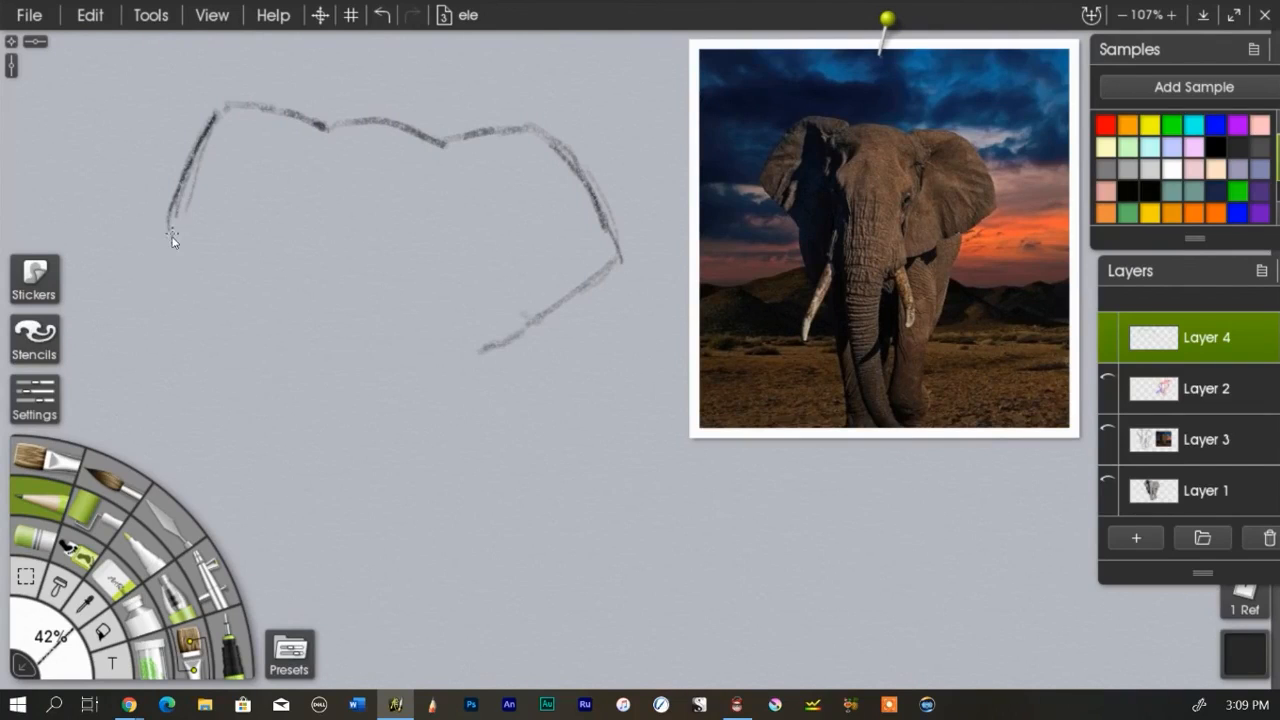
- Sketch the left ear's lower and inner edges and the trunk's right side to the bottom
left_click_drag(172, 235, 245, 315)
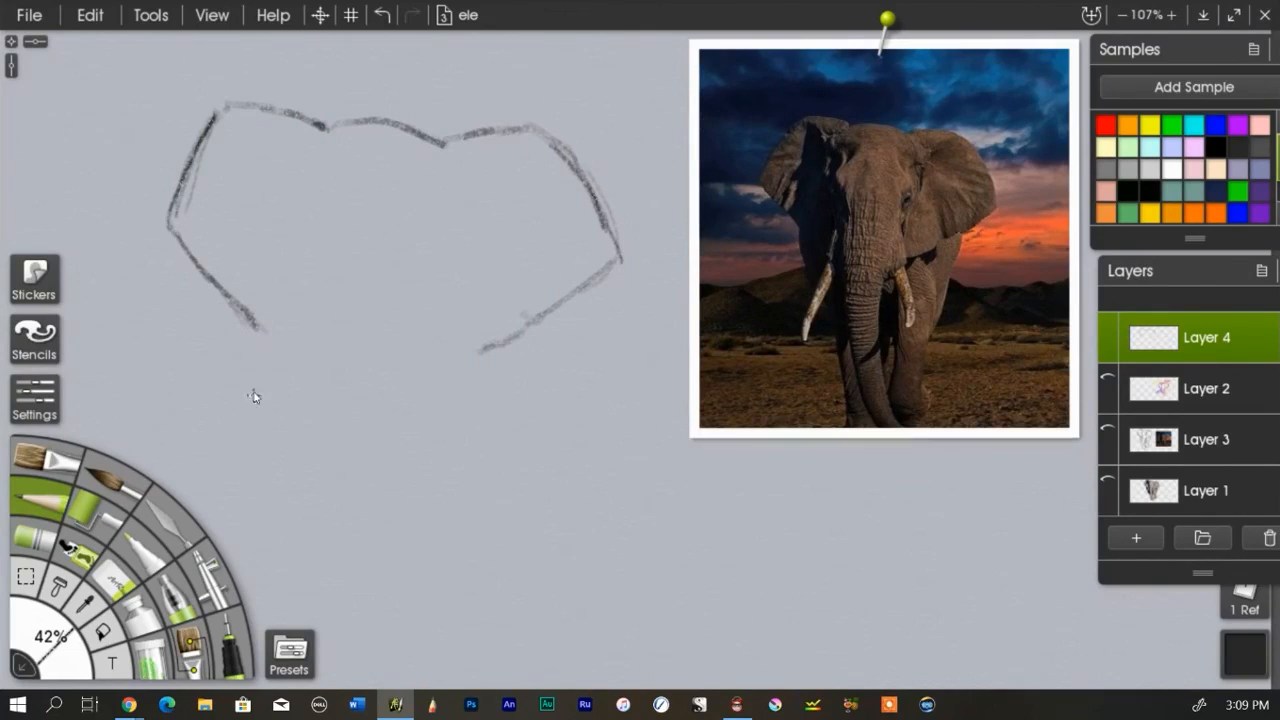
left_click_drag(245, 320, 265, 430)
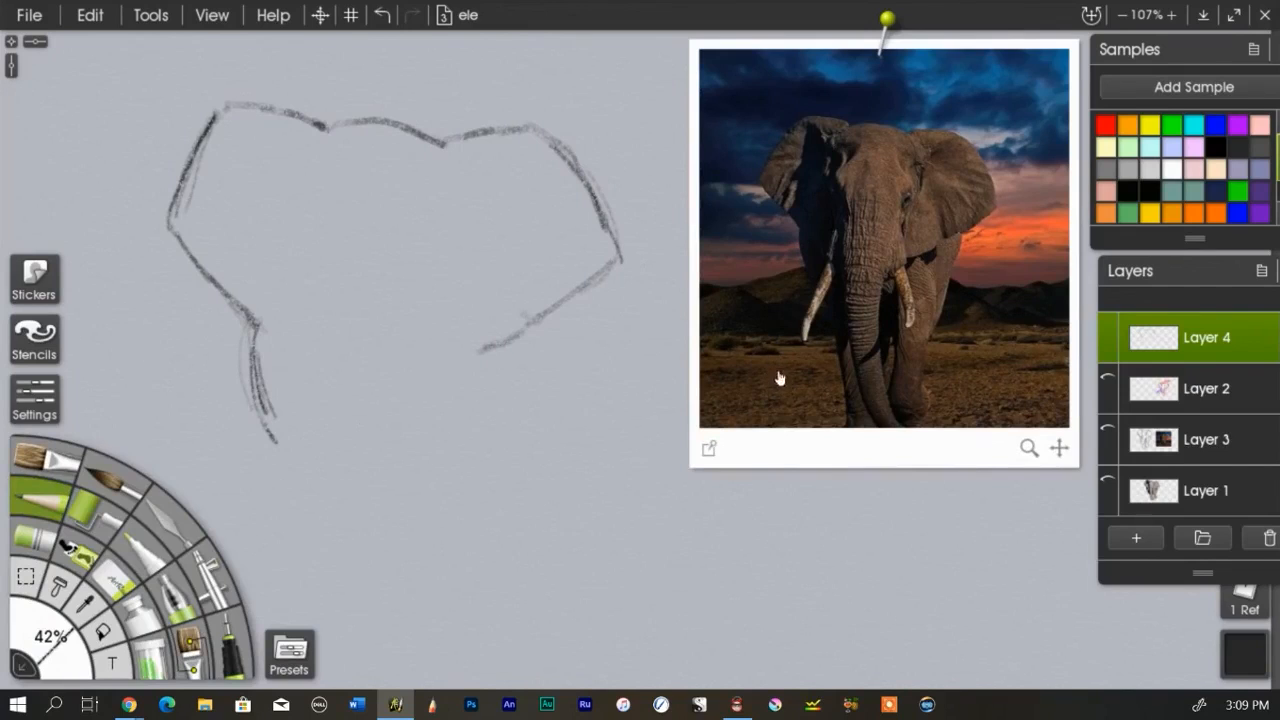
mouse_move(853, 163)
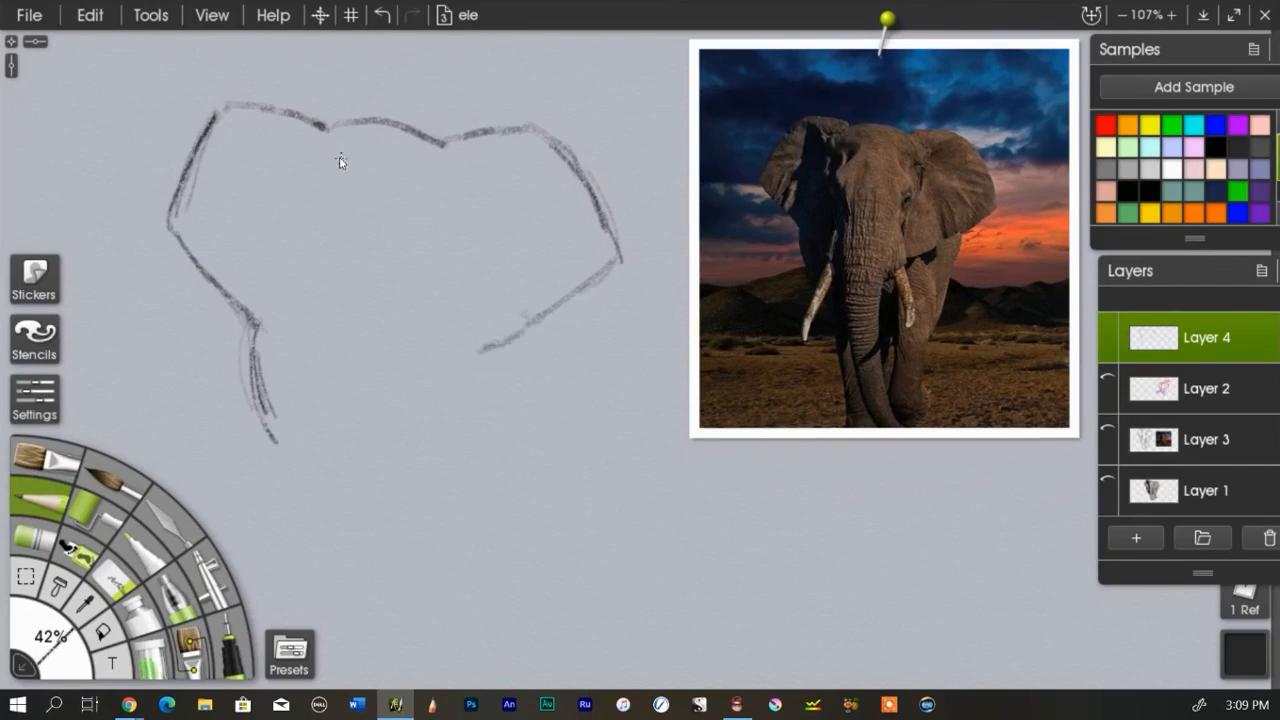
left_click_drag(340, 160, 335, 205)
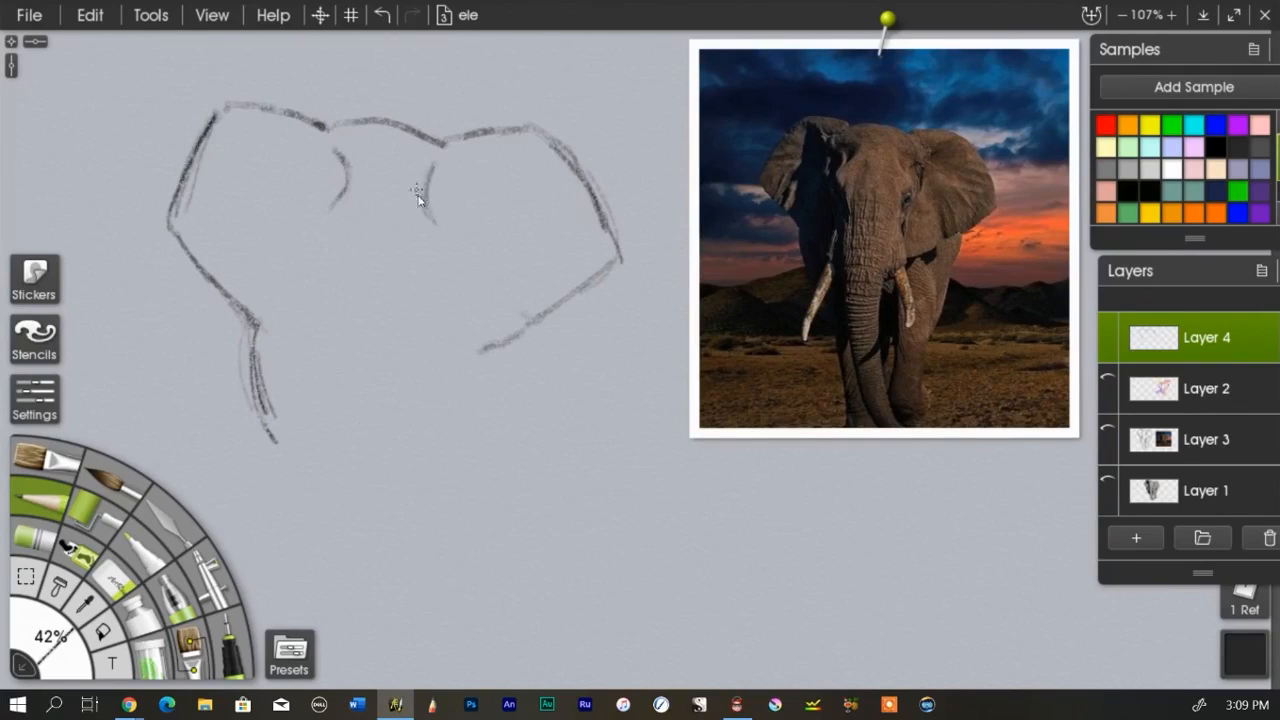
mouse_move(884, 206)
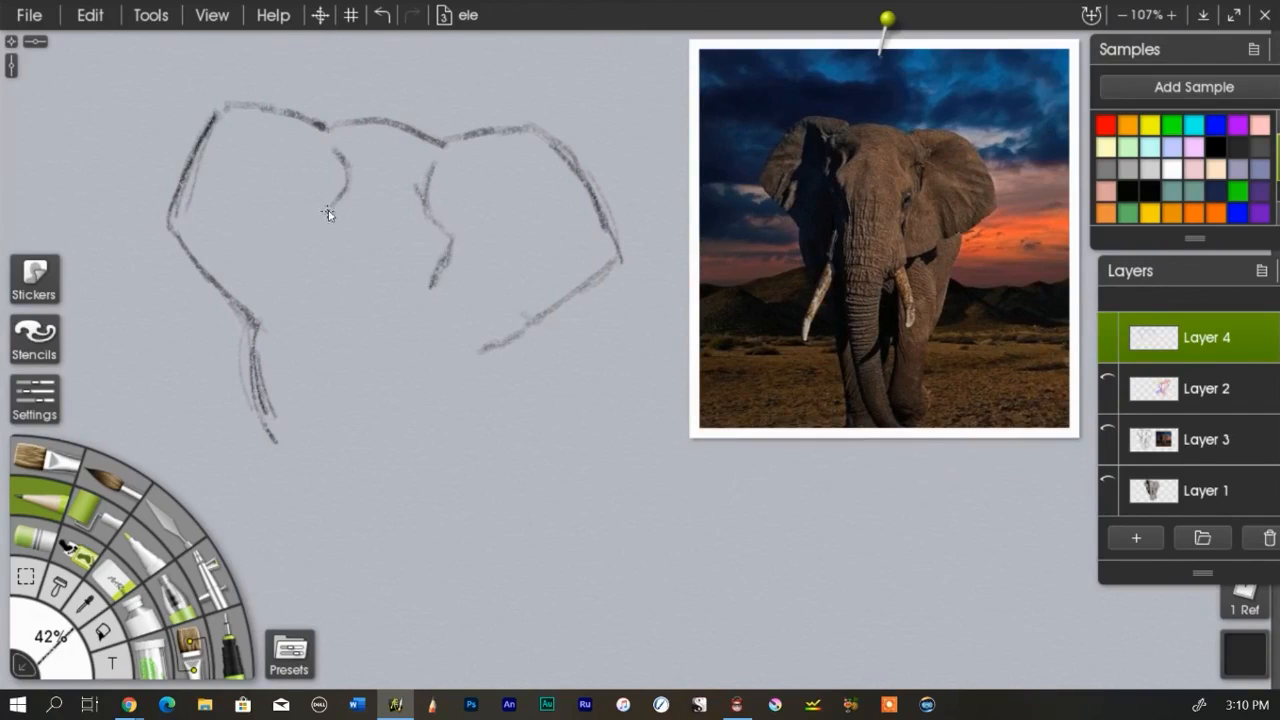
left_click_drag(325, 210, 340, 235)
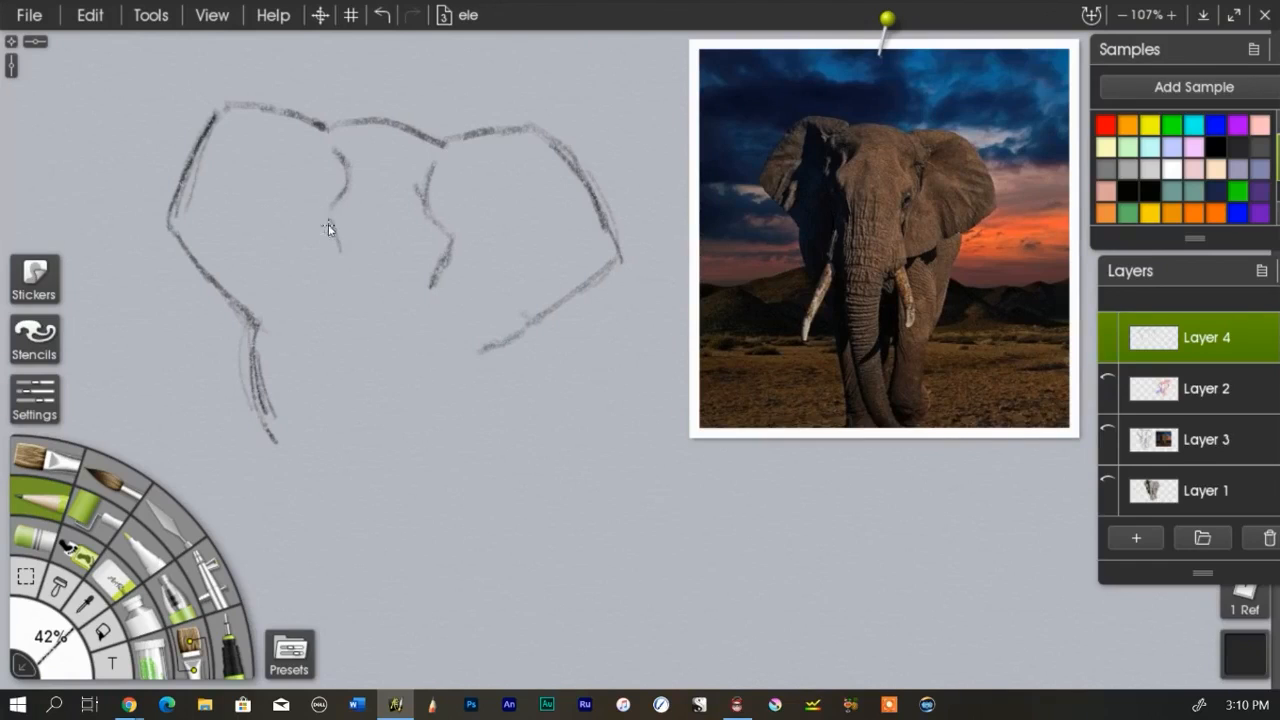
mouse_move(320, 221)
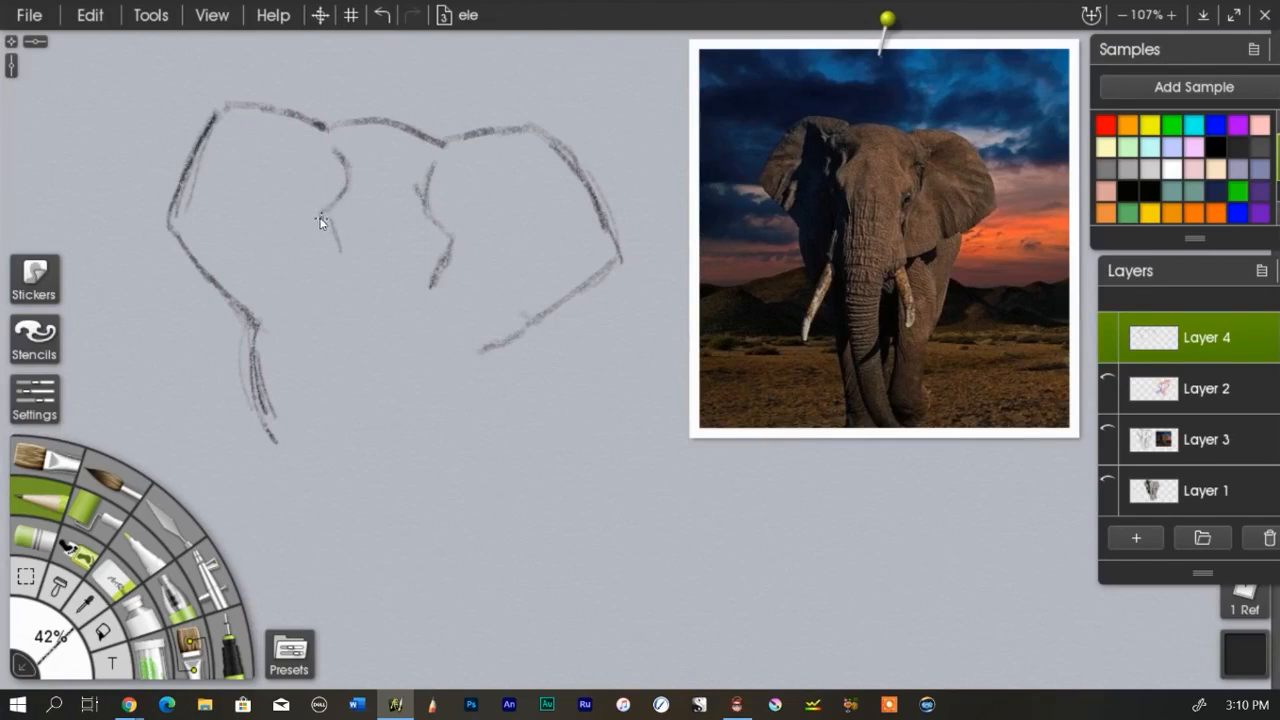
mouse_move(335, 270)
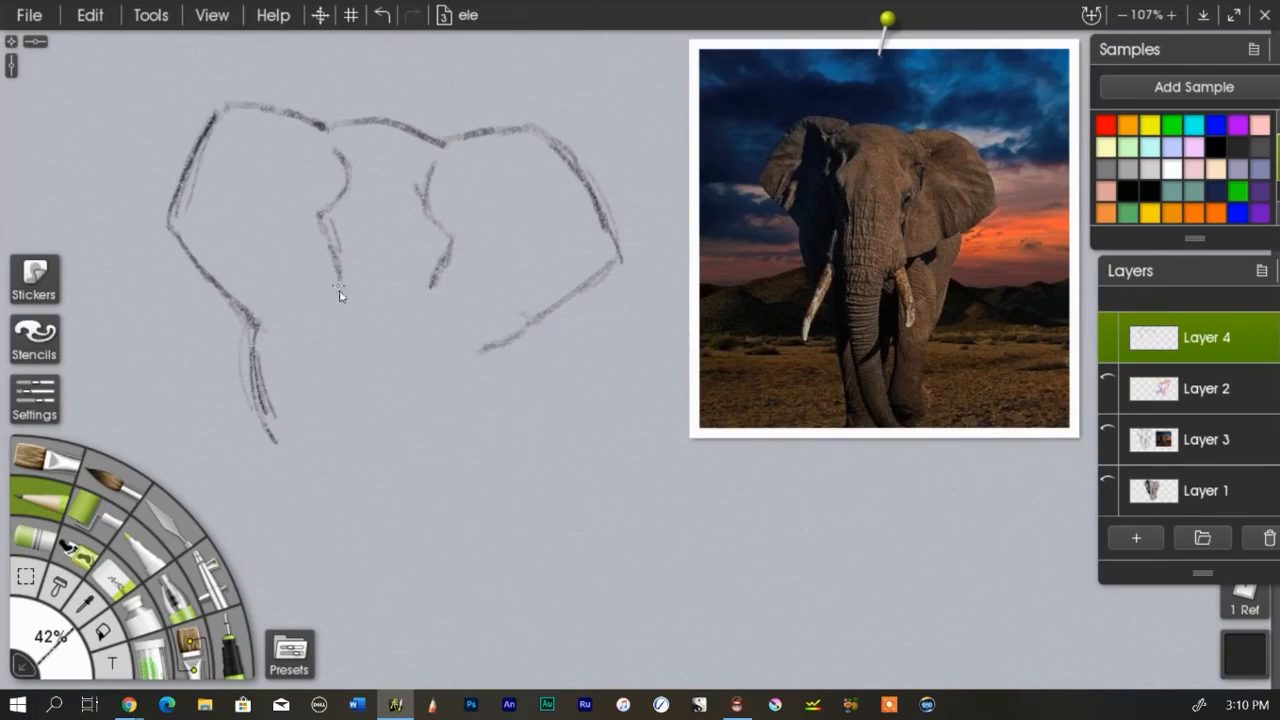
mouse_move(338, 291)
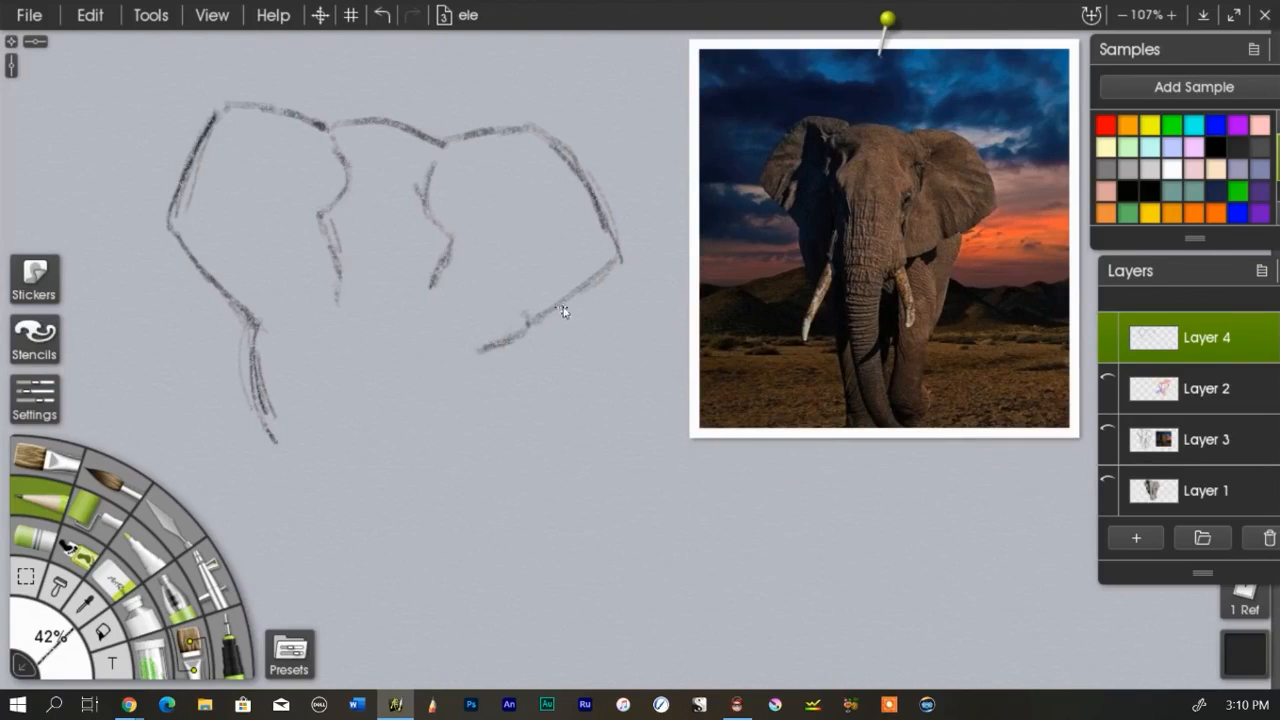
mouse_move(908, 248)
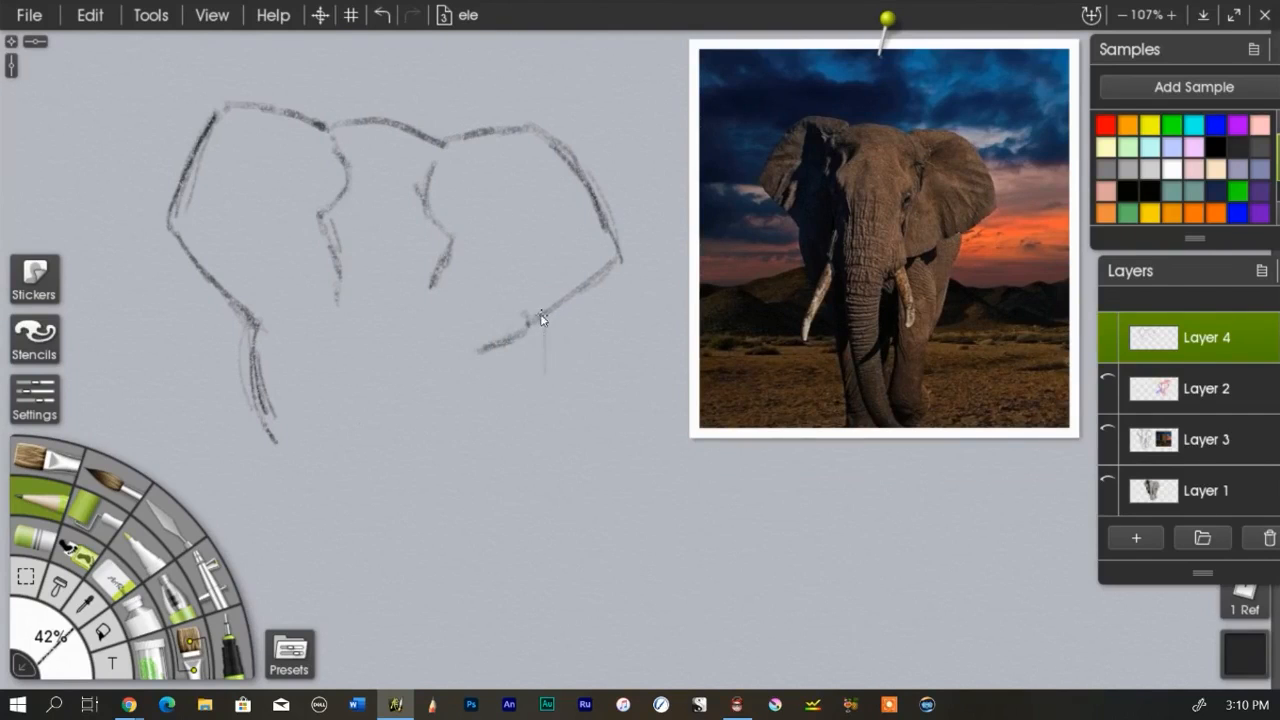
left_click_drag(540, 318, 515, 480)
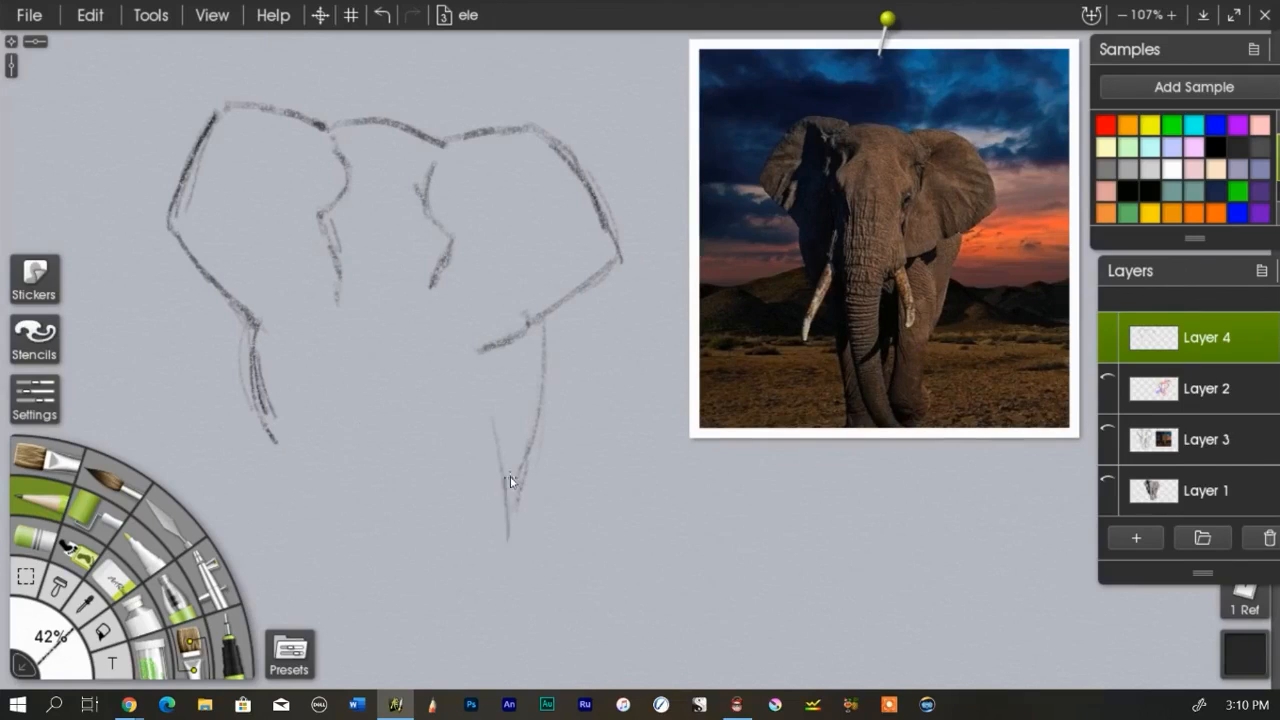
left_click_drag(510, 480, 500, 595)
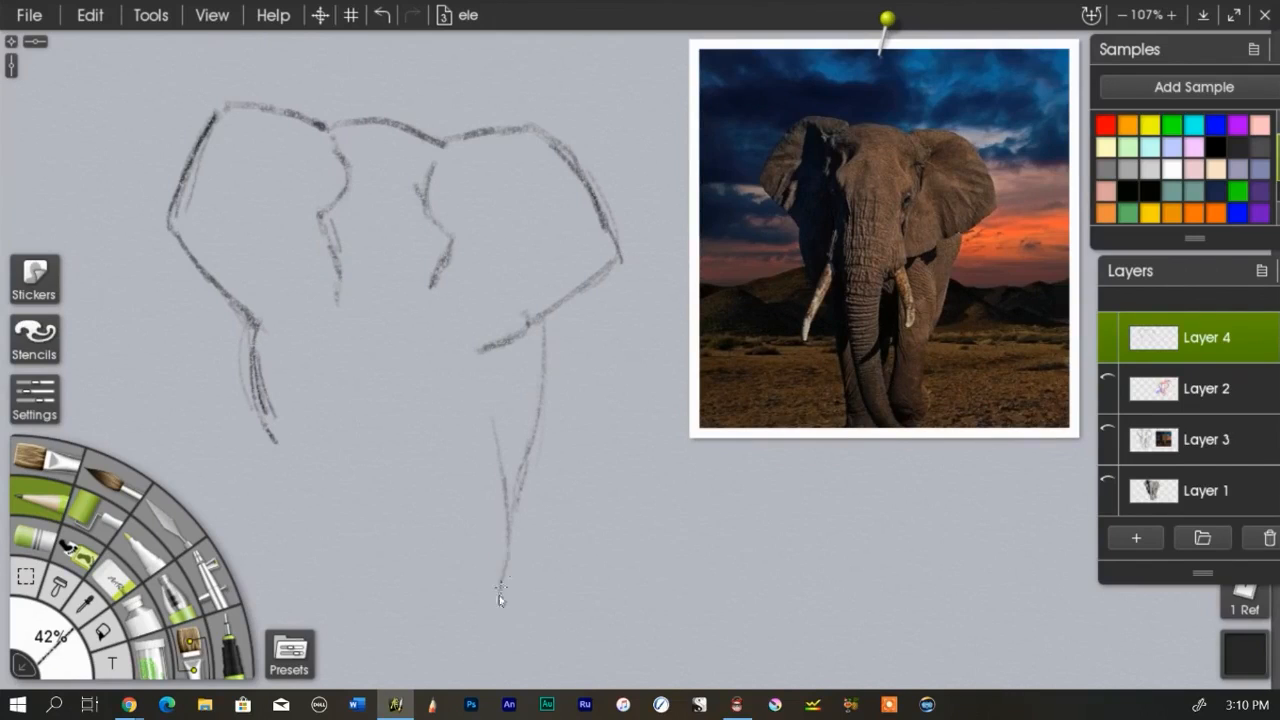
mouse_move(387, 502)
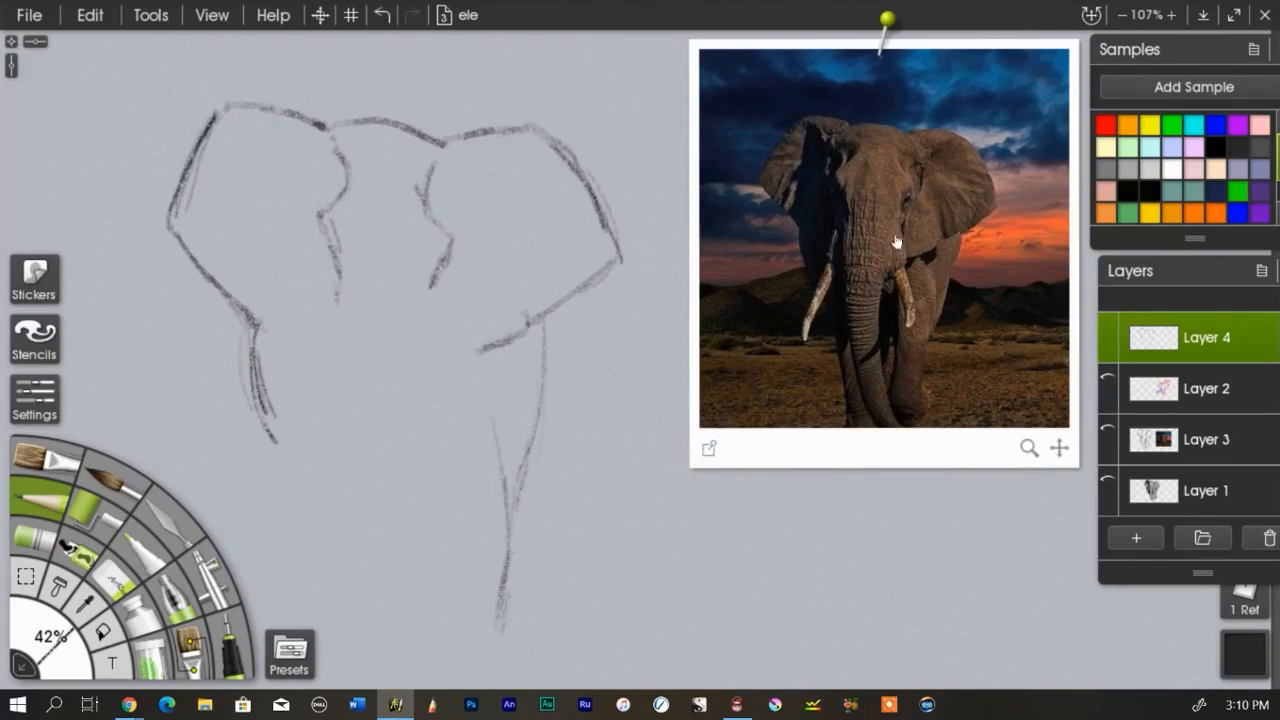
mouse_move(755, 312)
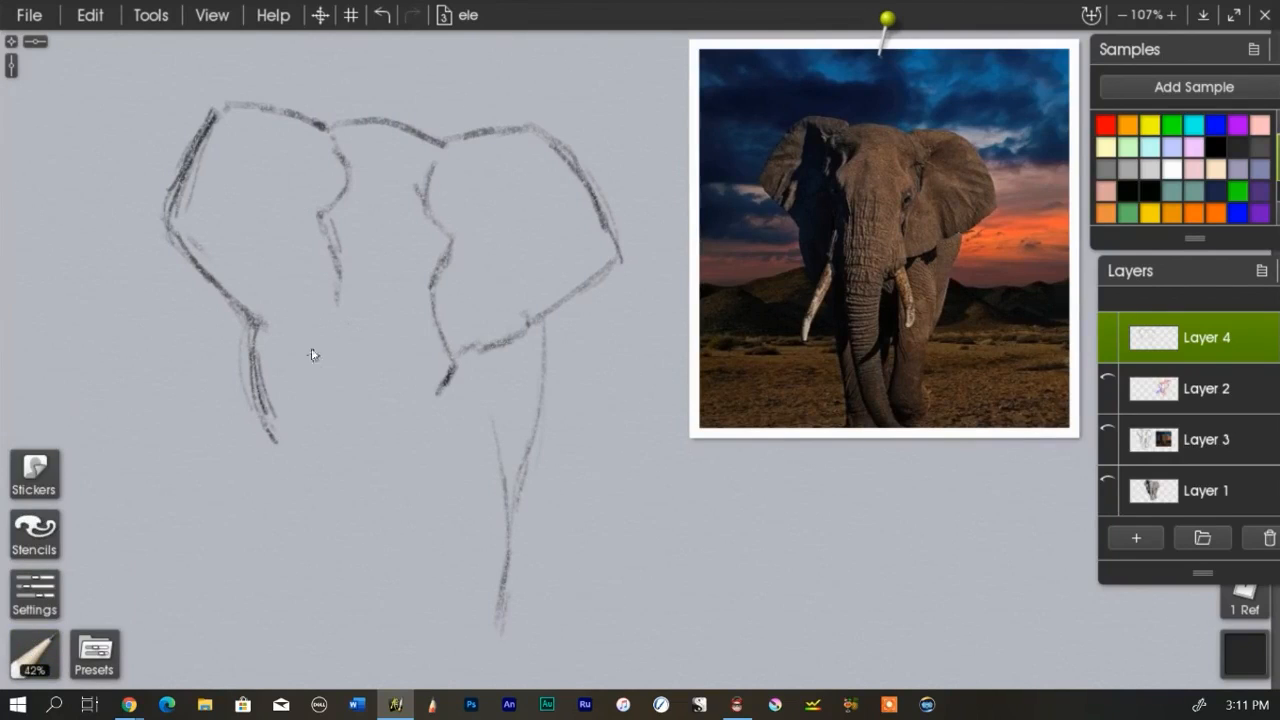
mouse_move(393, 230)
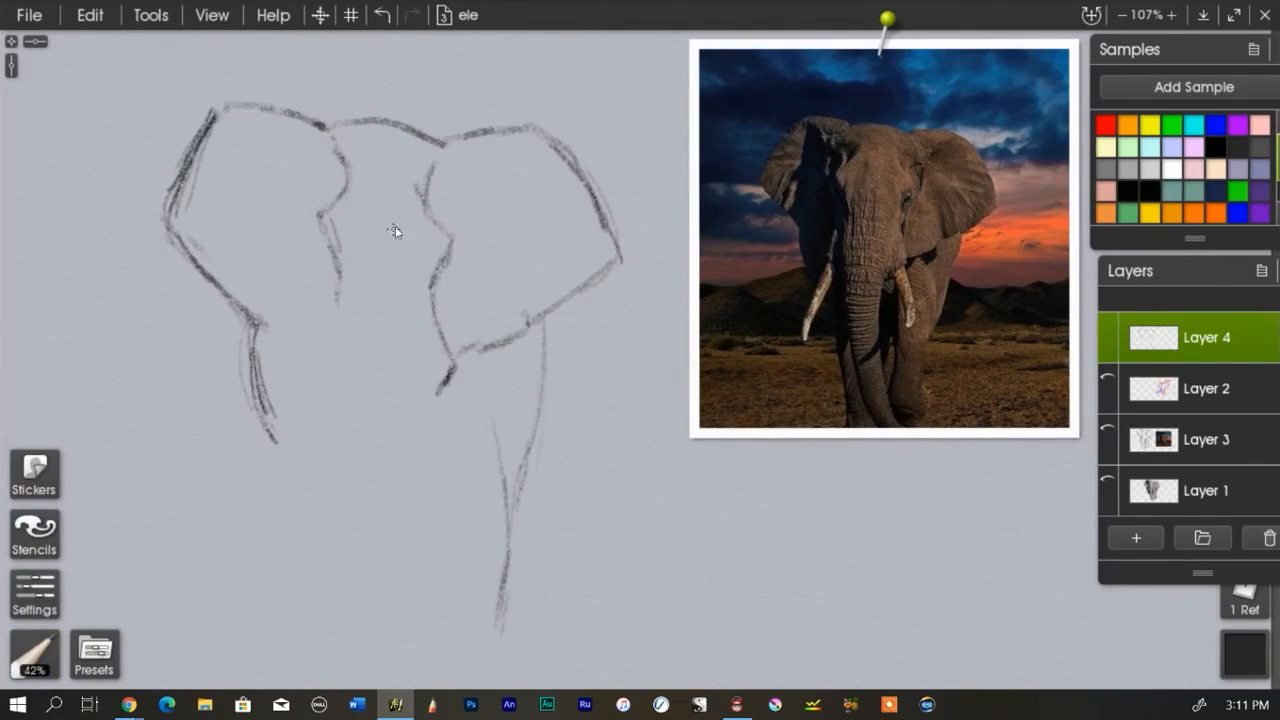
mouse_move(435, 247)
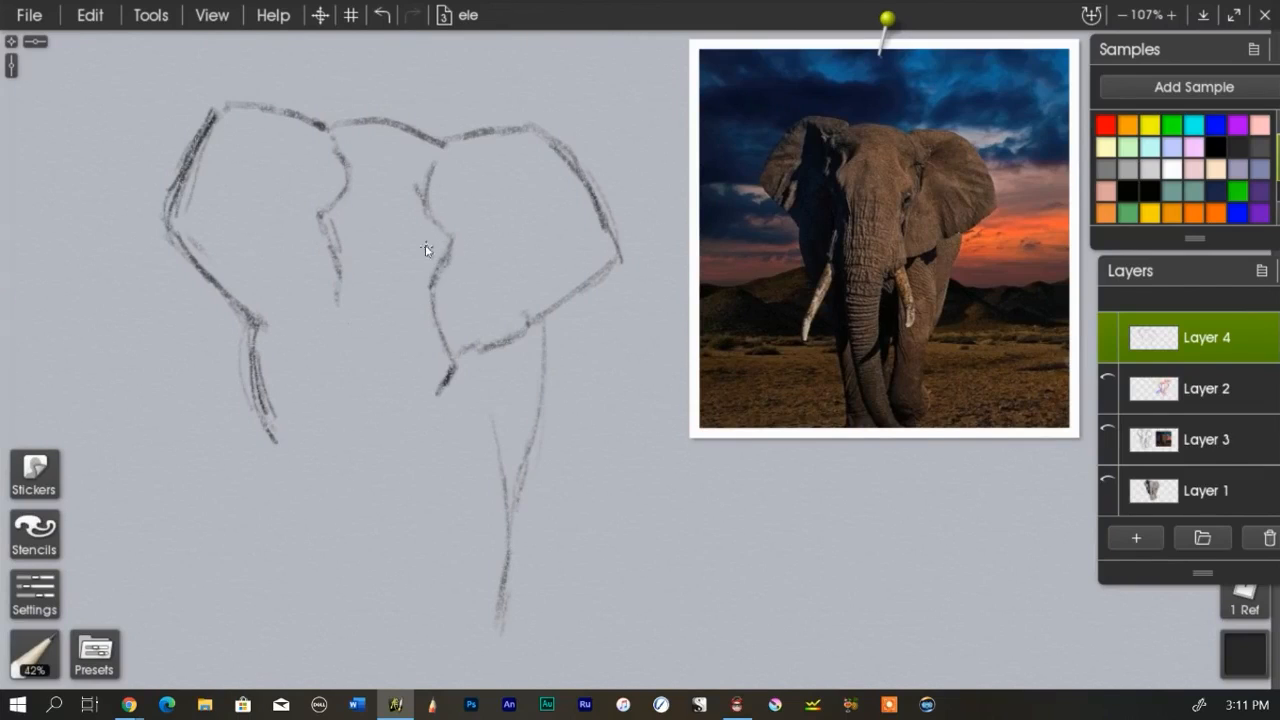
- Draw the right ear's inner edge, a long trunk edge, and left leg outlines to the bottom
left_click_drag(425, 248, 428, 322)
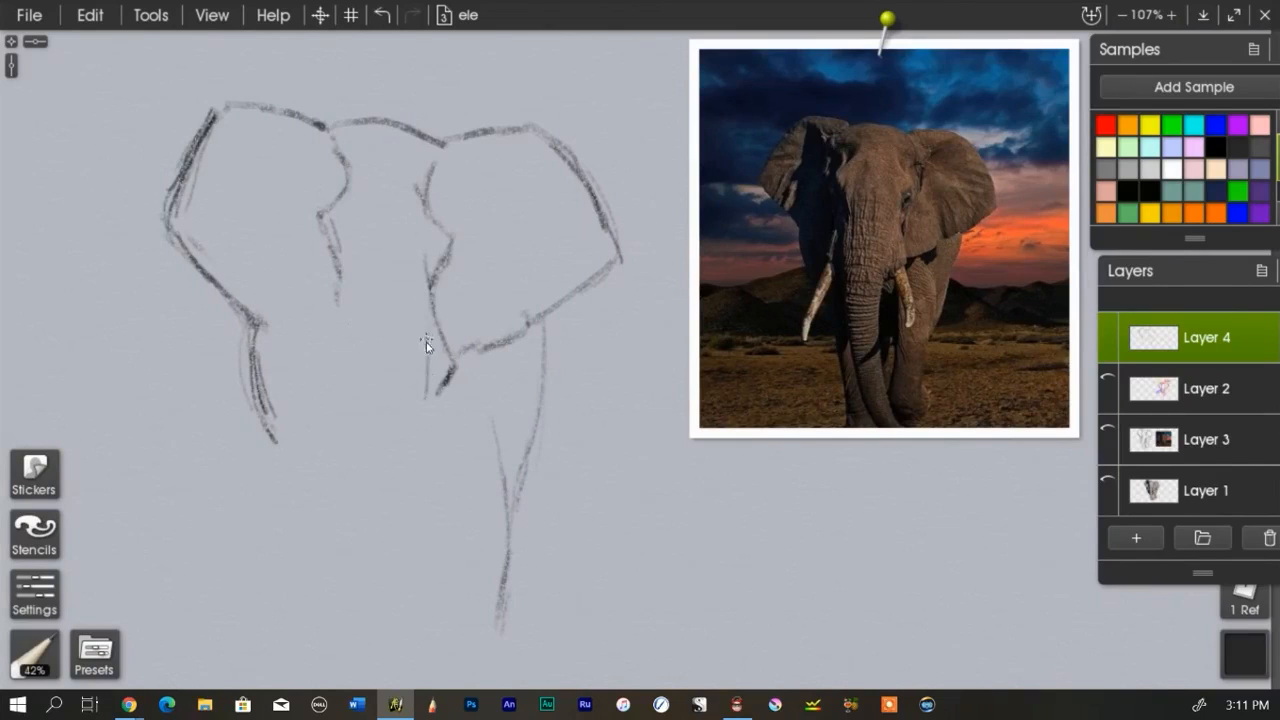
left_click_drag(425, 345, 410, 535)
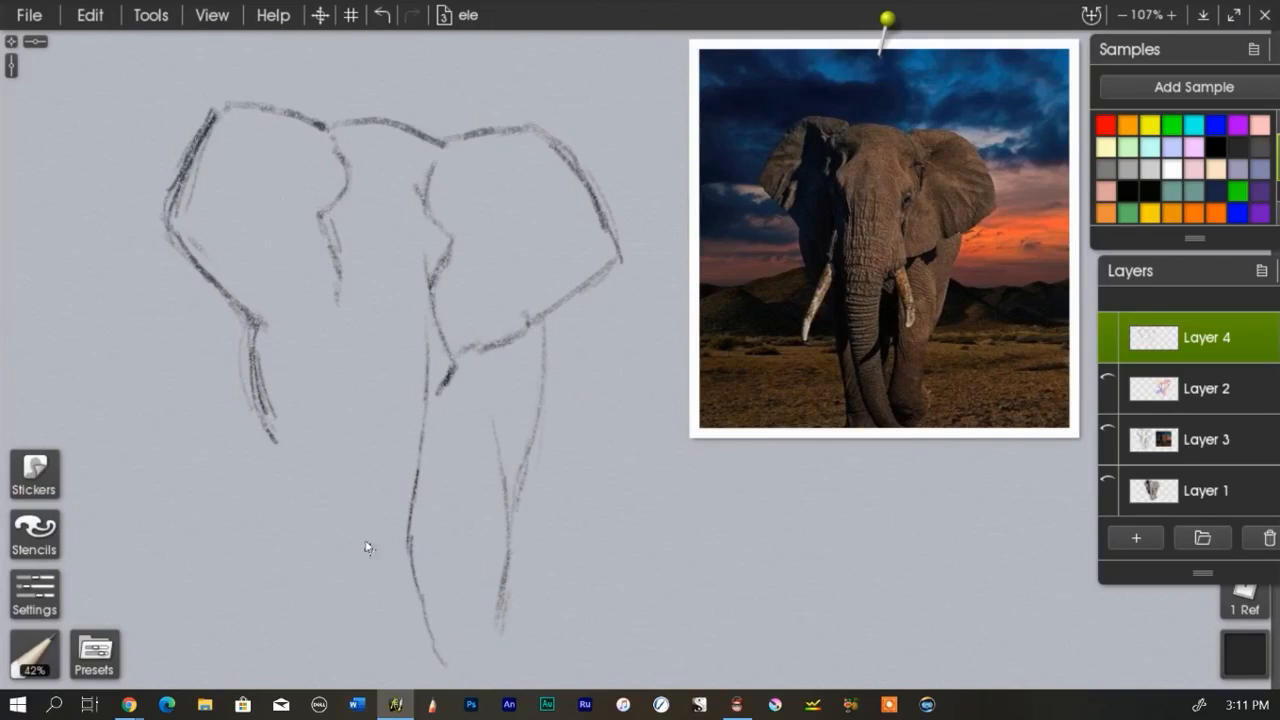
mouse_move(330, 283)
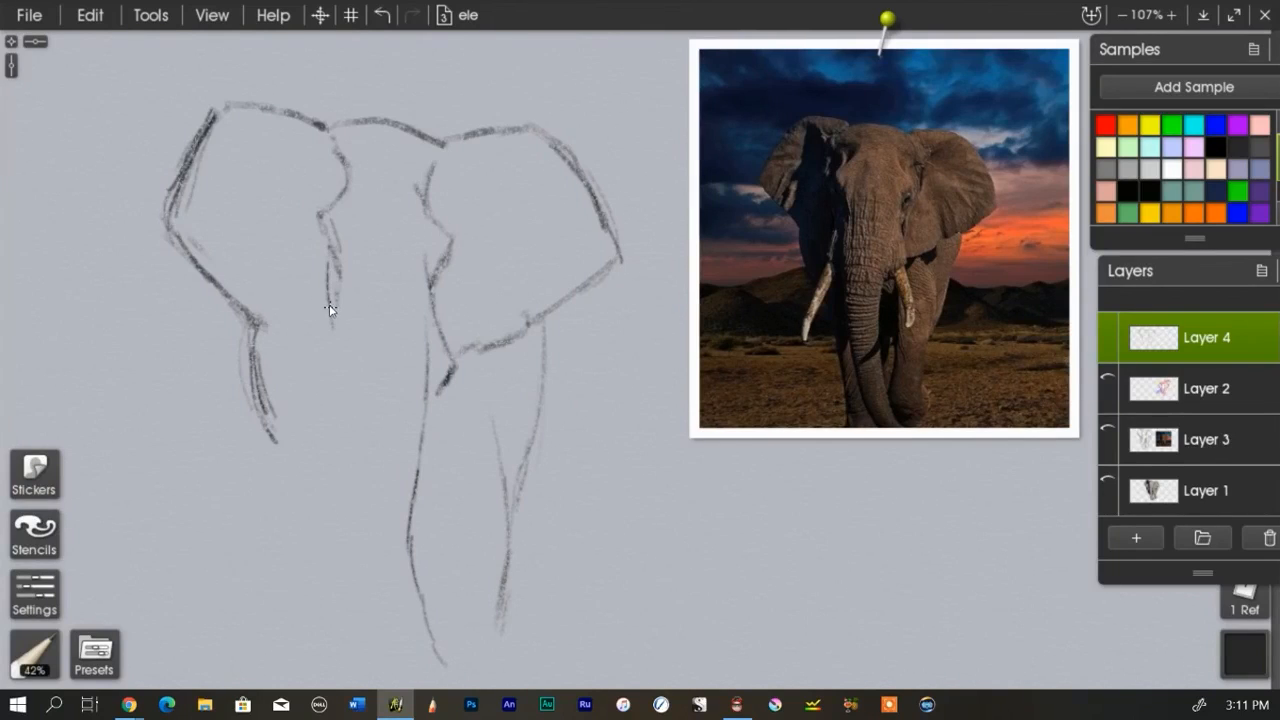
left_click_drag(330, 310, 343, 445)
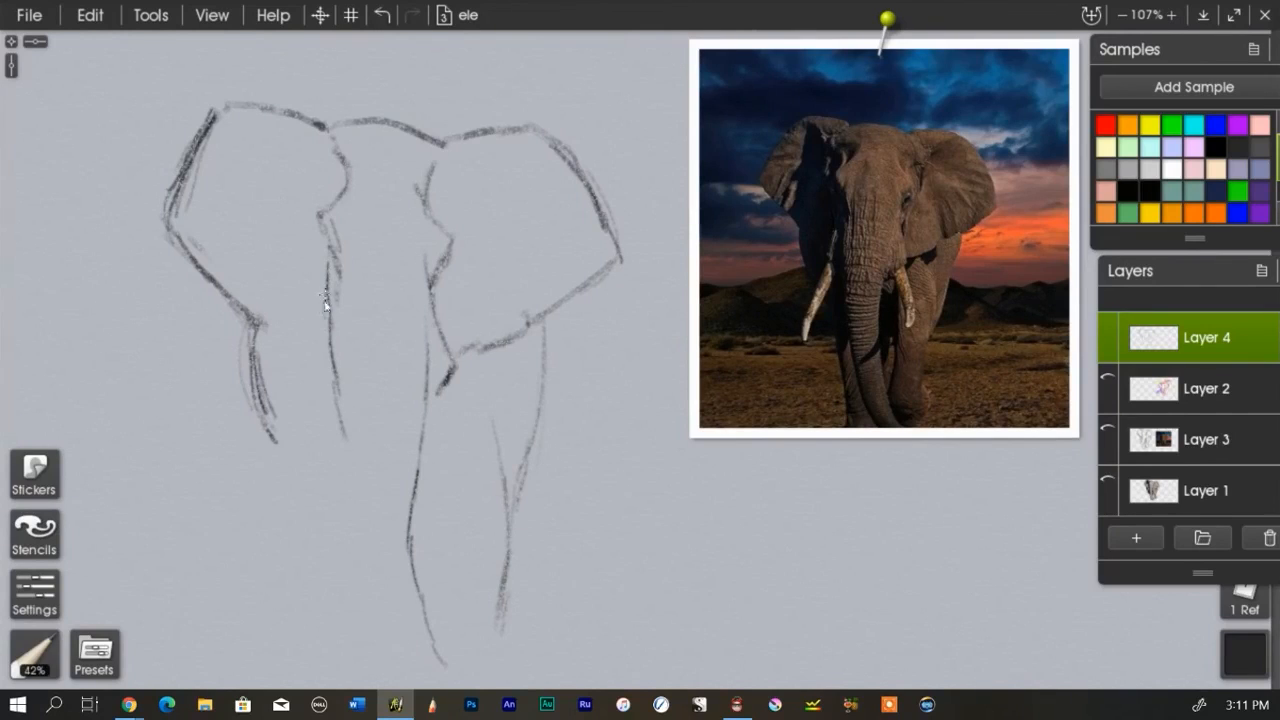
left_click_drag(322, 300, 357, 558)
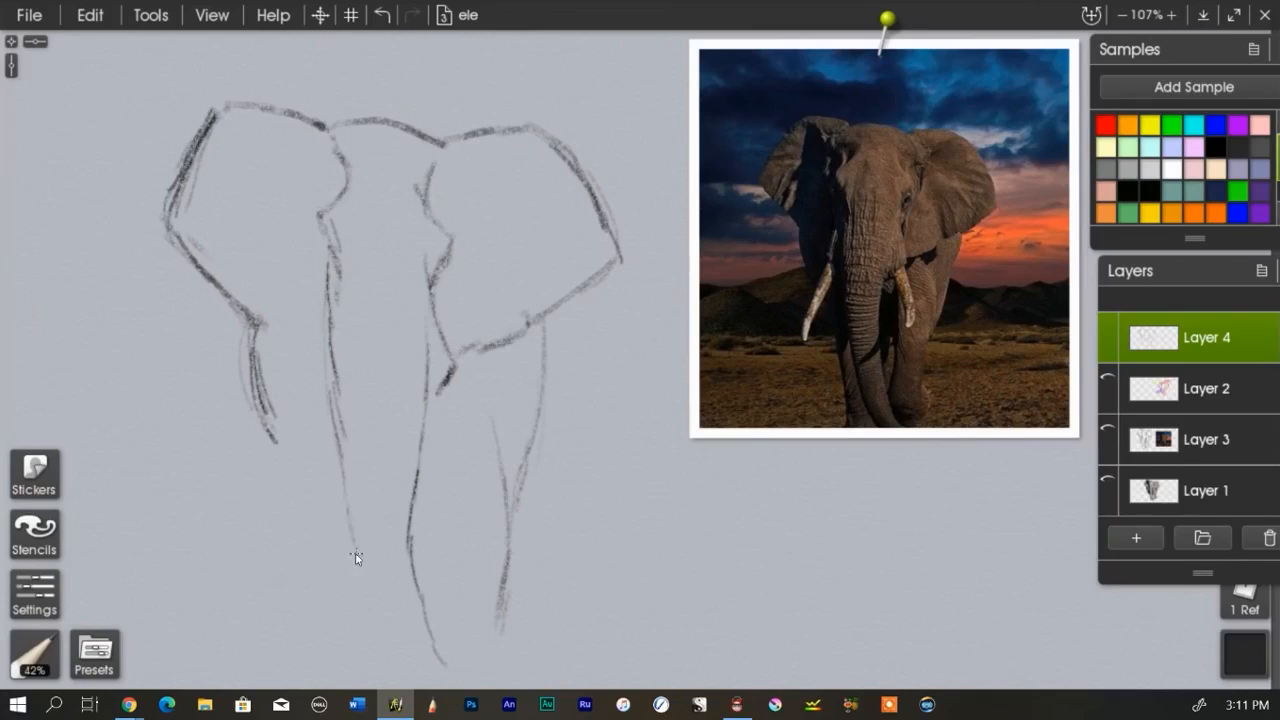
left_click_drag(345, 505, 415, 665)
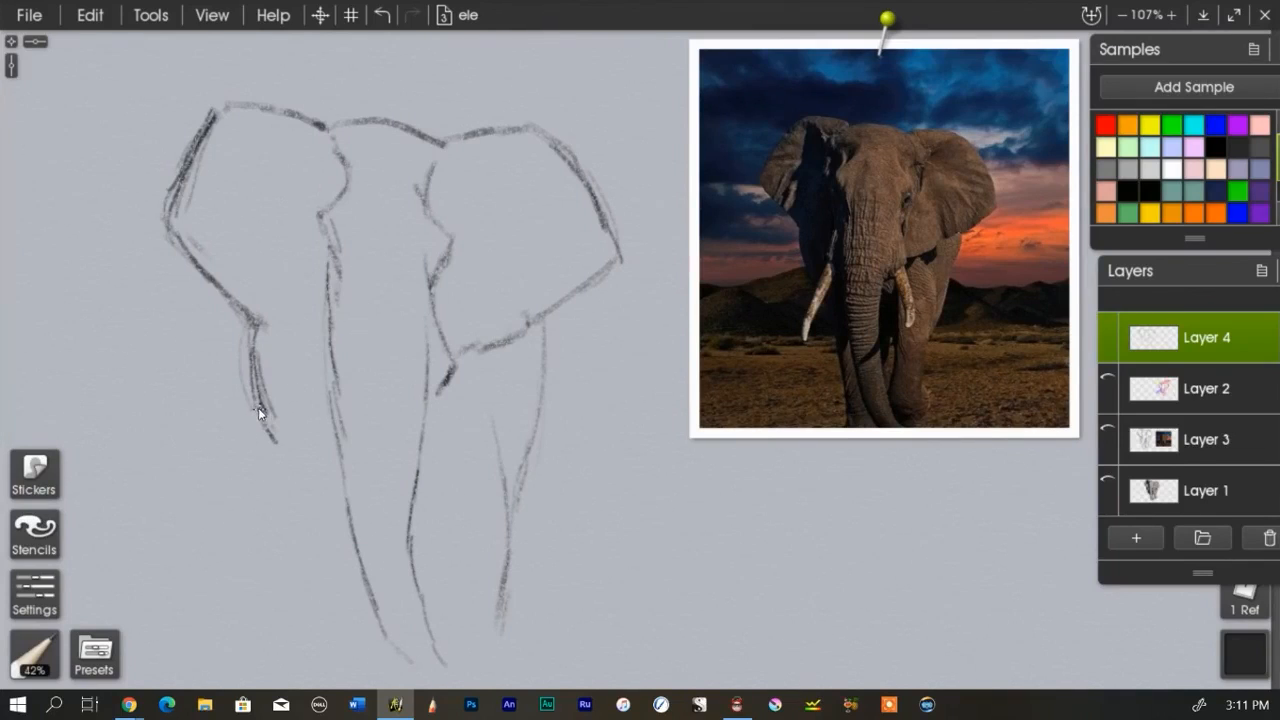
left_click_drag(258, 410, 300, 470)
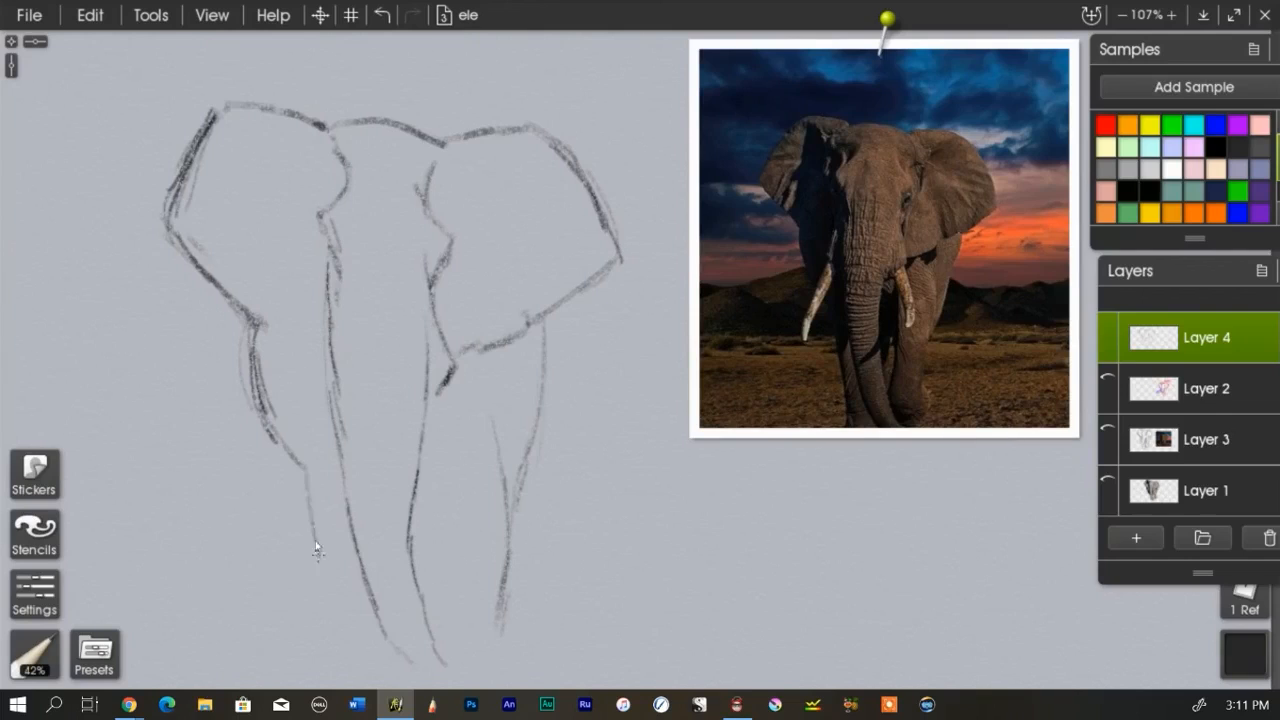
left_click_drag(315, 545, 332, 668)
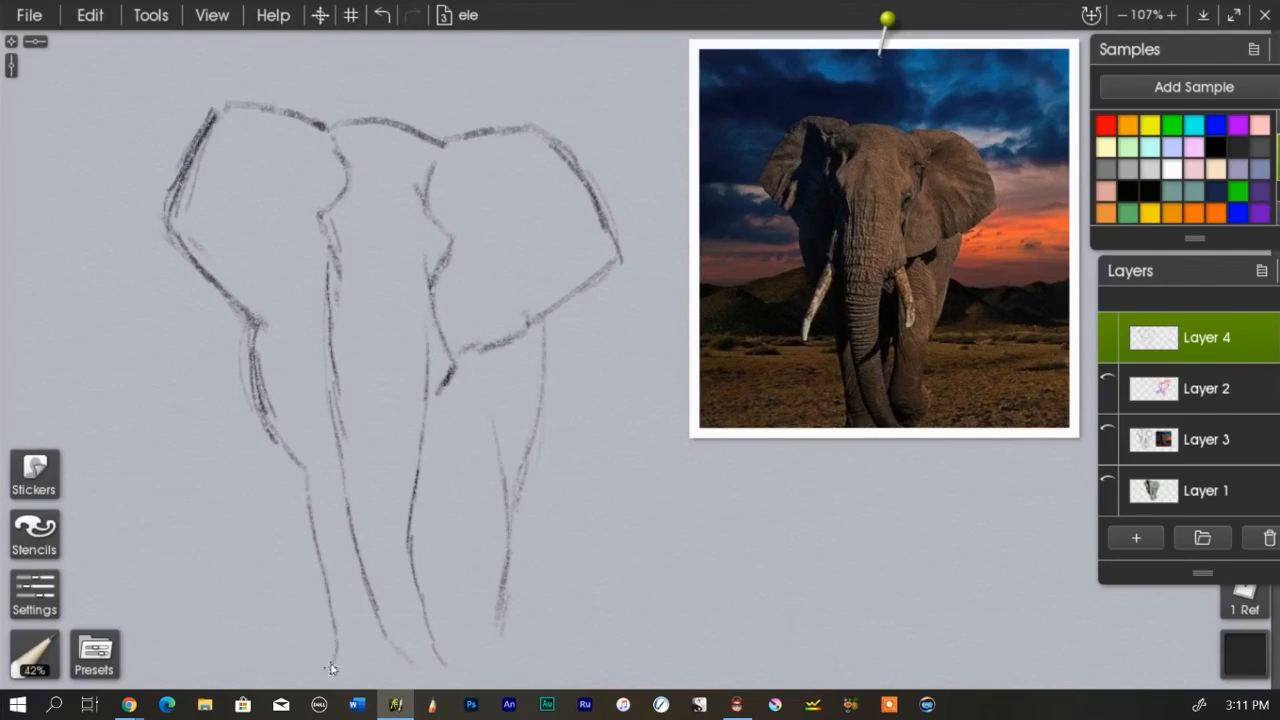
mouse_move(25, 347)
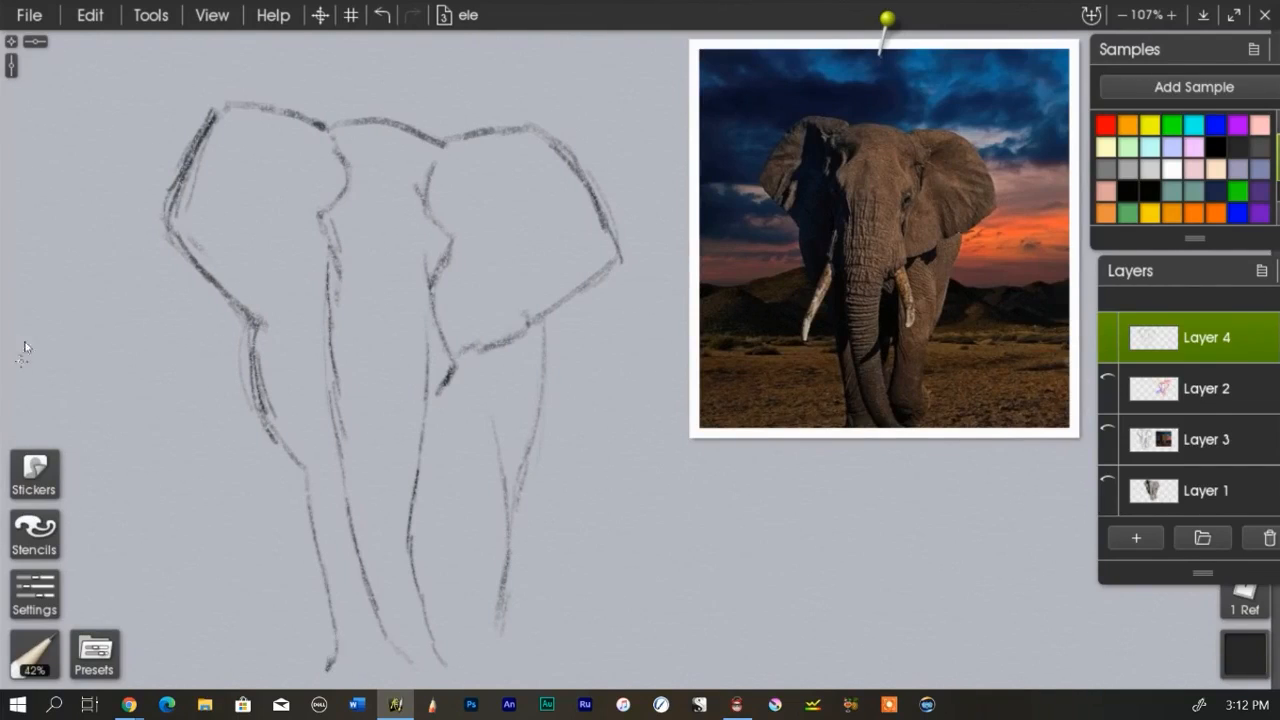
- Scale the whole sketch layer to 78% width and height with Transform Layer
left_click(319, 15)
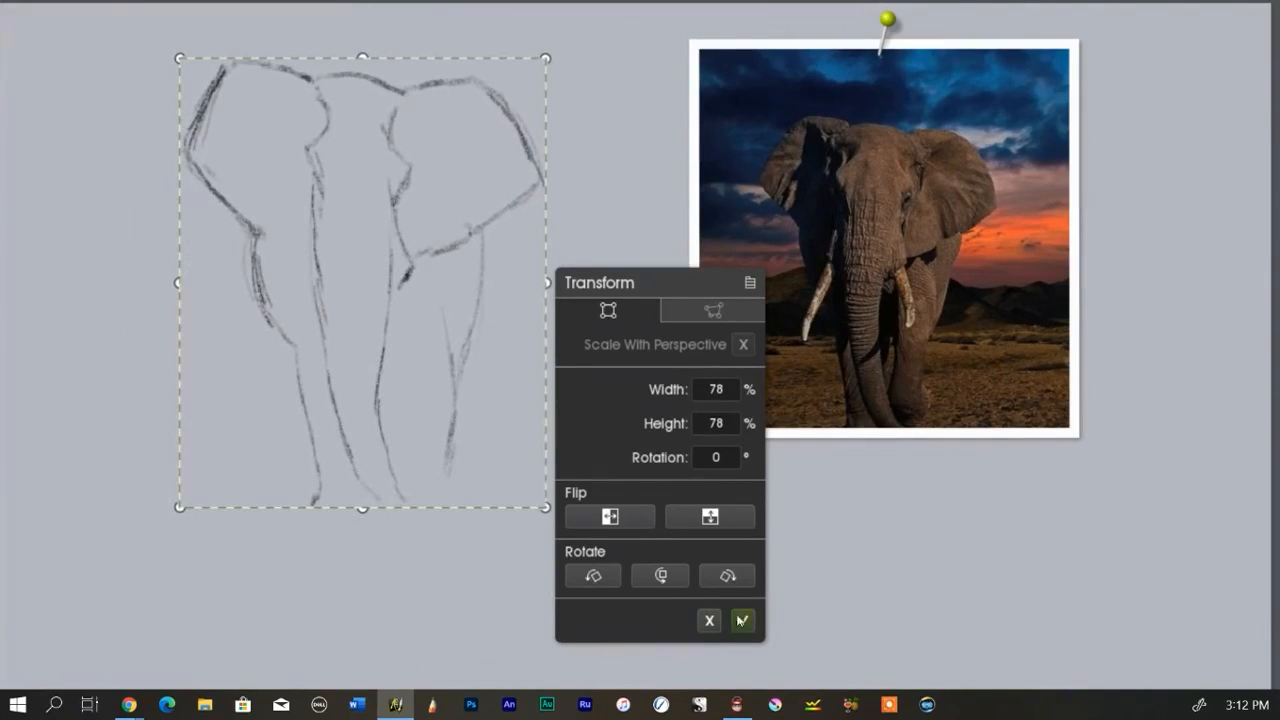
left_click(742, 620)
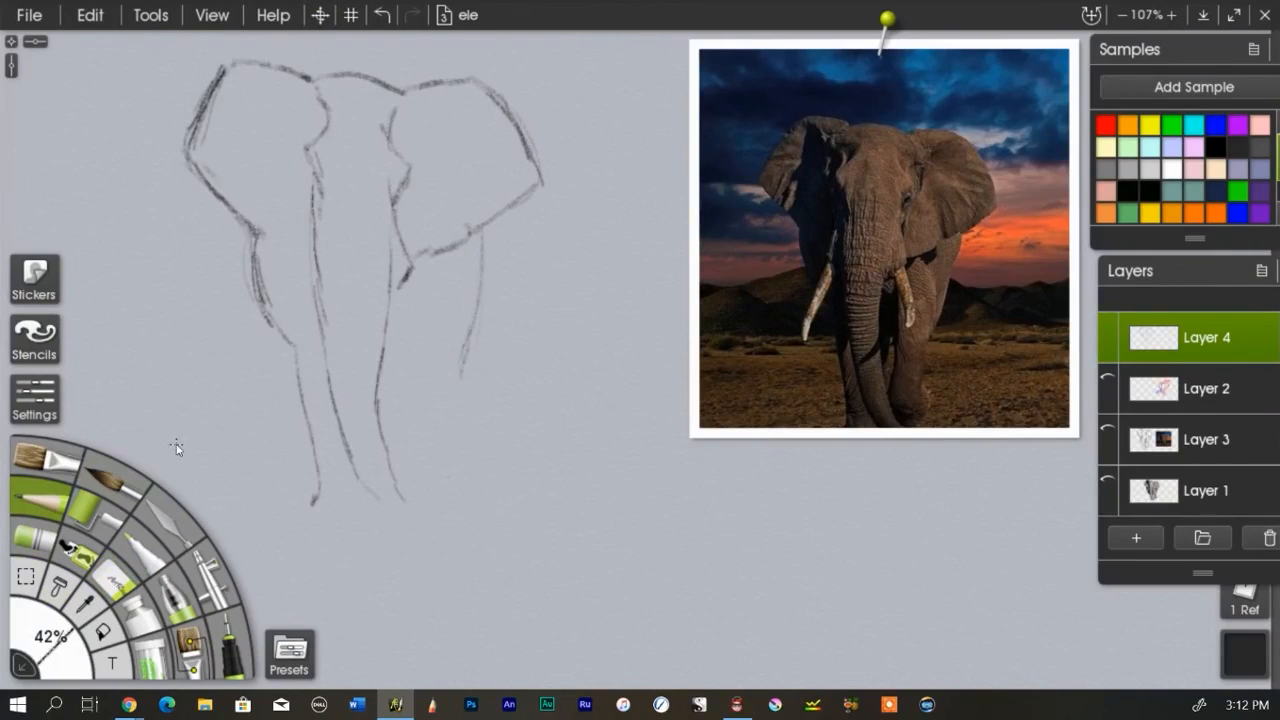
mouse_move(434, 338)
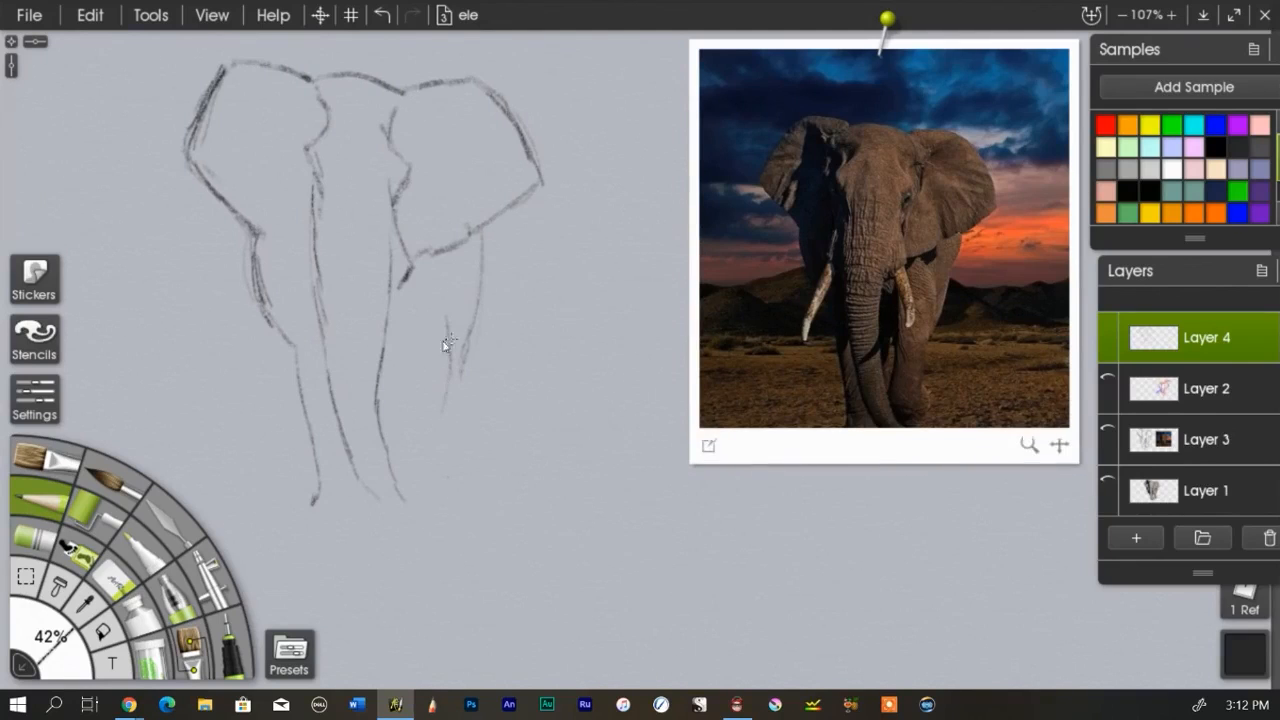
- Redraw the trunk's right edge and add short lines beside the trunk
left_click_drag(448, 345, 433, 455)
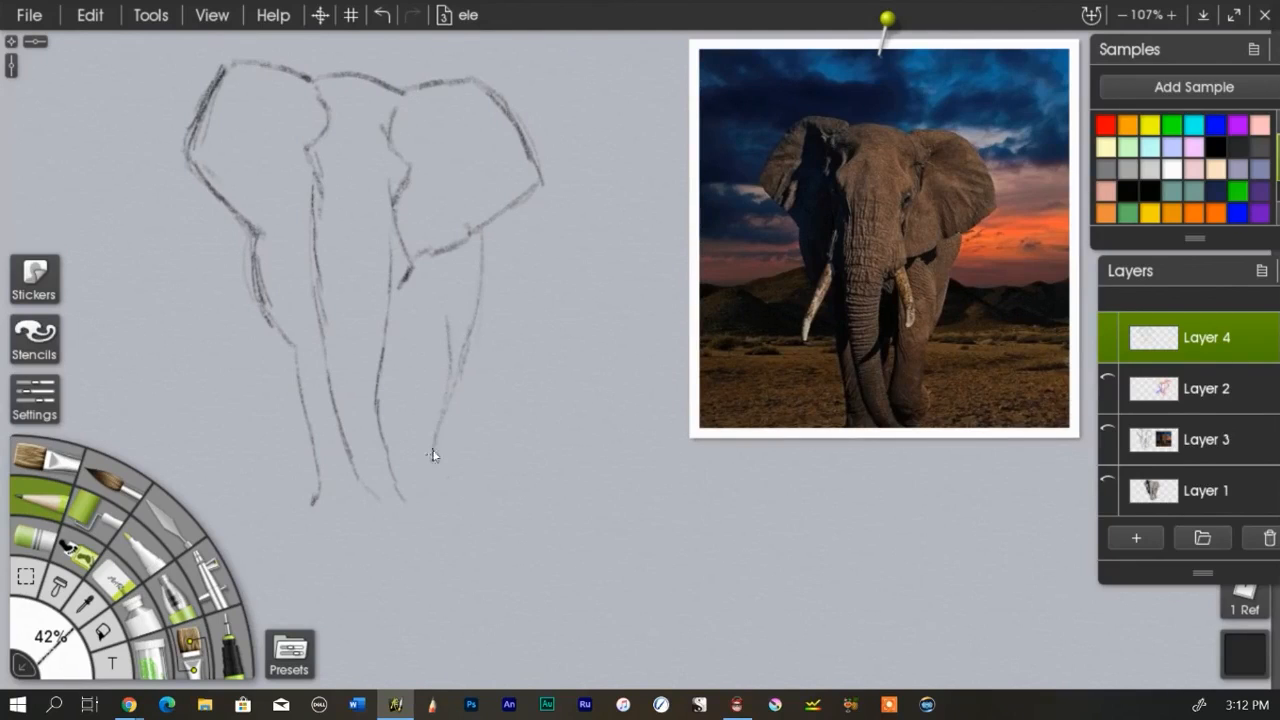
mouse_move(431, 474)
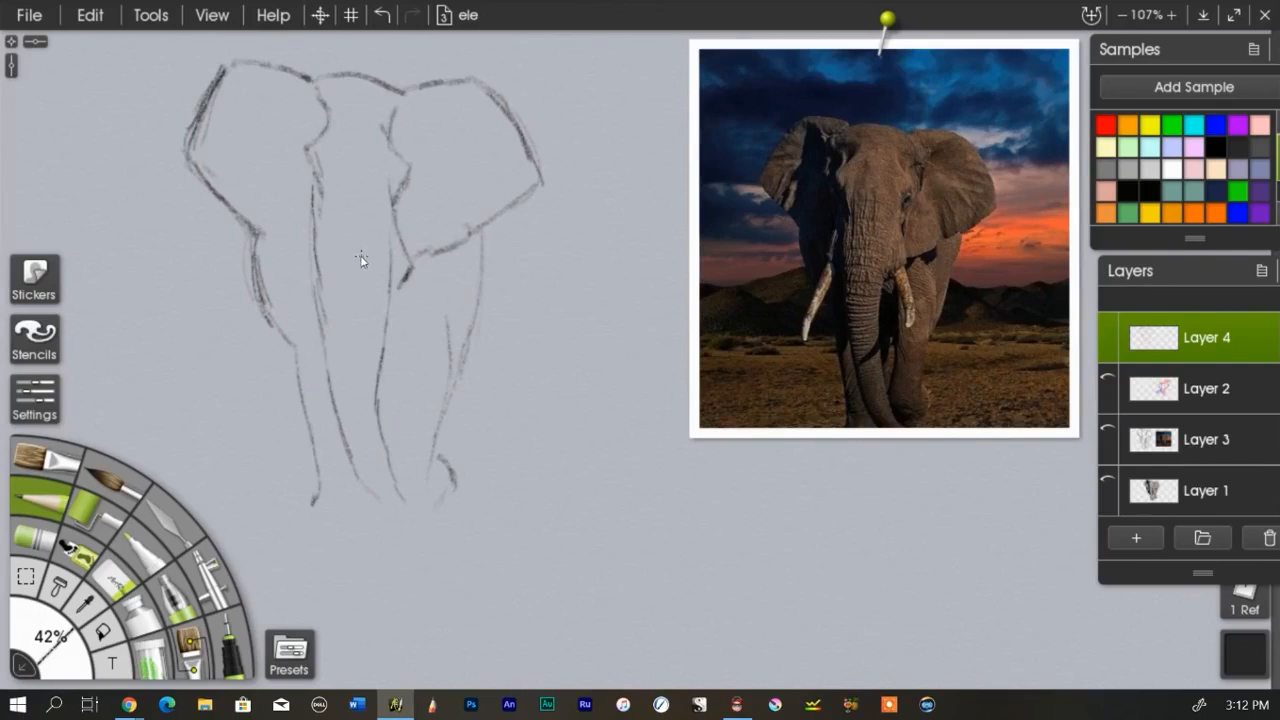
mouse_move(378, 378)
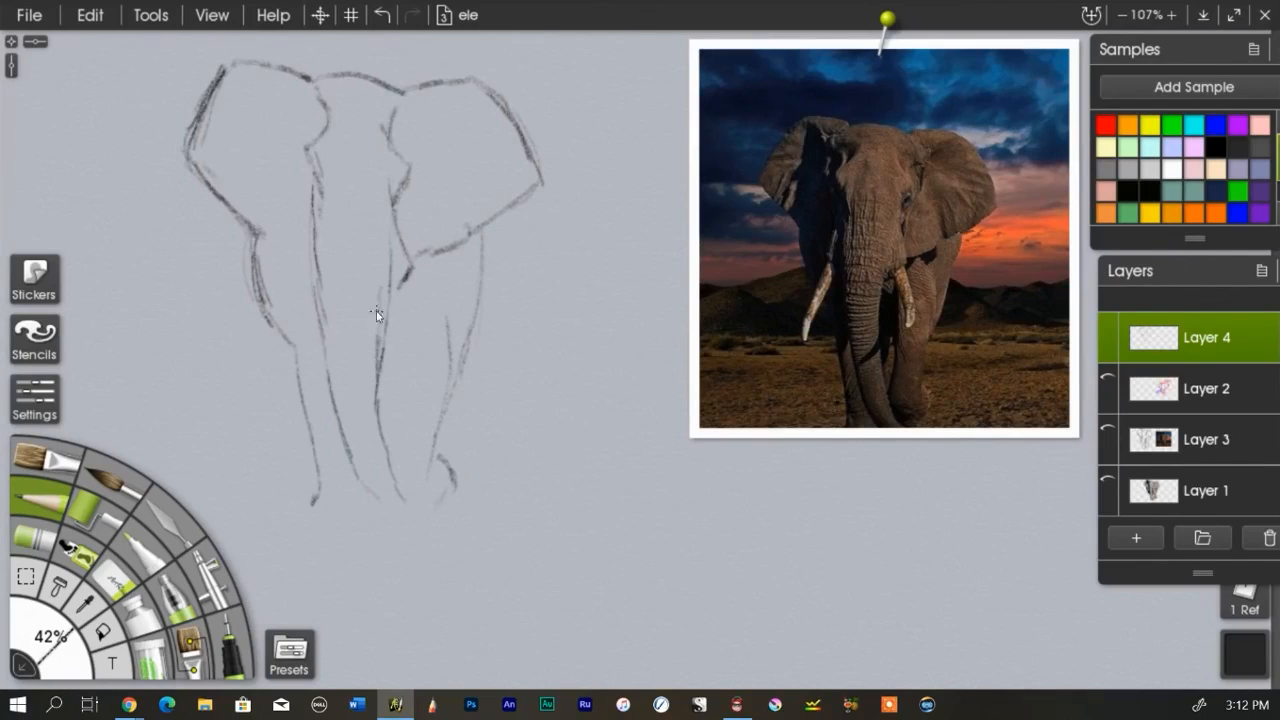
left_click_drag(375, 315, 413, 275)
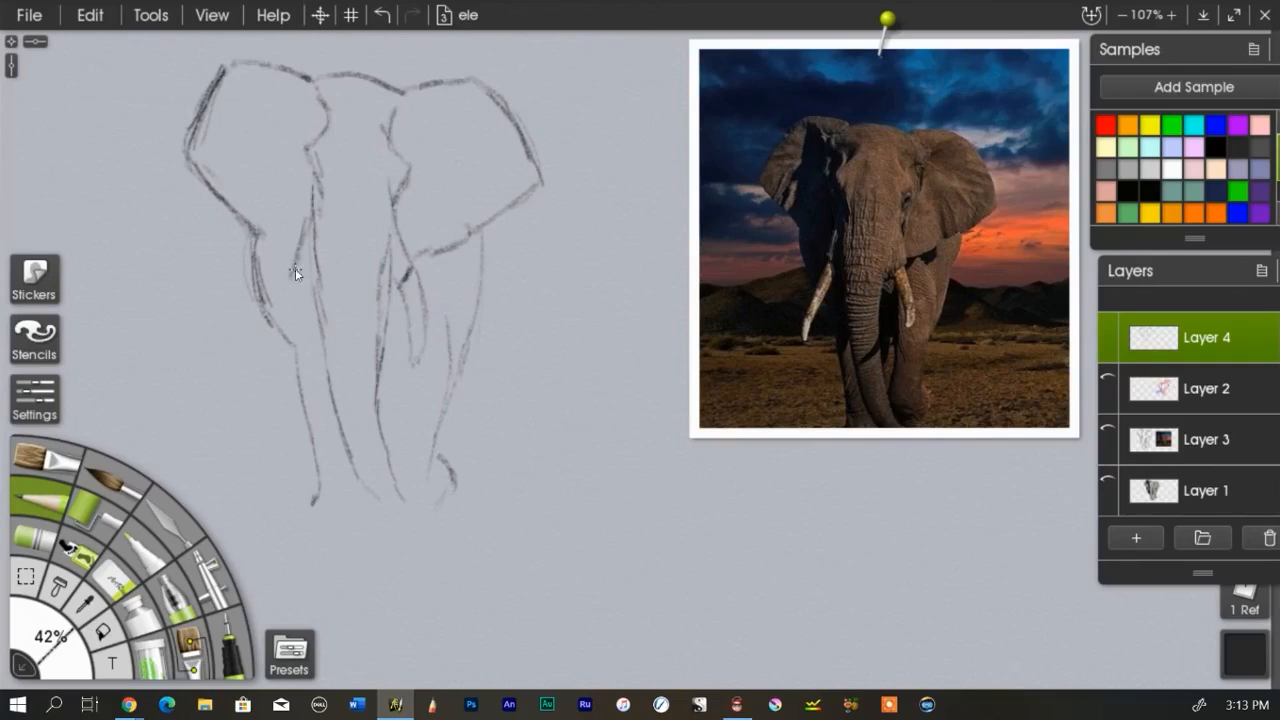
mouse_move(302, 278)
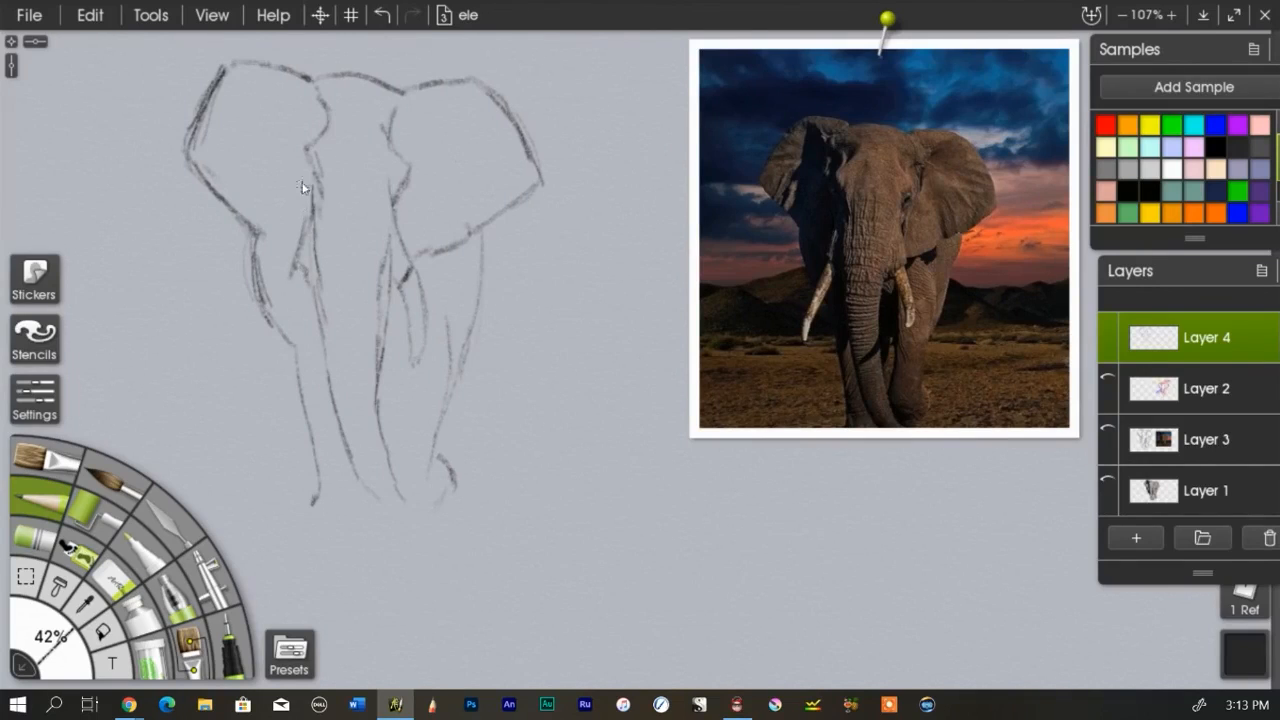
mouse_move(287, 167)
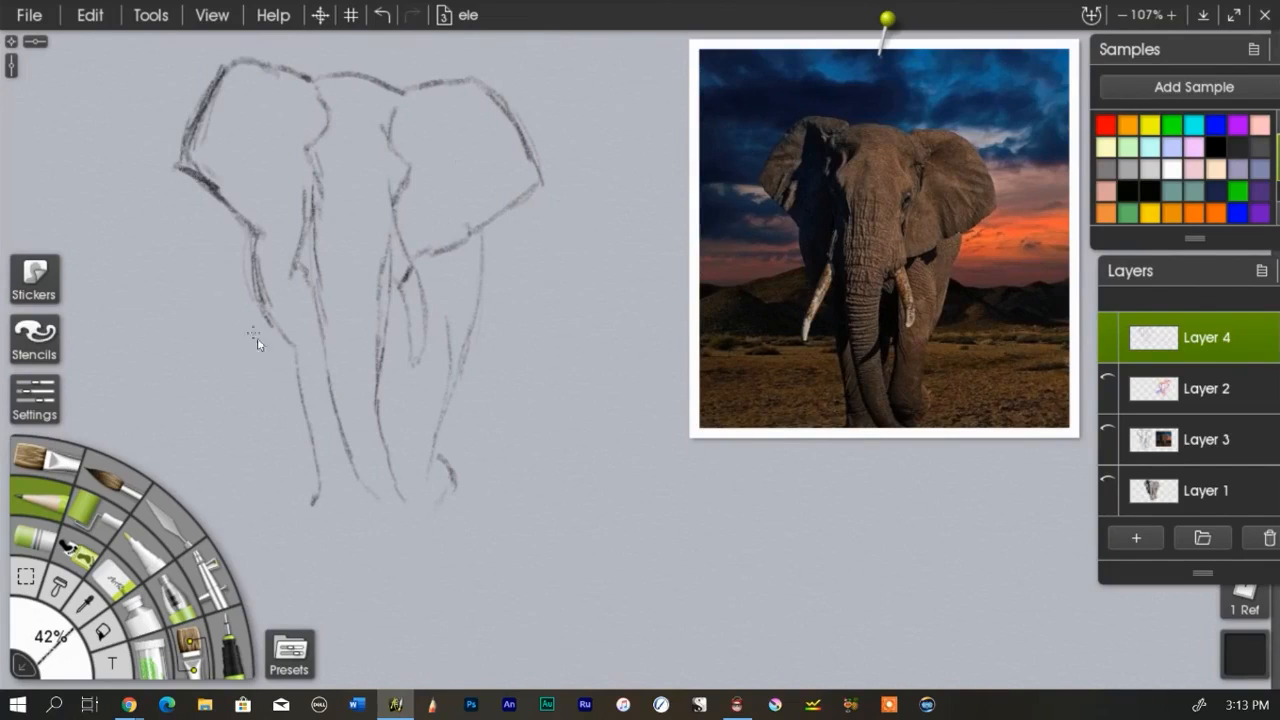
mouse_move(497, 158)
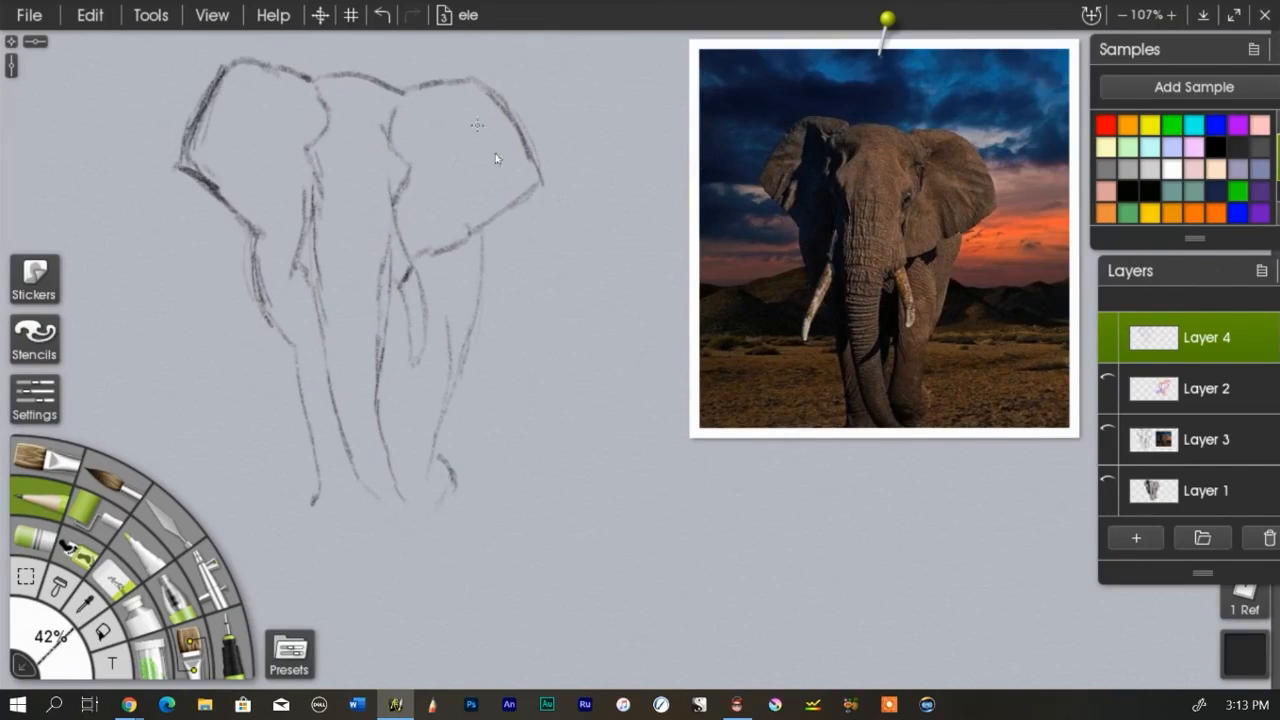
mouse_move(290, 205)
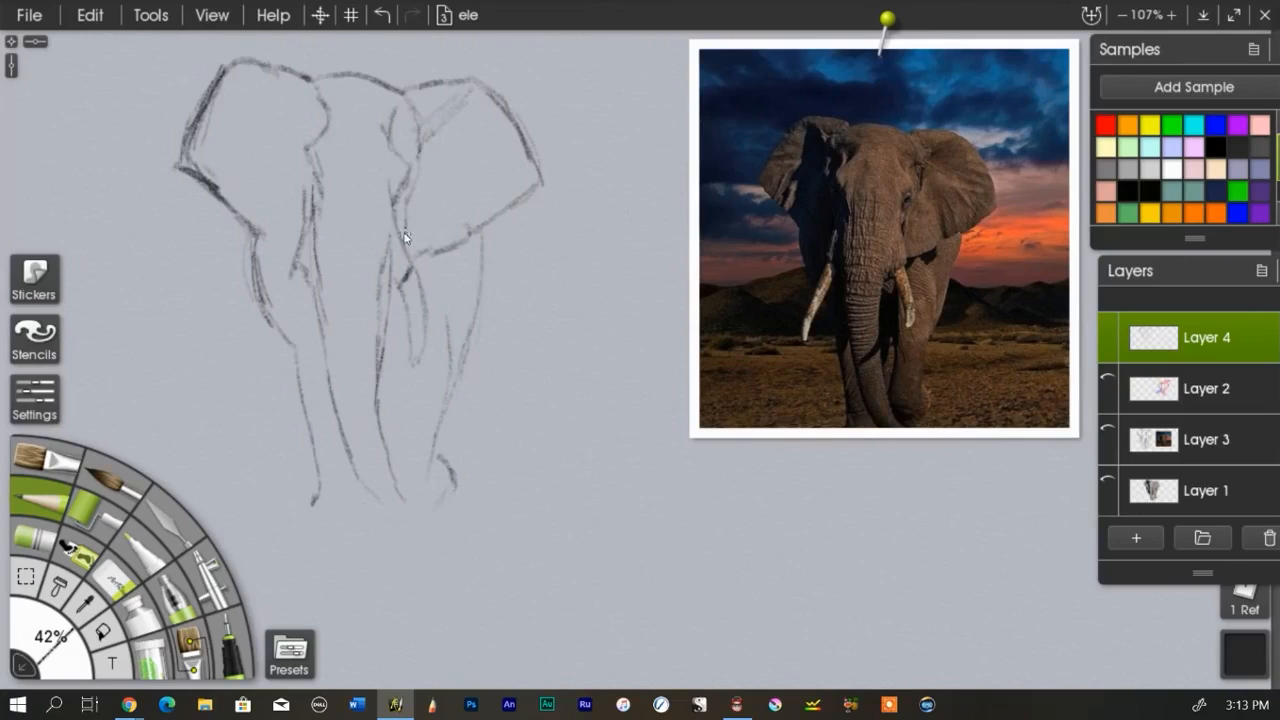
mouse_move(280, 122)
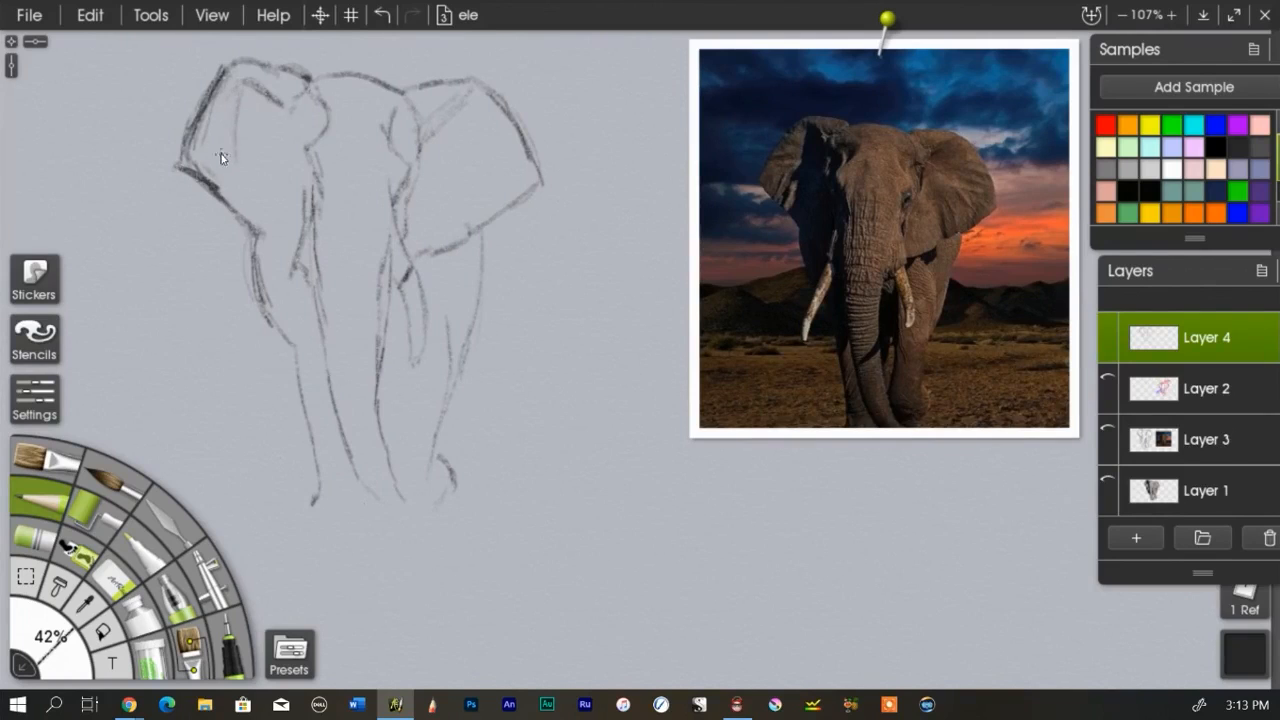
mouse_move(360, 483)
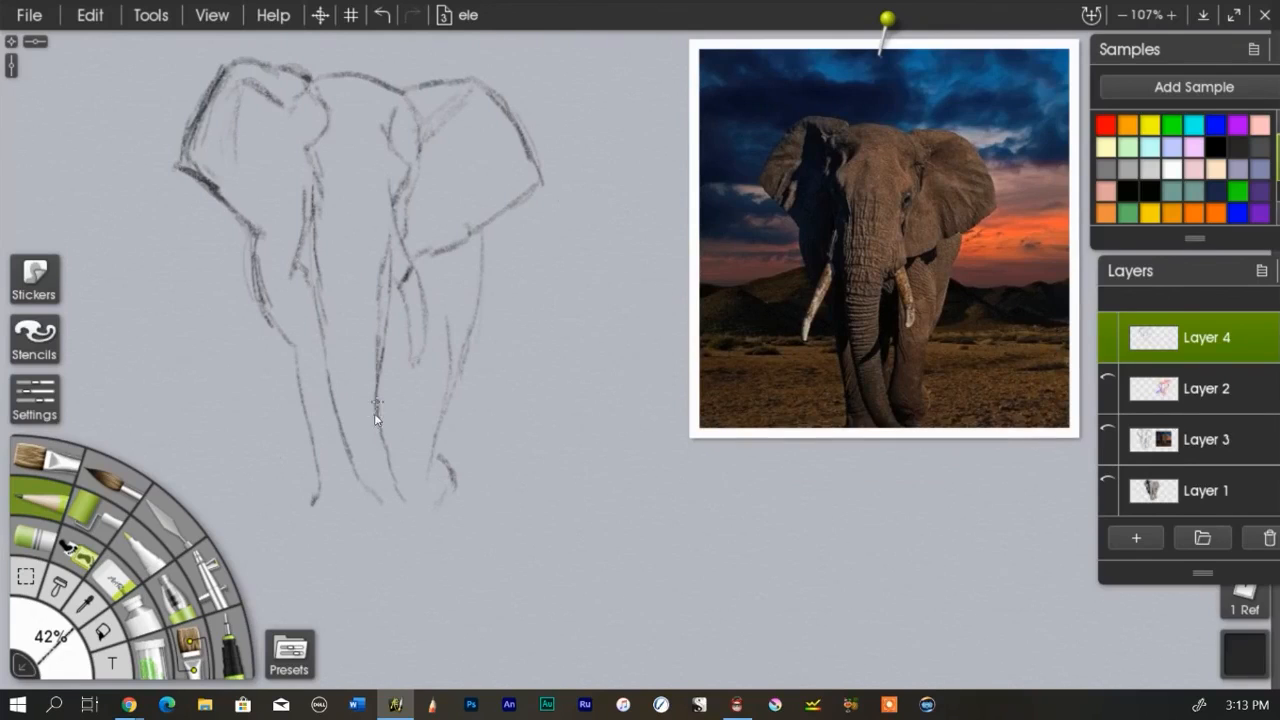
- Add pencil lines along the legs and feet plus the left front leg's outer line
left_click_drag(375, 405, 405, 510)
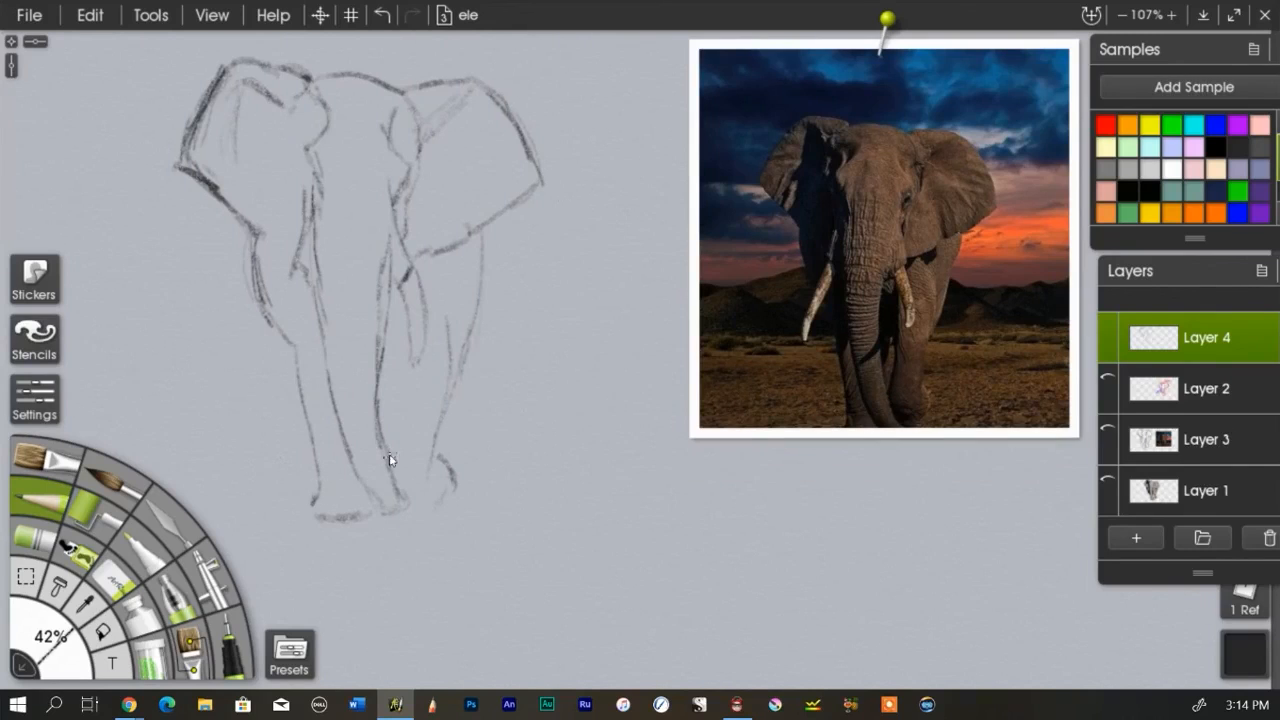
mouse_move(406, 435)
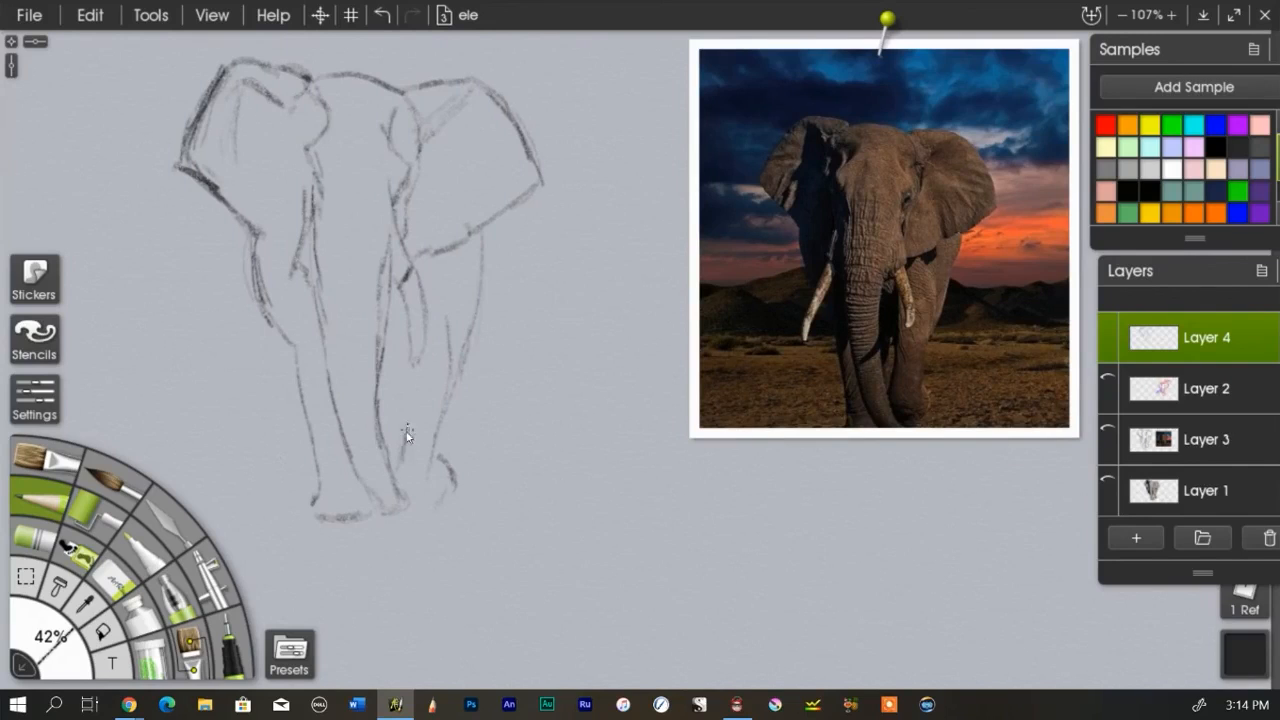
mouse_move(390, 450)
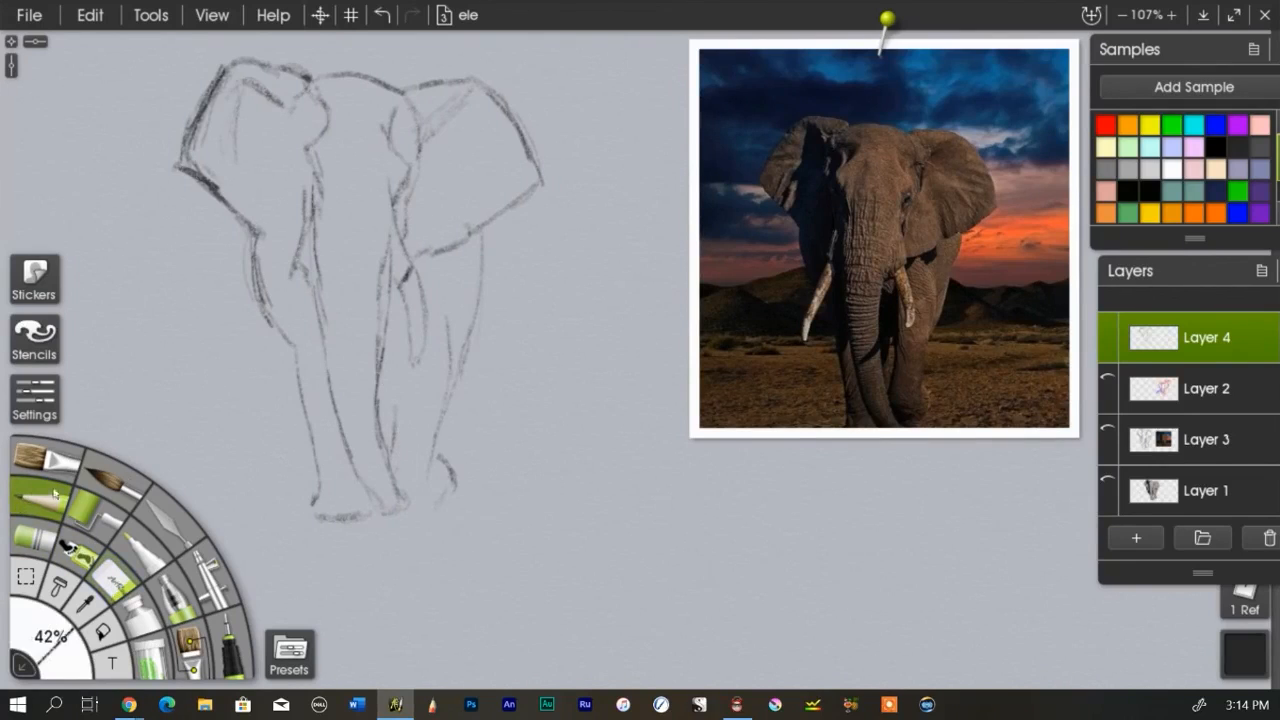
mouse_move(390, 410)
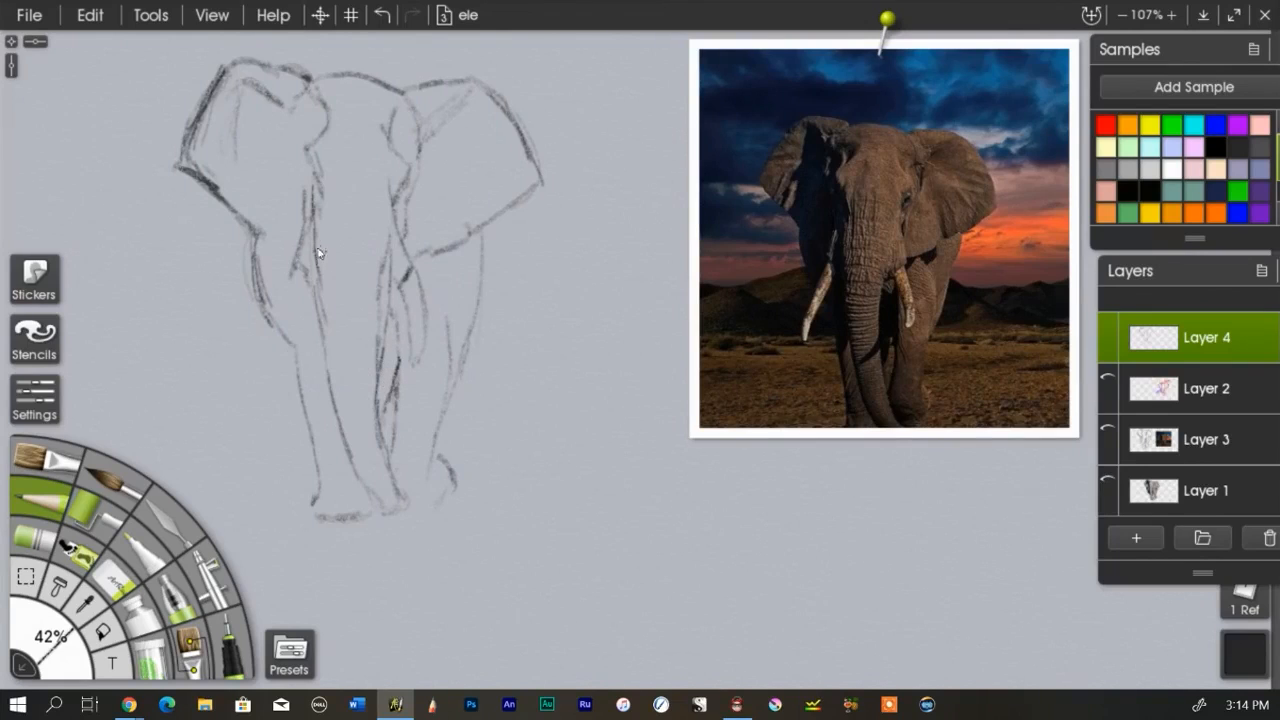
mouse_move(278, 270)
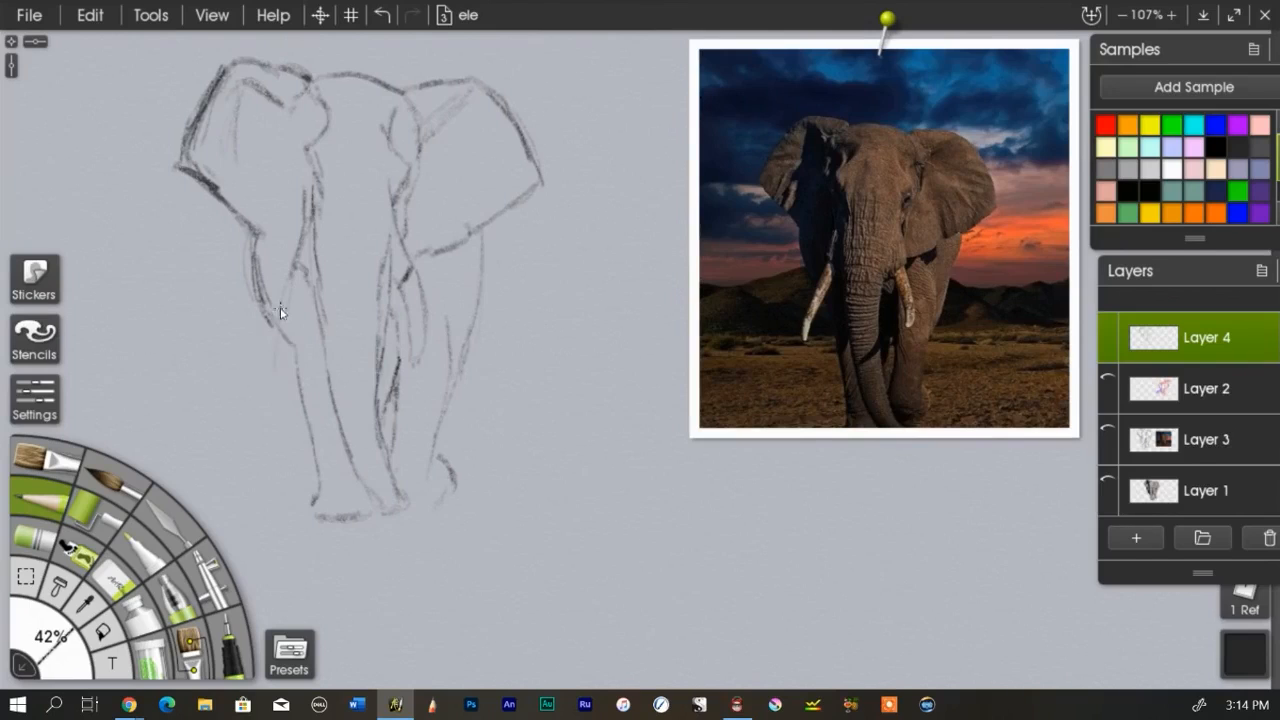
left_click_drag(280, 312, 277, 422)
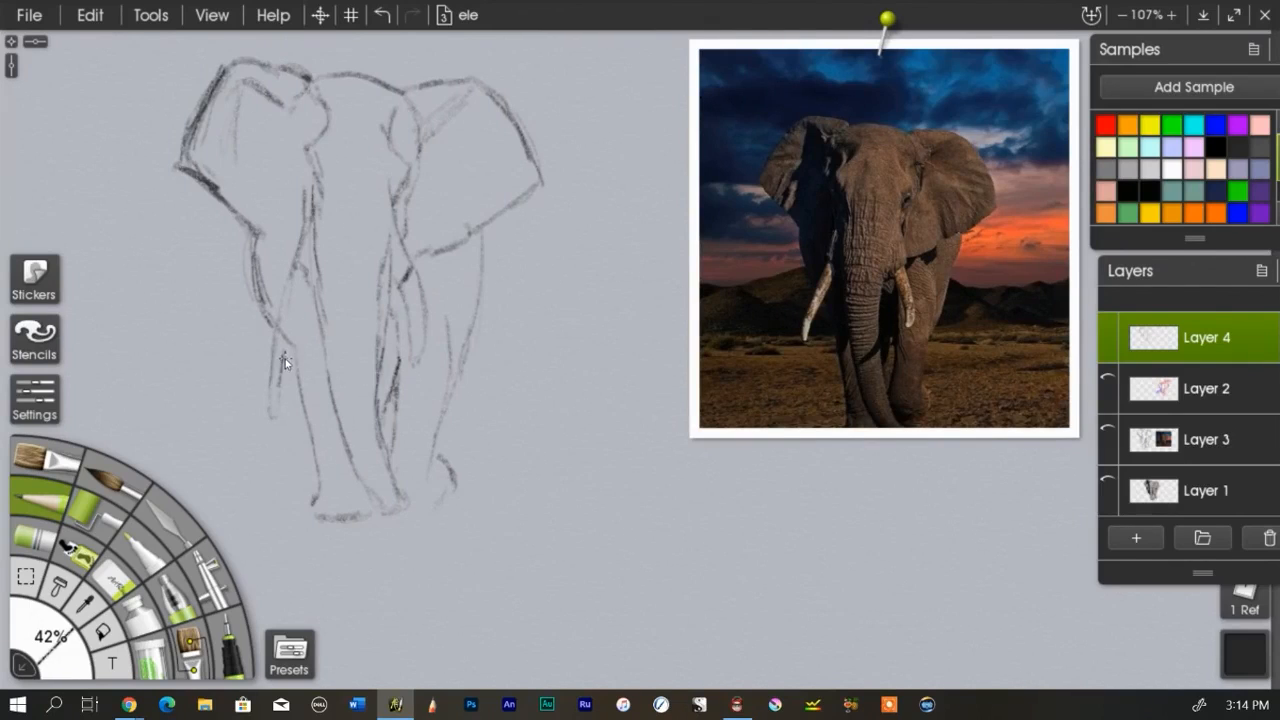
mouse_move(110, 445)
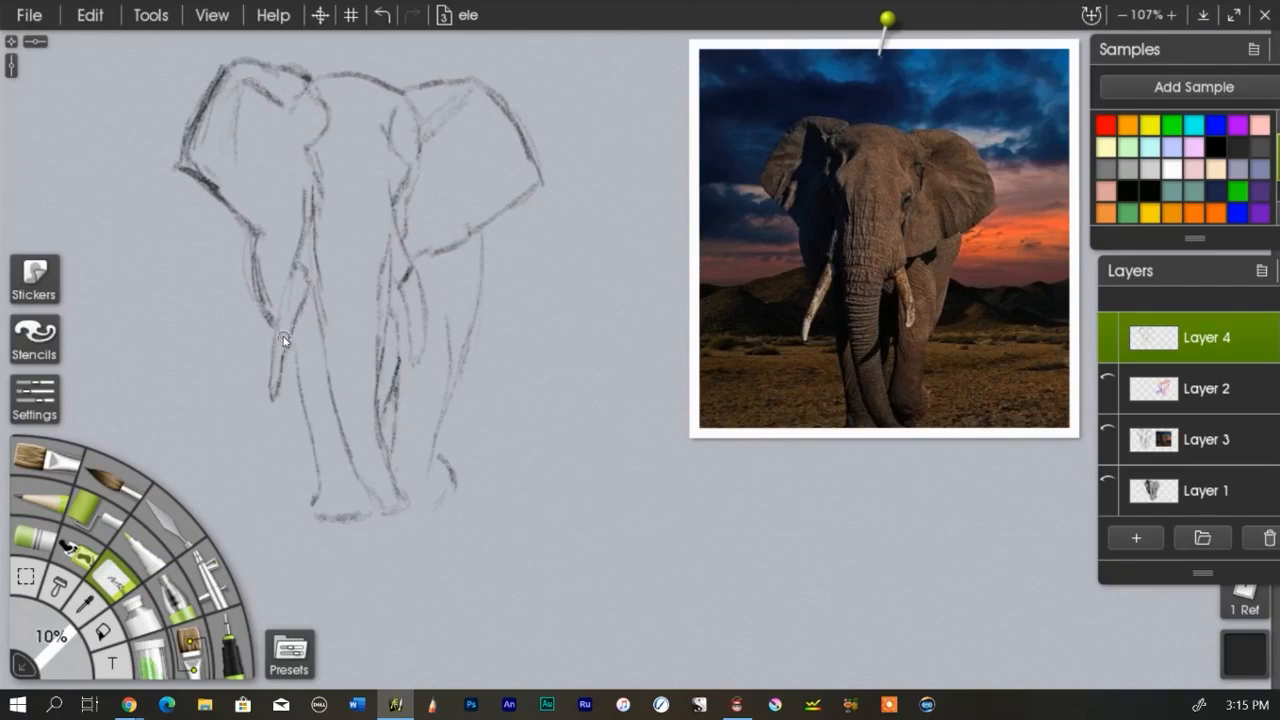
mouse_move(147, 398)
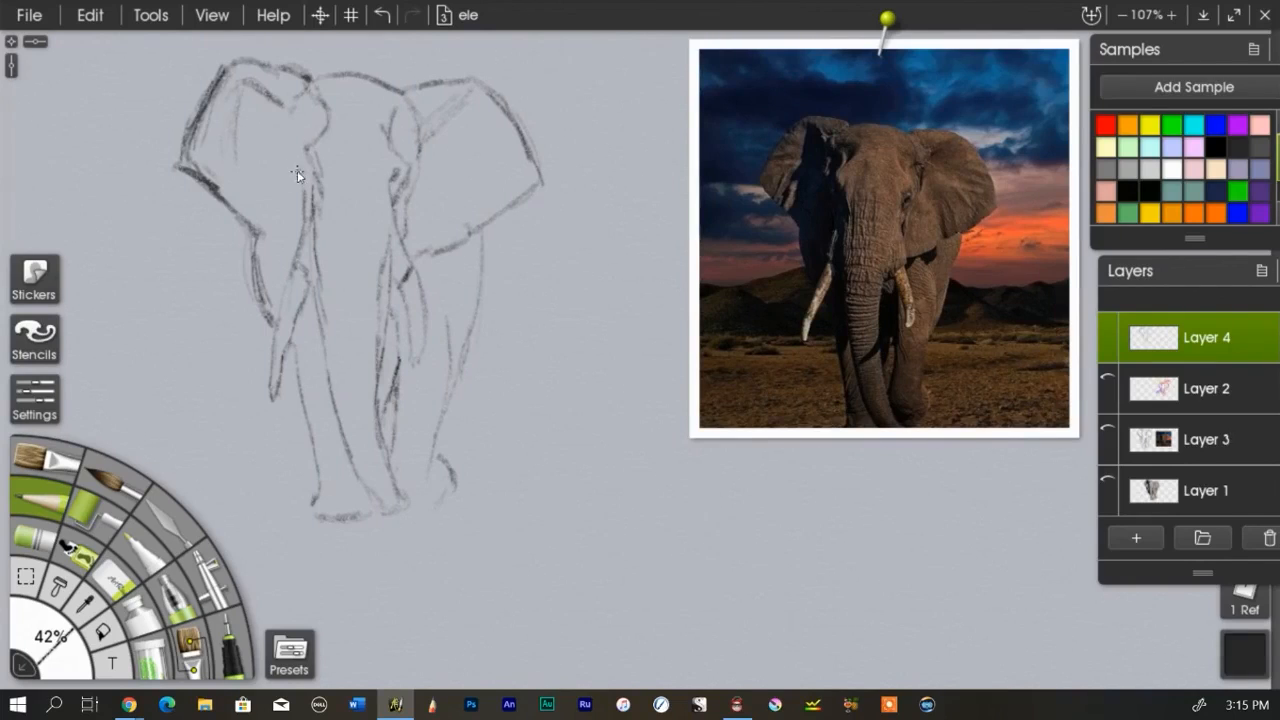
mouse_move(297, 168)
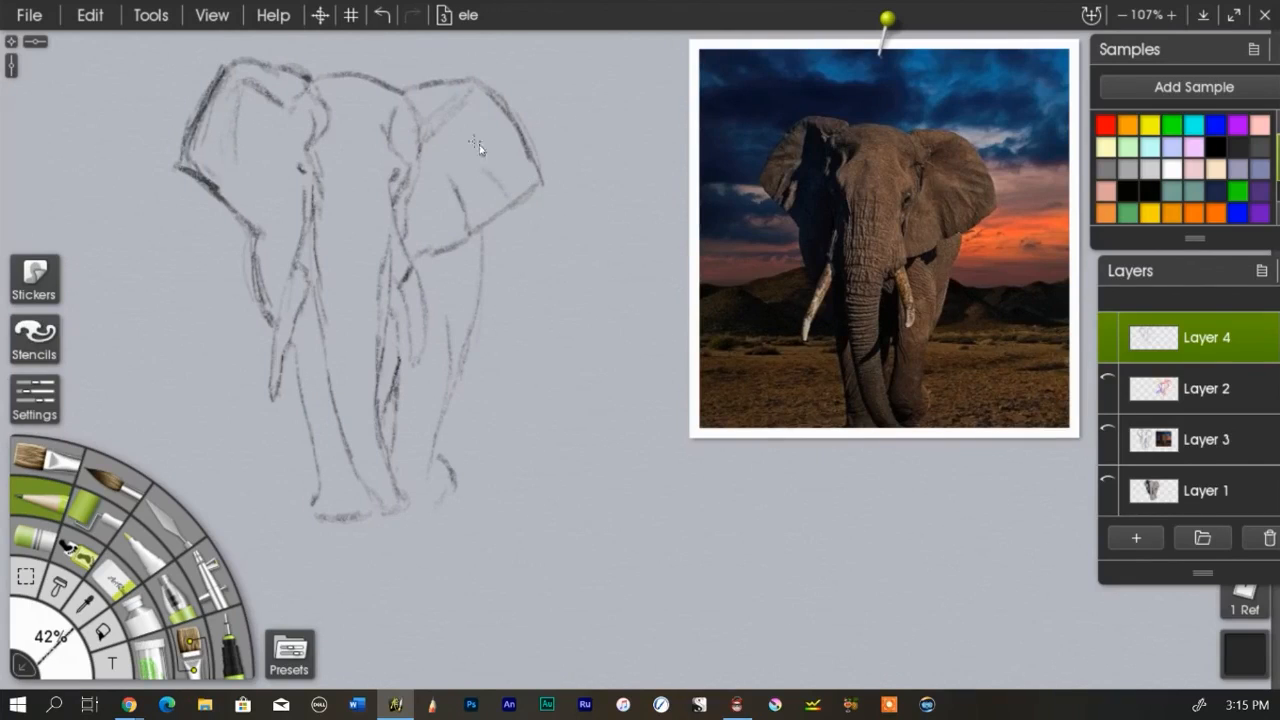
mouse_move(510, 137)
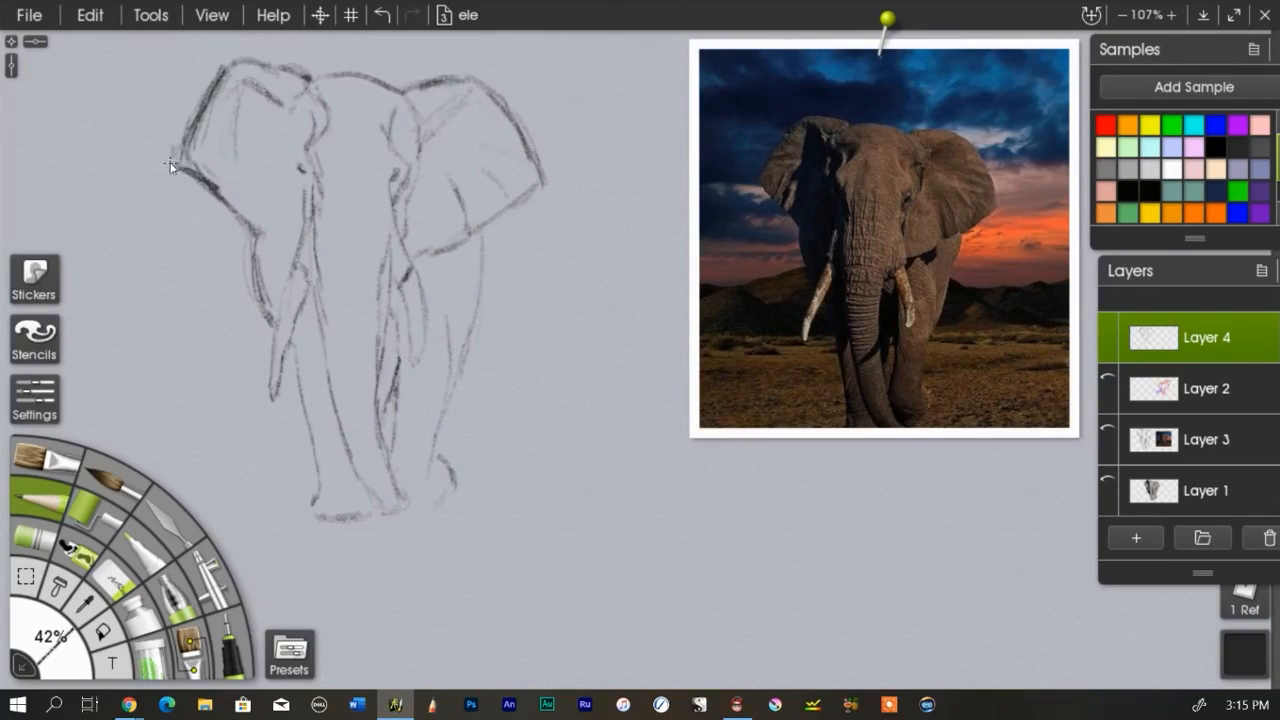
- Darken the outer edge of the left ear with a pencil stroke
left_click_drag(170, 165, 240, 65)
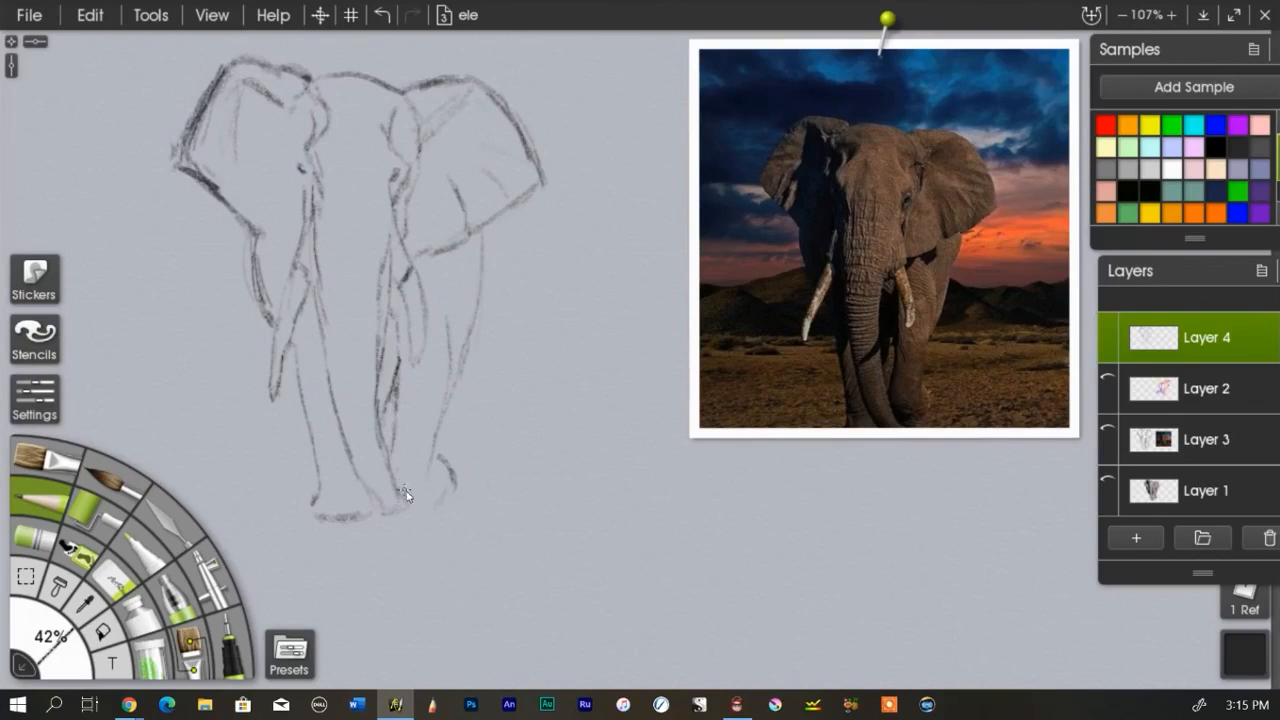
mouse_move(420, 483)
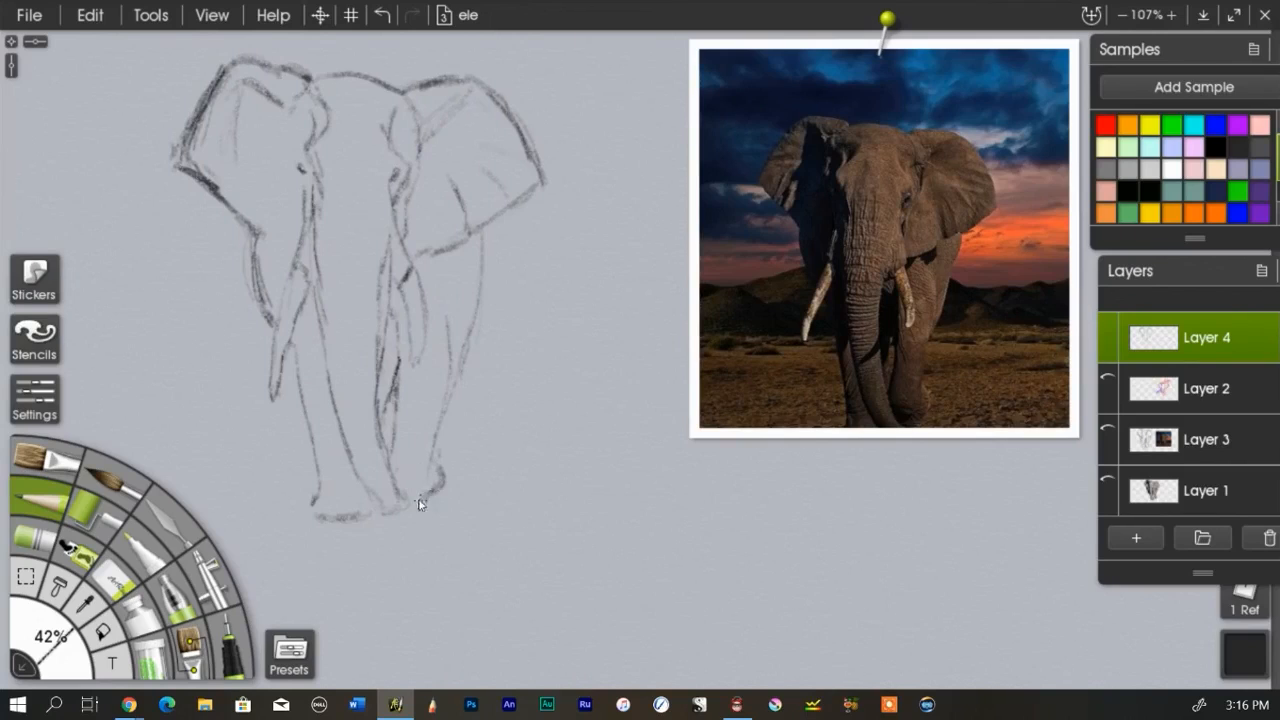
mouse_move(387, 420)
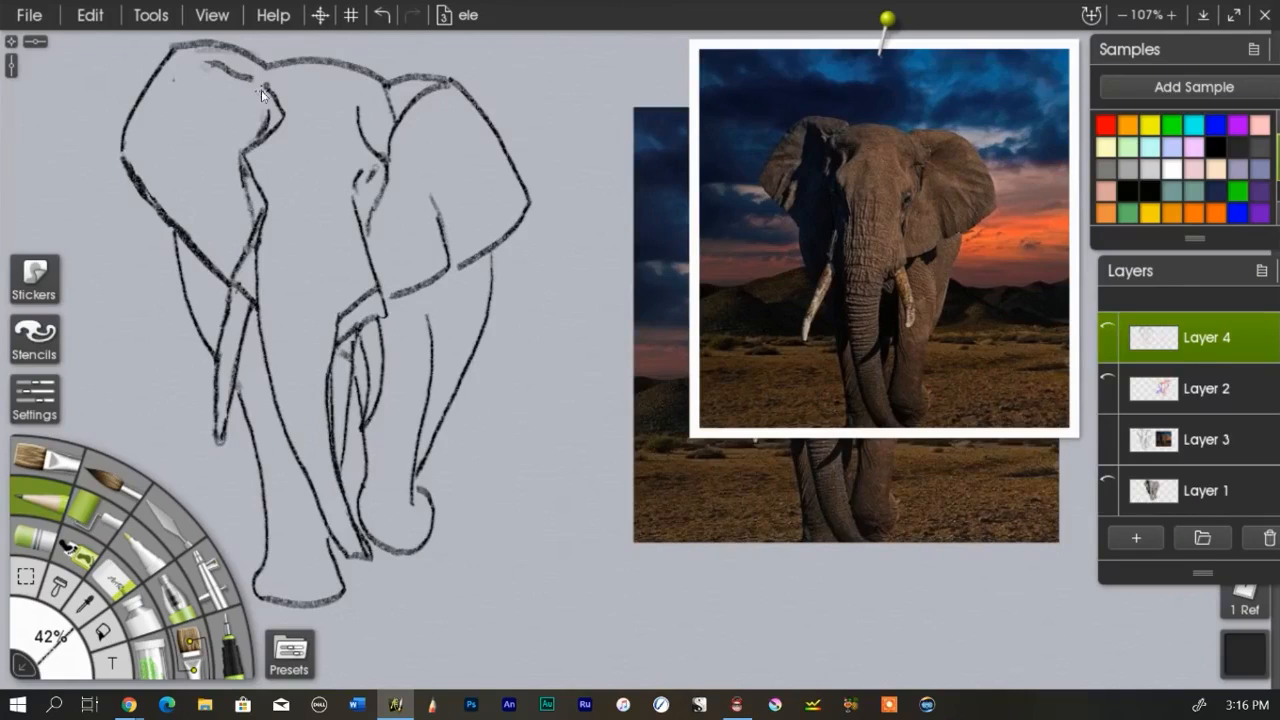
mouse_move(530, 218)
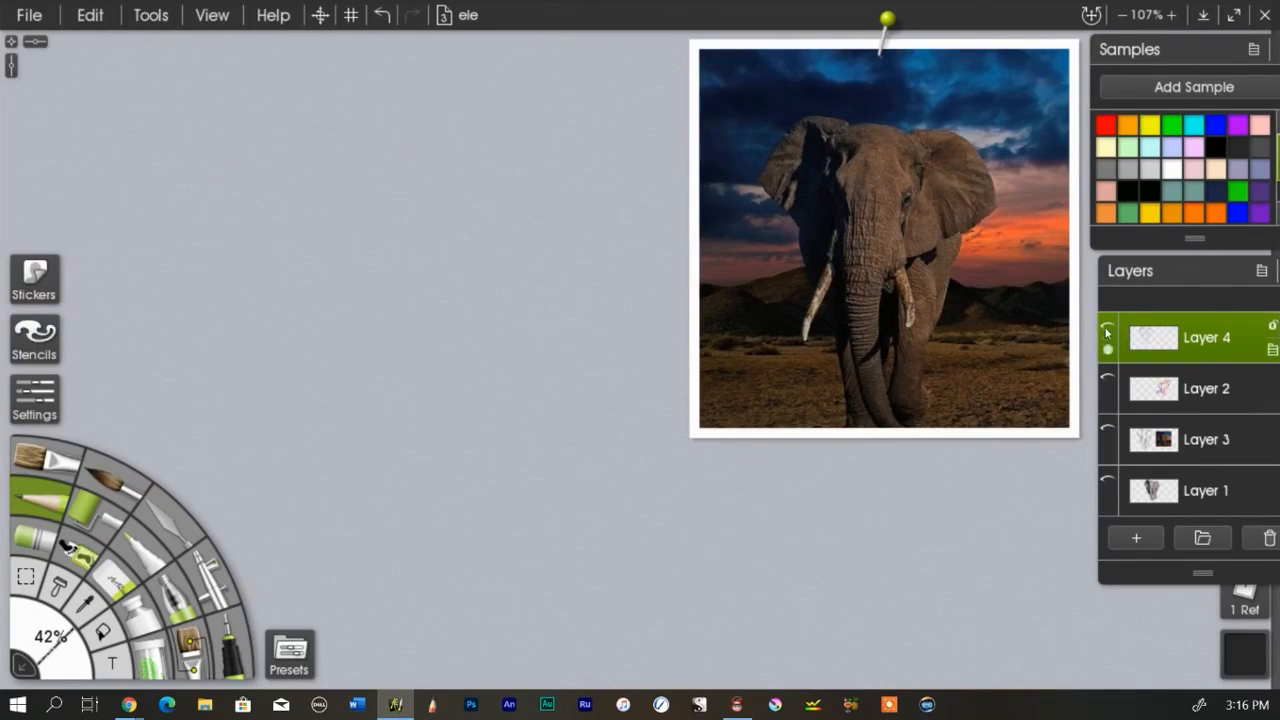
left_click_drag(200, 80, 400, 520)
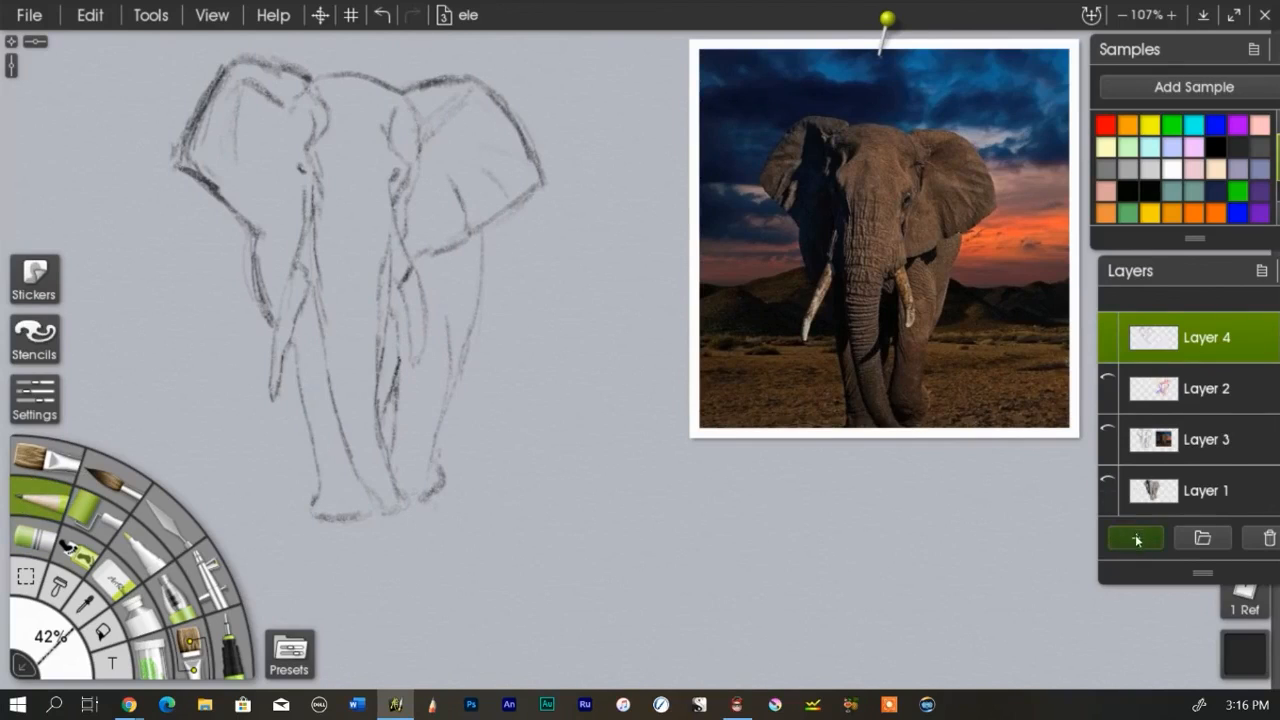
left_click(1135, 538)
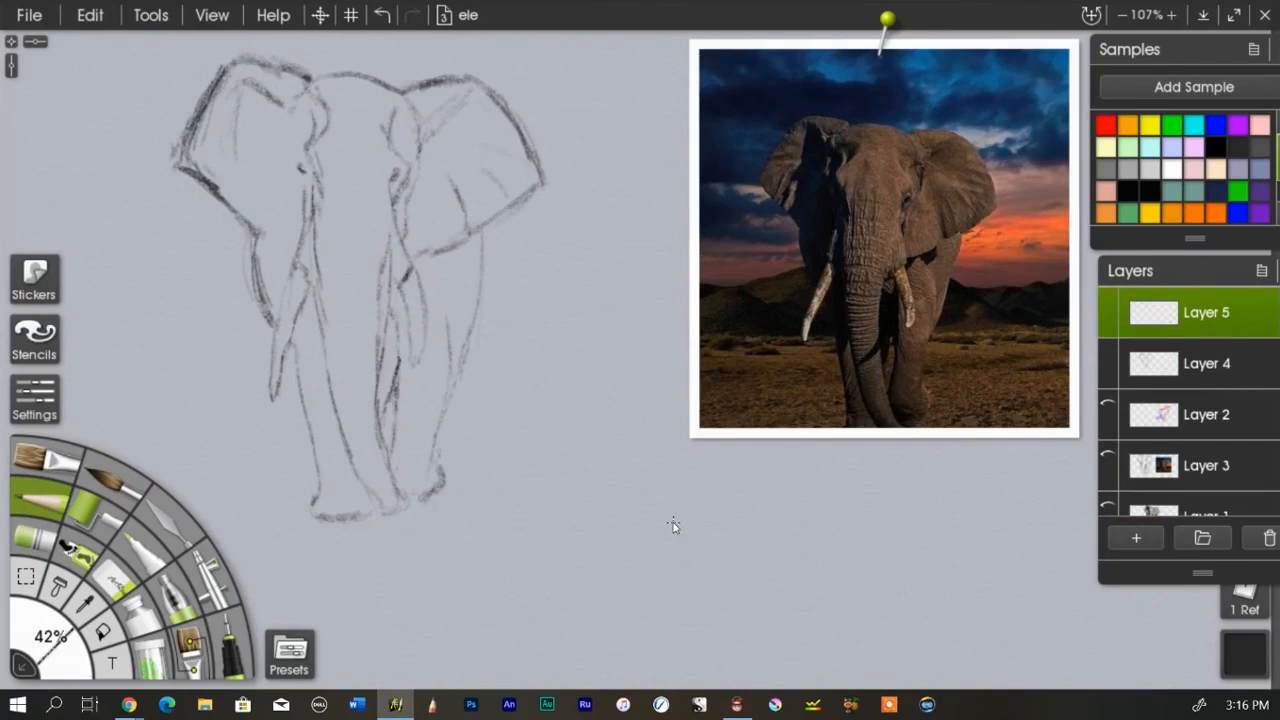
mouse_move(200, 177)
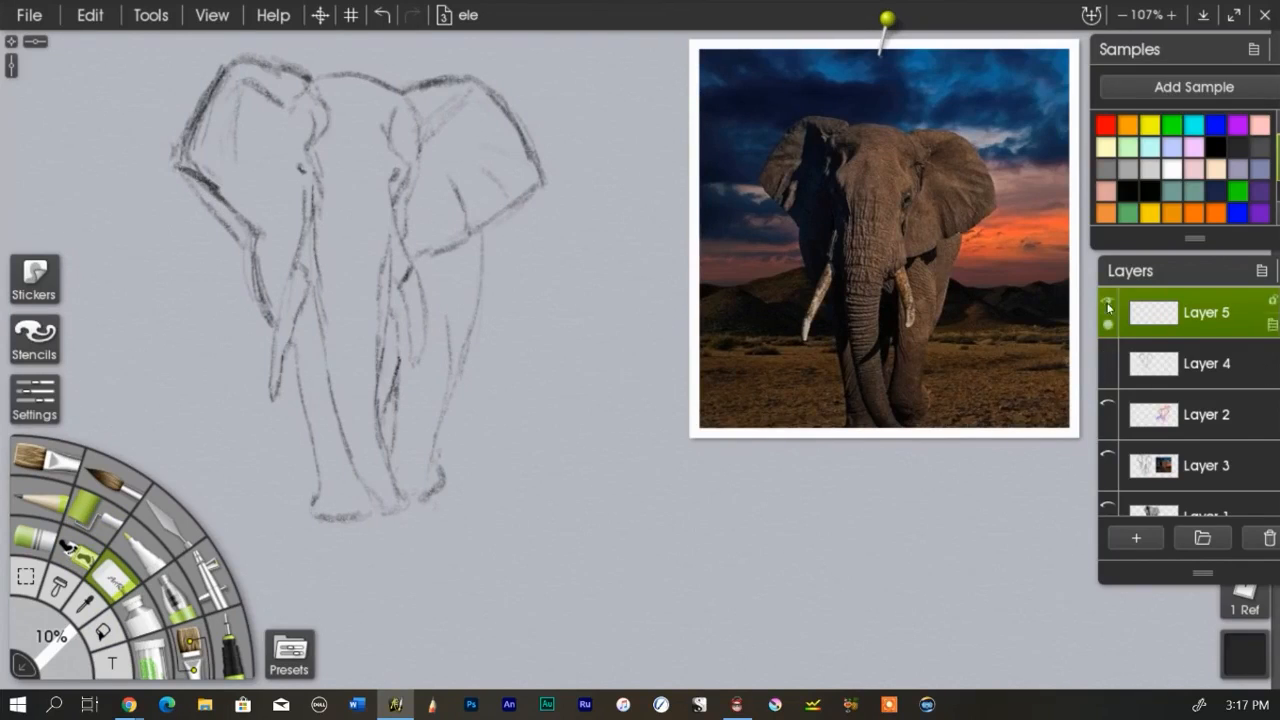
left_click(1206, 363)
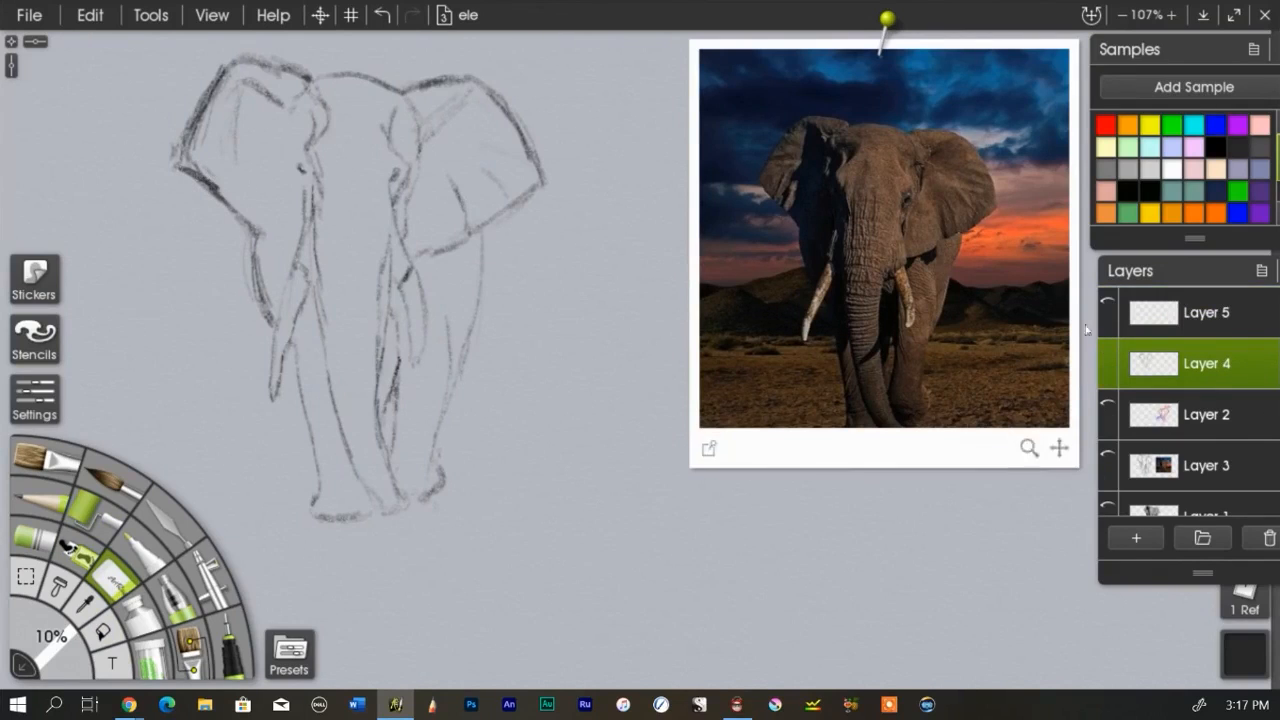
left_click(1205, 312)
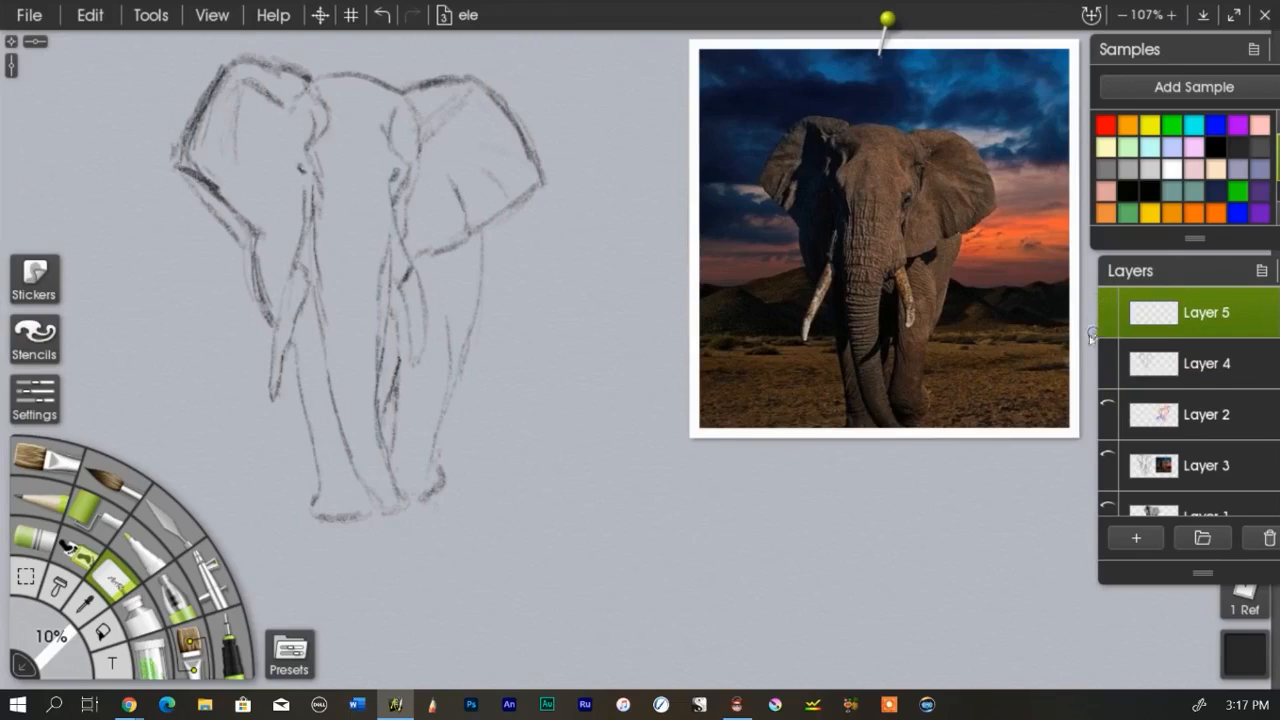
mouse_move(95, 318)
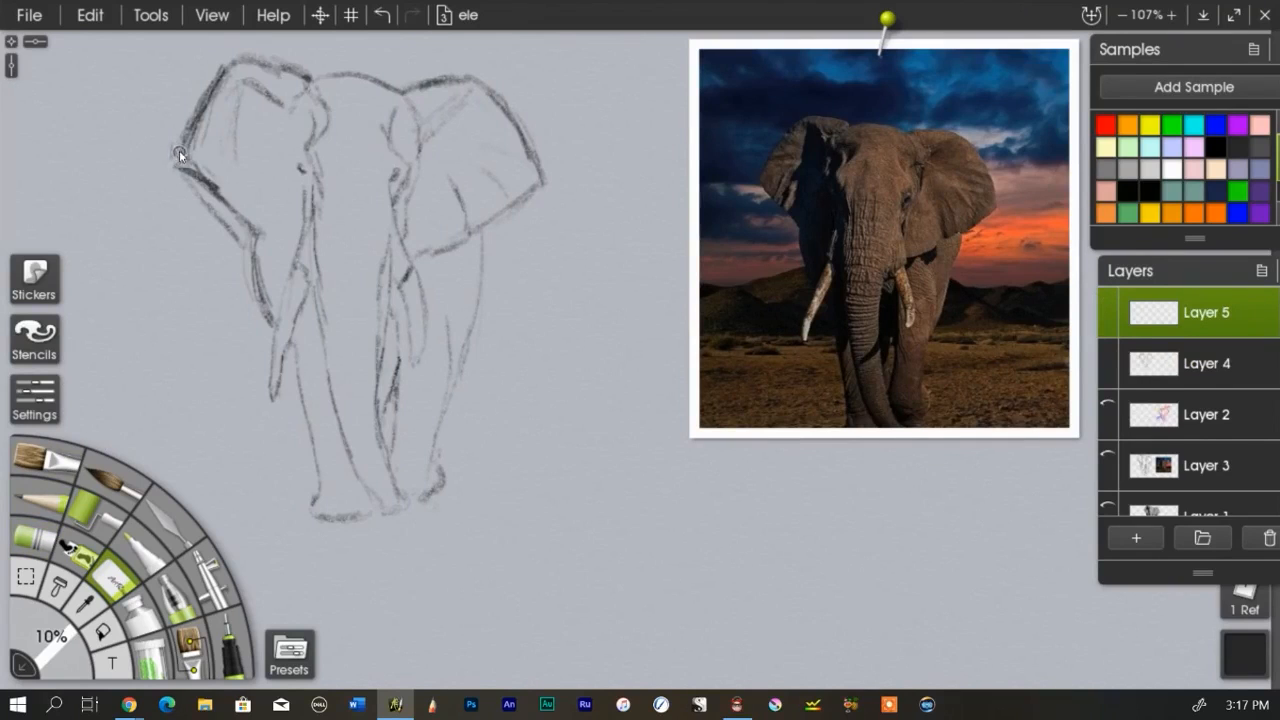
right_click(1205, 312)
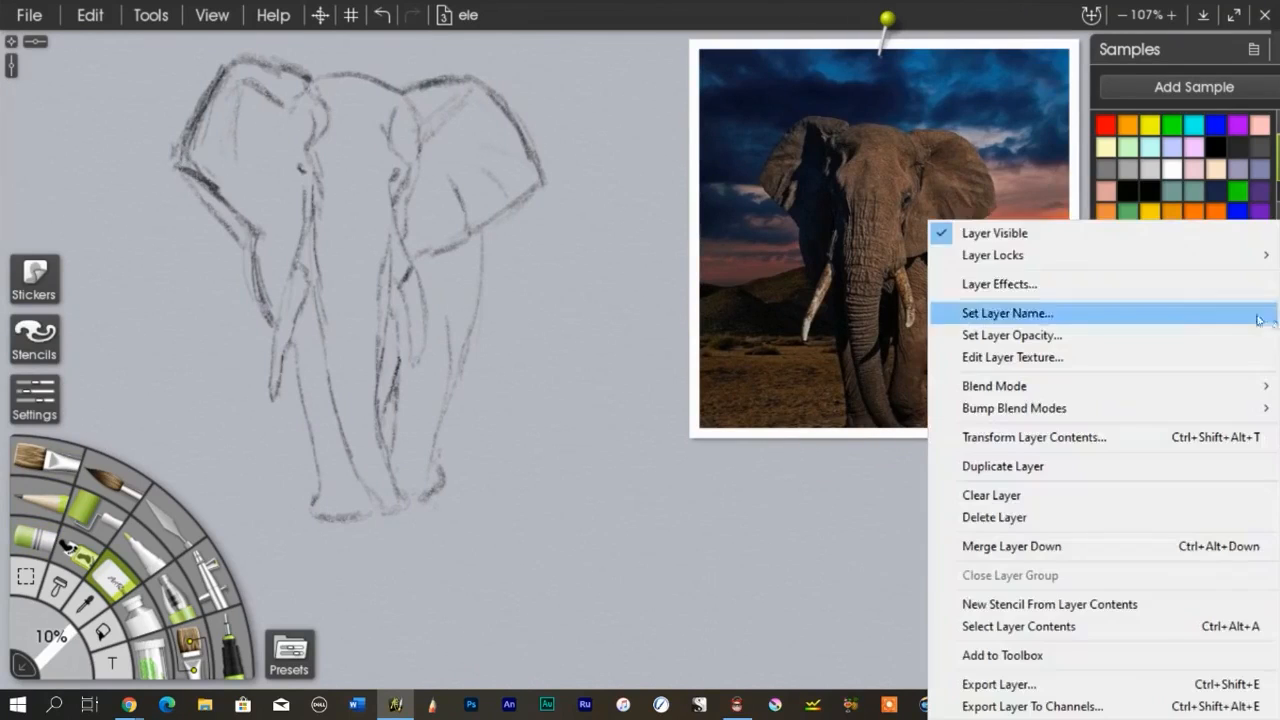
mouse_move(1011, 545)
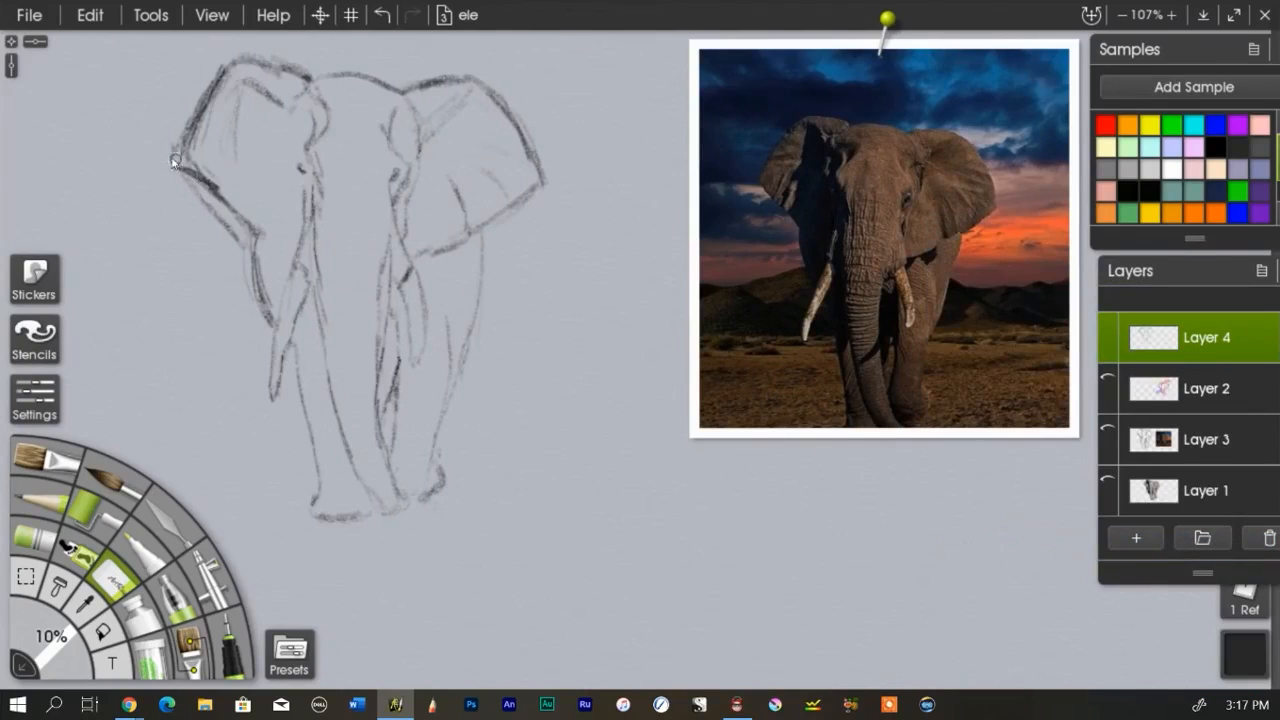
mouse_move(197, 181)
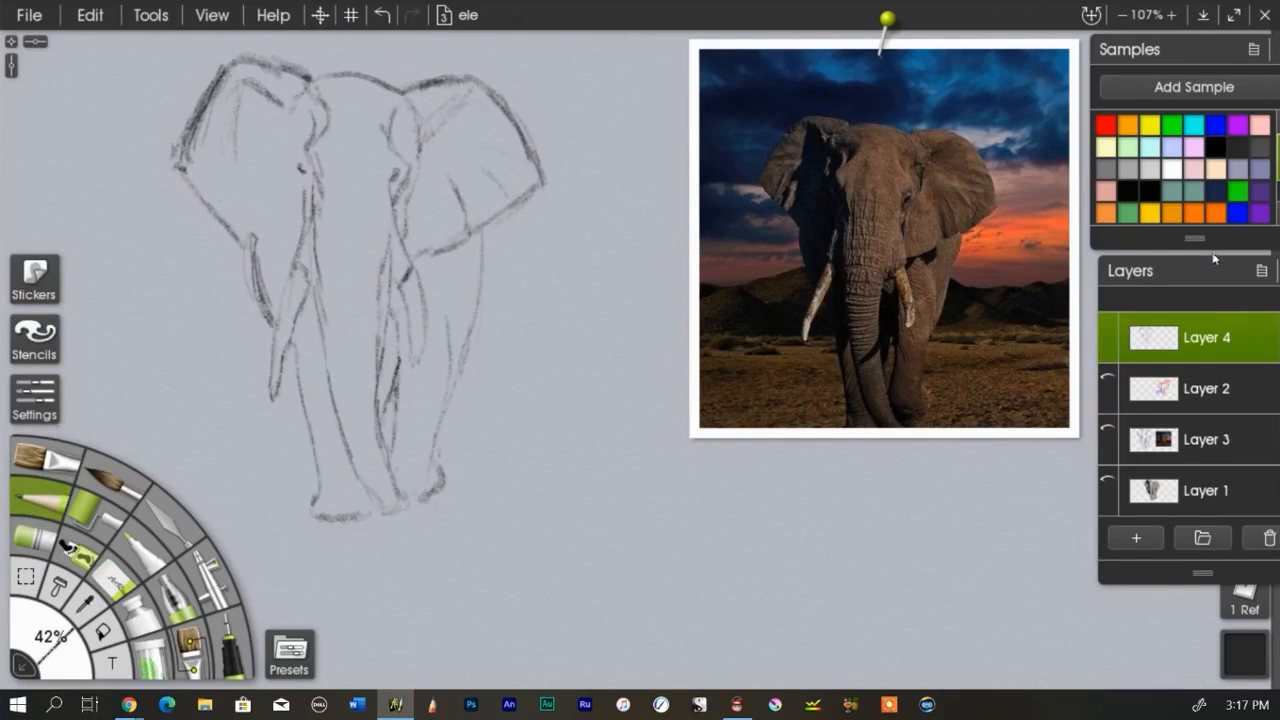
- On a new layer, ink bold outlines over the left ear, head top and right ear
left_click(1135, 538)
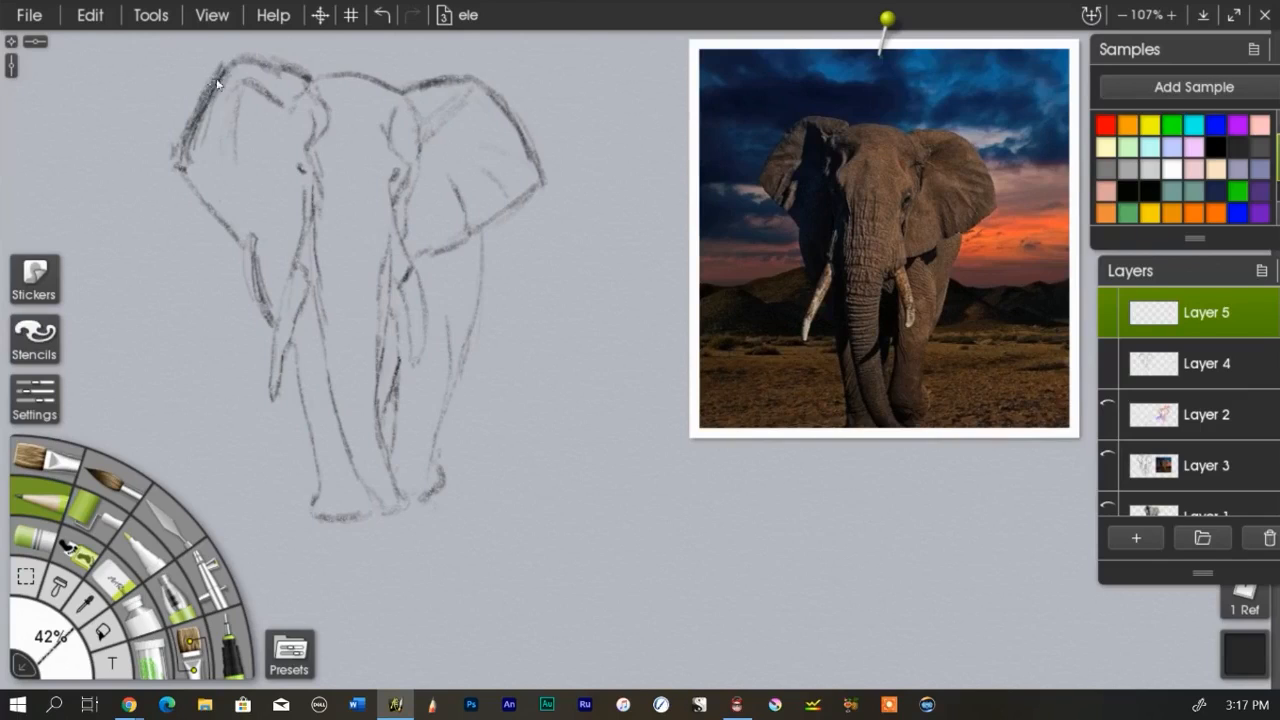
left_click_drag(220, 70, 180, 160)
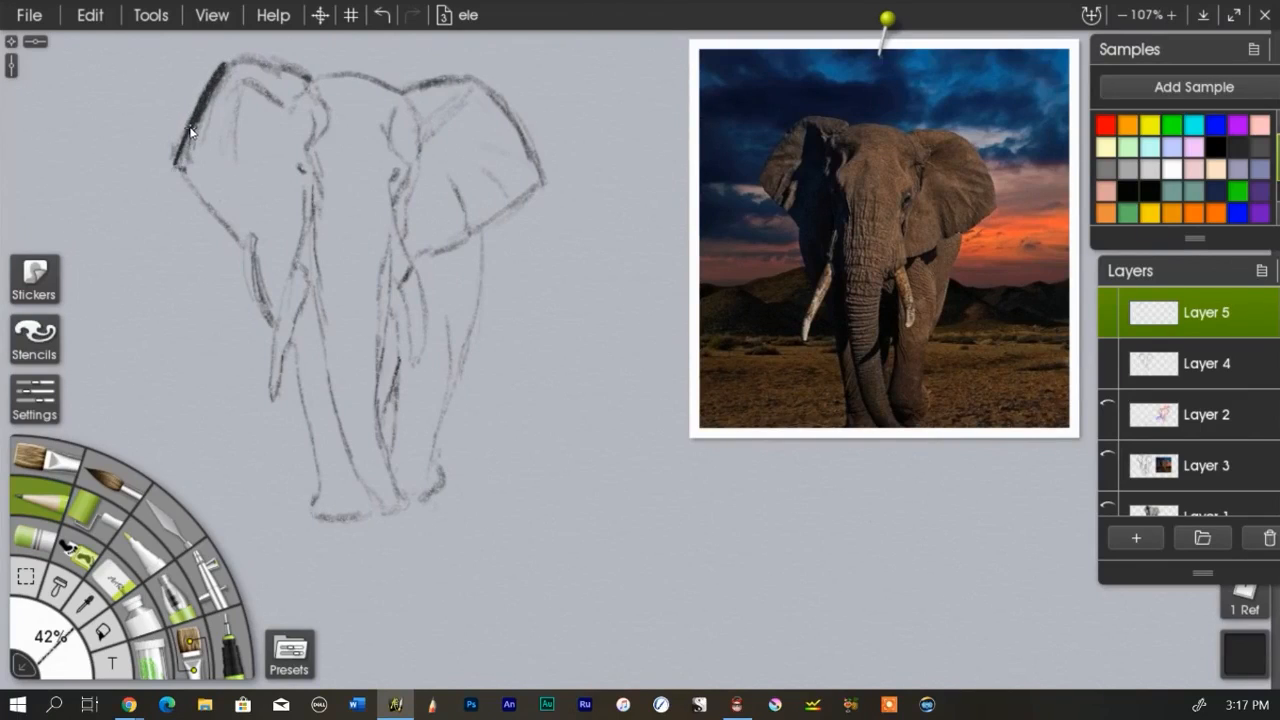
left_click_drag(185, 130, 225, 230)
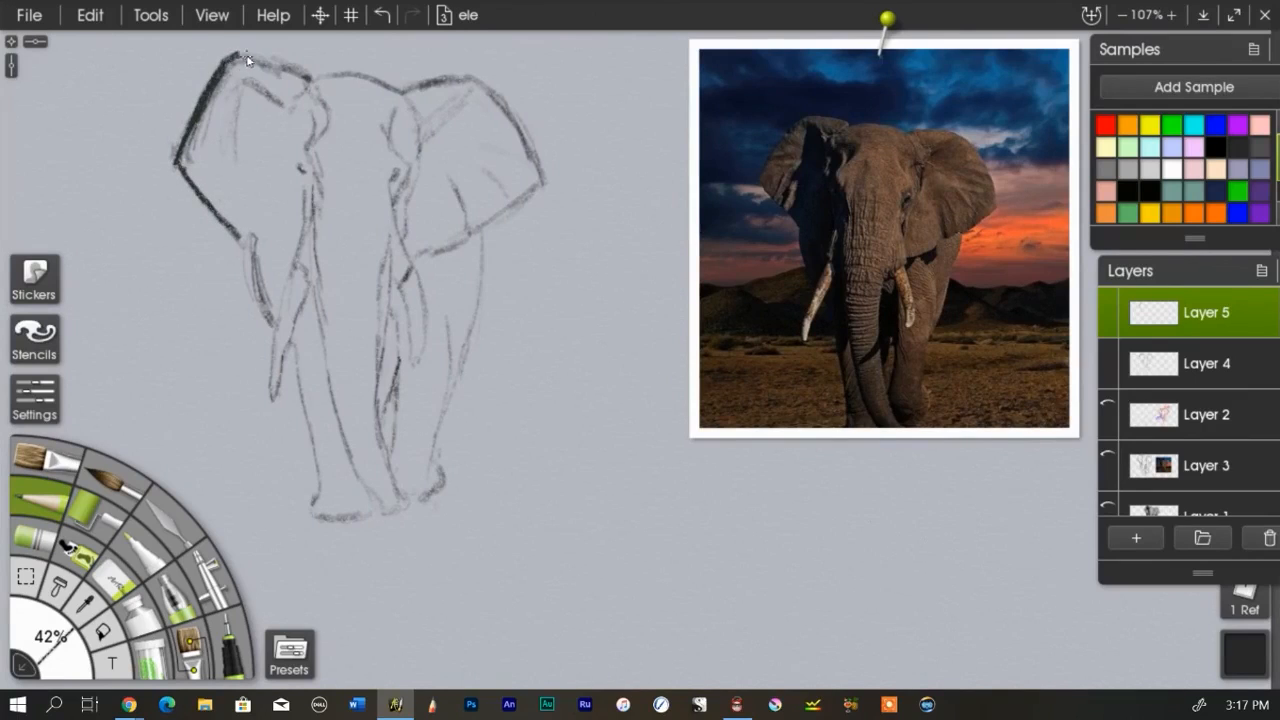
left_click_drag(240, 60, 325, 78)
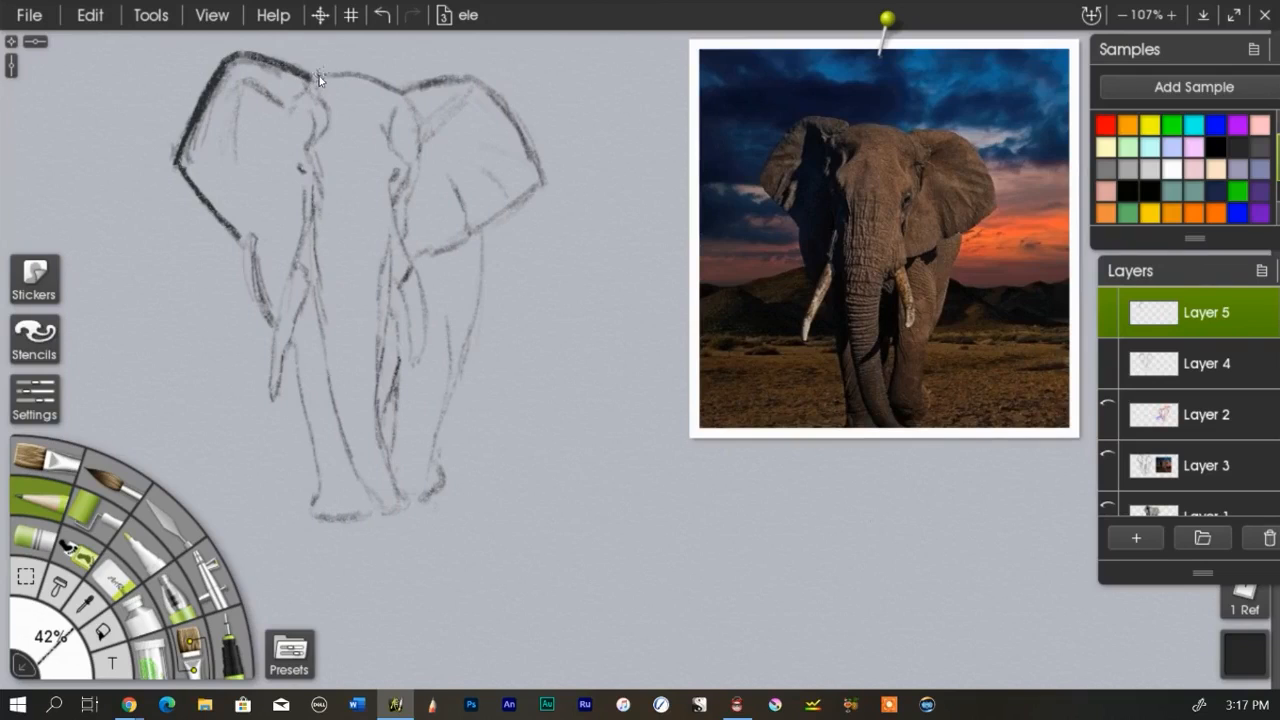
left_click_drag(300, 78, 395, 85)
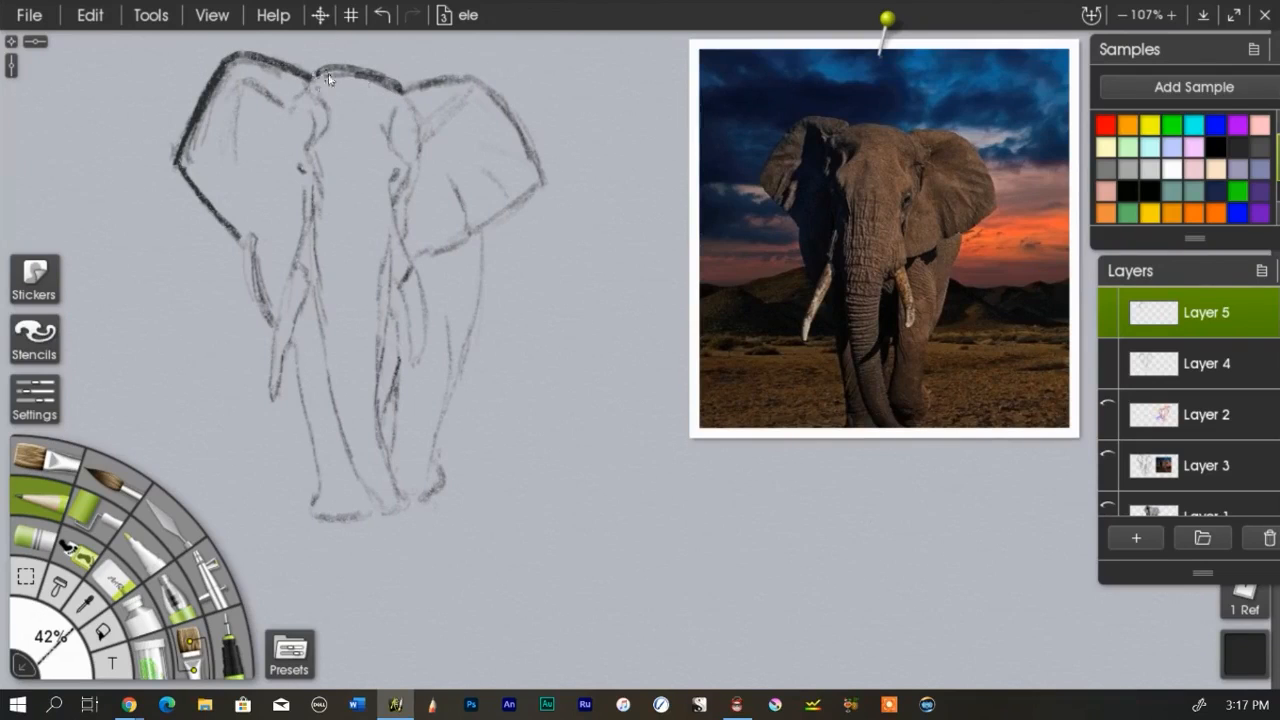
left_click_drag(310, 75, 475, 90)
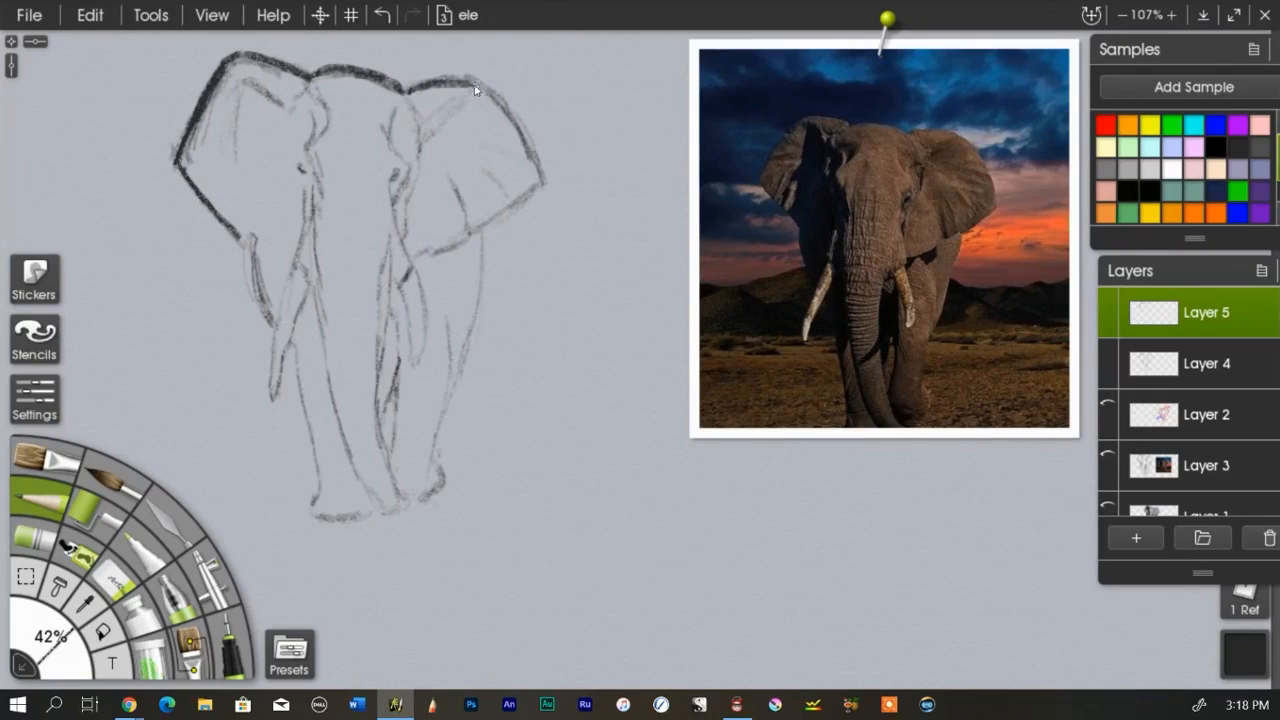
left_click_drag(470, 80, 545, 185)
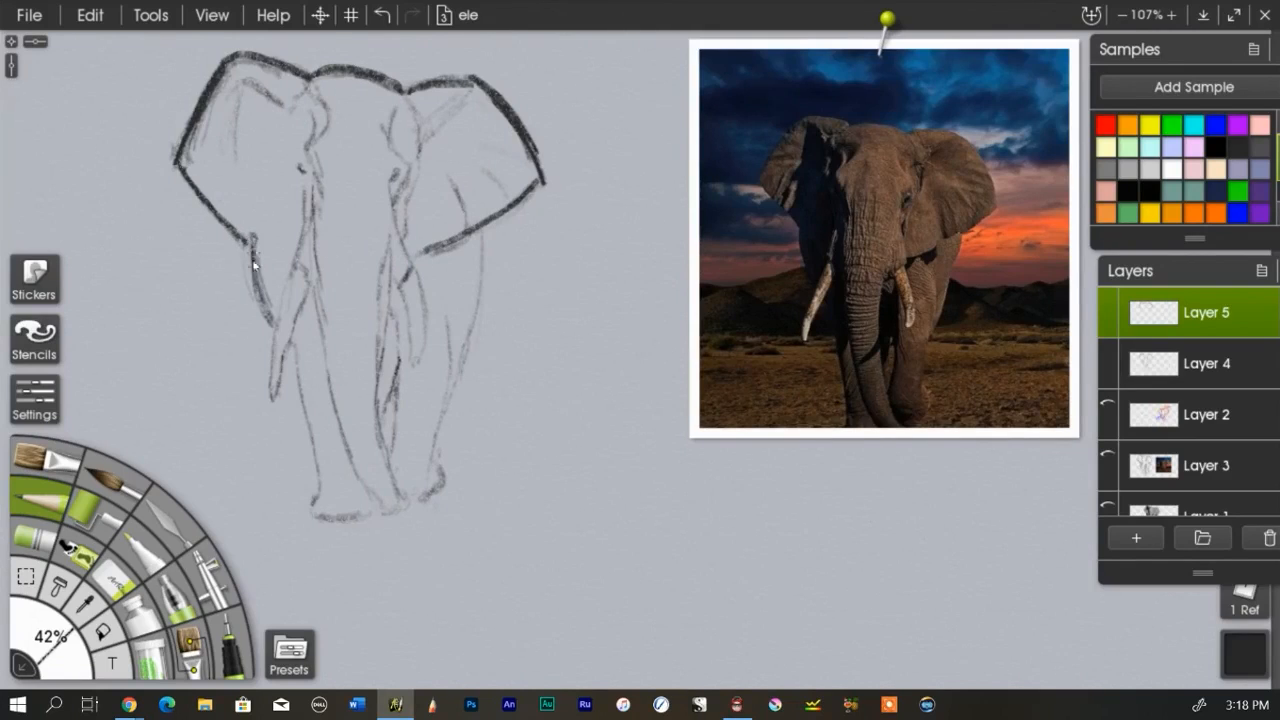
- Trace bold outlines down both body sides, legs and feet, plus an inner trunk line
left_click_drag(255, 245, 290, 345)
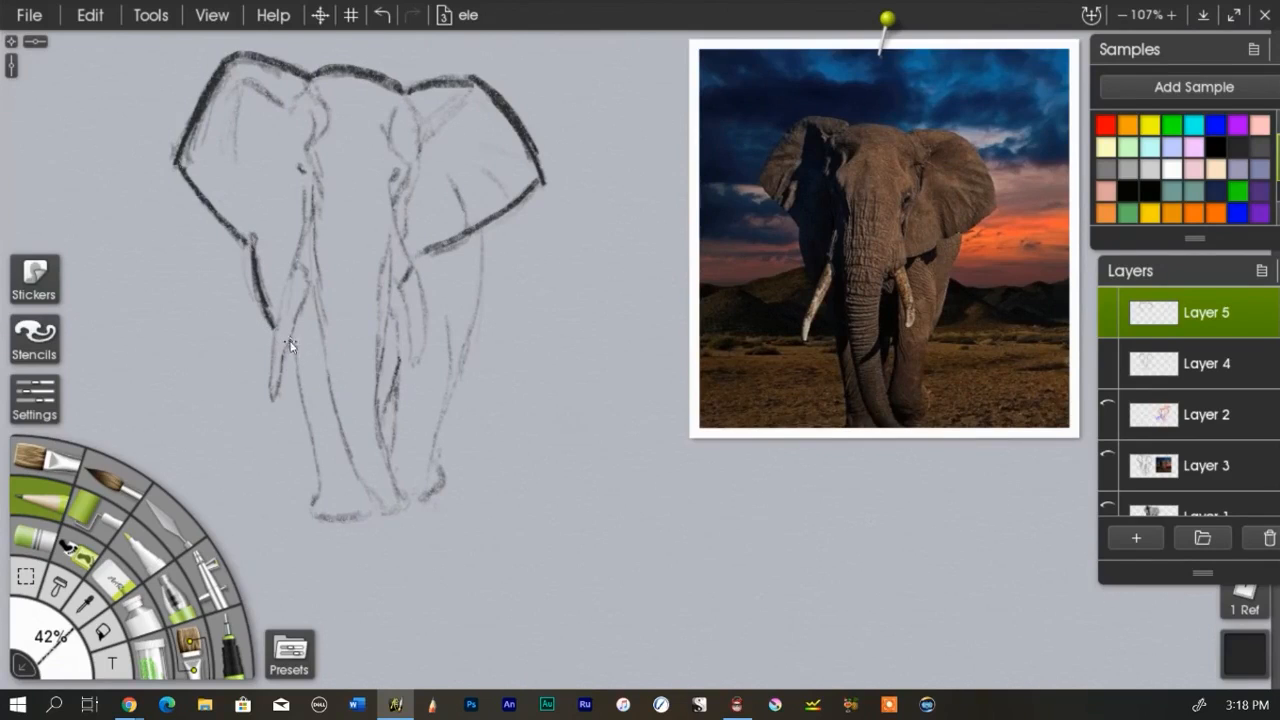
left_click_drag(290, 345, 318, 500)
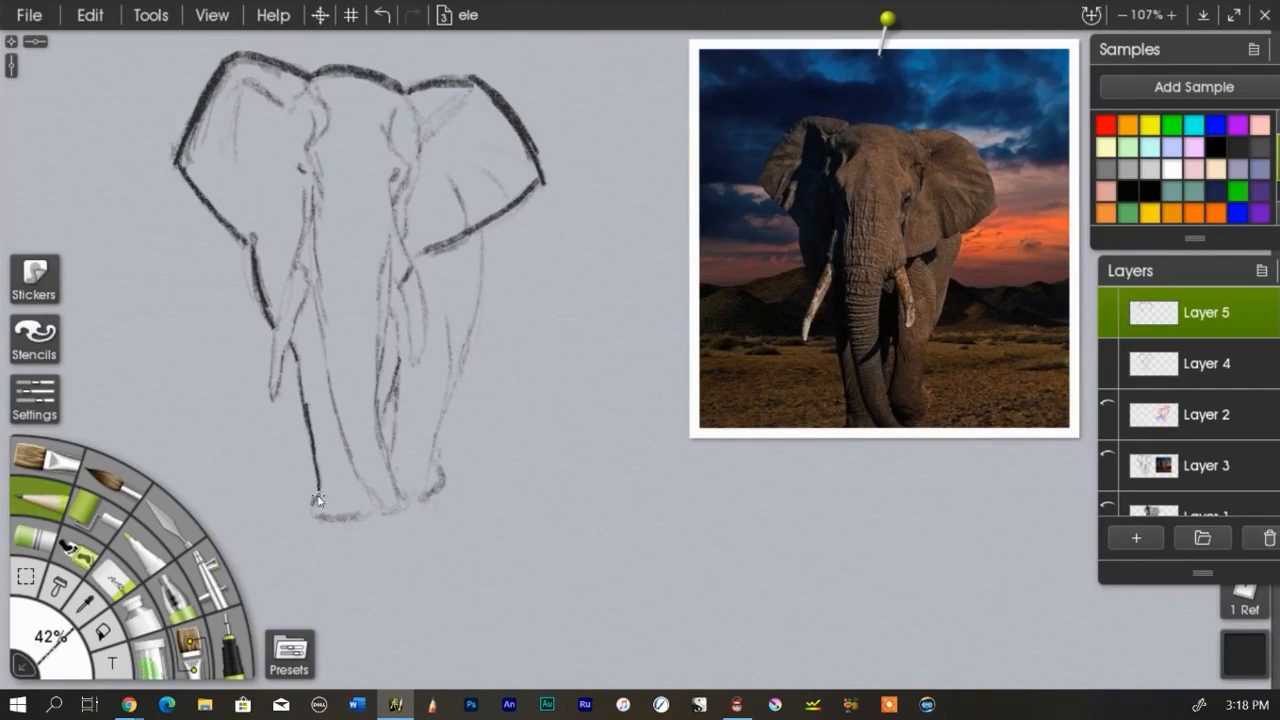
left_click_drag(315, 500, 365, 520)
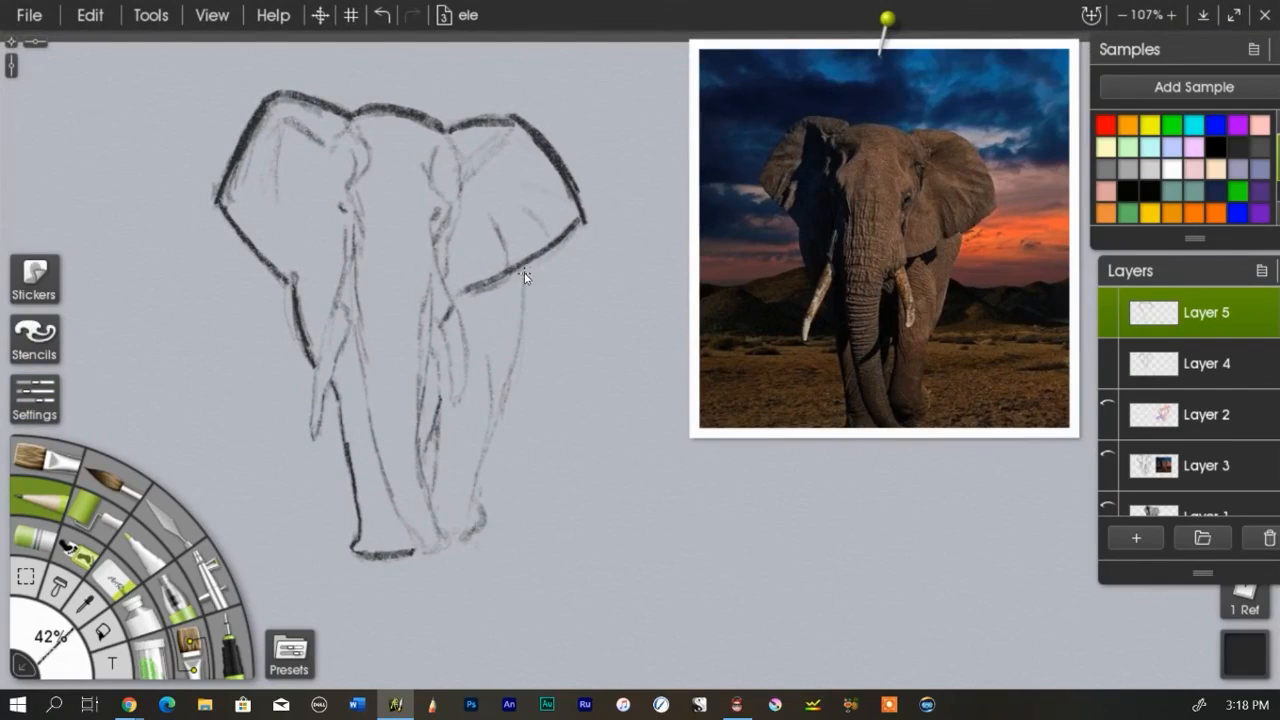
left_click_drag(525, 275, 510, 390)
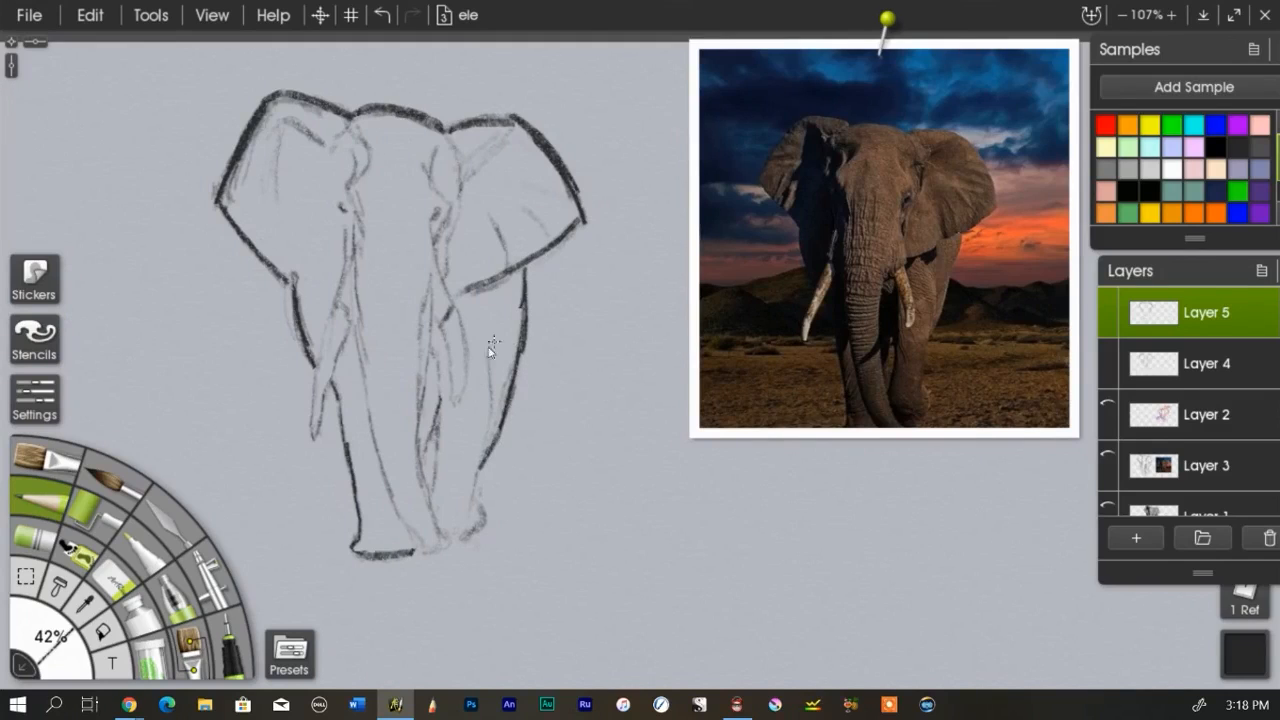
left_click_drag(492, 340, 476, 482)
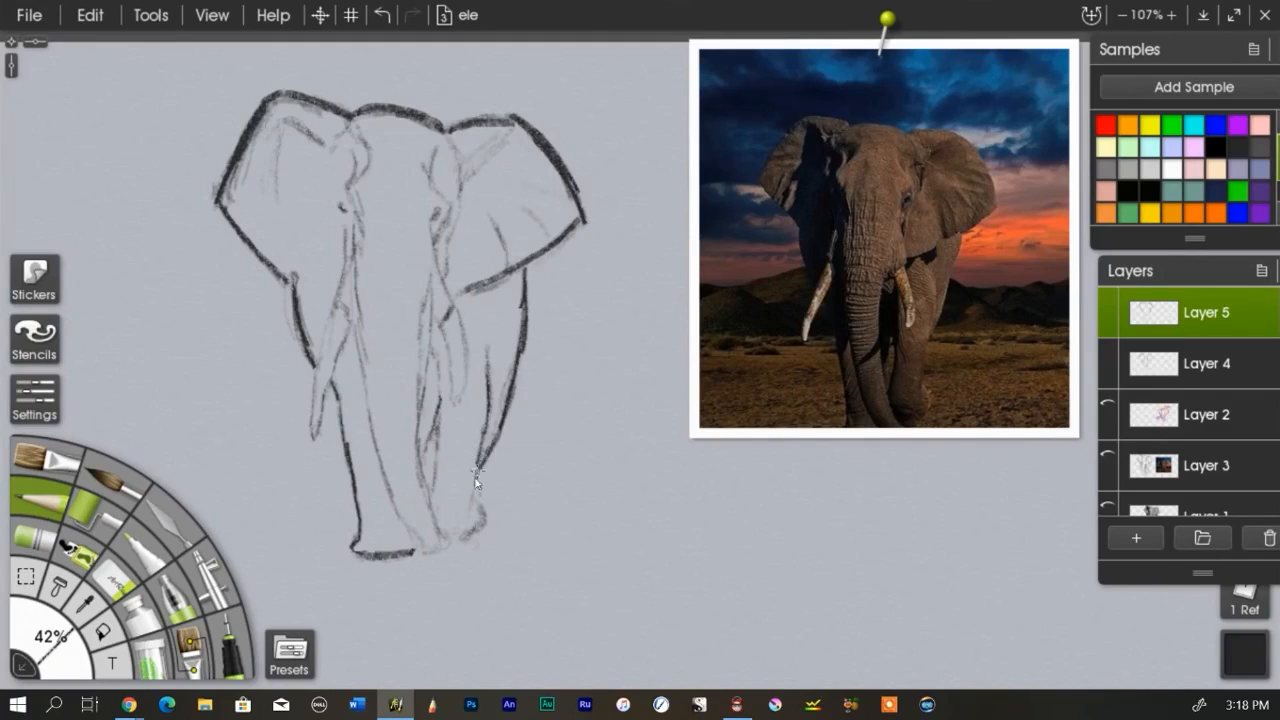
left_click_drag(487, 360, 475, 485)
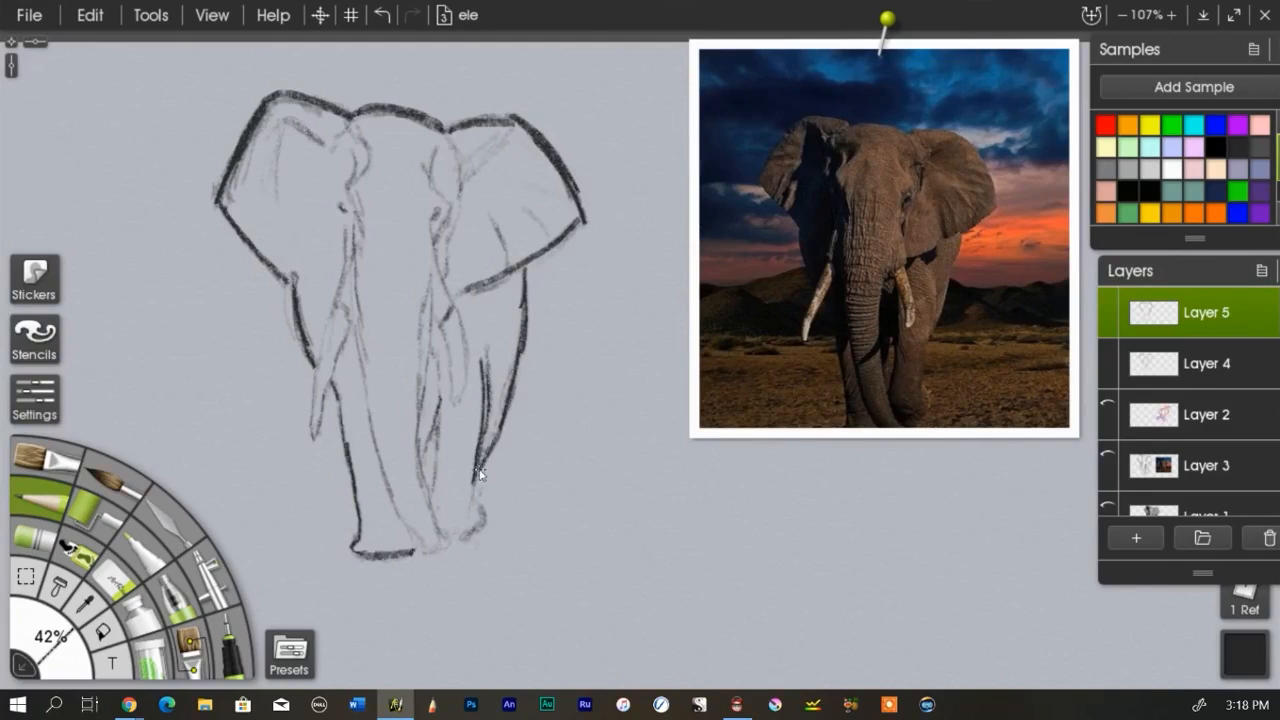
left_click_drag(520, 265, 475, 495)
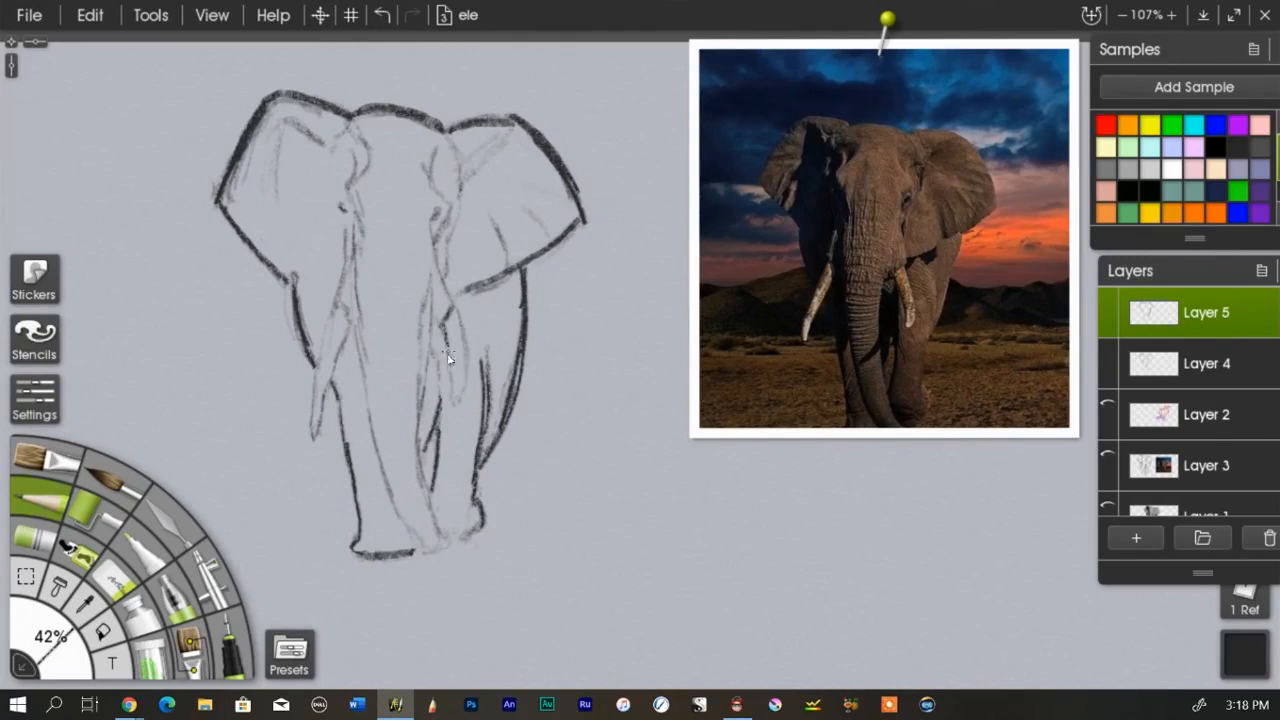
left_click_drag(448, 290, 452, 400)
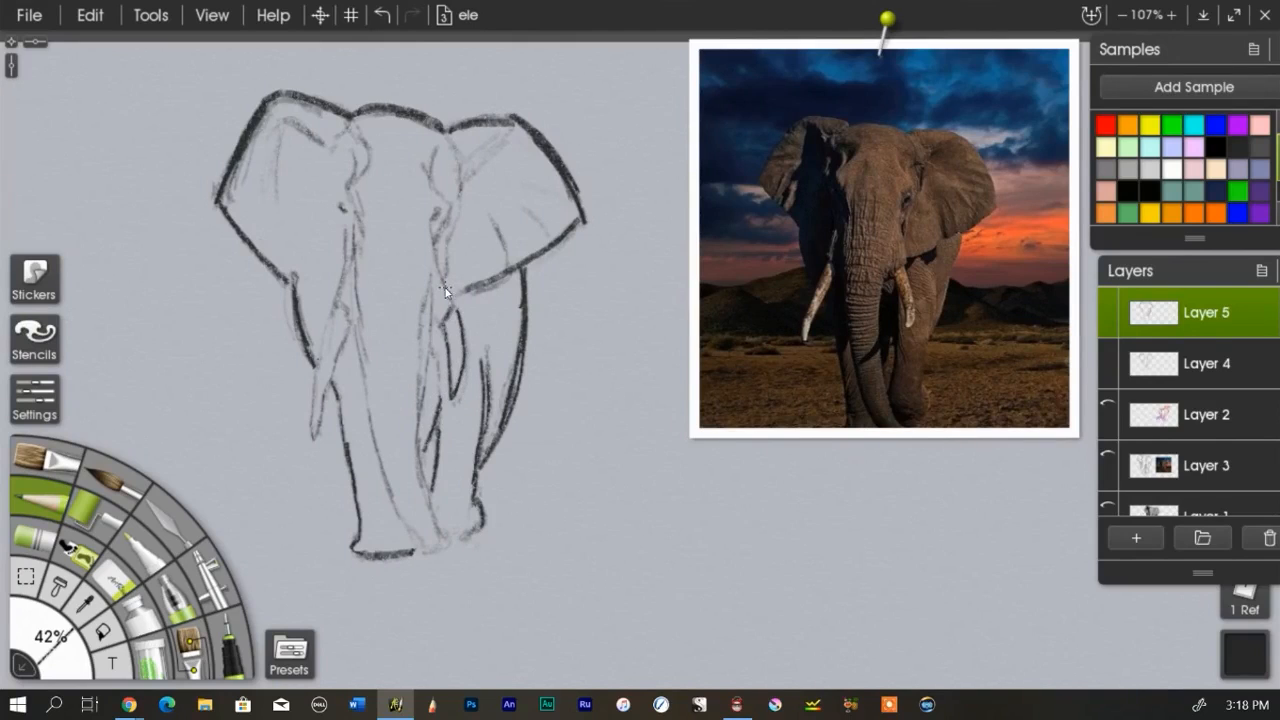
left_click_drag(335, 305, 320, 430)
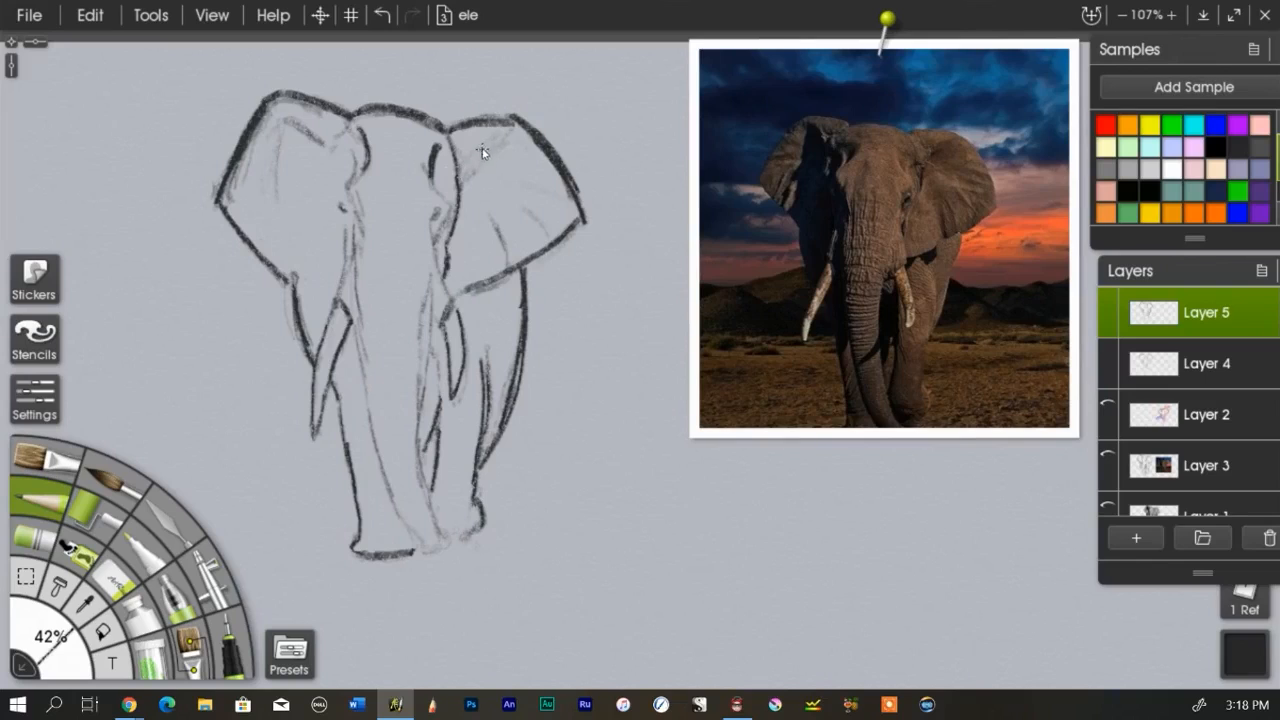
mouse_move(490, 145)
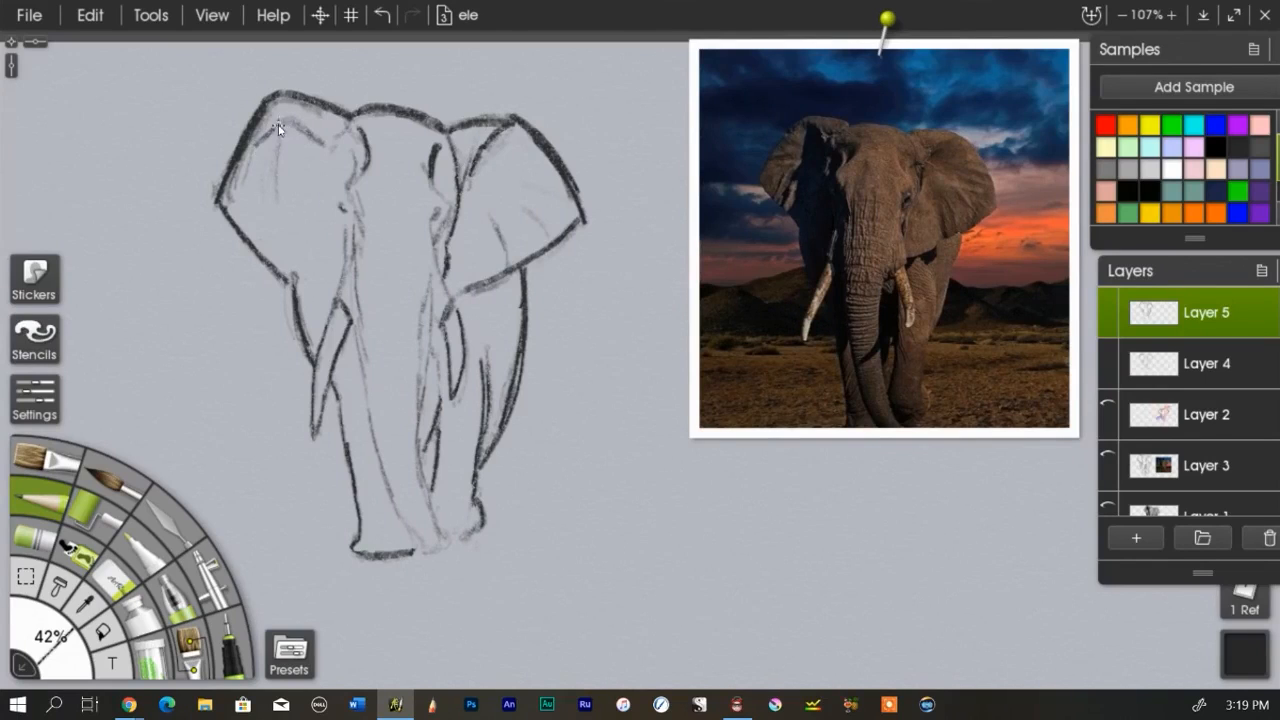
- Trace bold black lines along the left ear folds, trunk to its tip, and left tusk
left_click_drag(290, 120, 350, 190)
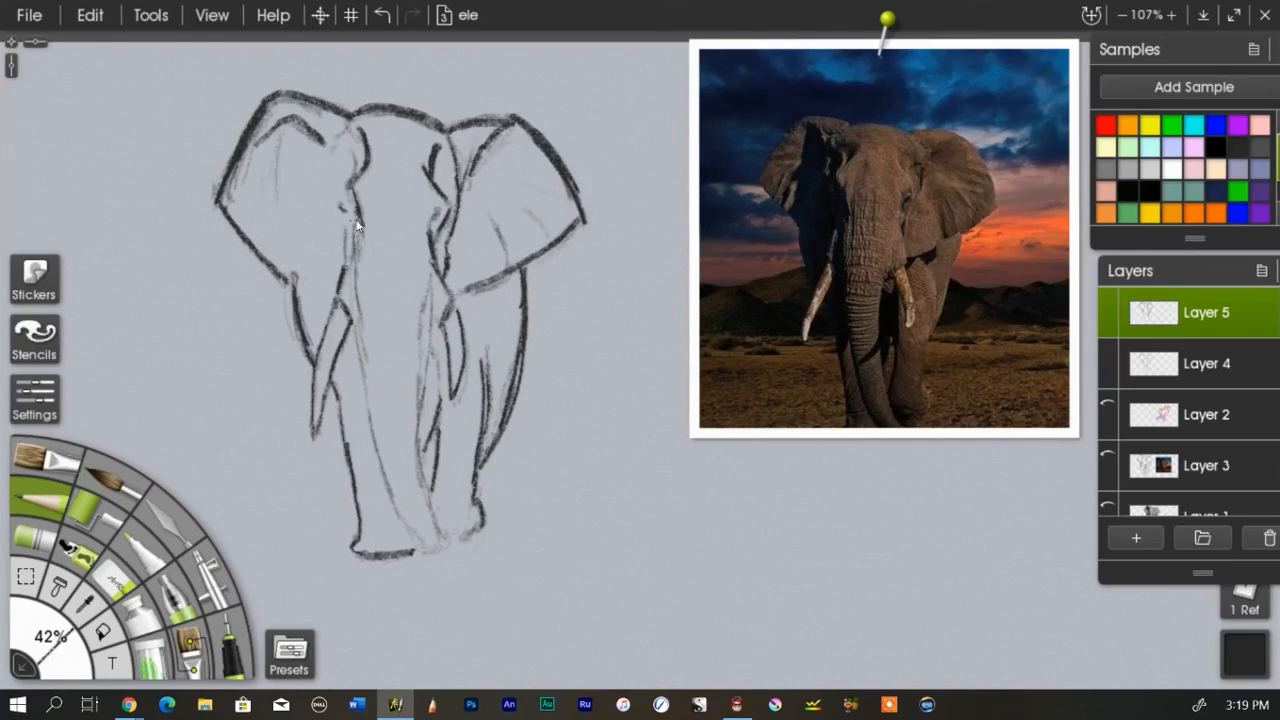
left_click_drag(358, 222, 372, 428)
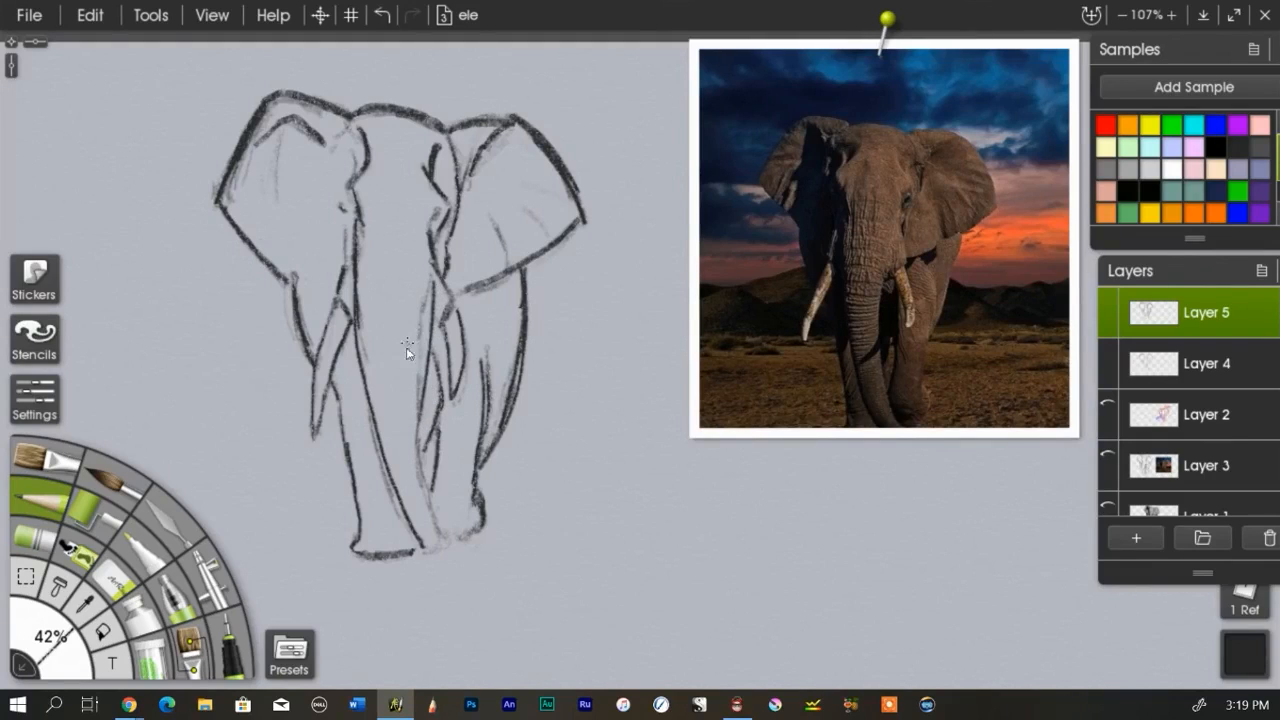
mouse_move(415, 433)
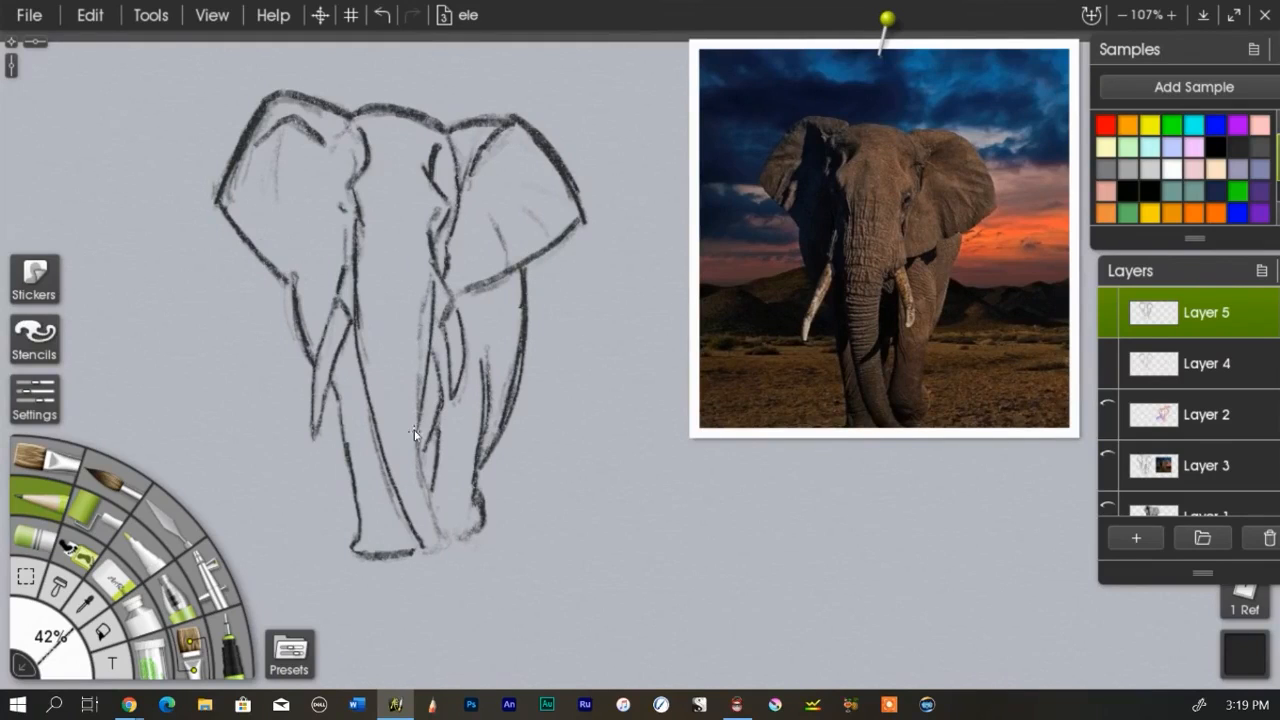
left_click_drag(415, 430, 435, 525)
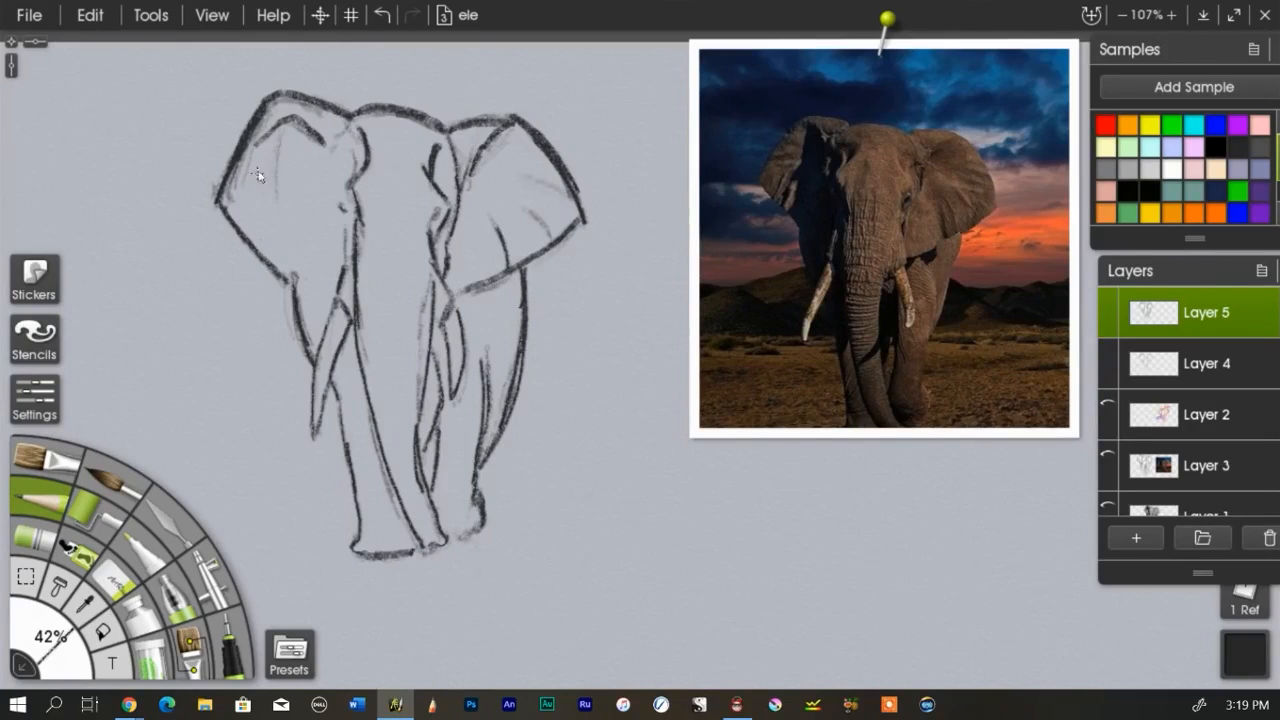
left_click_drag(285, 130, 280, 200)
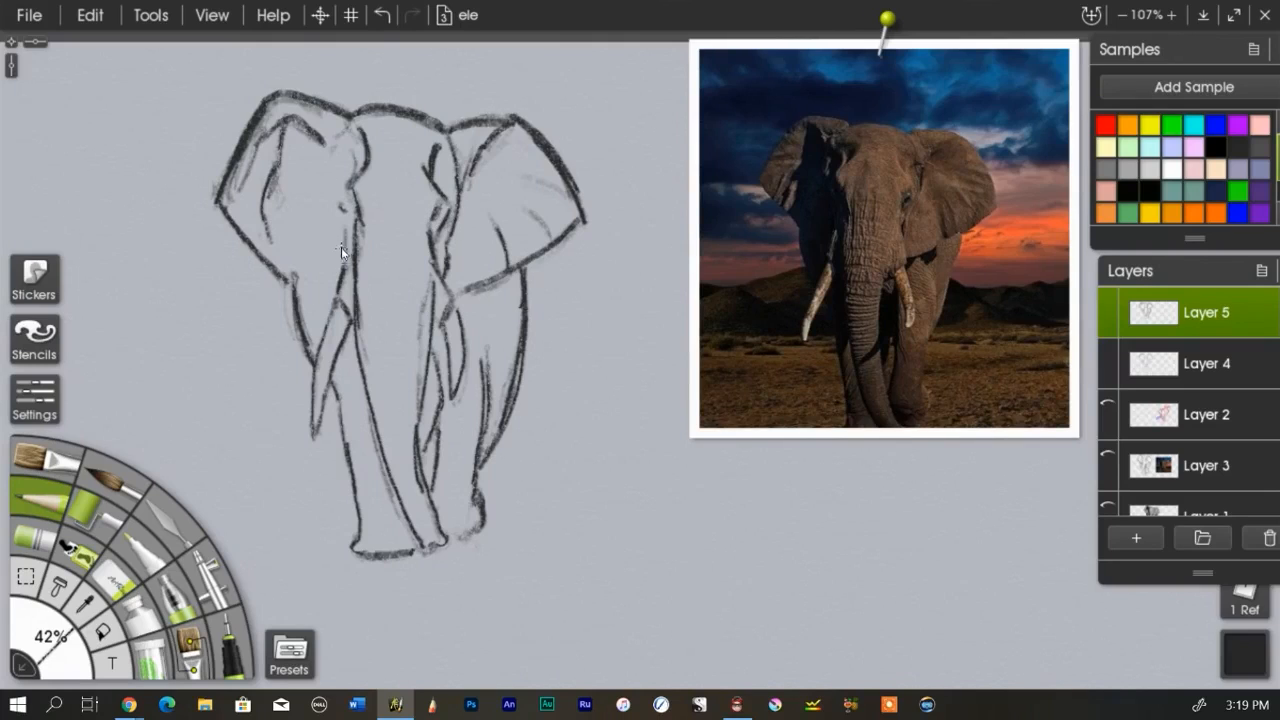
mouse_move(355, 255)
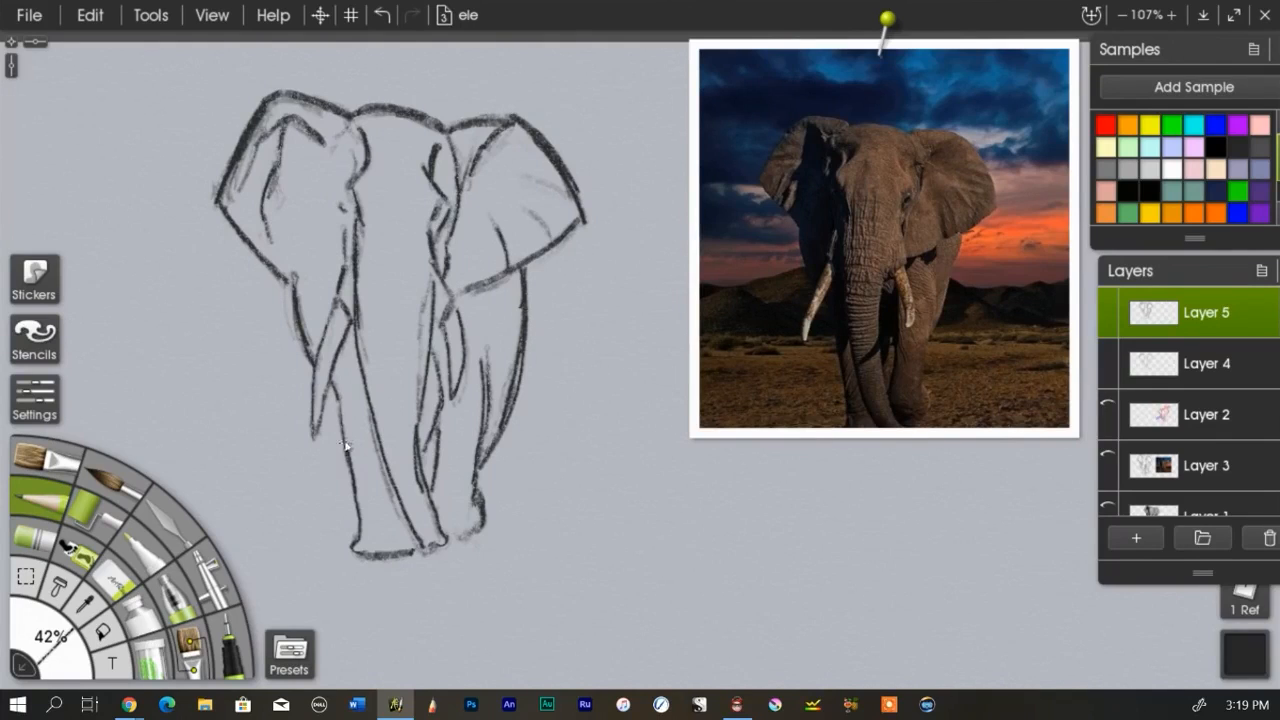
mouse_move(272, 267)
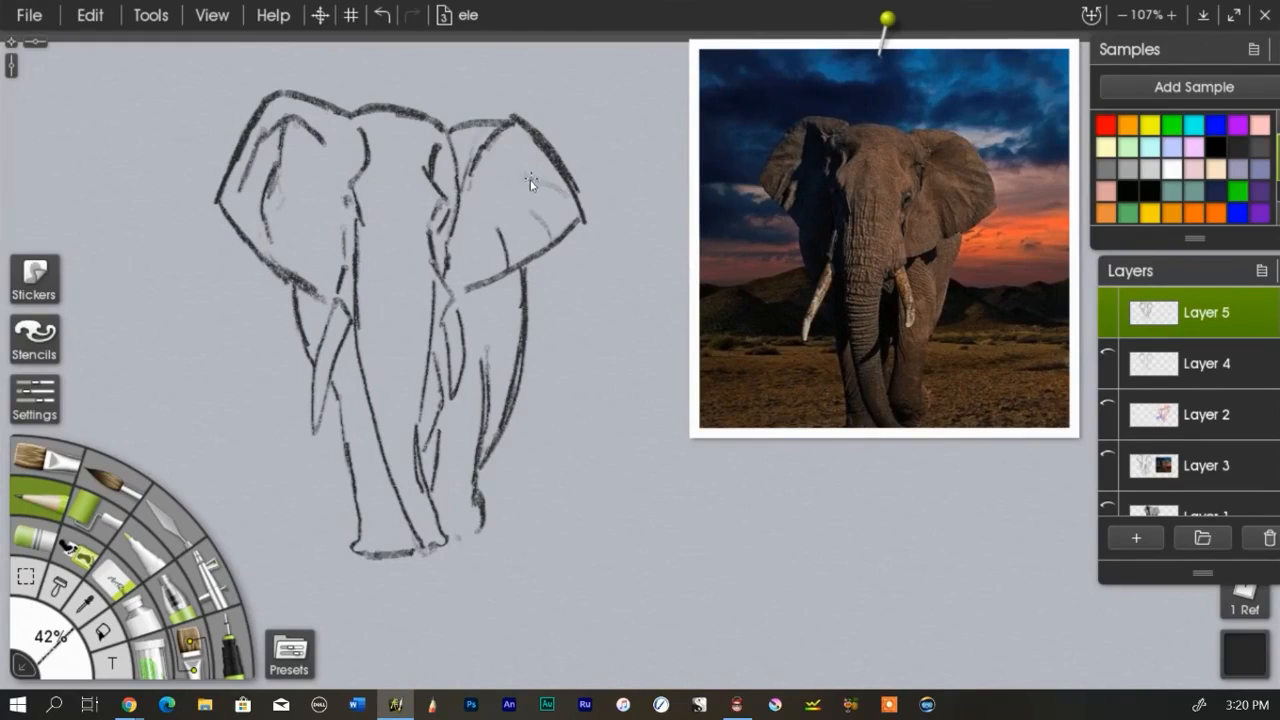
- Draw a short bold detail stroke inside the right ear on Layer 5
left_click_drag(530, 185, 510, 120)
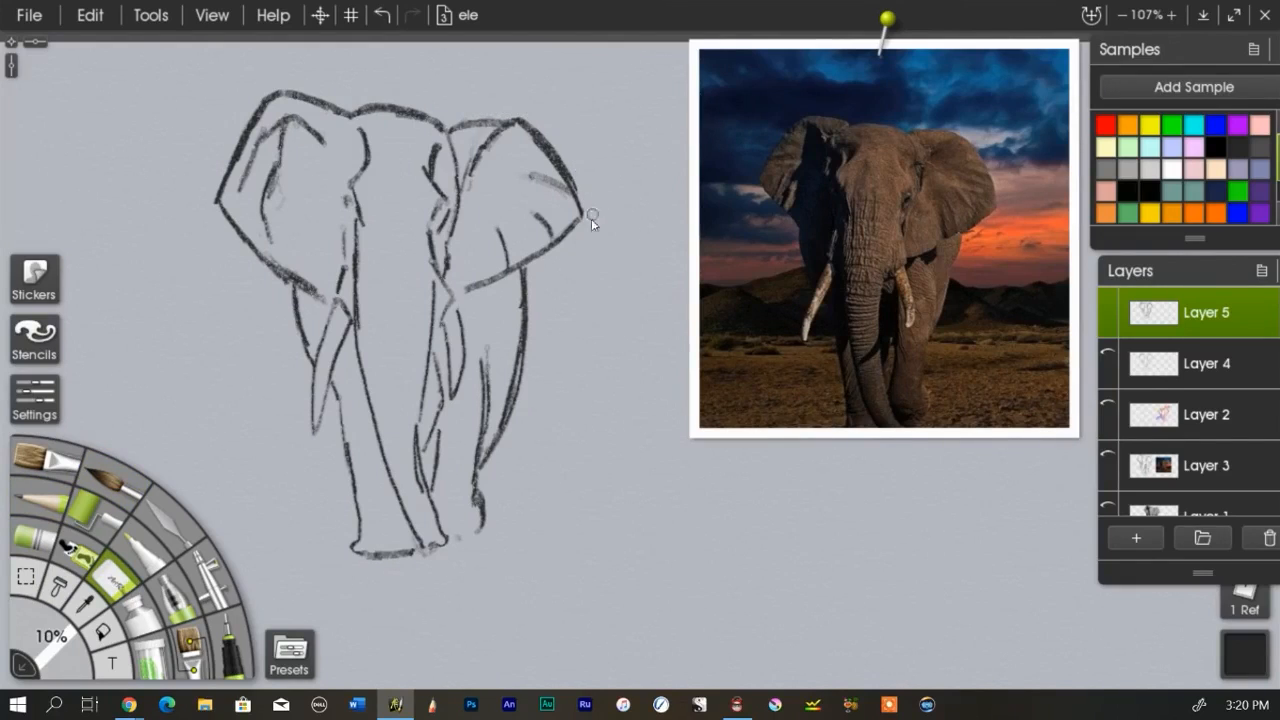
mouse_move(197, 183)
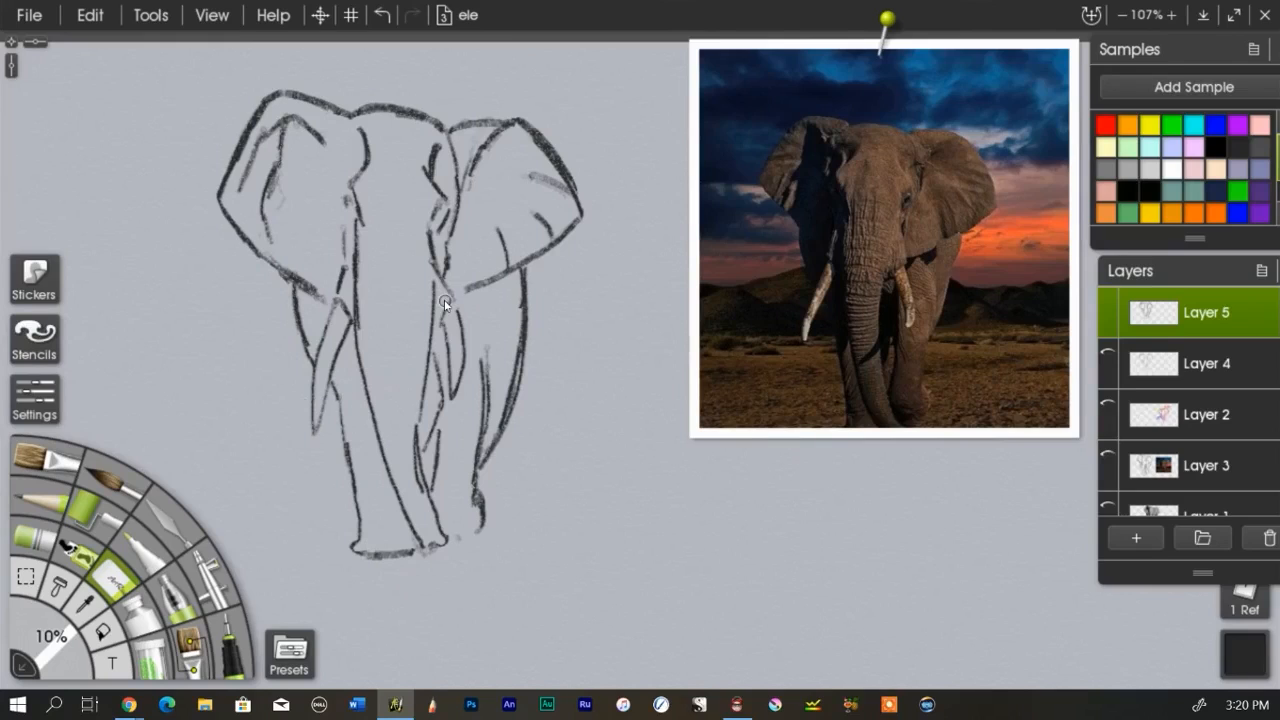
mouse_move(573, 447)
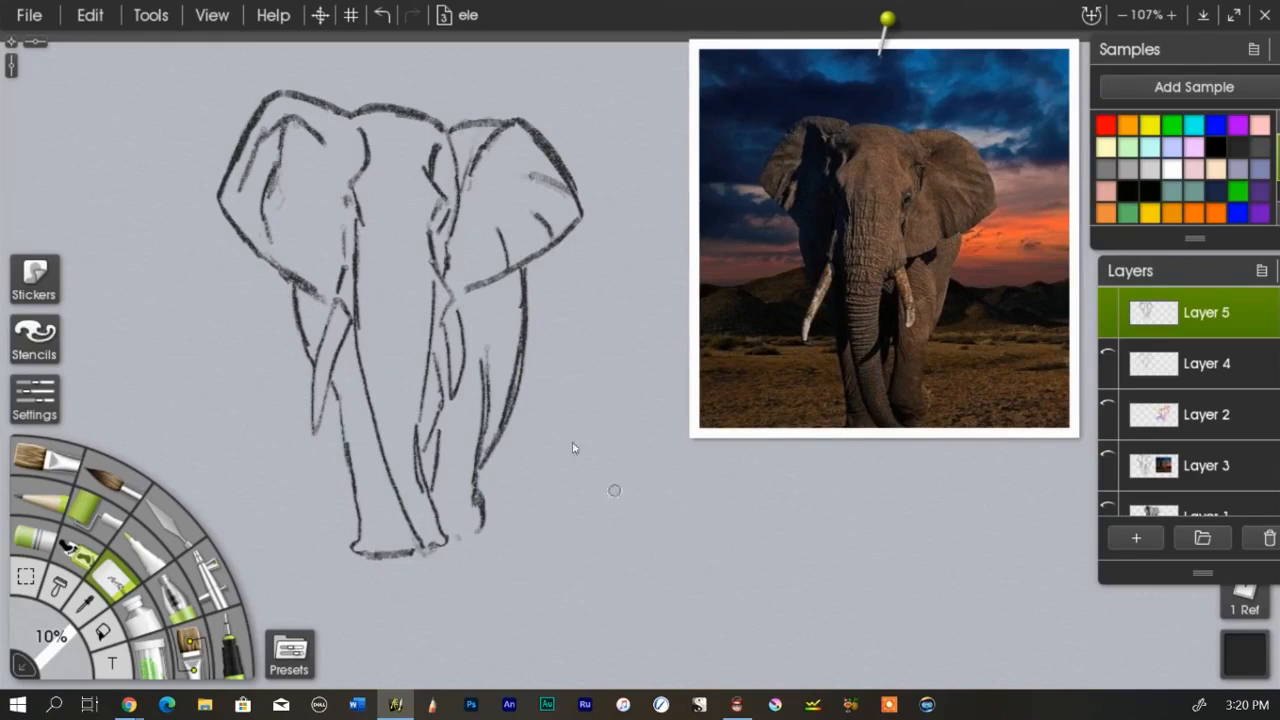
mouse_move(230, 207)
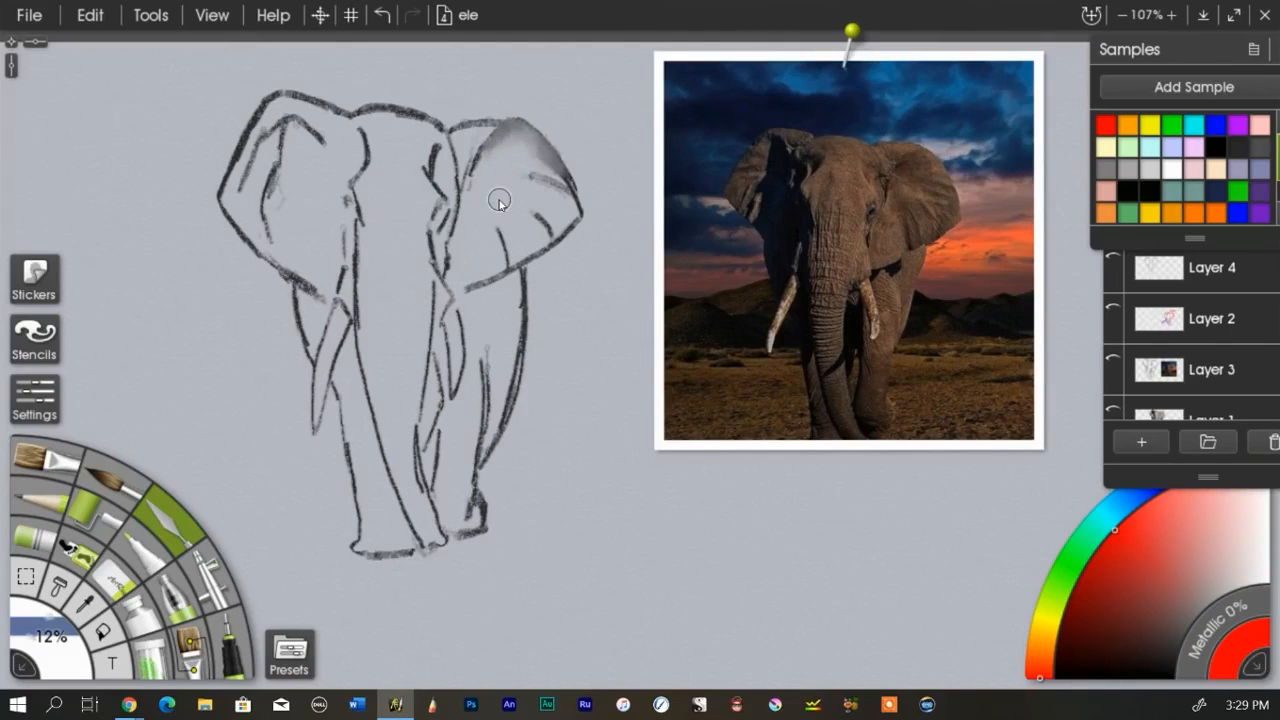
mouse_move(152, 187)
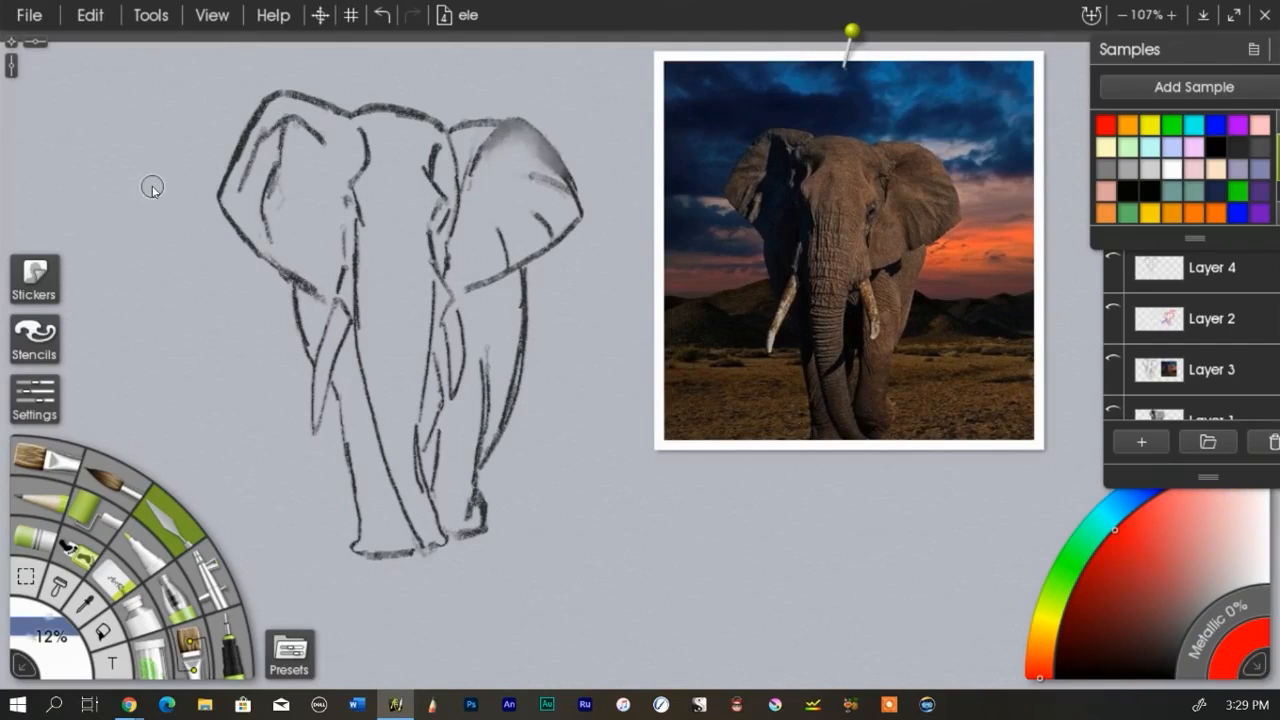
mouse_move(142, 159)
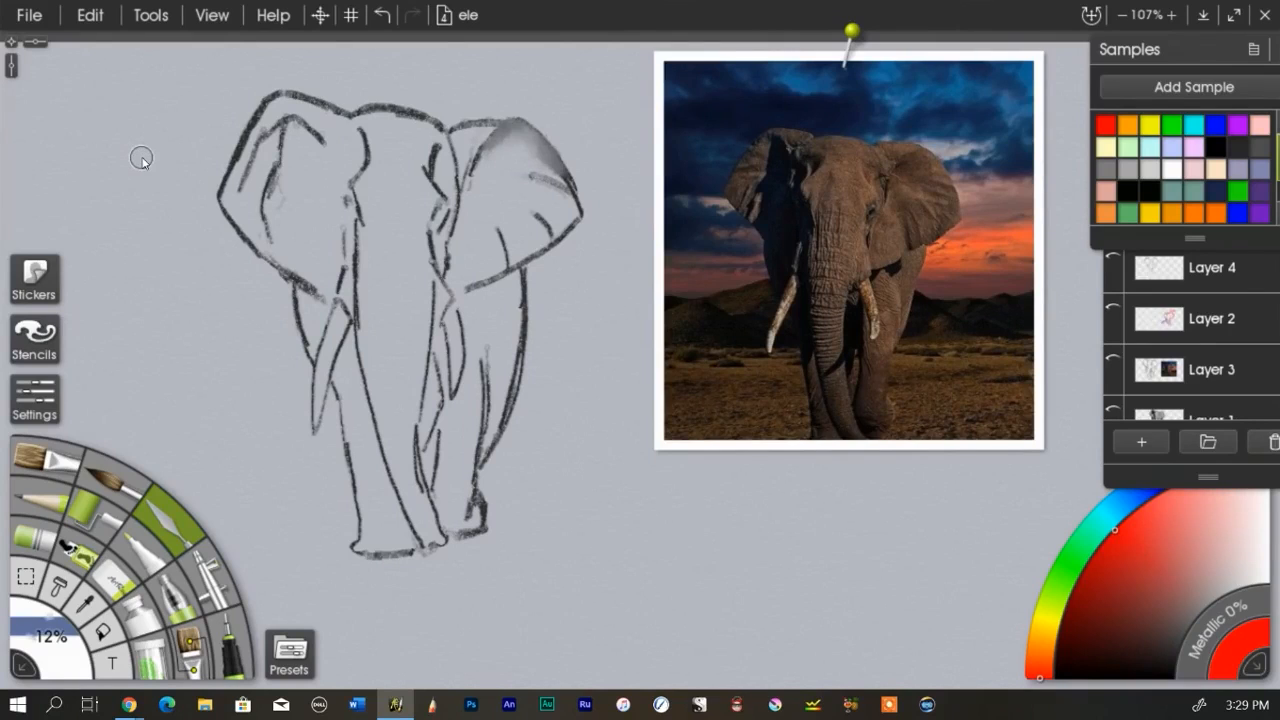